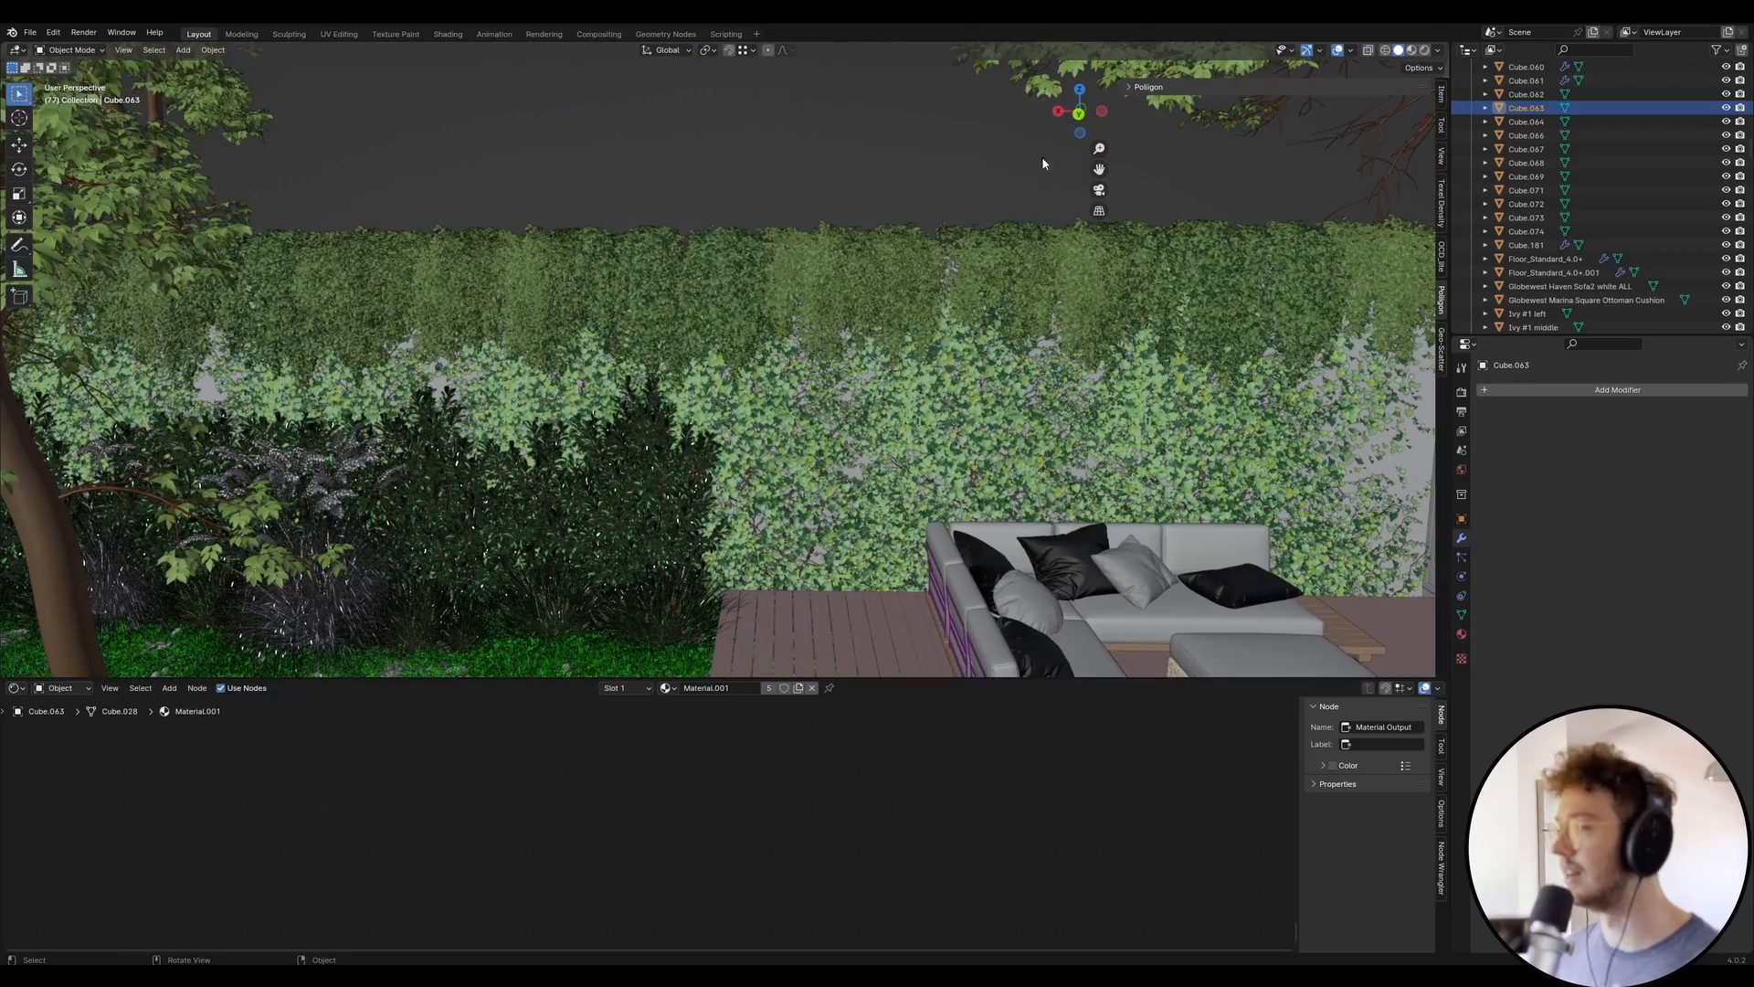
- Select the creeper, ivy and rug in the scene to inspect them
click(816, 285)
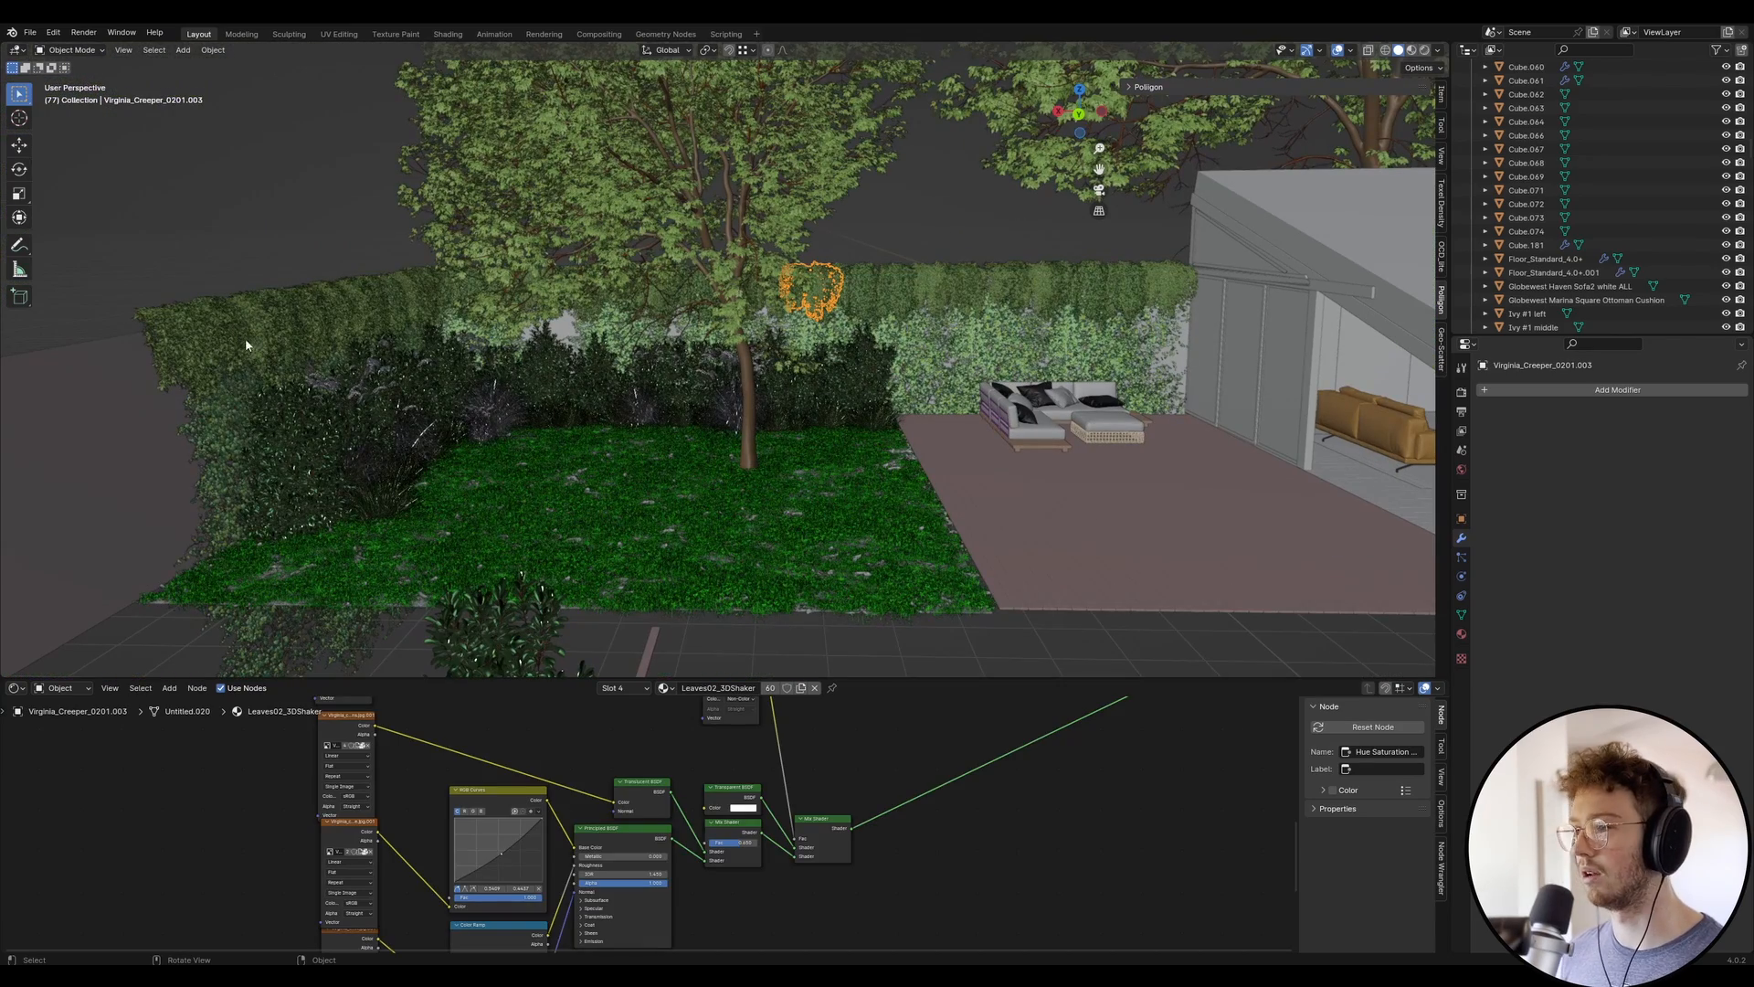
mouse_move(979, 299)
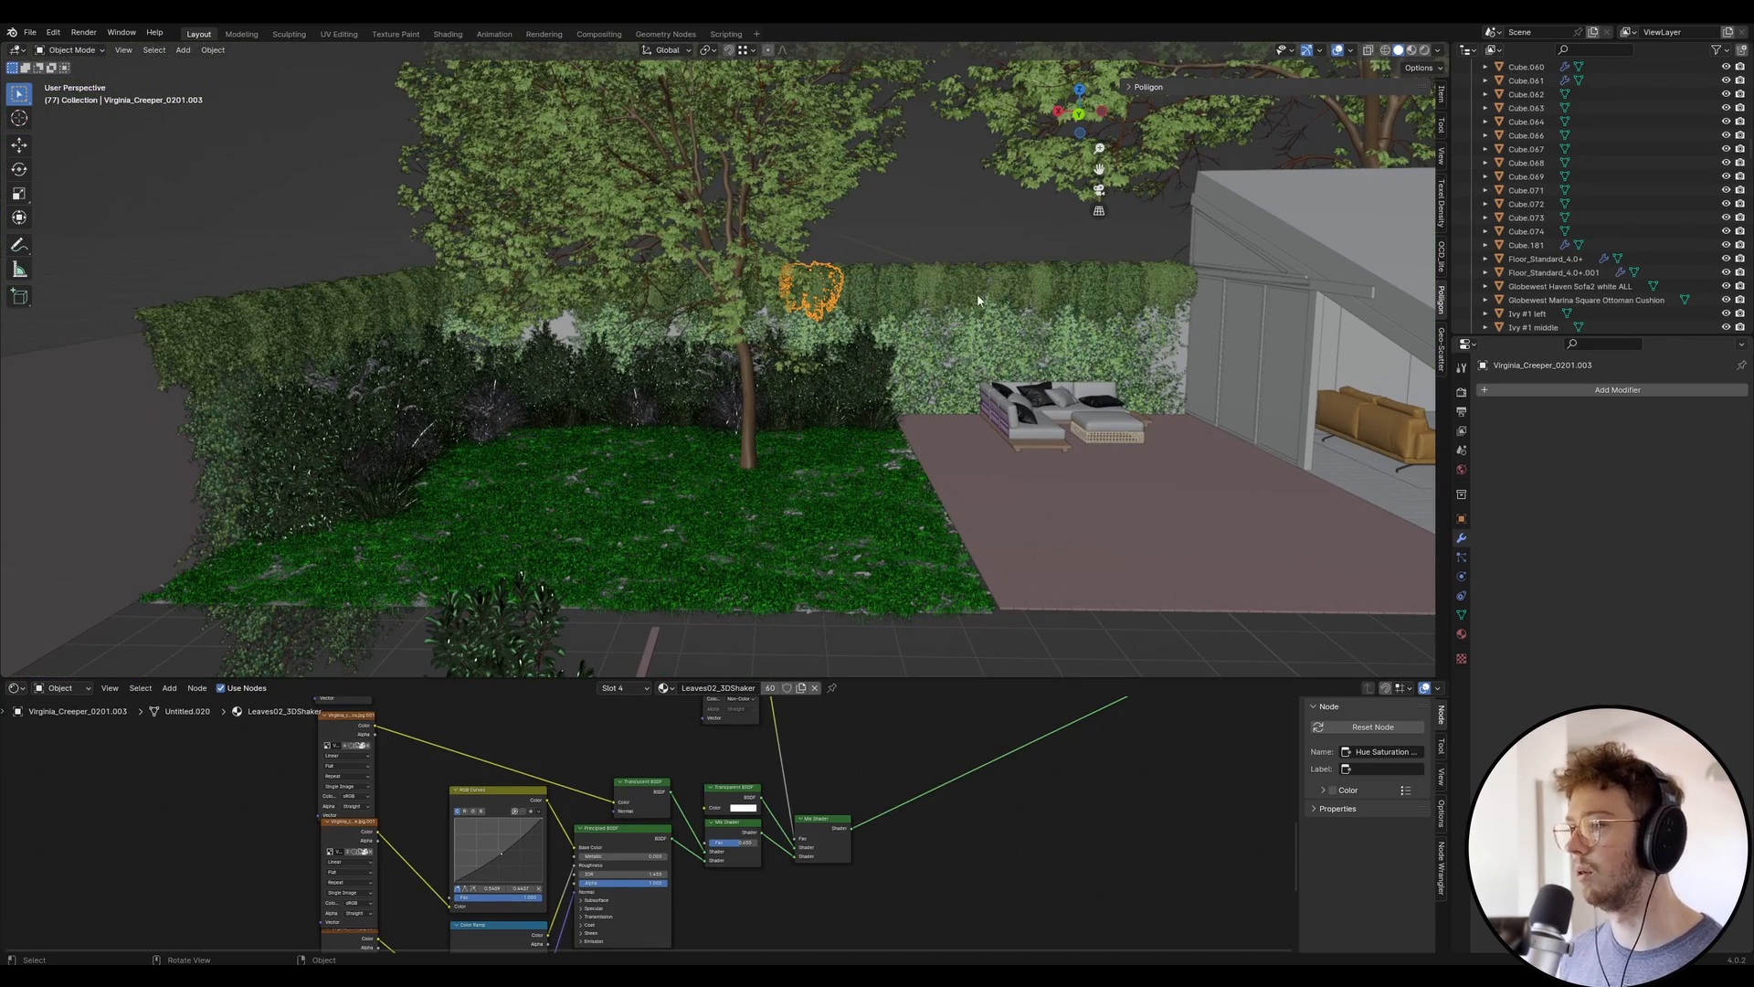
mouse_move(222, 358)
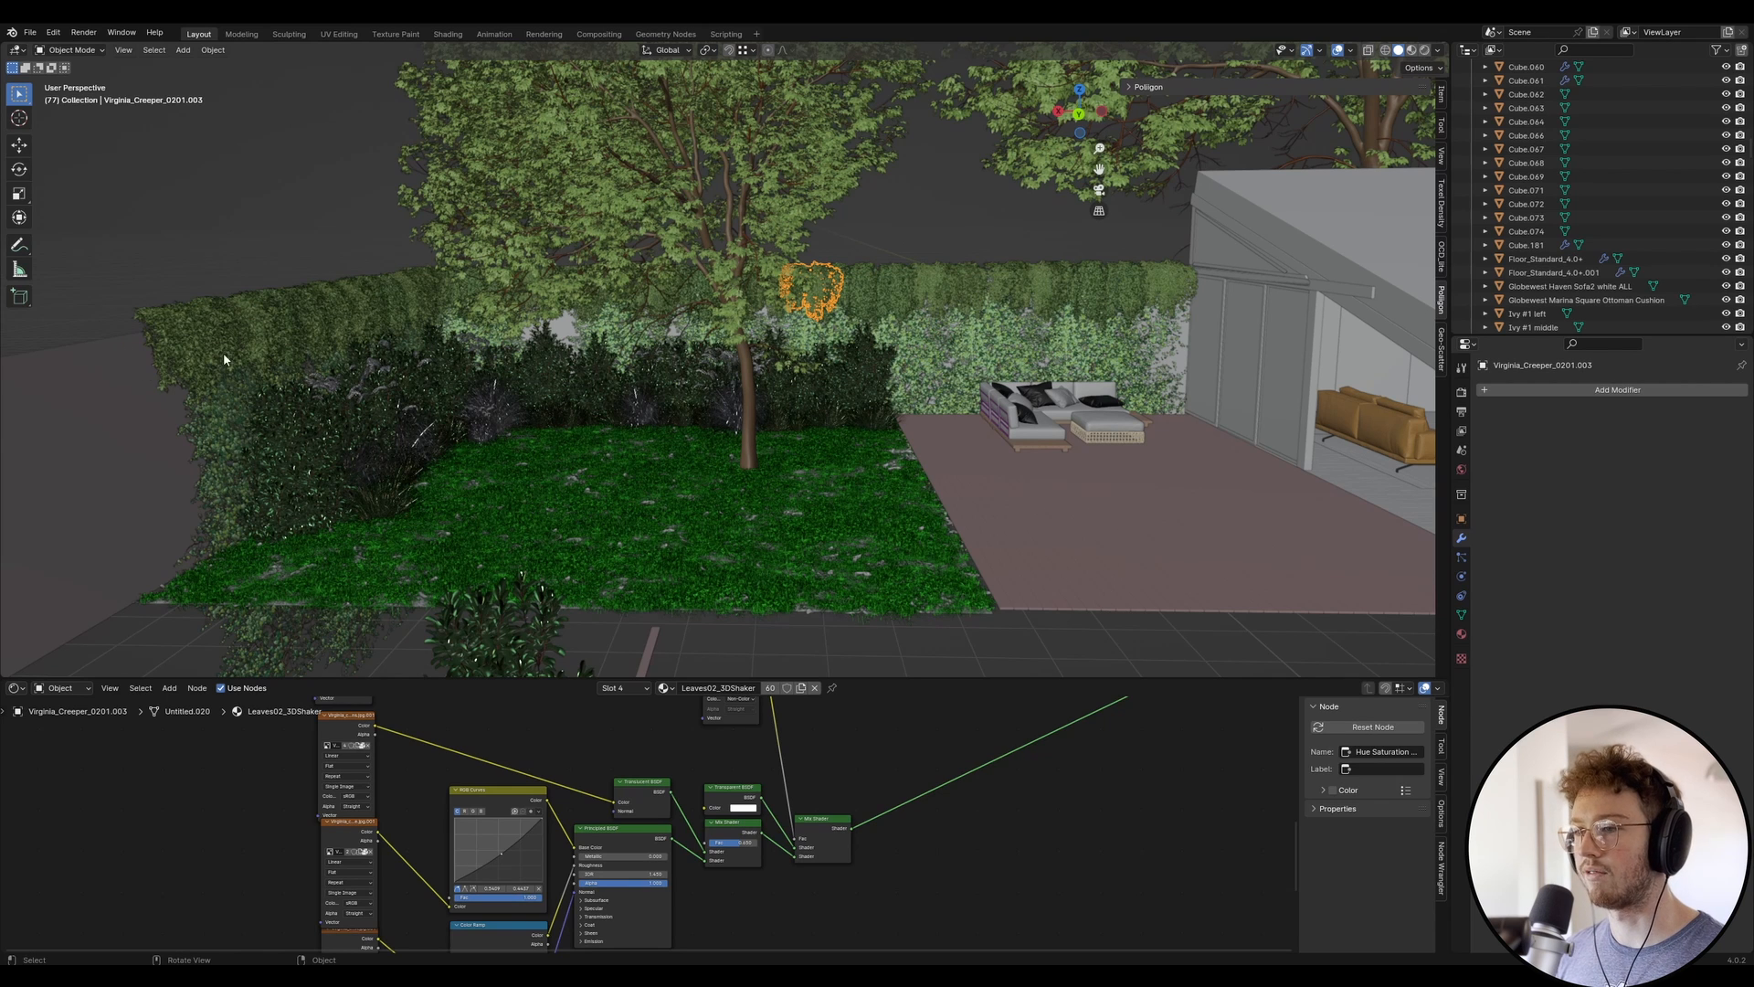
mouse_move(875, 276)
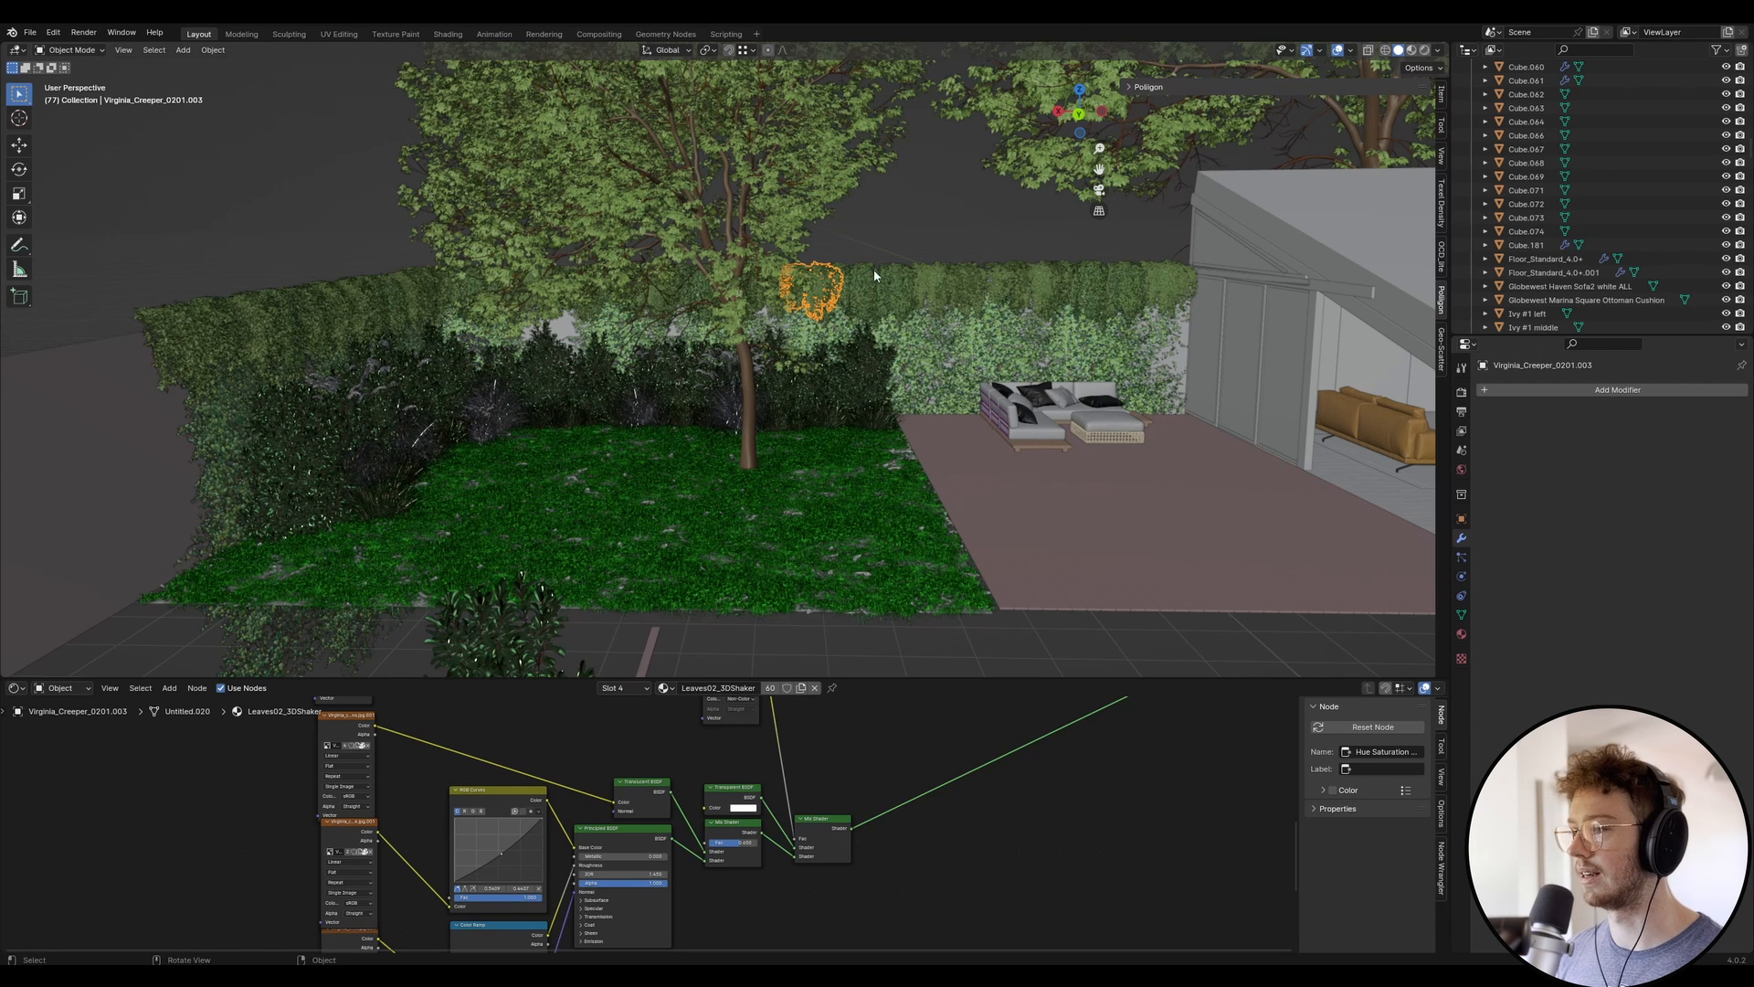
click(891, 291)
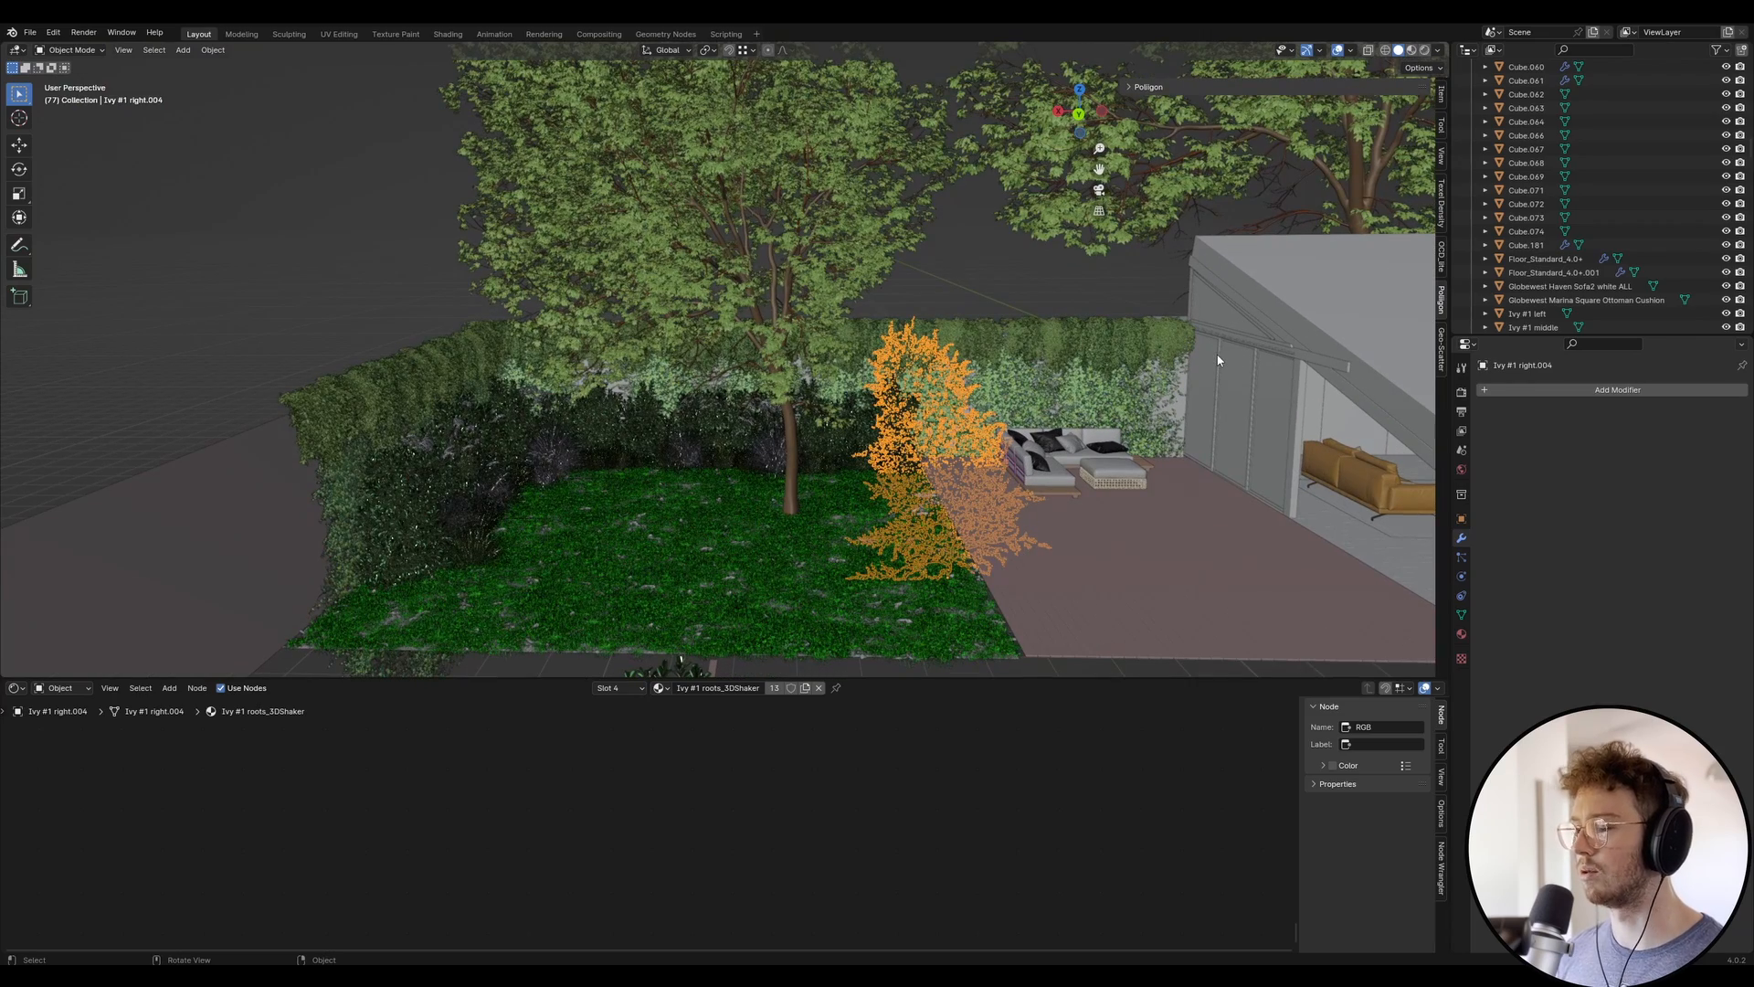
mouse_move(1299, 409)
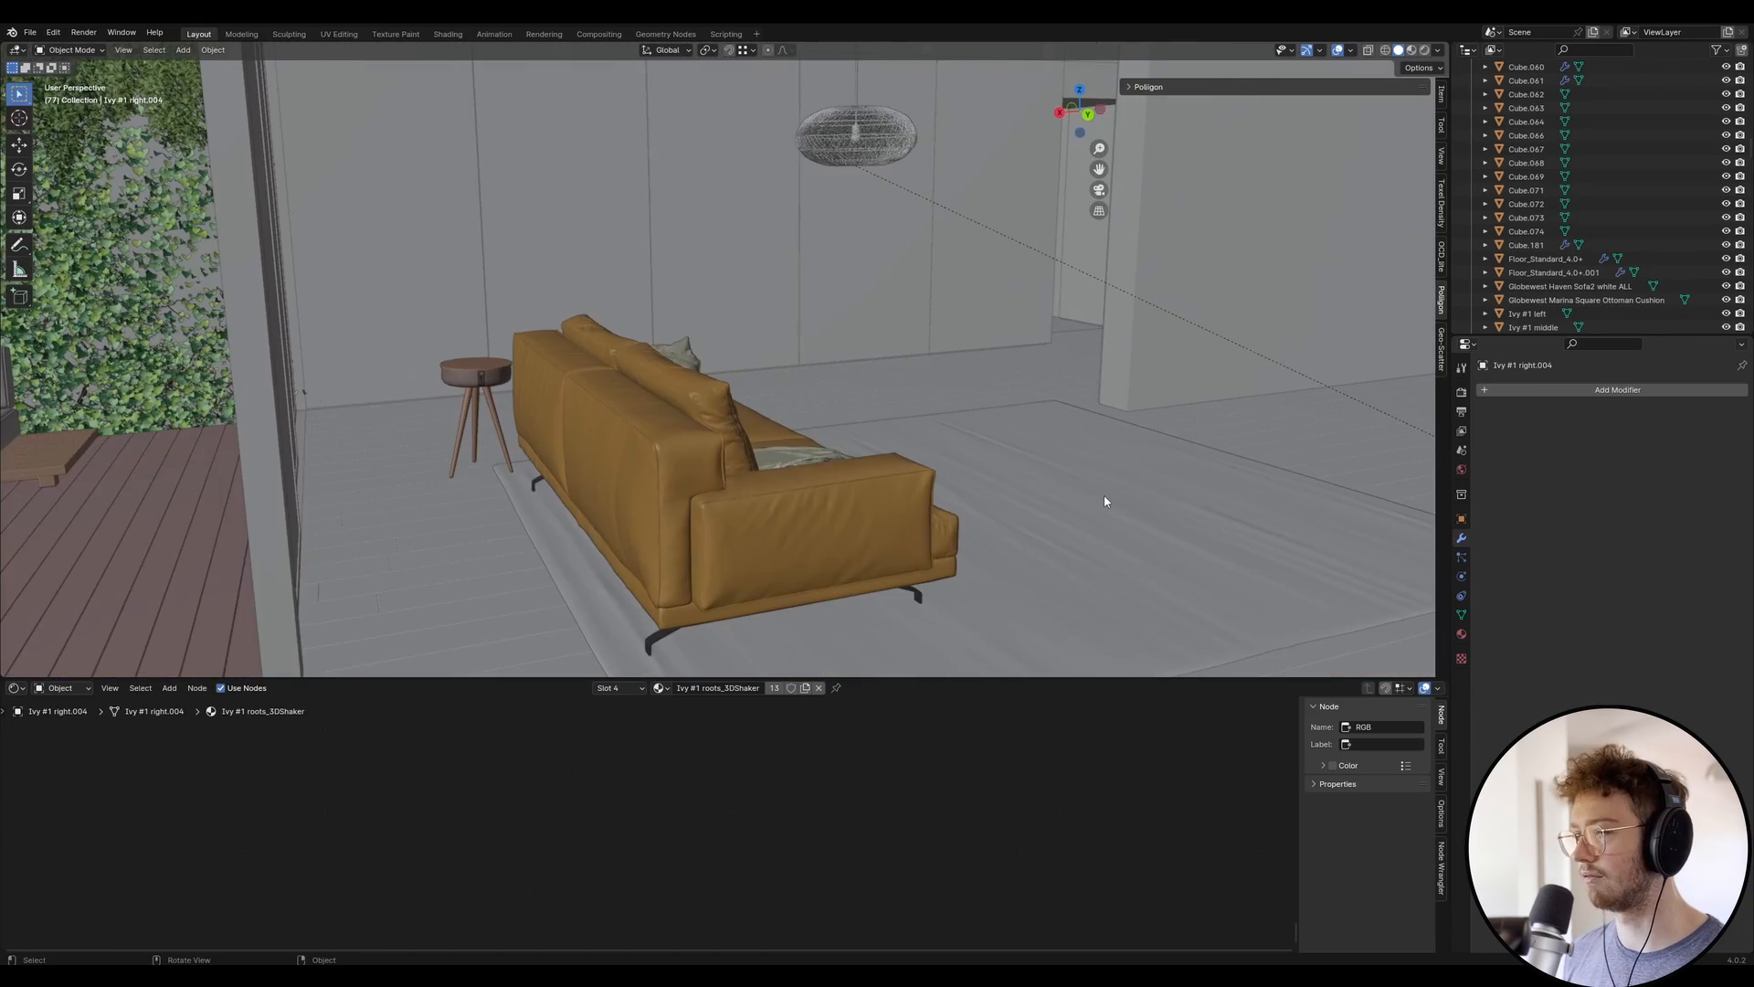
click(866, 365)
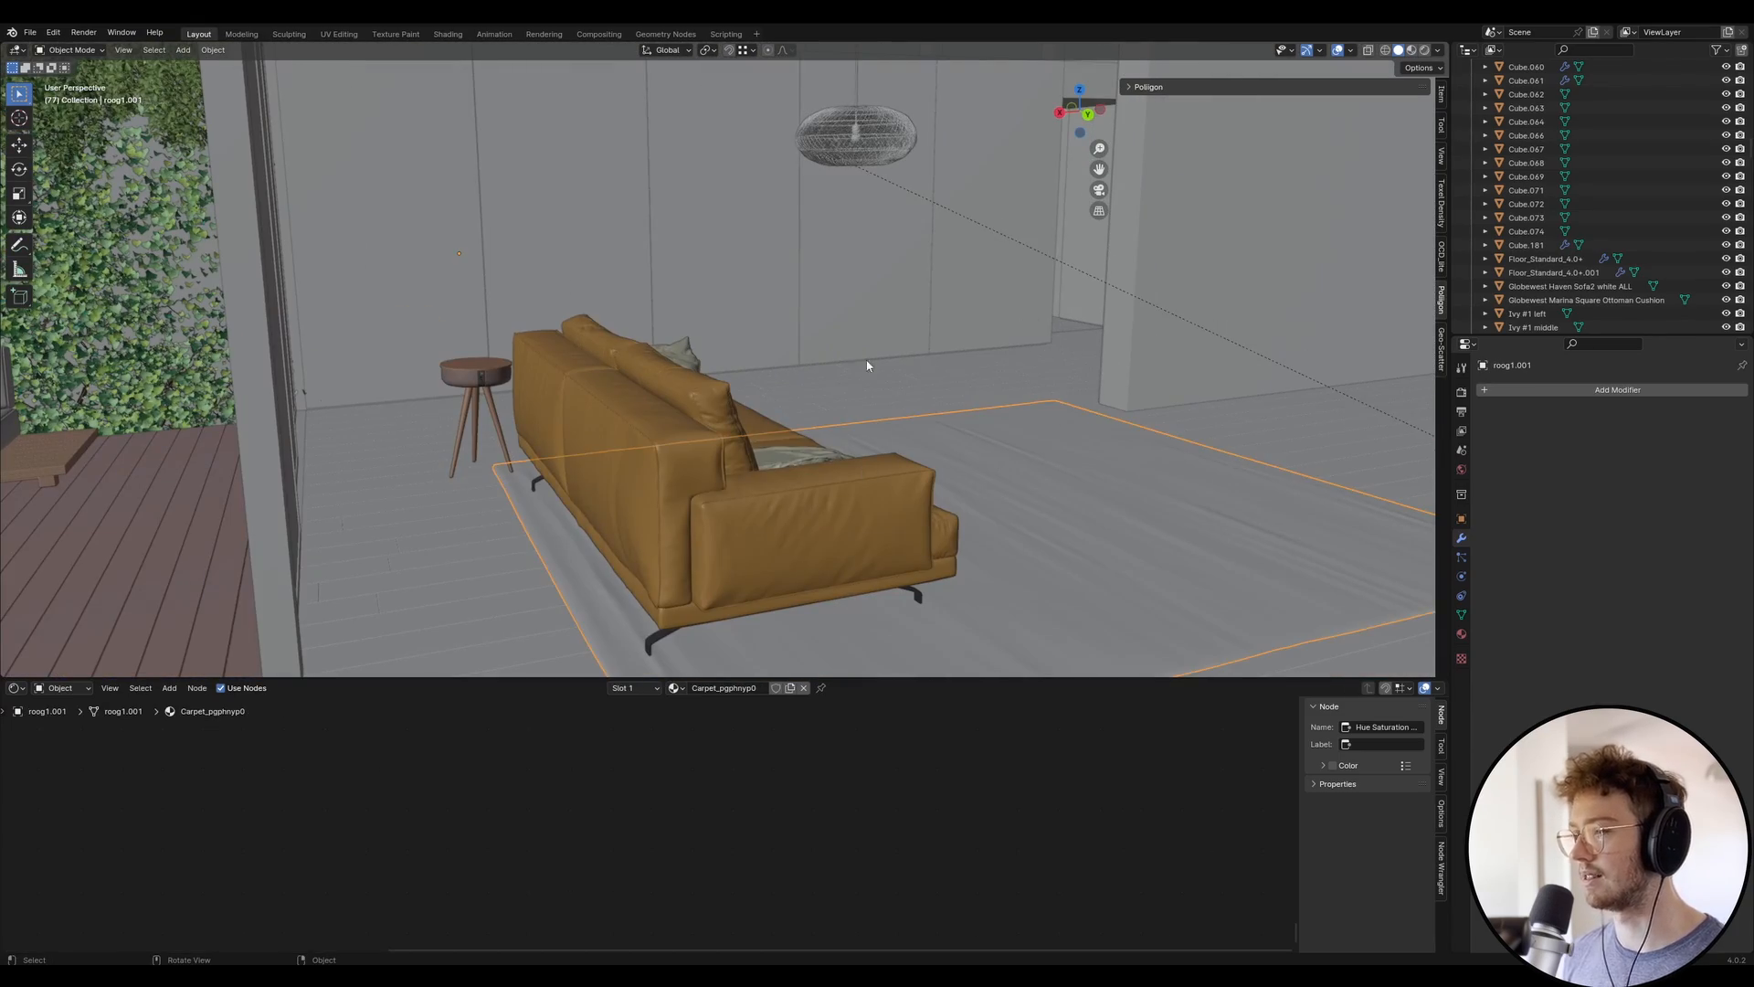
click(475, 402)
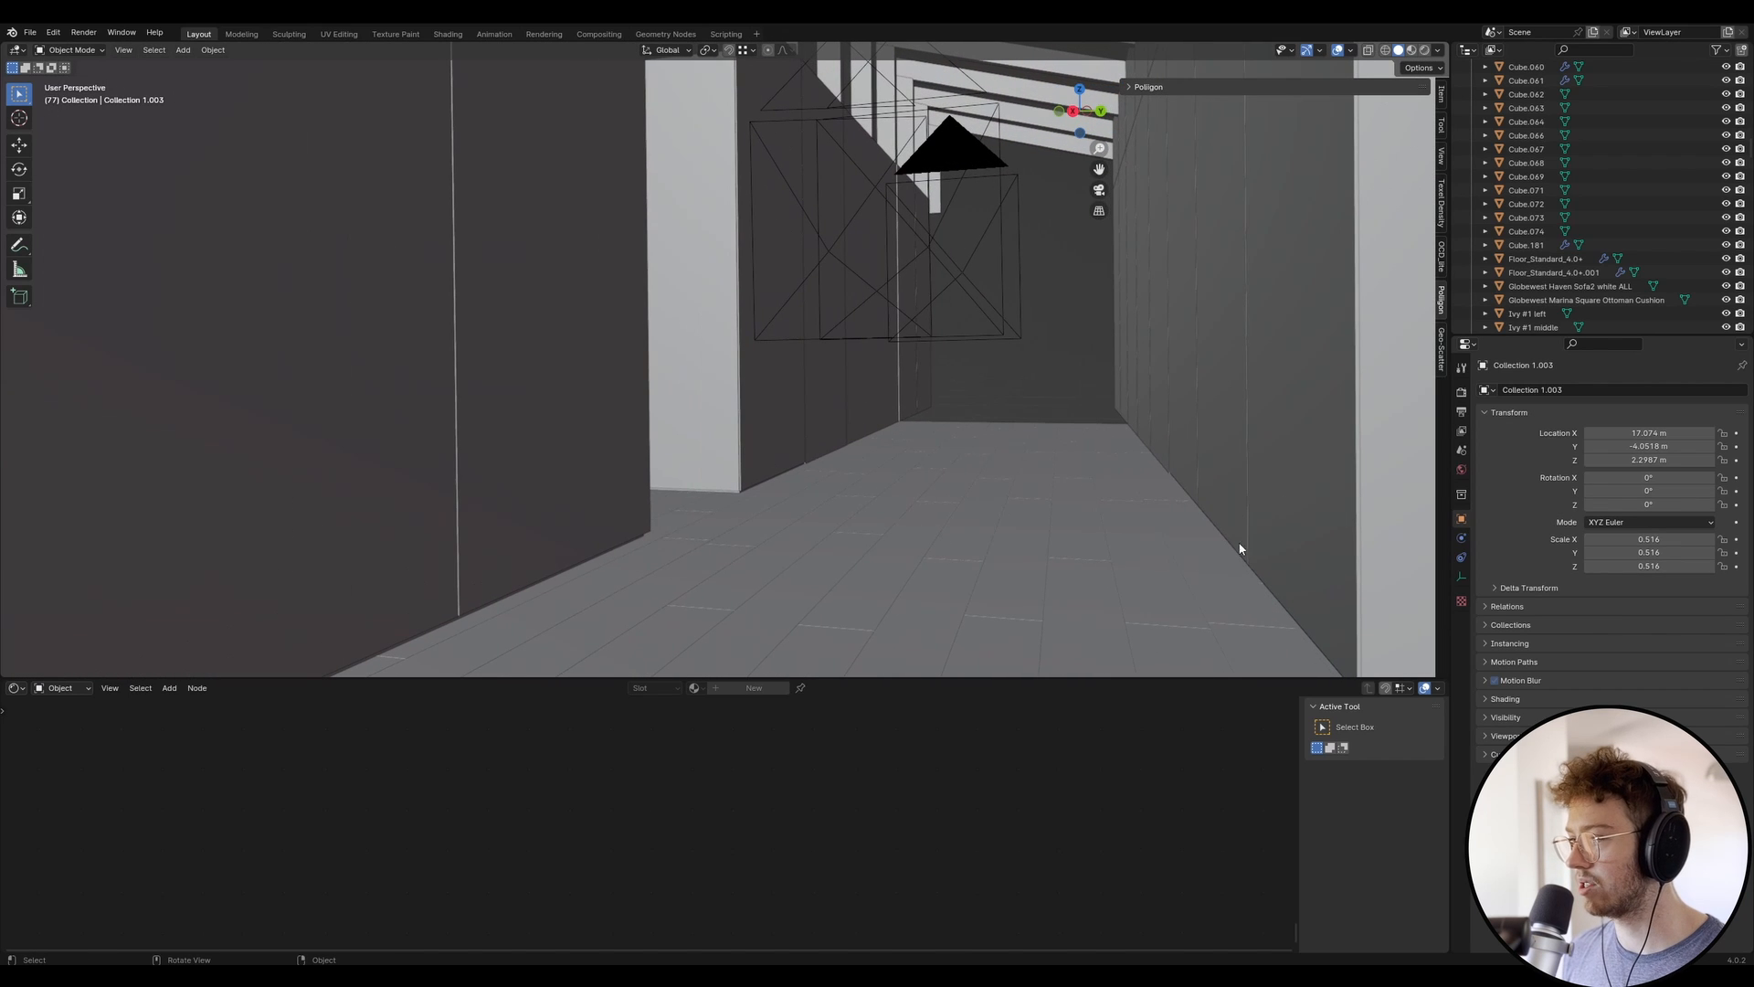
mouse_move(500, 634)
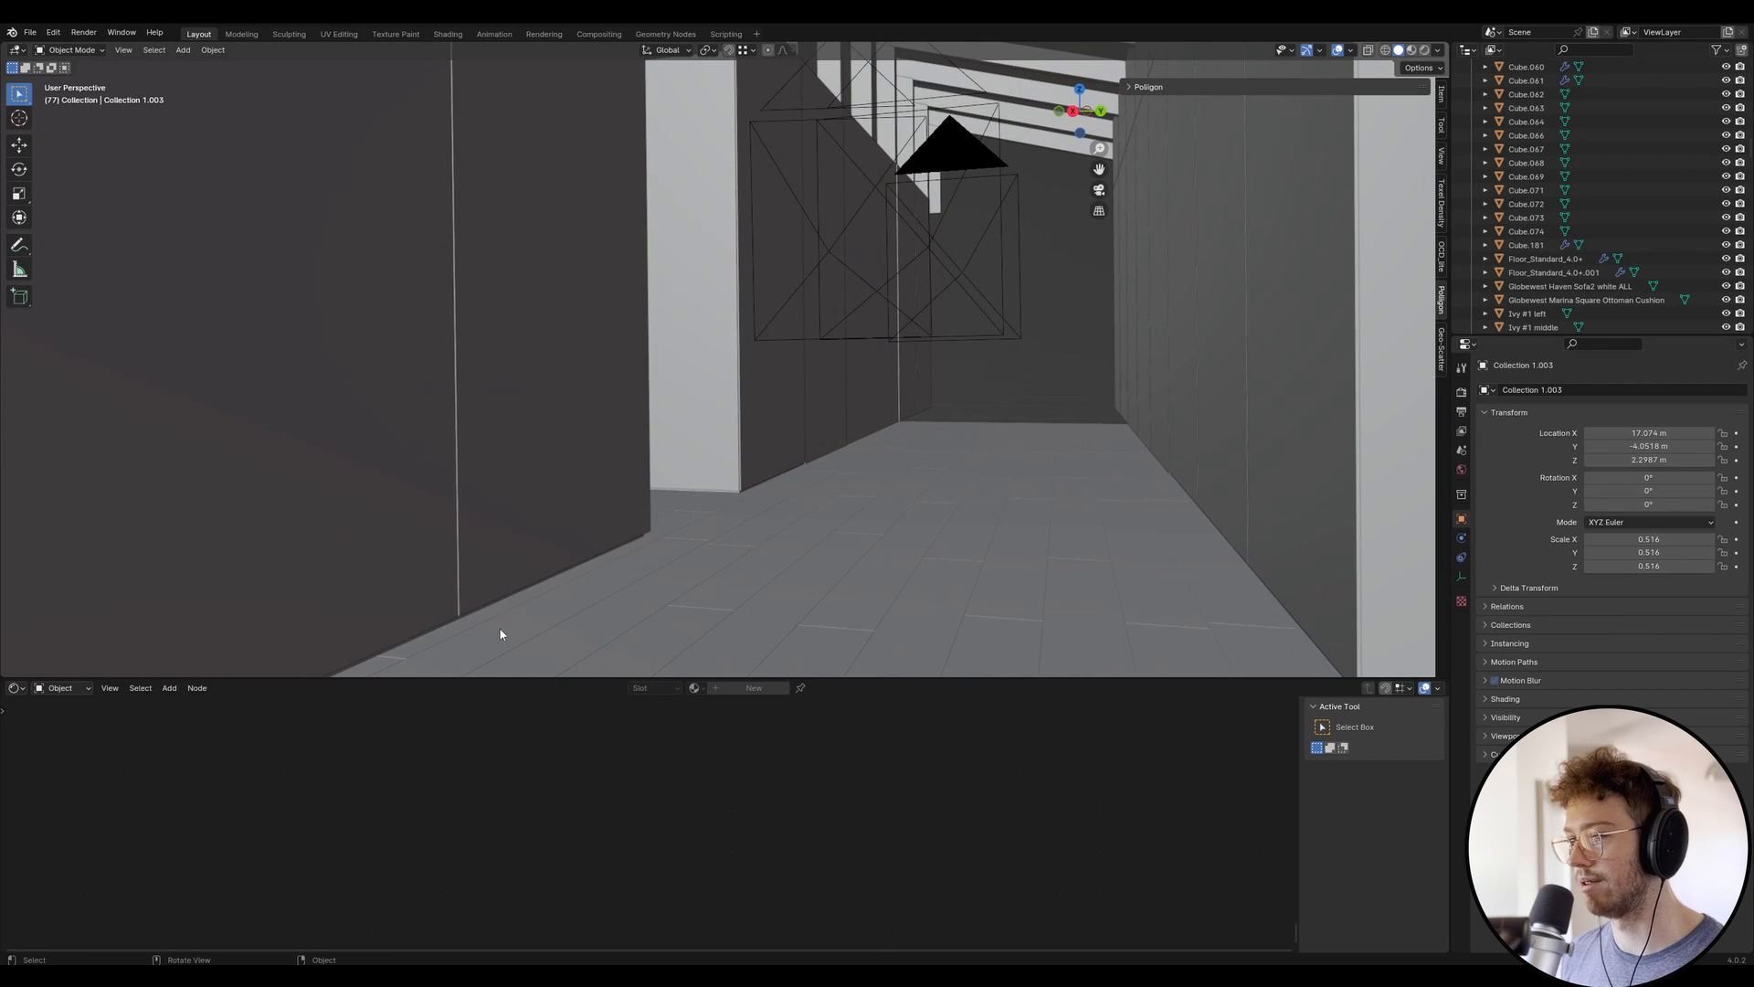
mouse_move(879, 561)
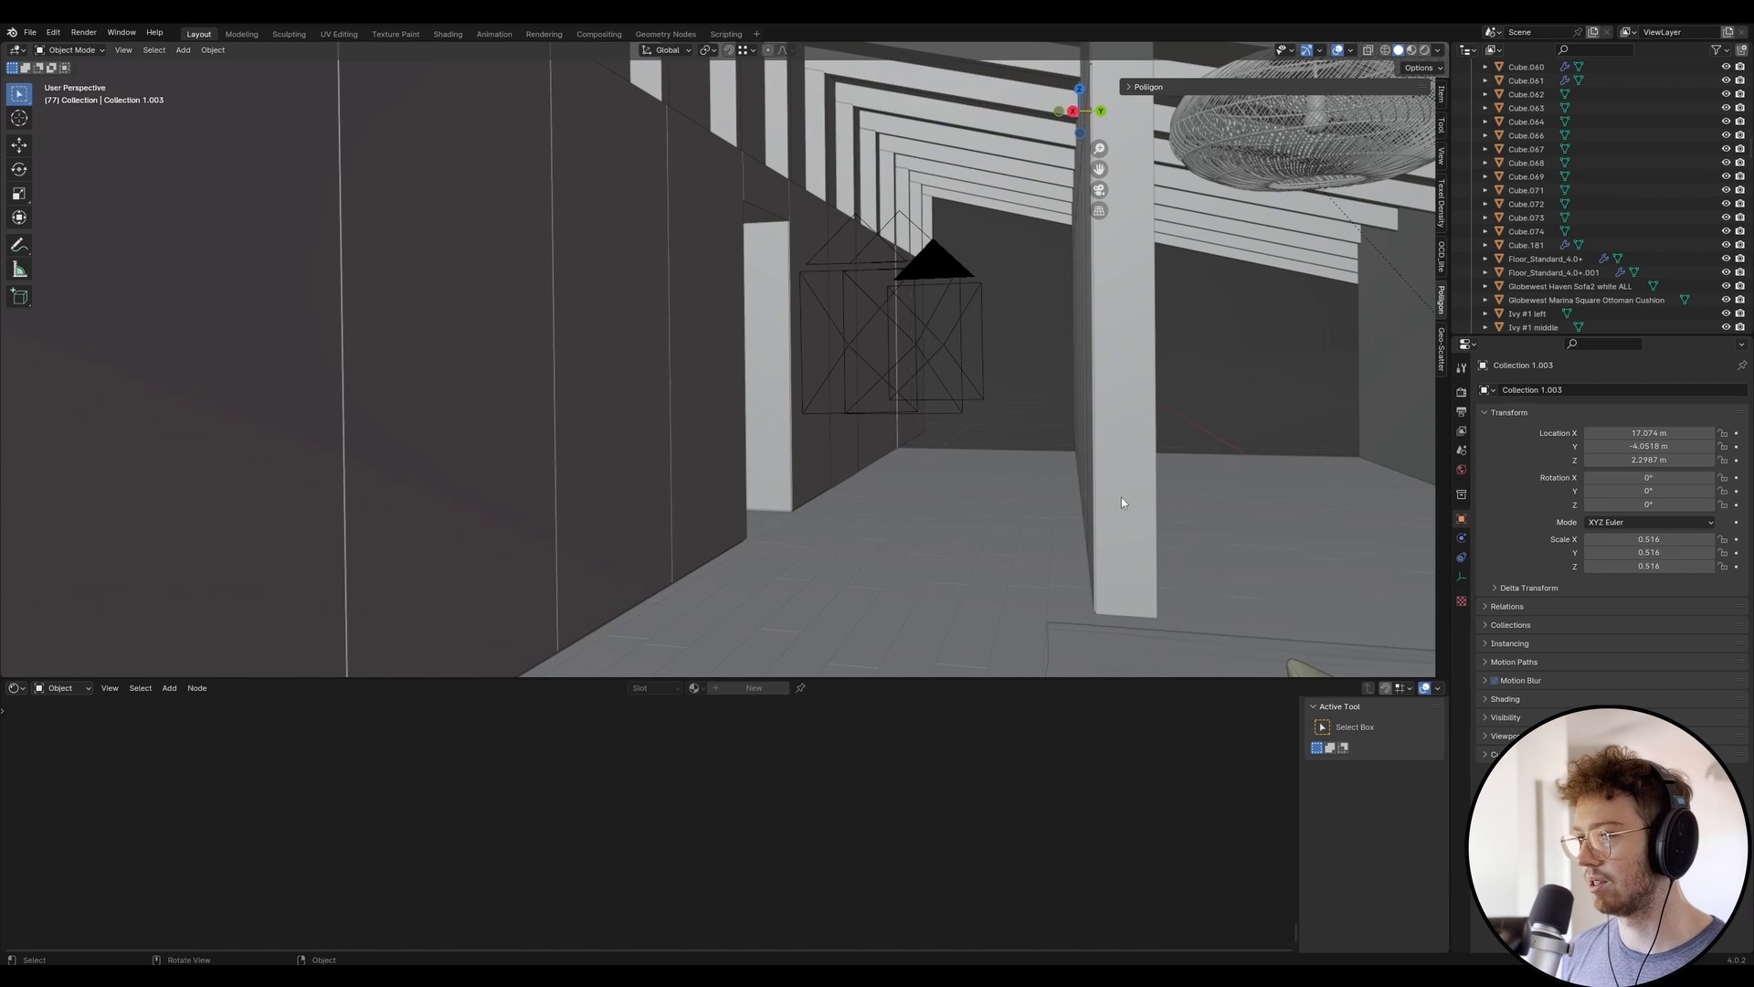
mouse_move(1012, 583)
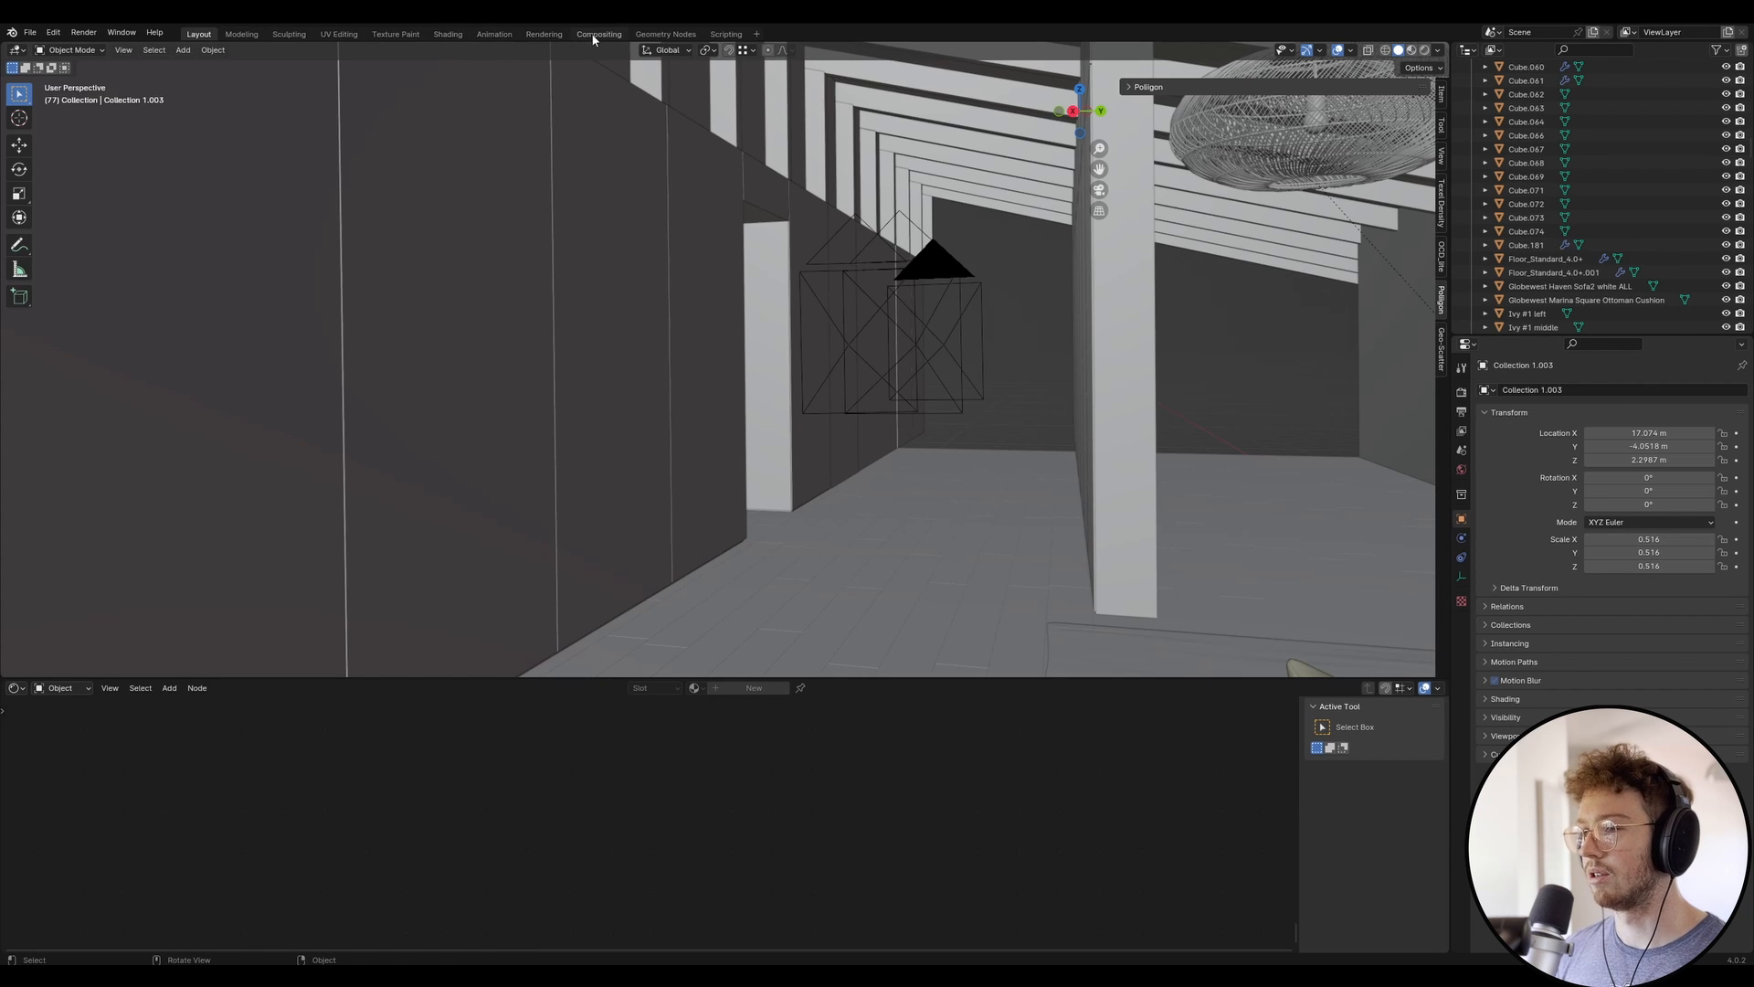
- Show the Compositing workspace with Cycles sampling and OpenImageDenoise settings visible
click(599, 33)
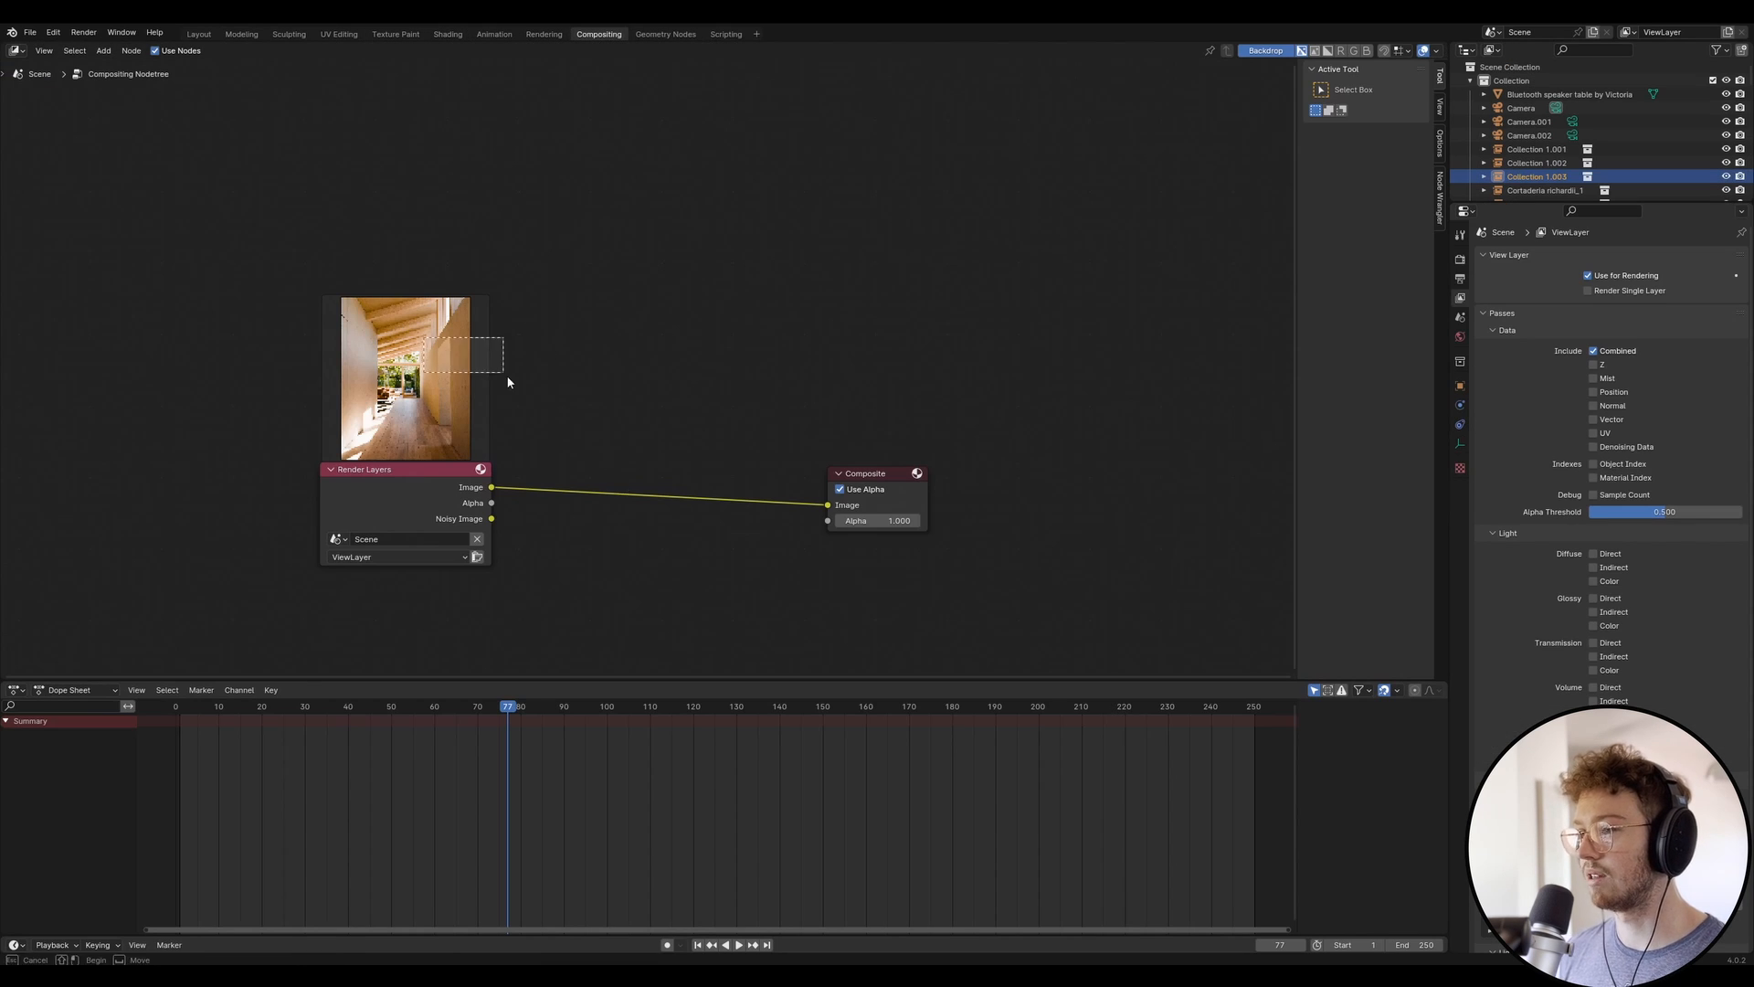
click(1458, 255)
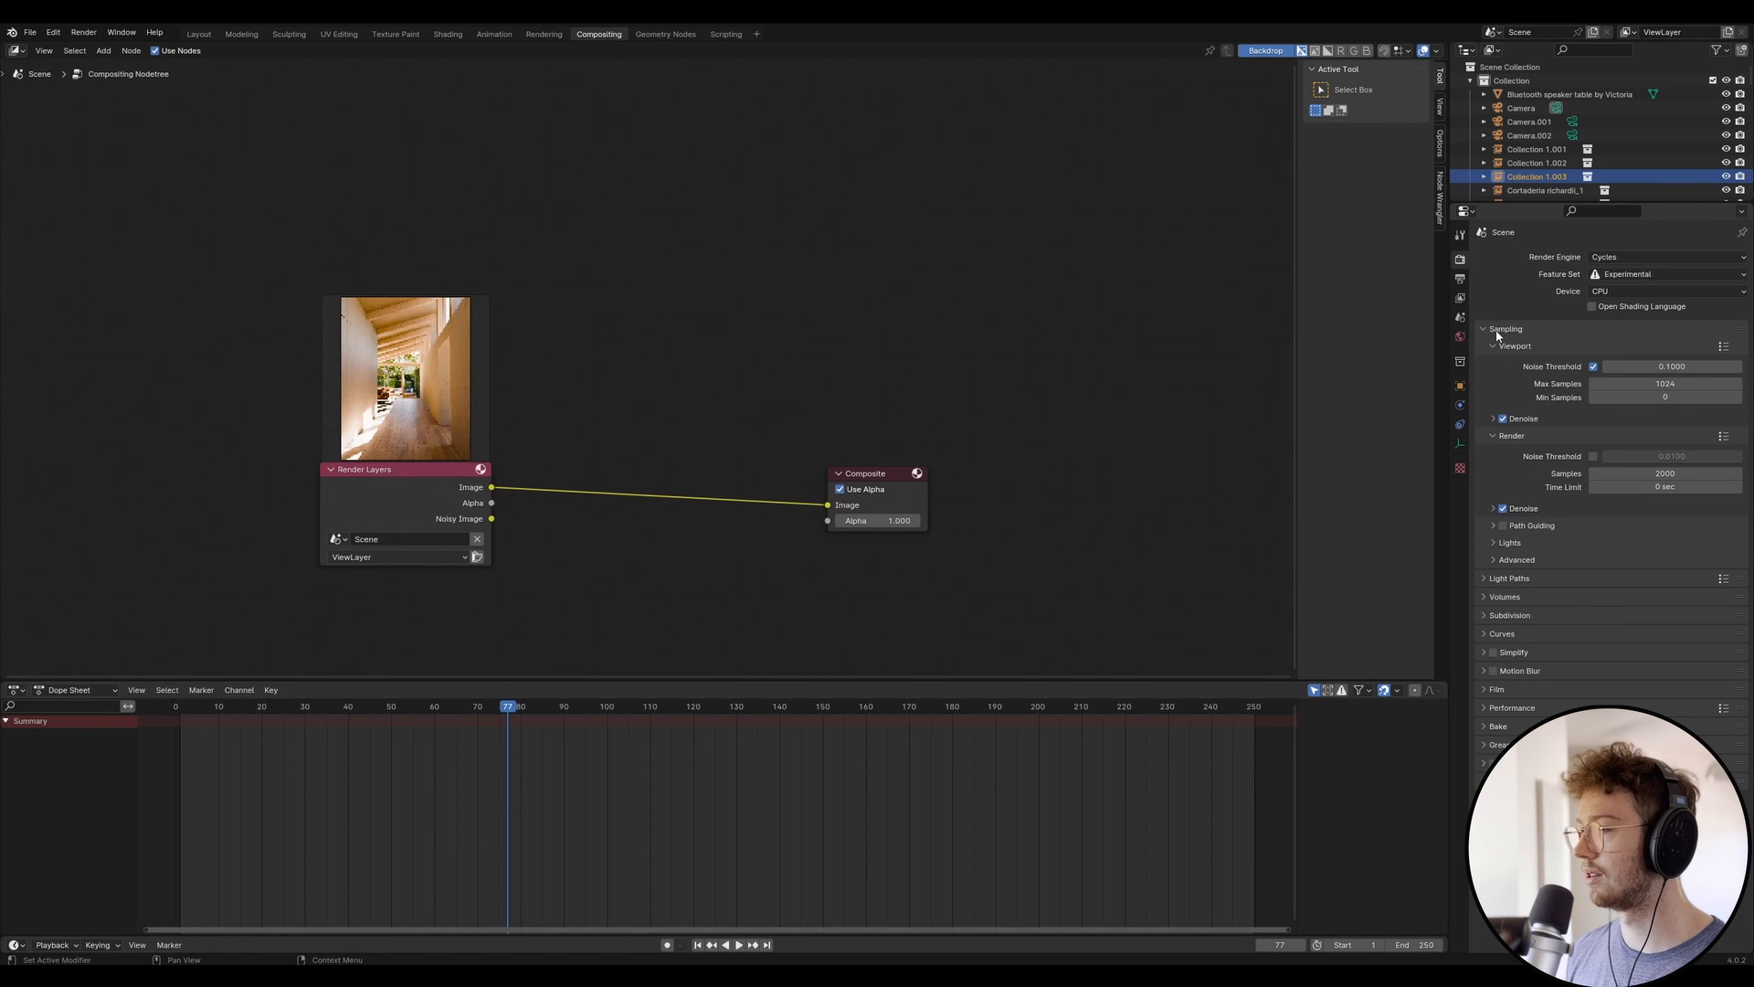
mouse_move(1513, 442)
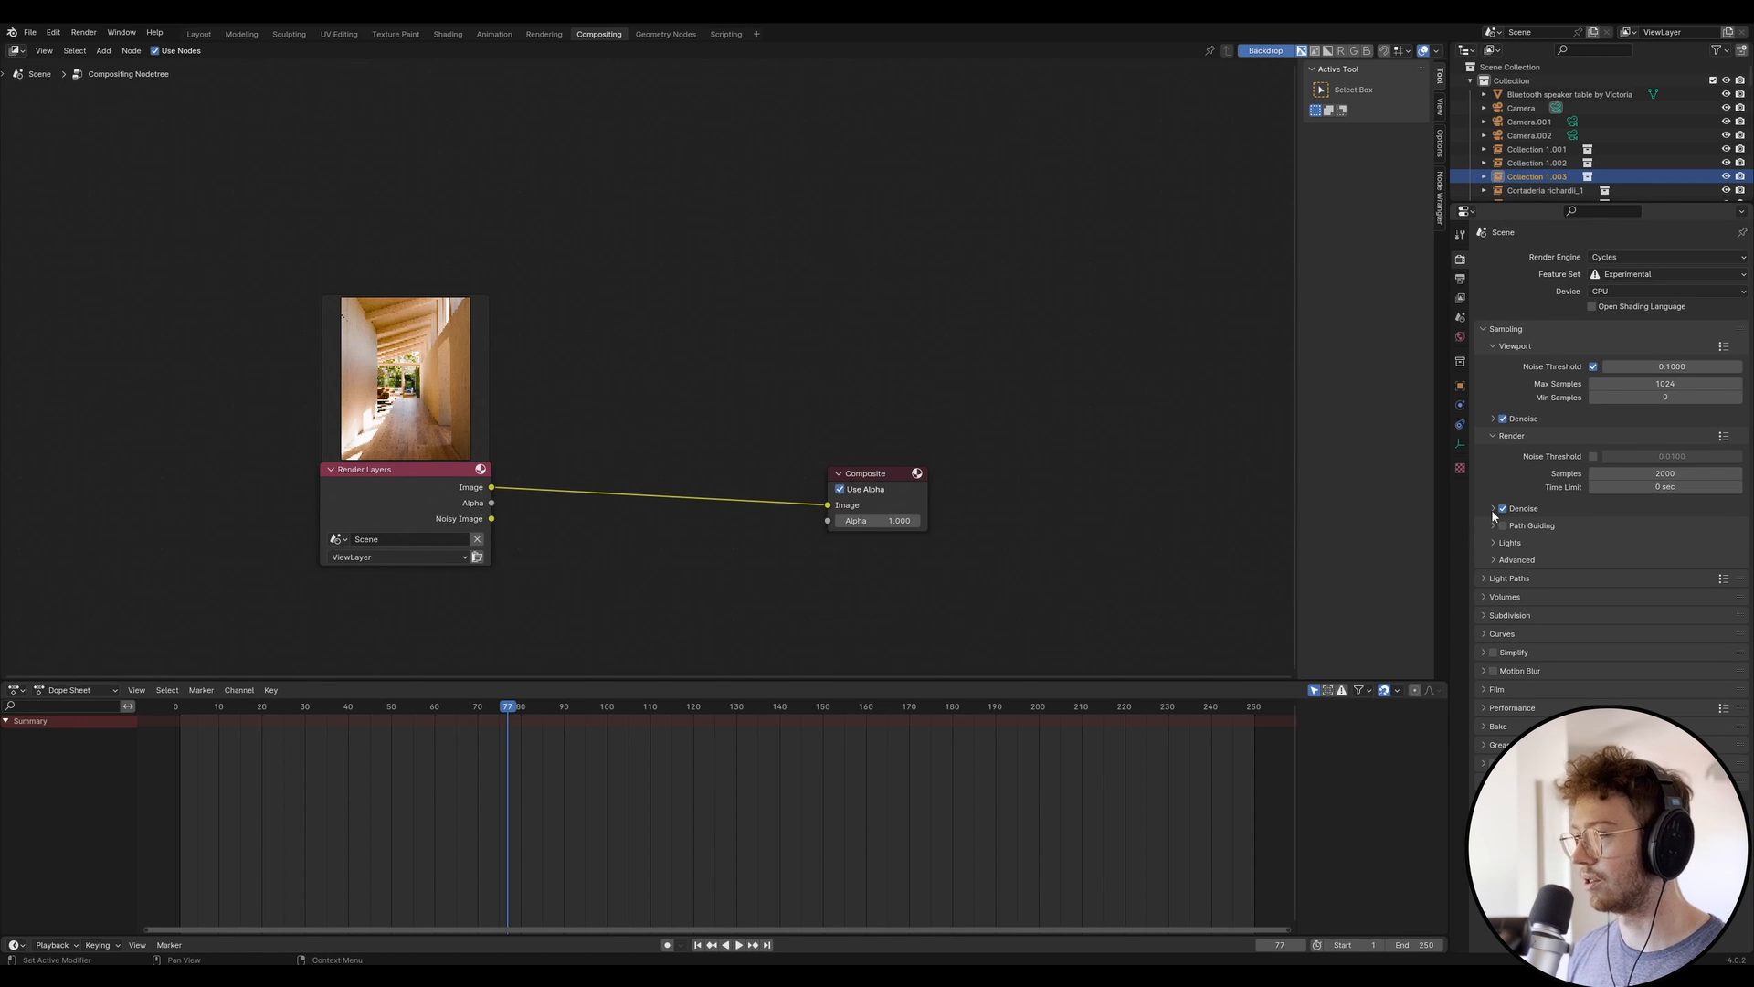
click(1492, 507)
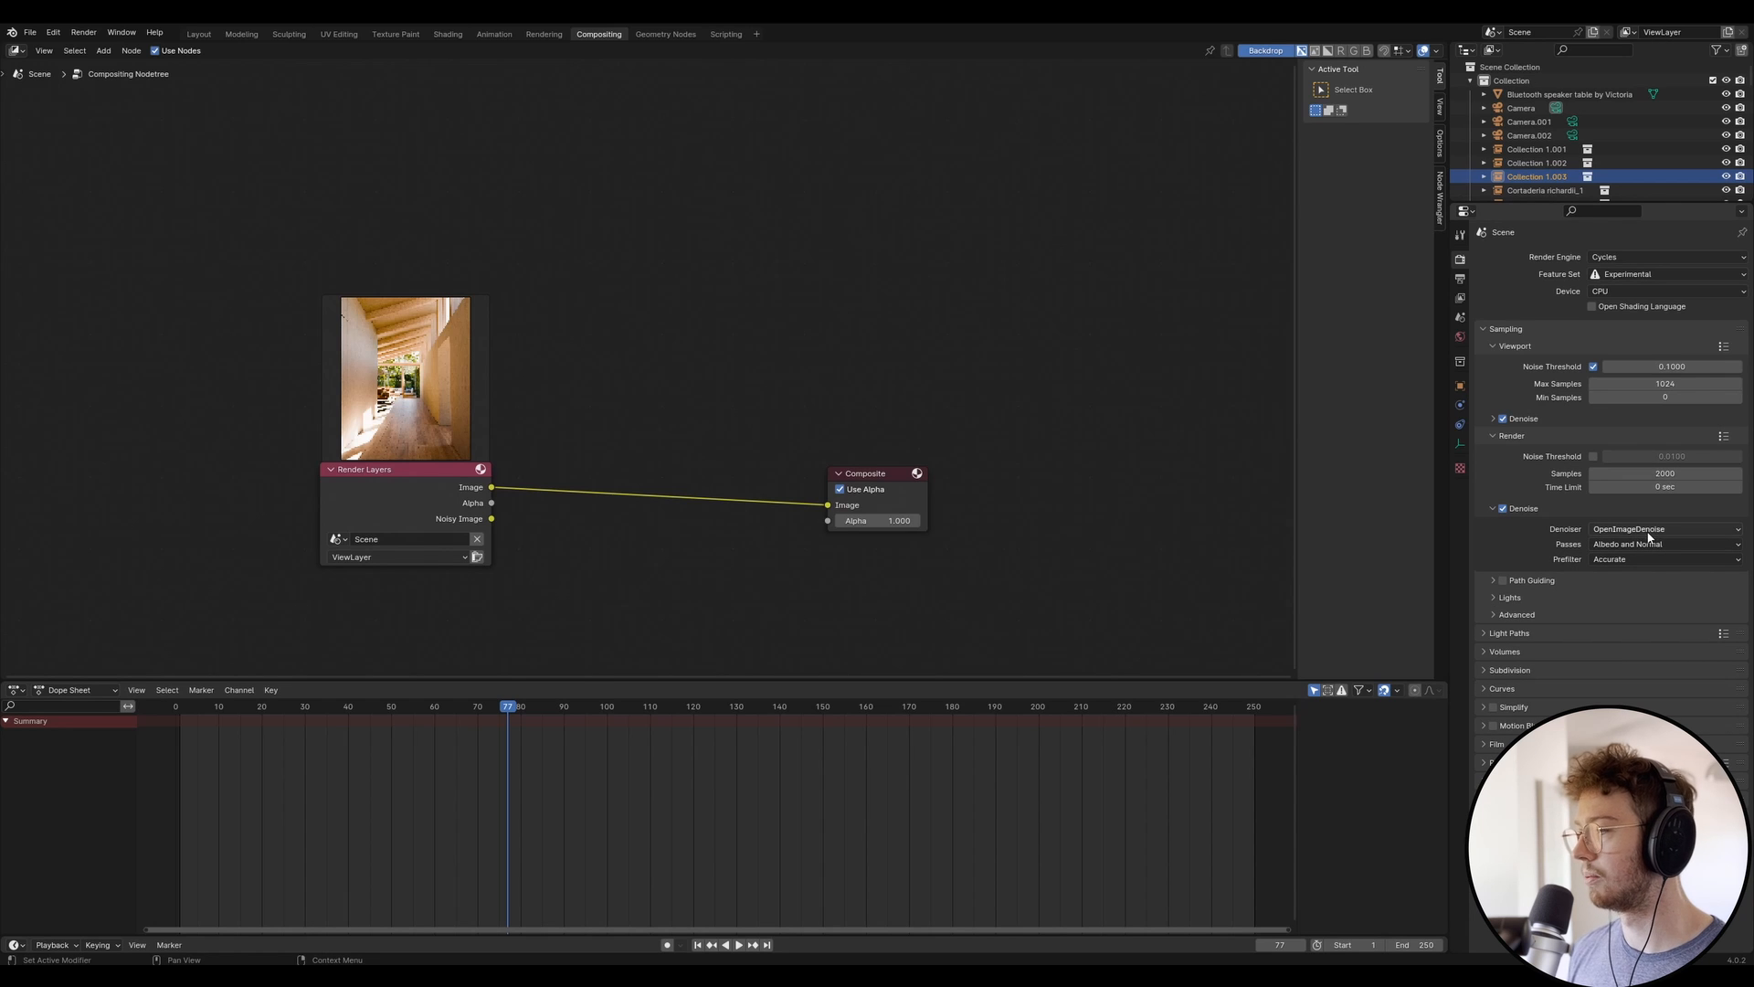
mouse_move(1657, 292)
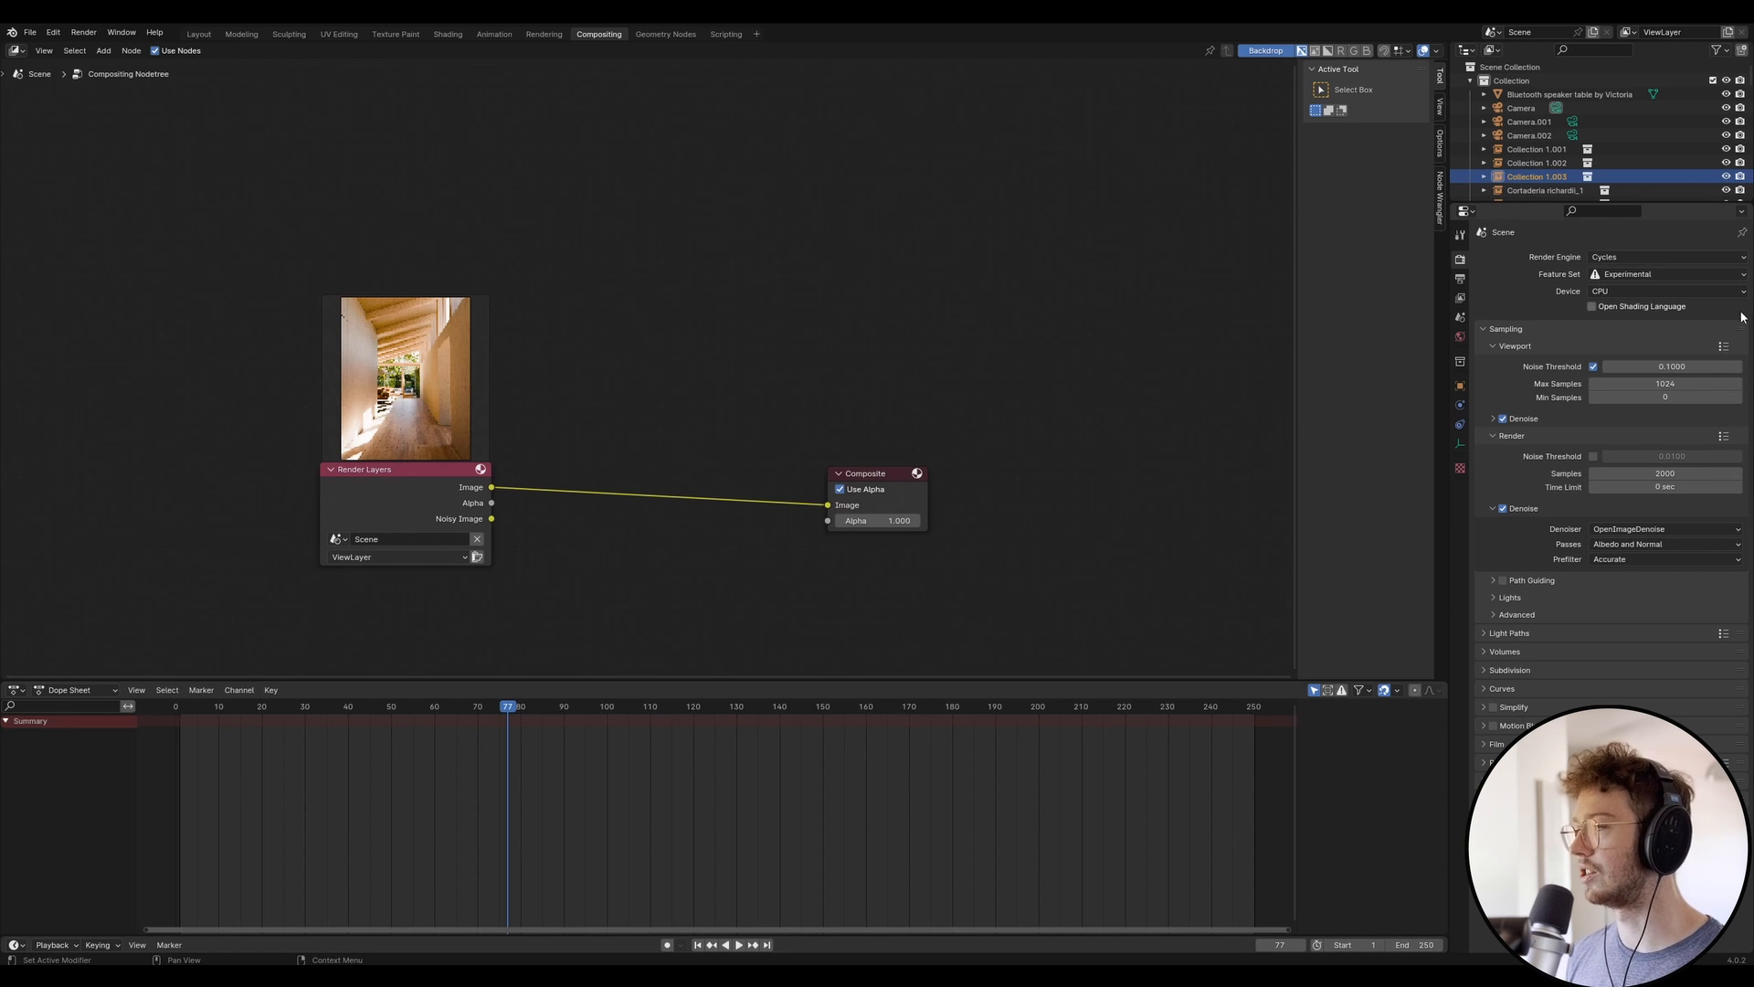
mouse_move(1741, 318)
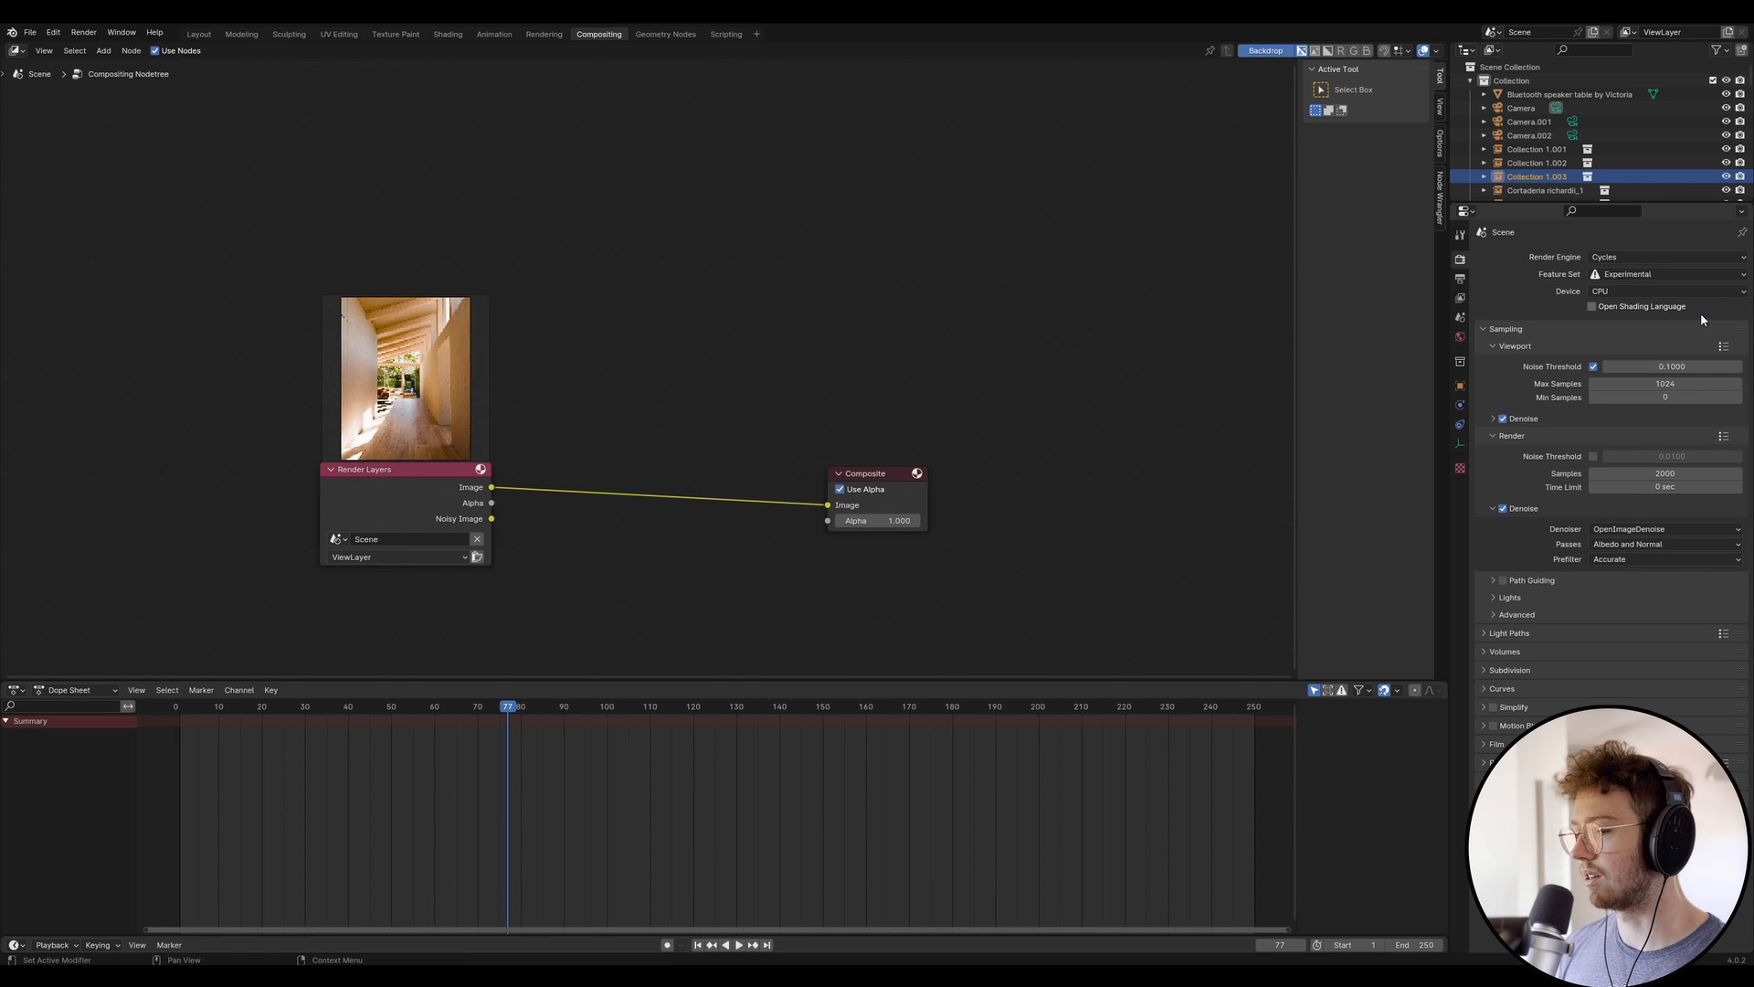
mouse_move(1701, 336)
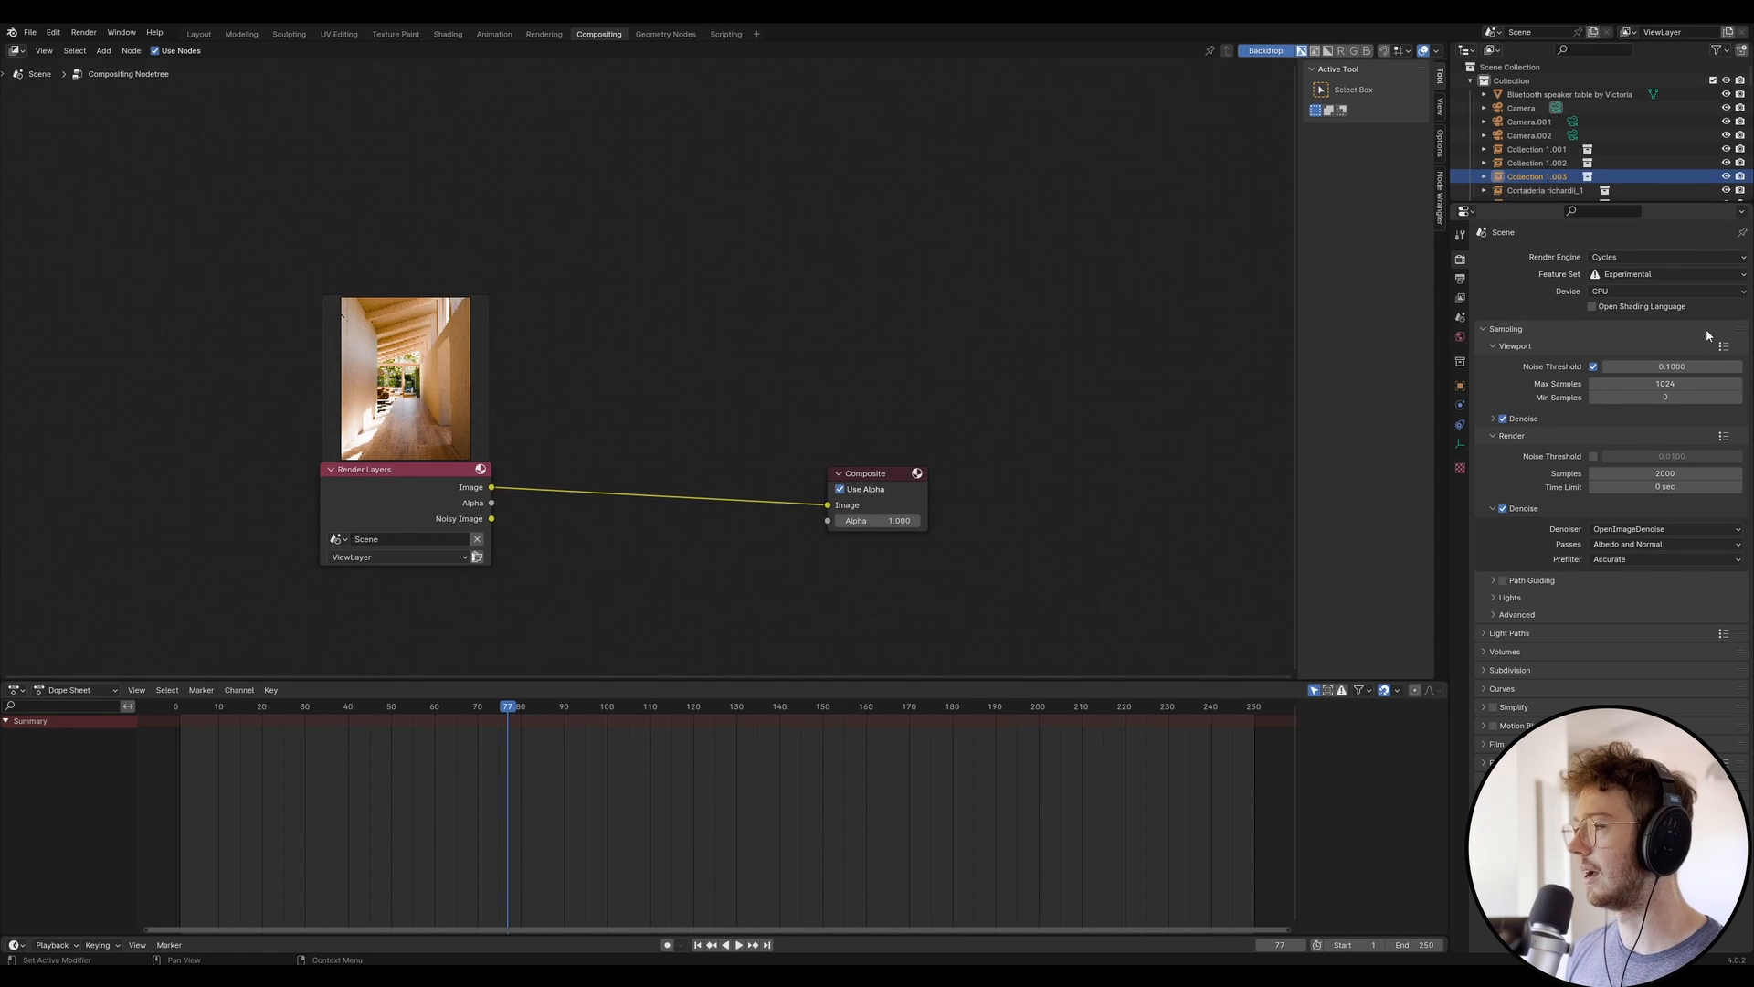
mouse_move(1676, 379)
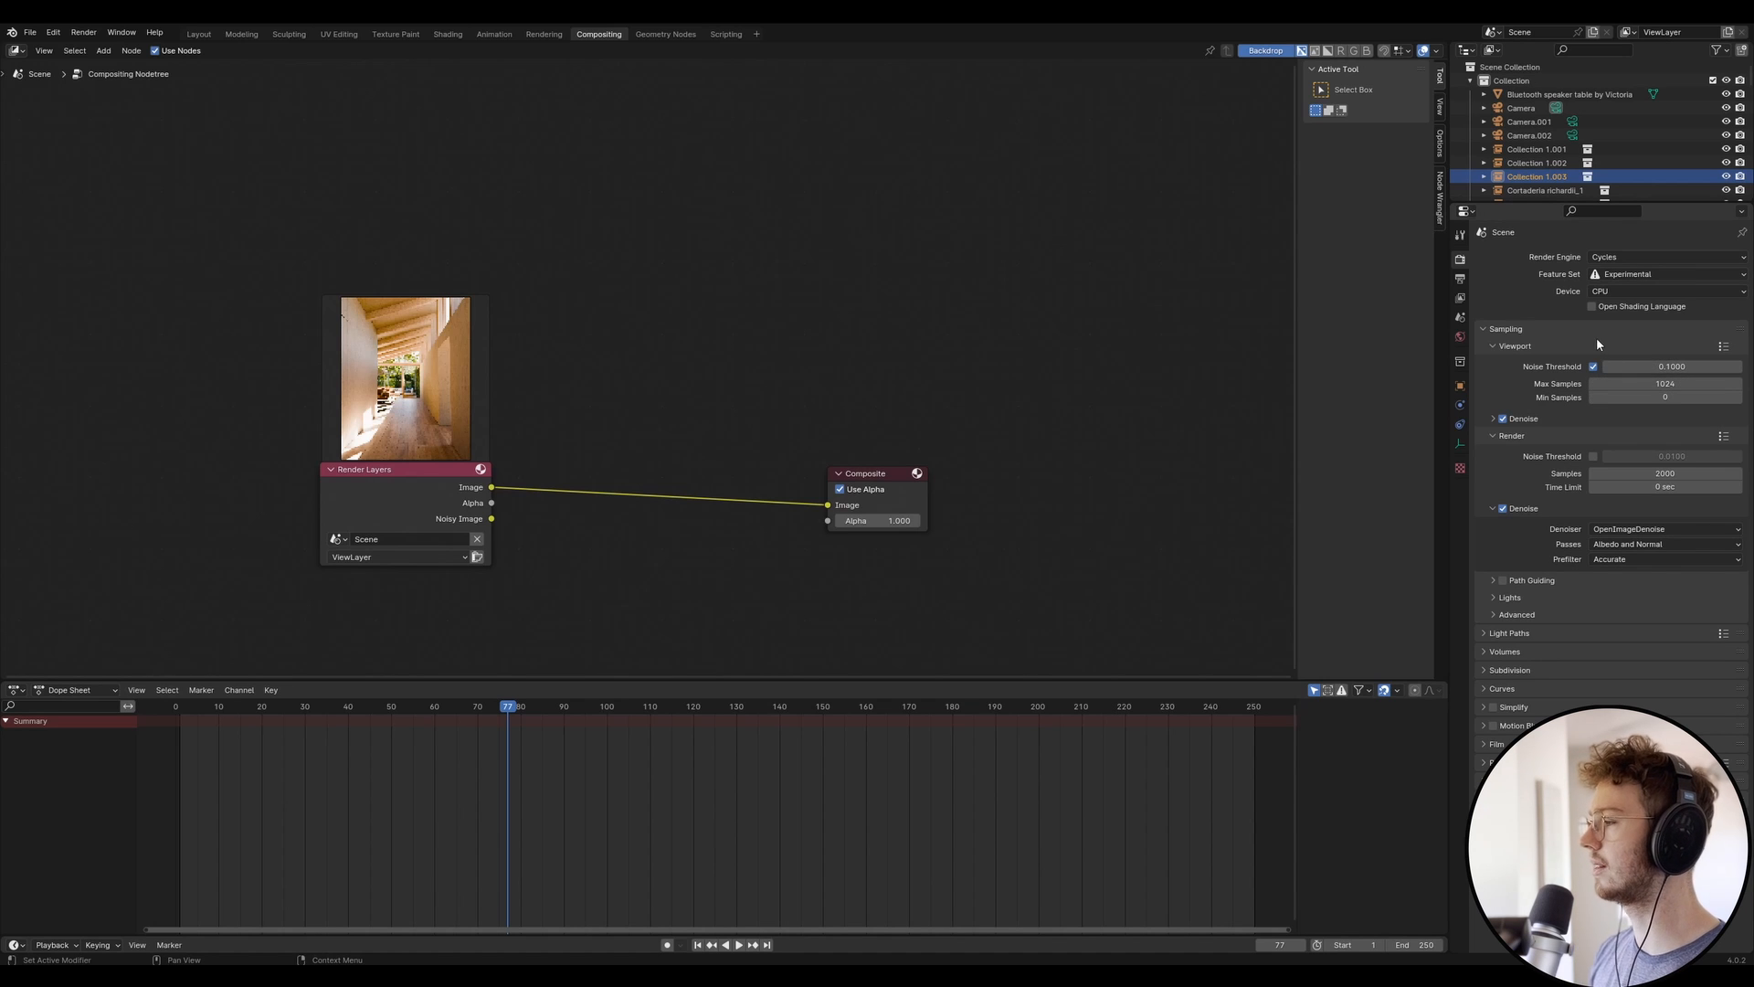
mouse_move(1508, 391)
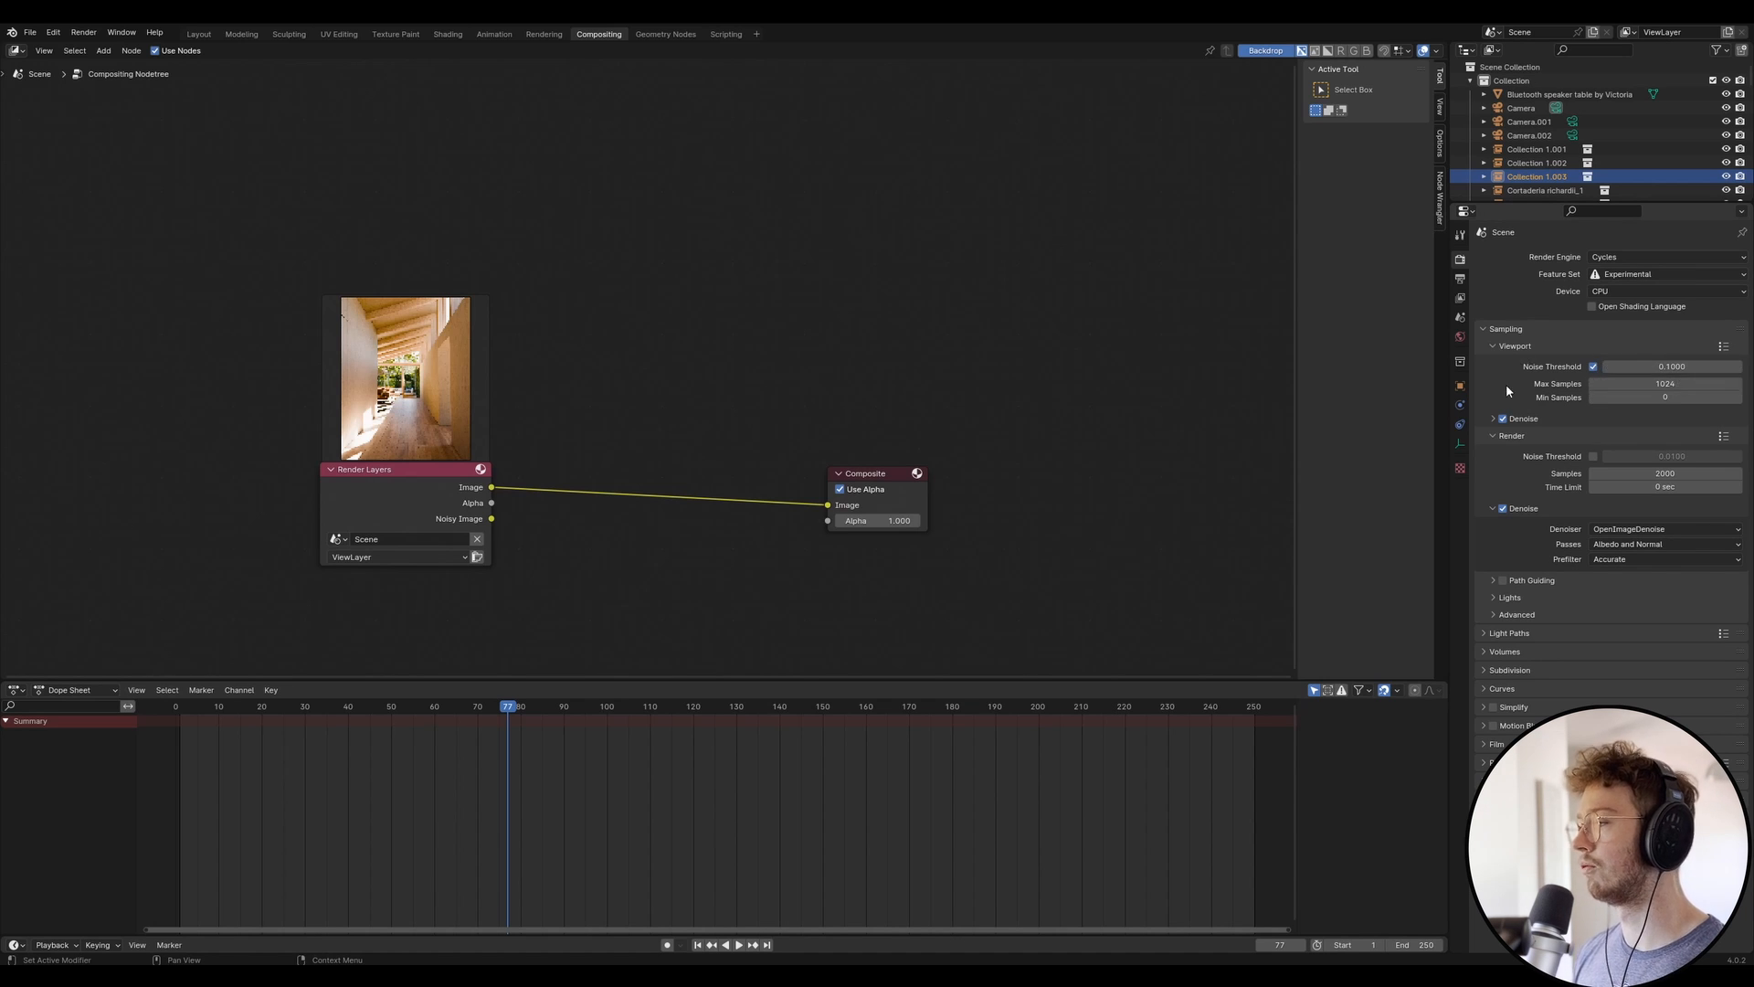
mouse_move(192, 283)
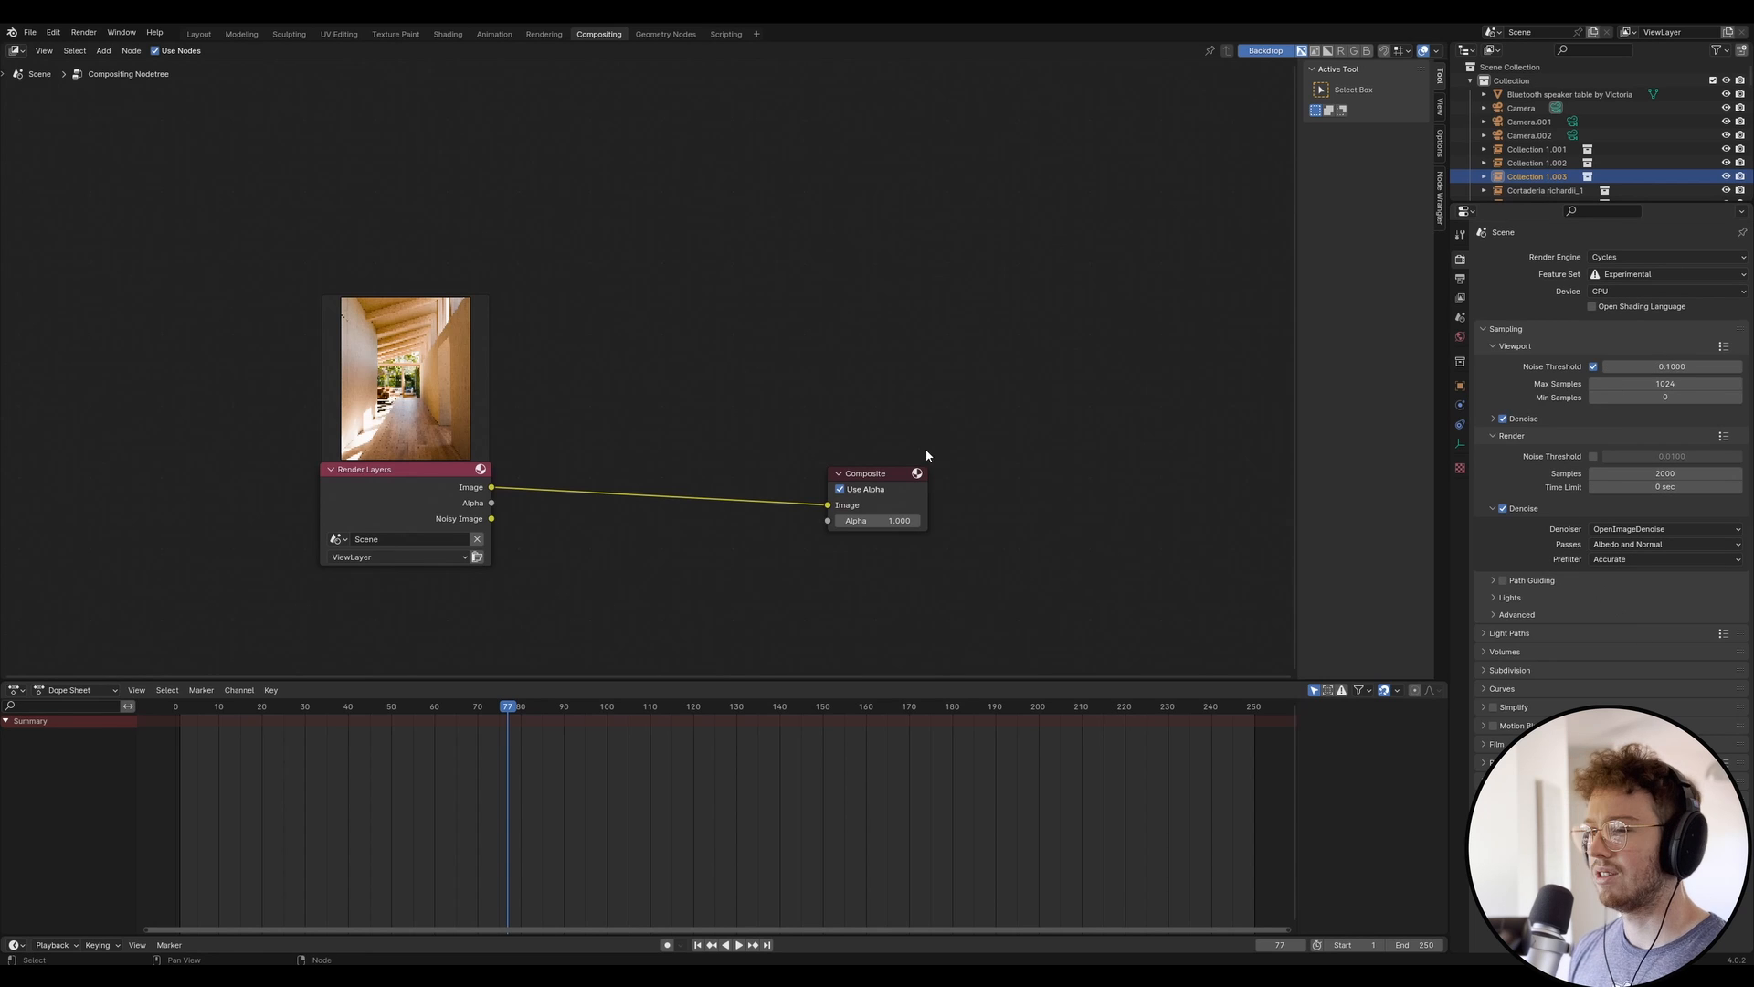
mouse_move(769, 192)
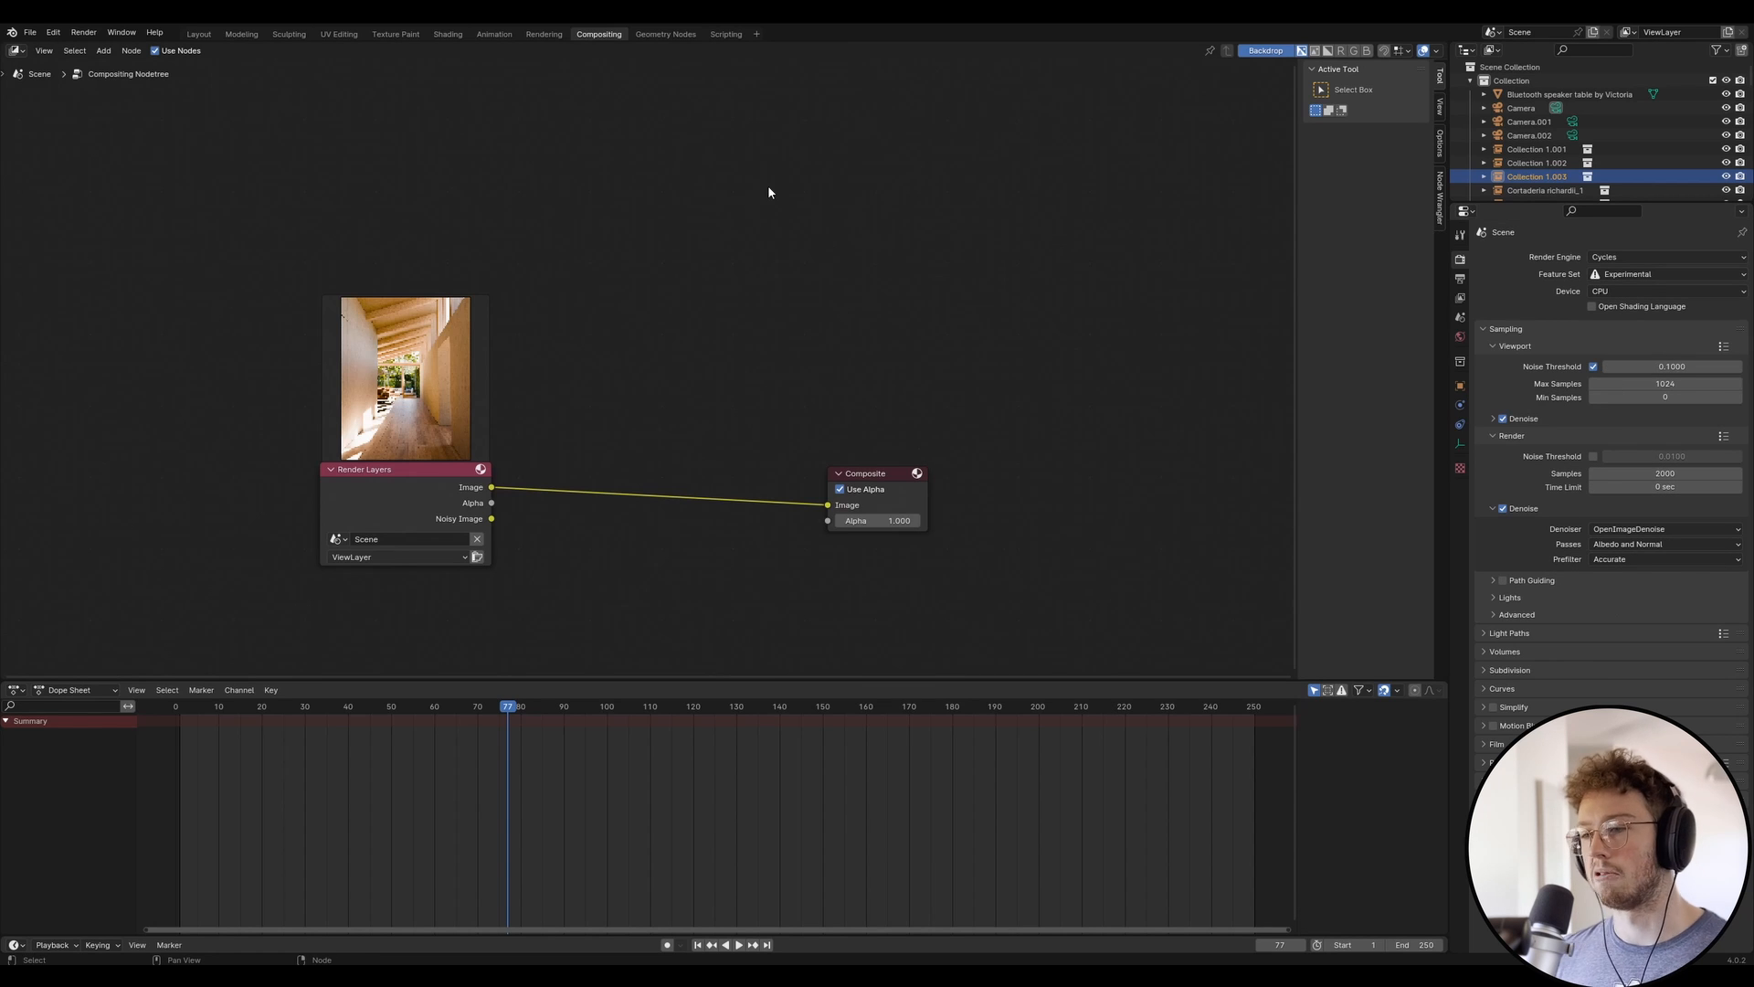
mouse_move(1504, 549)
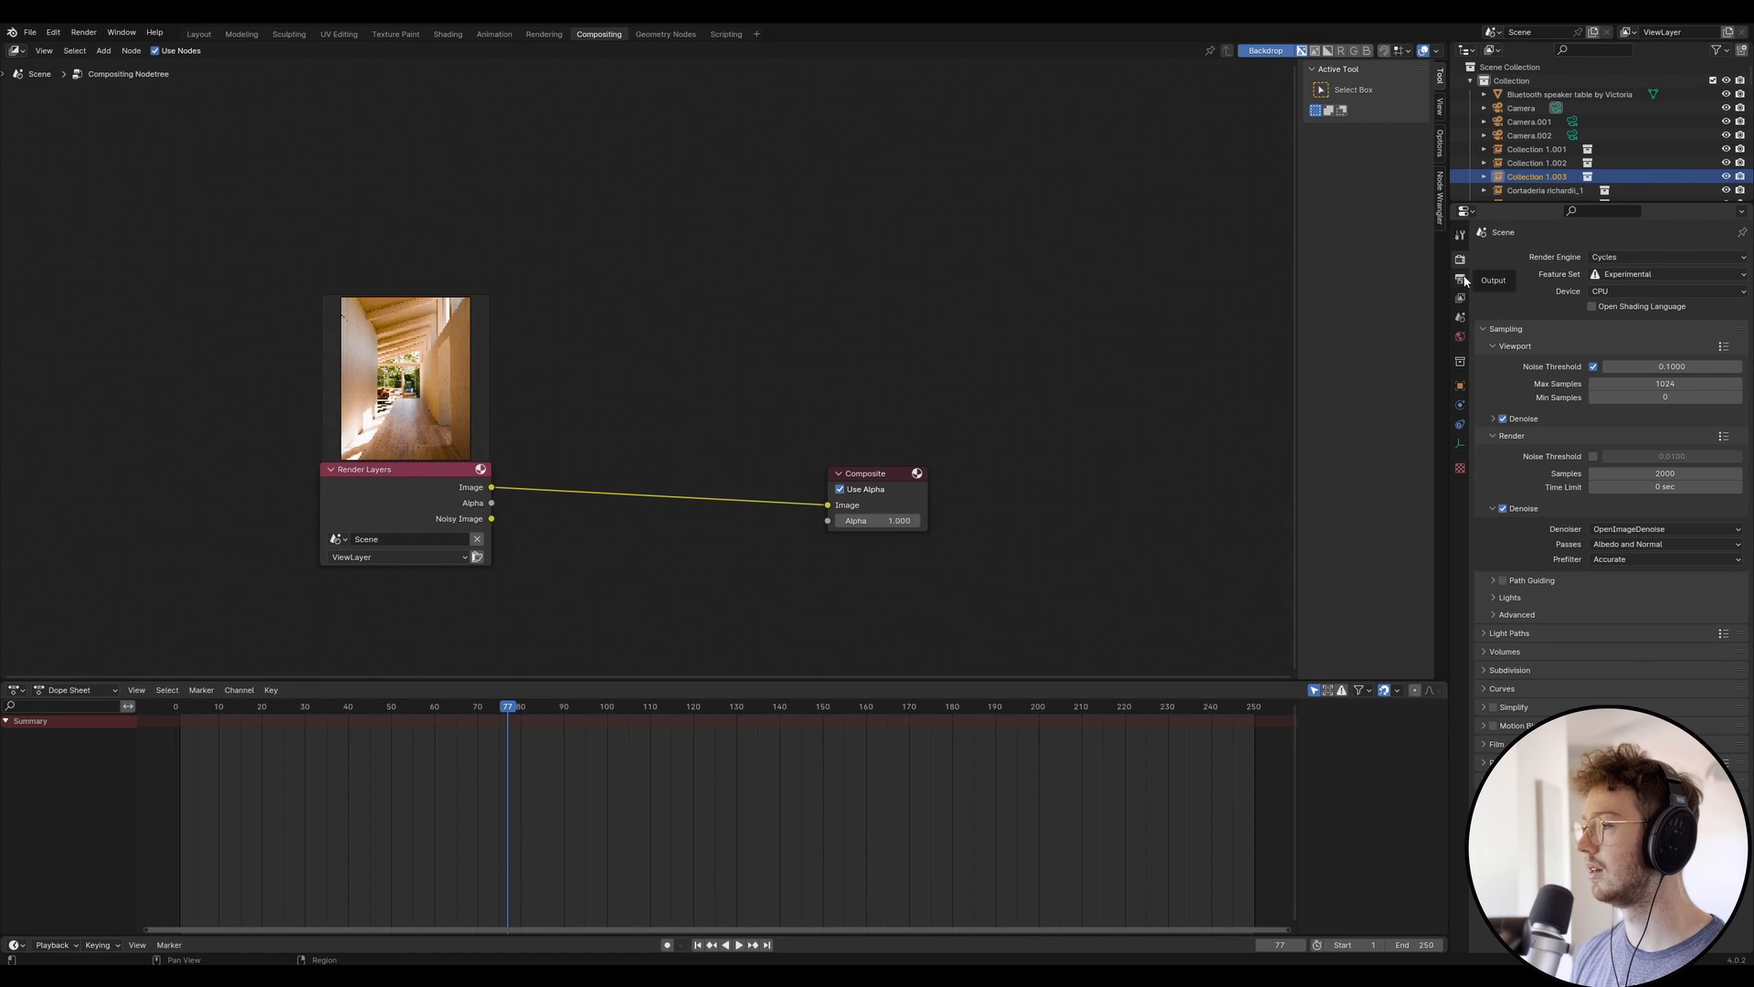
click(1460, 280)
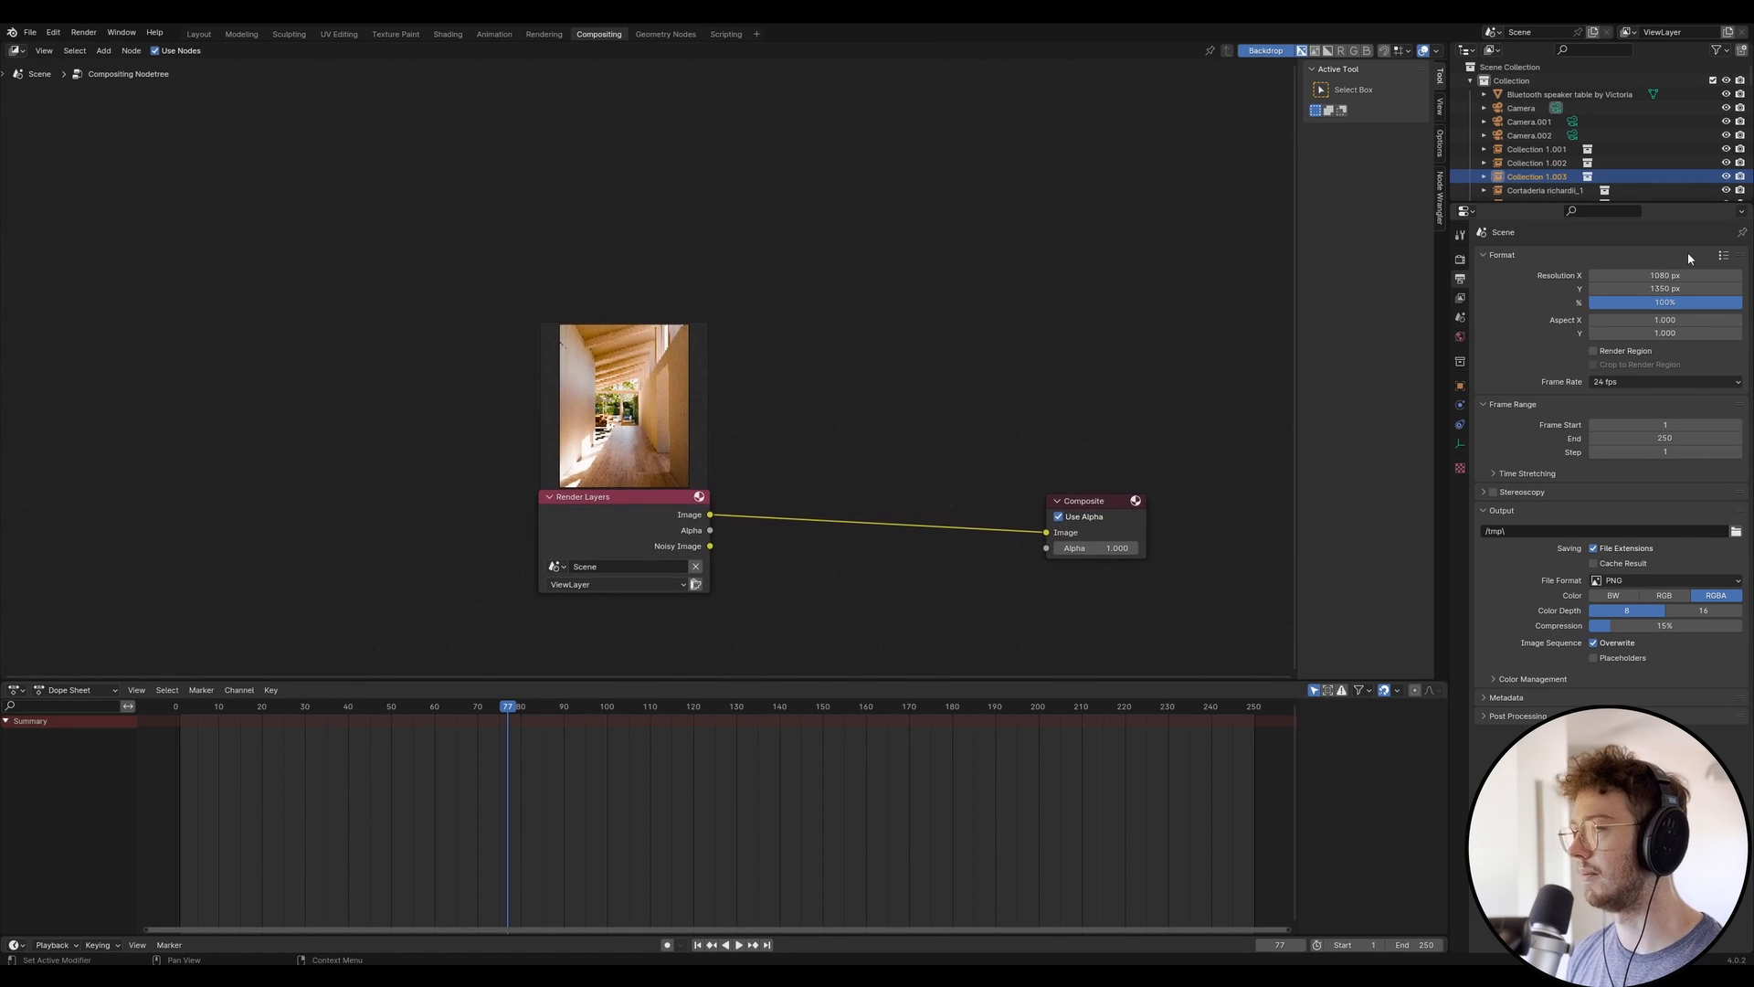
click(1460, 256)
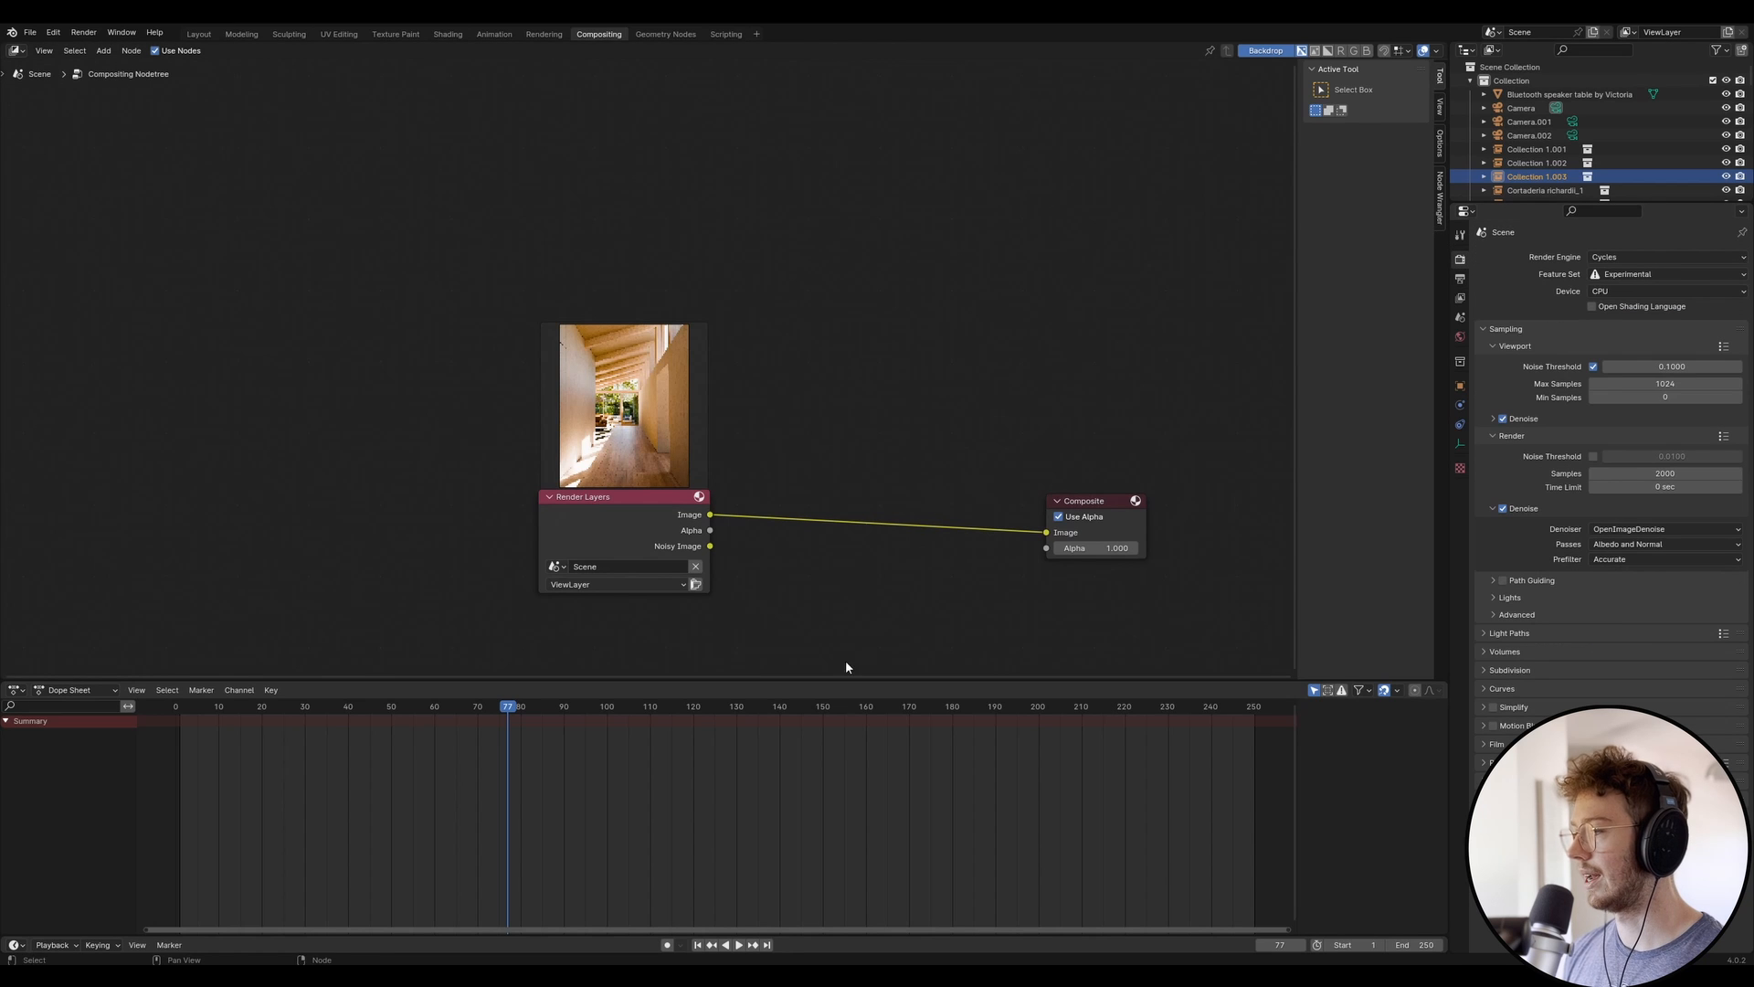
mouse_move(426, 959)
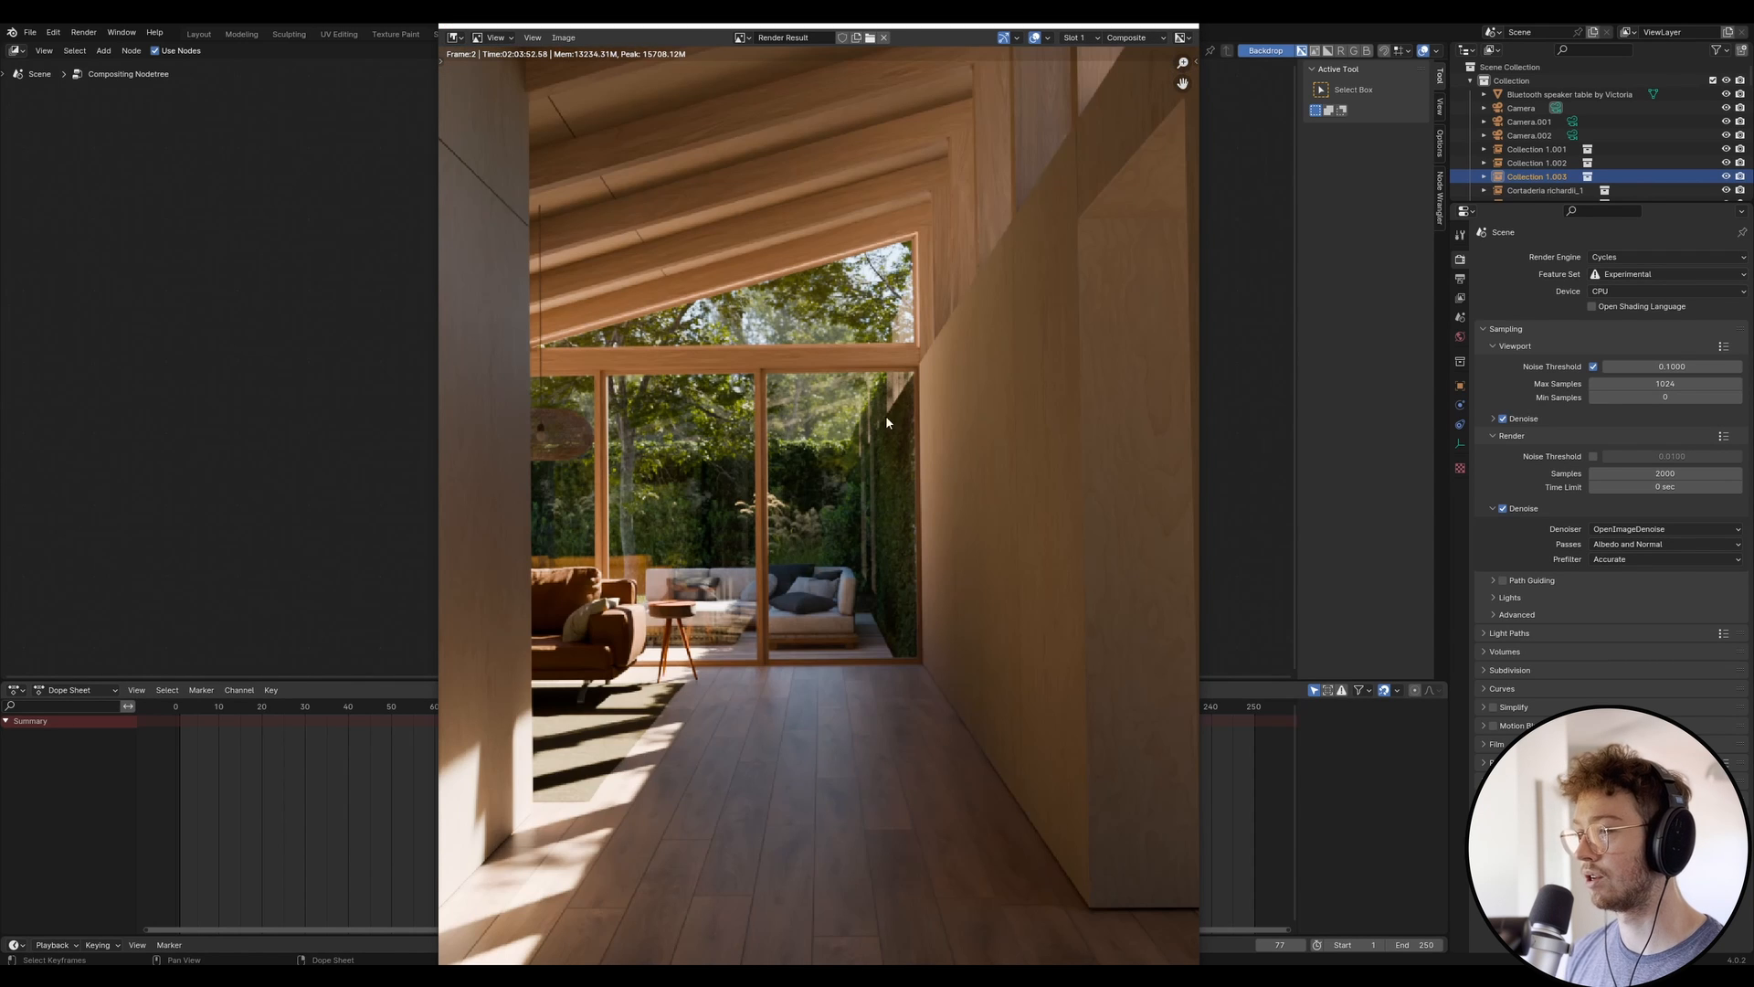
mouse_move(545, 526)
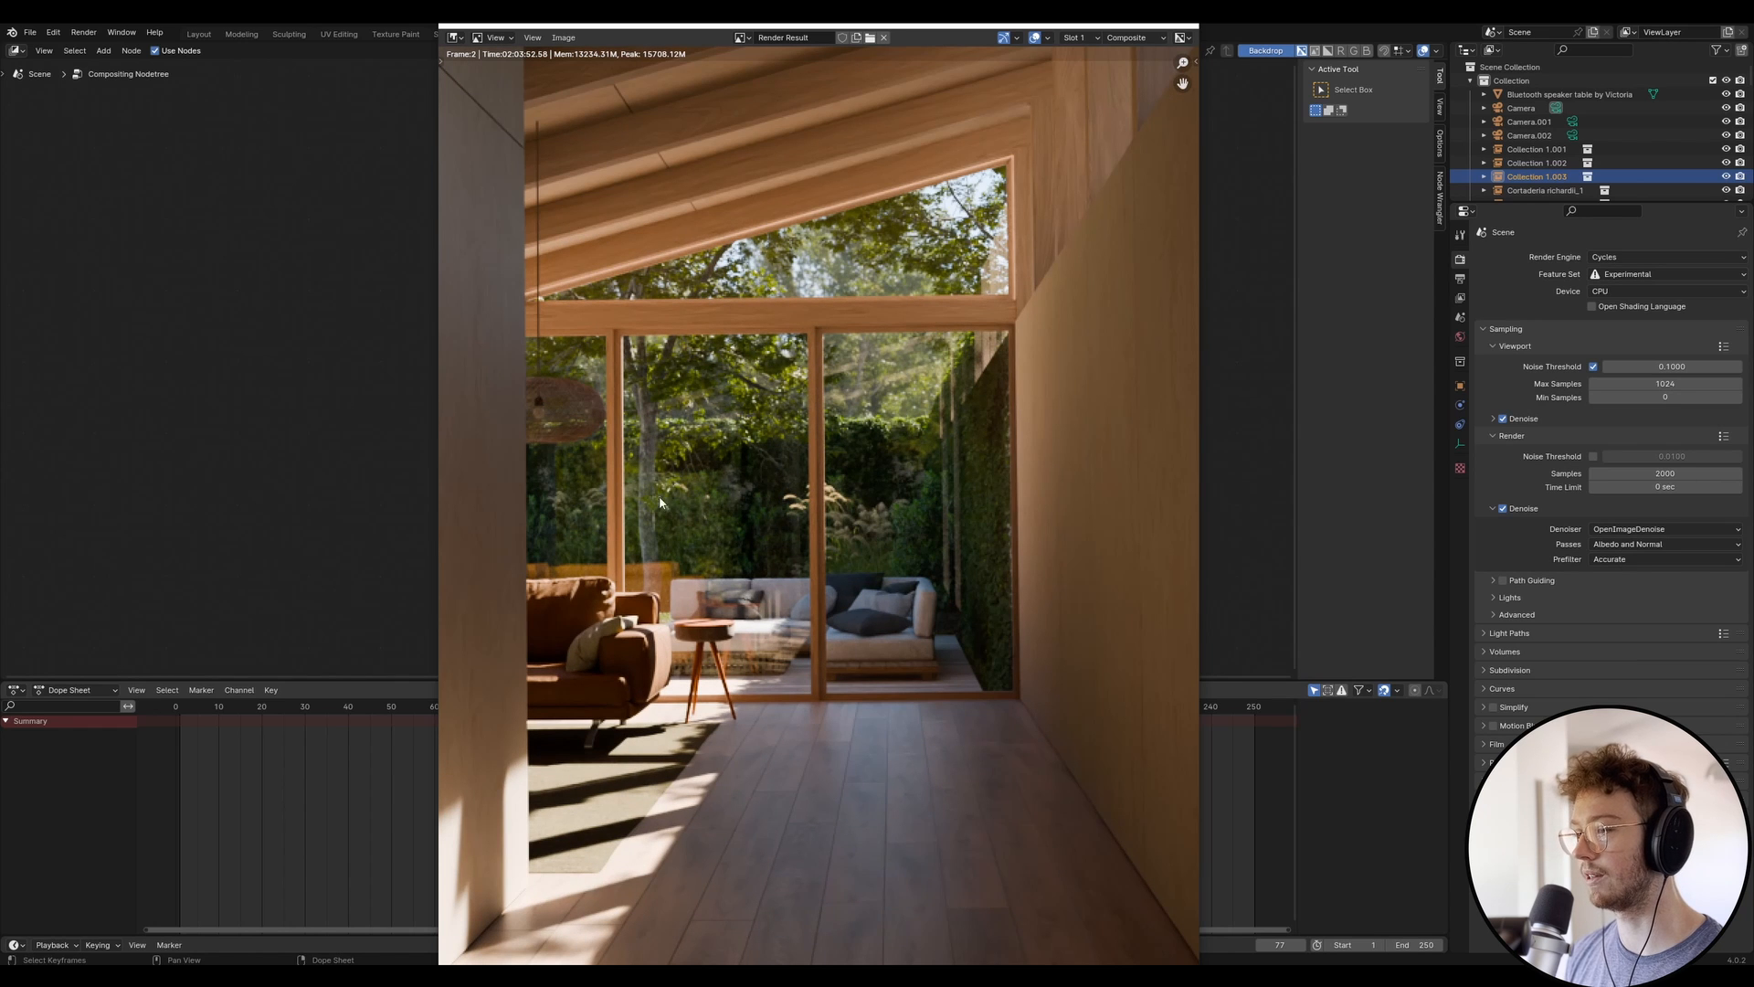
mouse_move(894, 475)
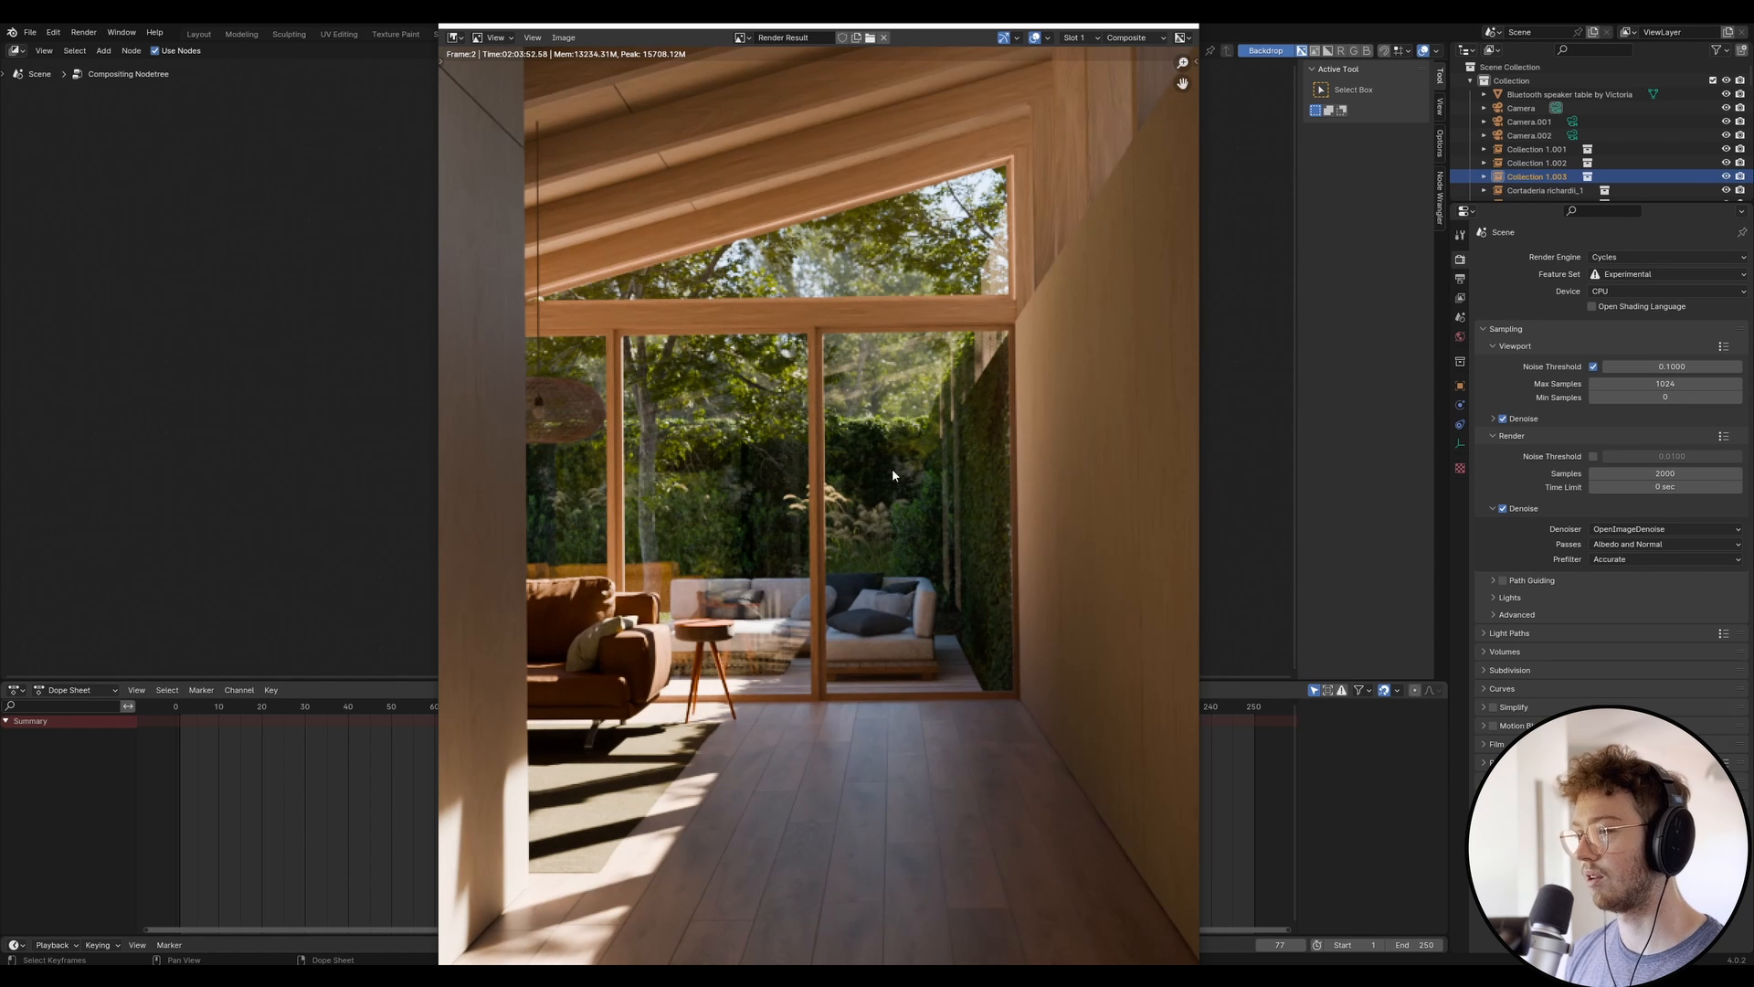
mouse_move(946, 455)
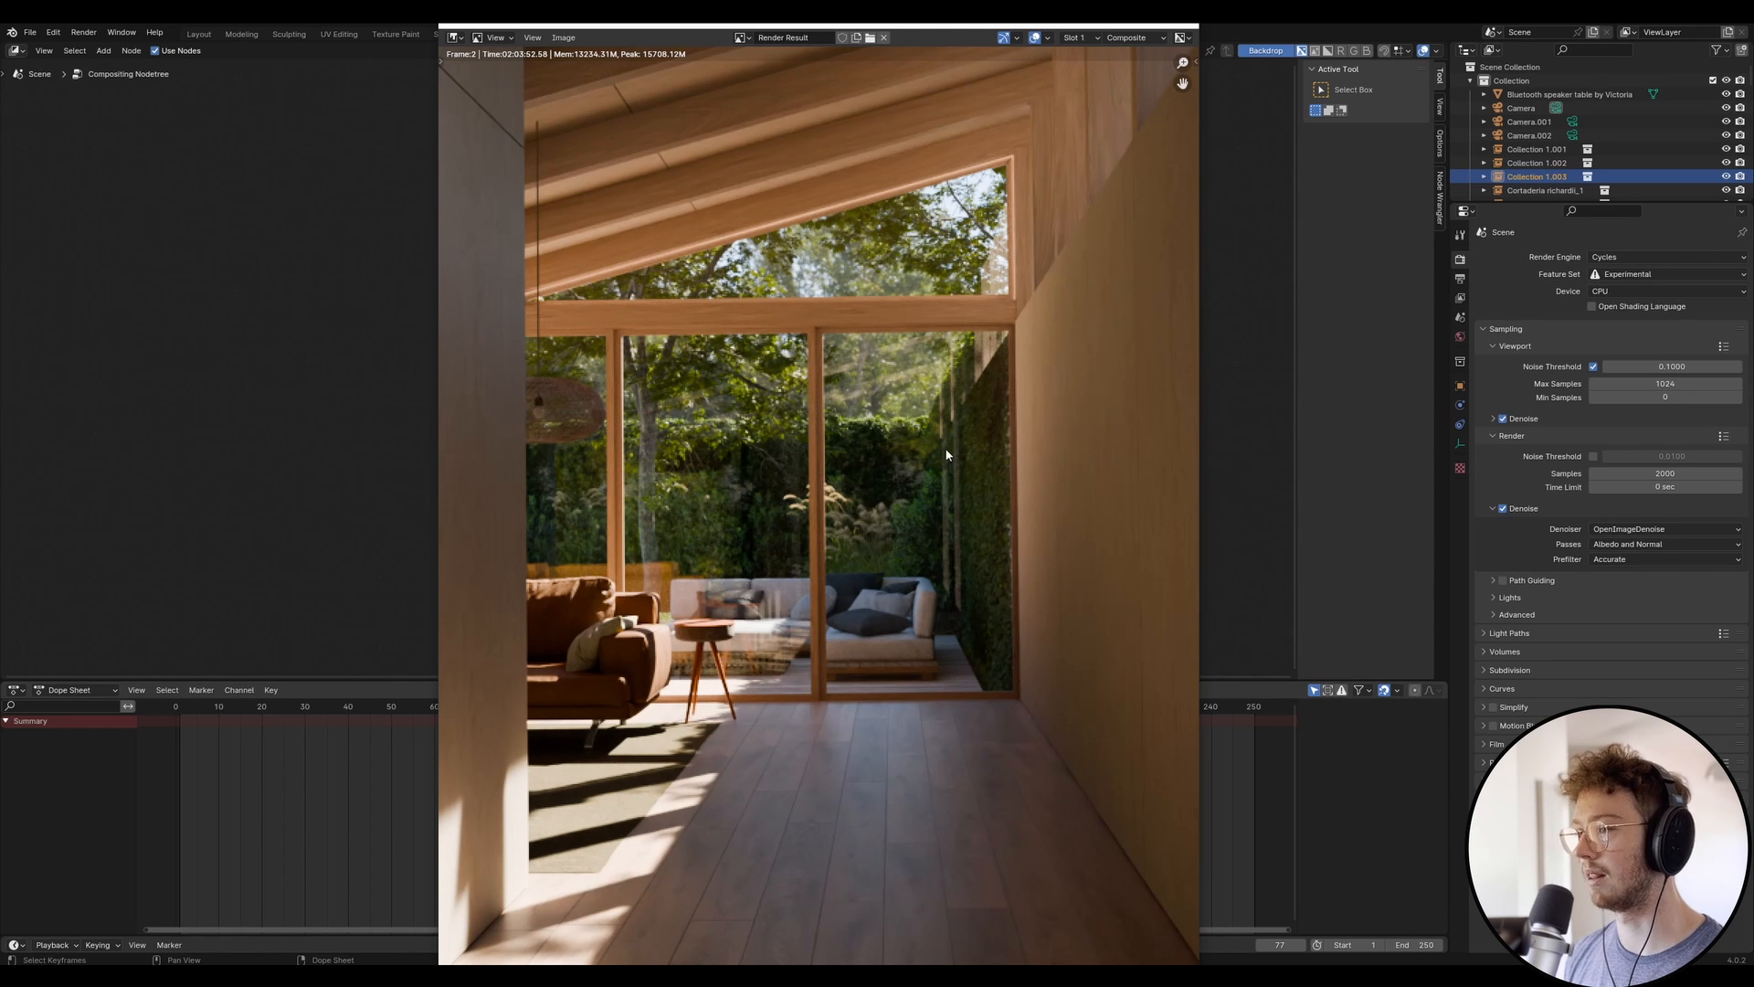
mouse_move(869, 475)
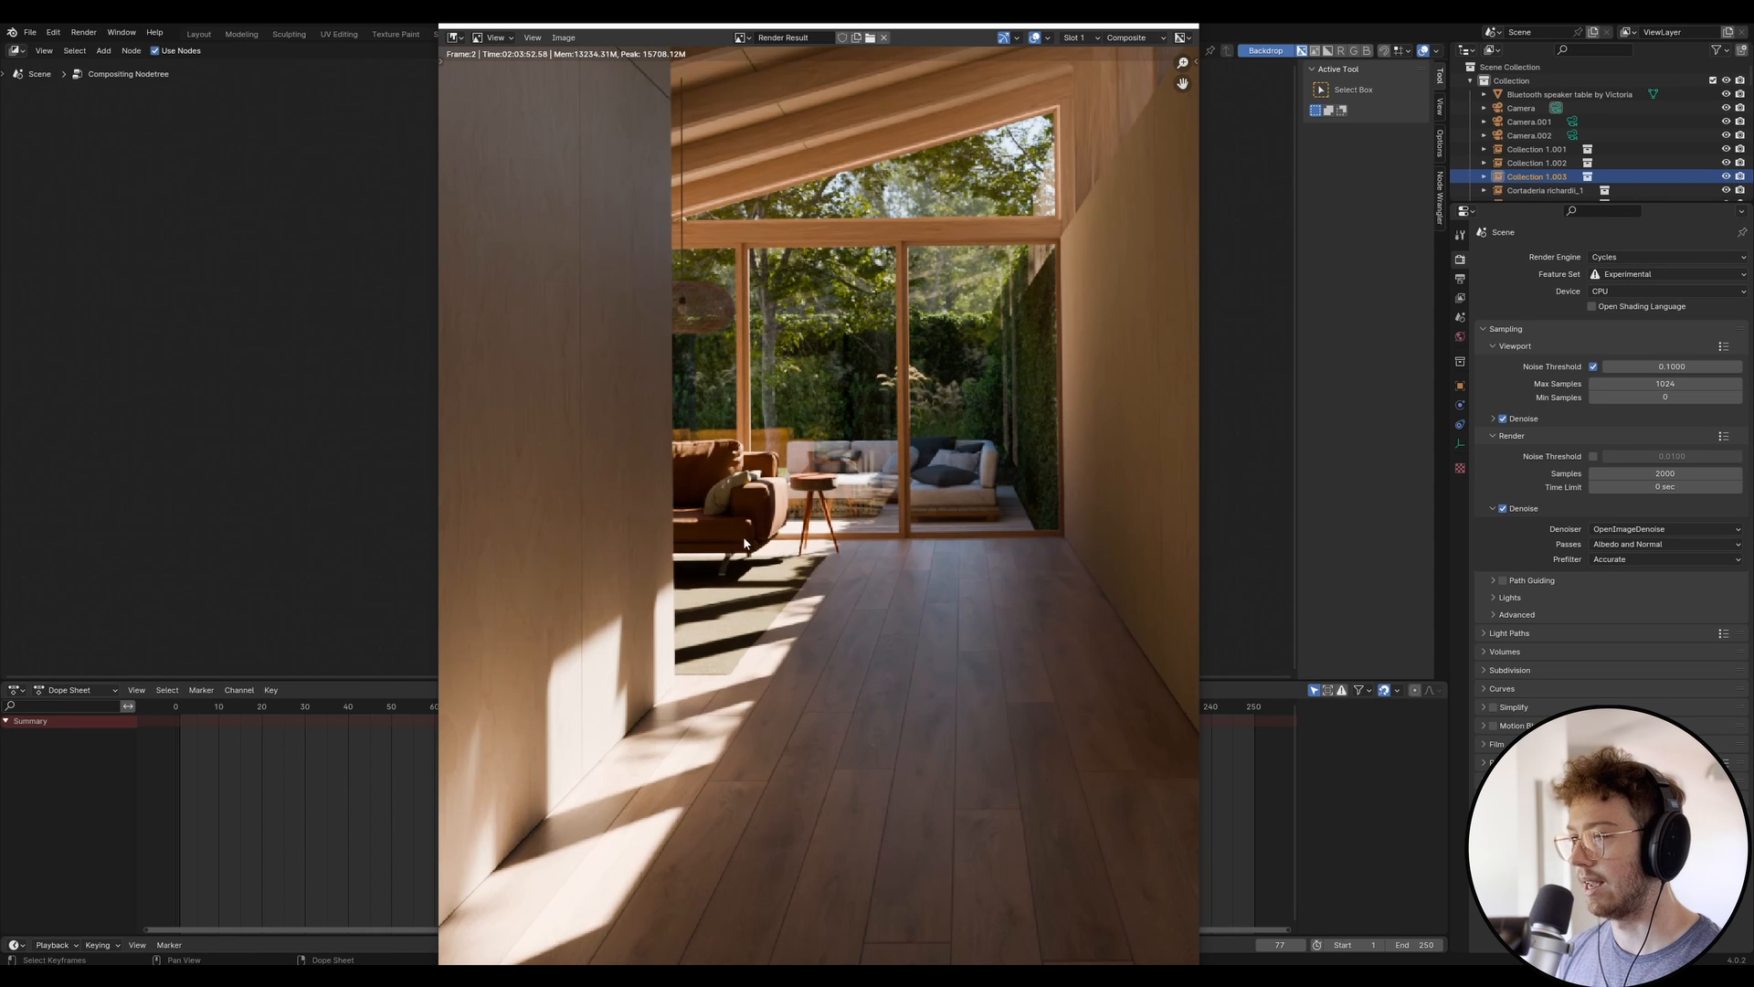
mouse_move(750, 509)
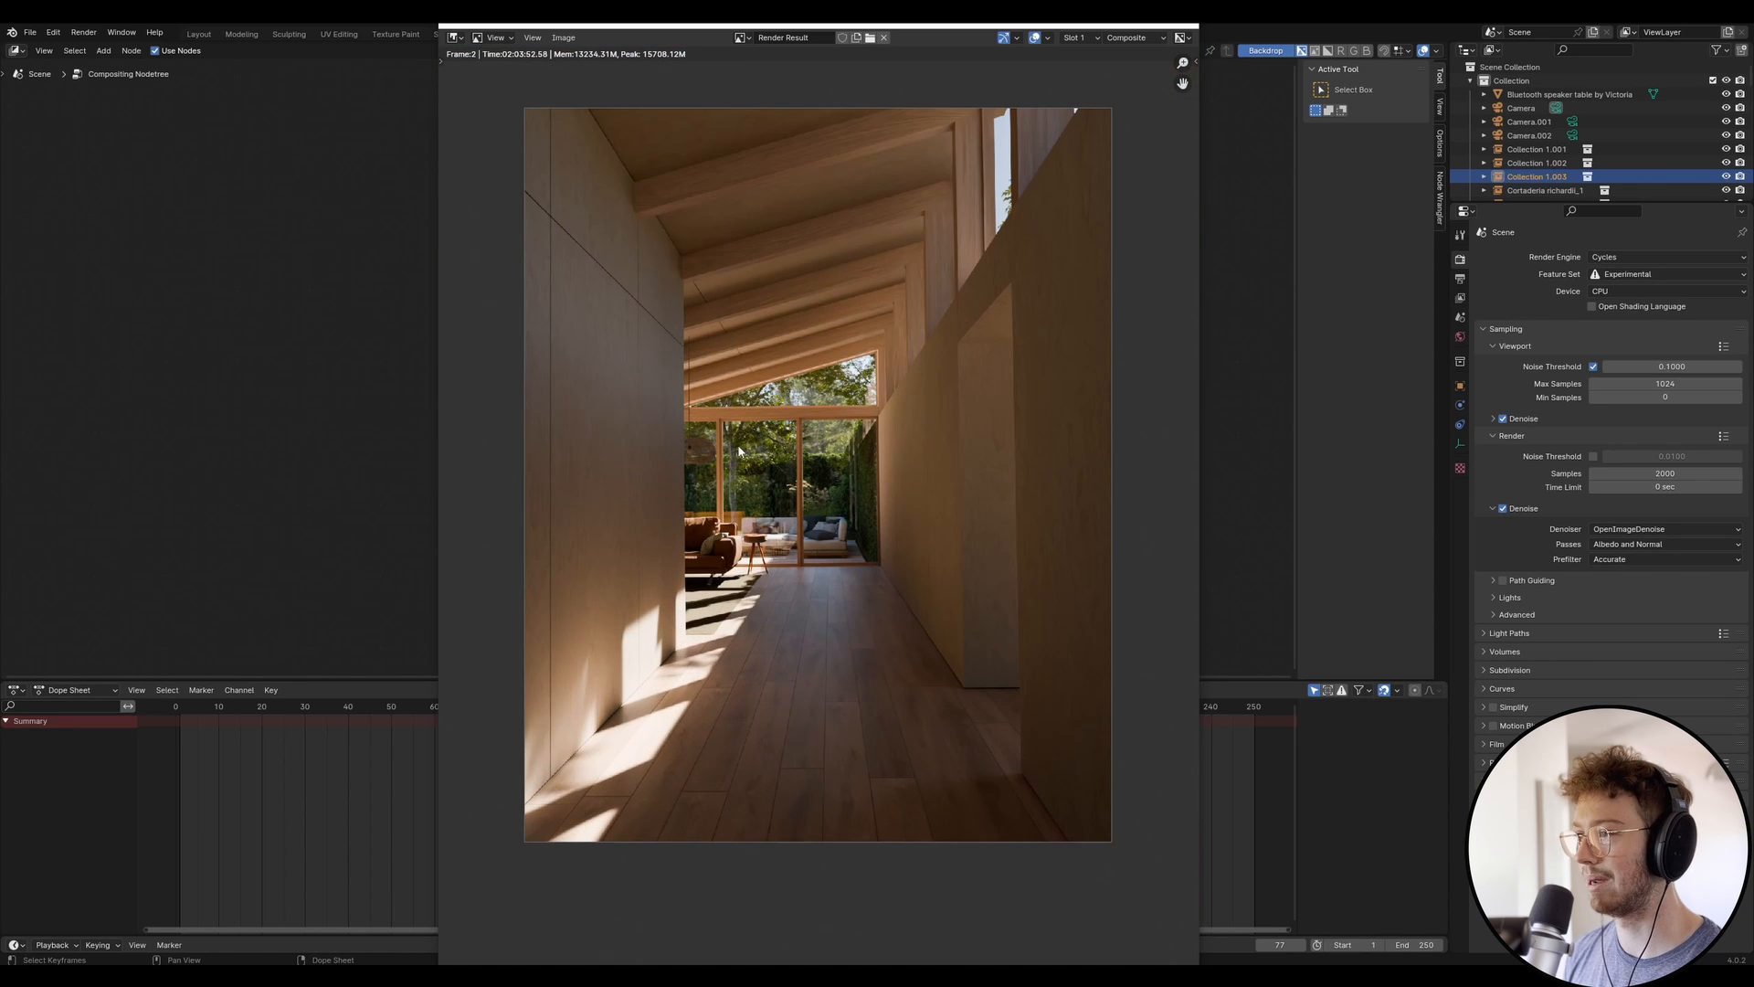
- View the finished sunlit wooden corridor render in the Render Result window
scroll(down, 3)
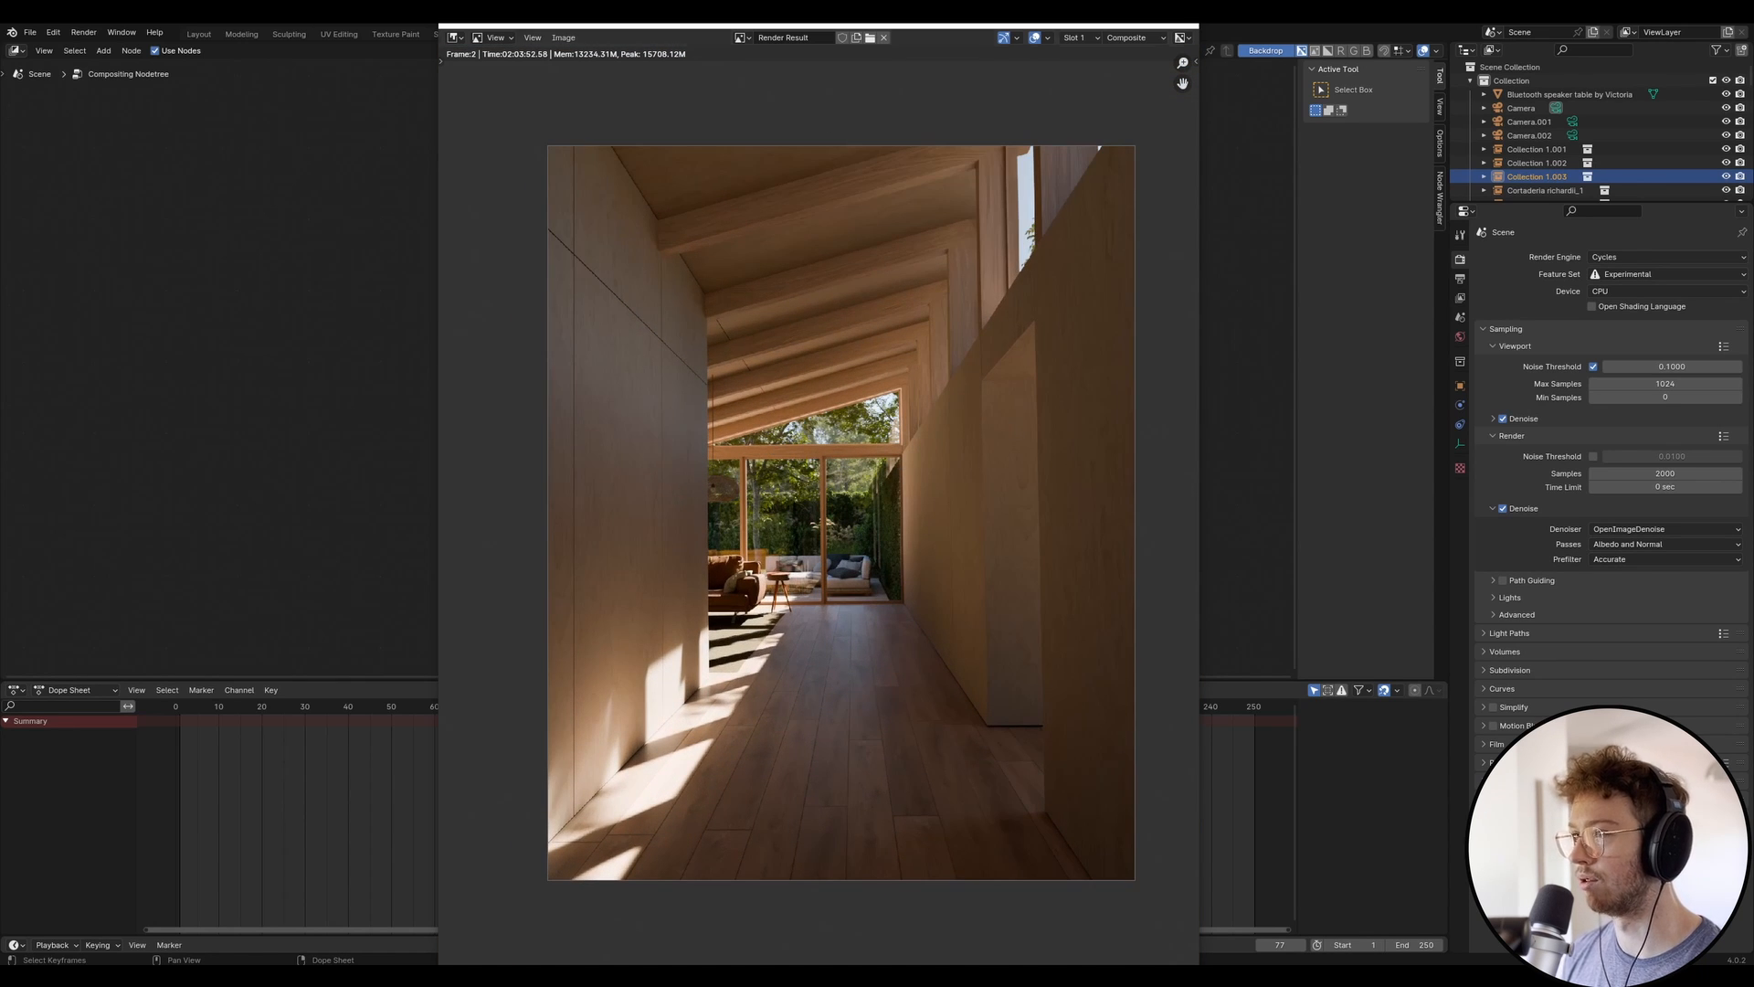
- Save the corridor render as a TIFF via Image > Save As
click(565, 37)
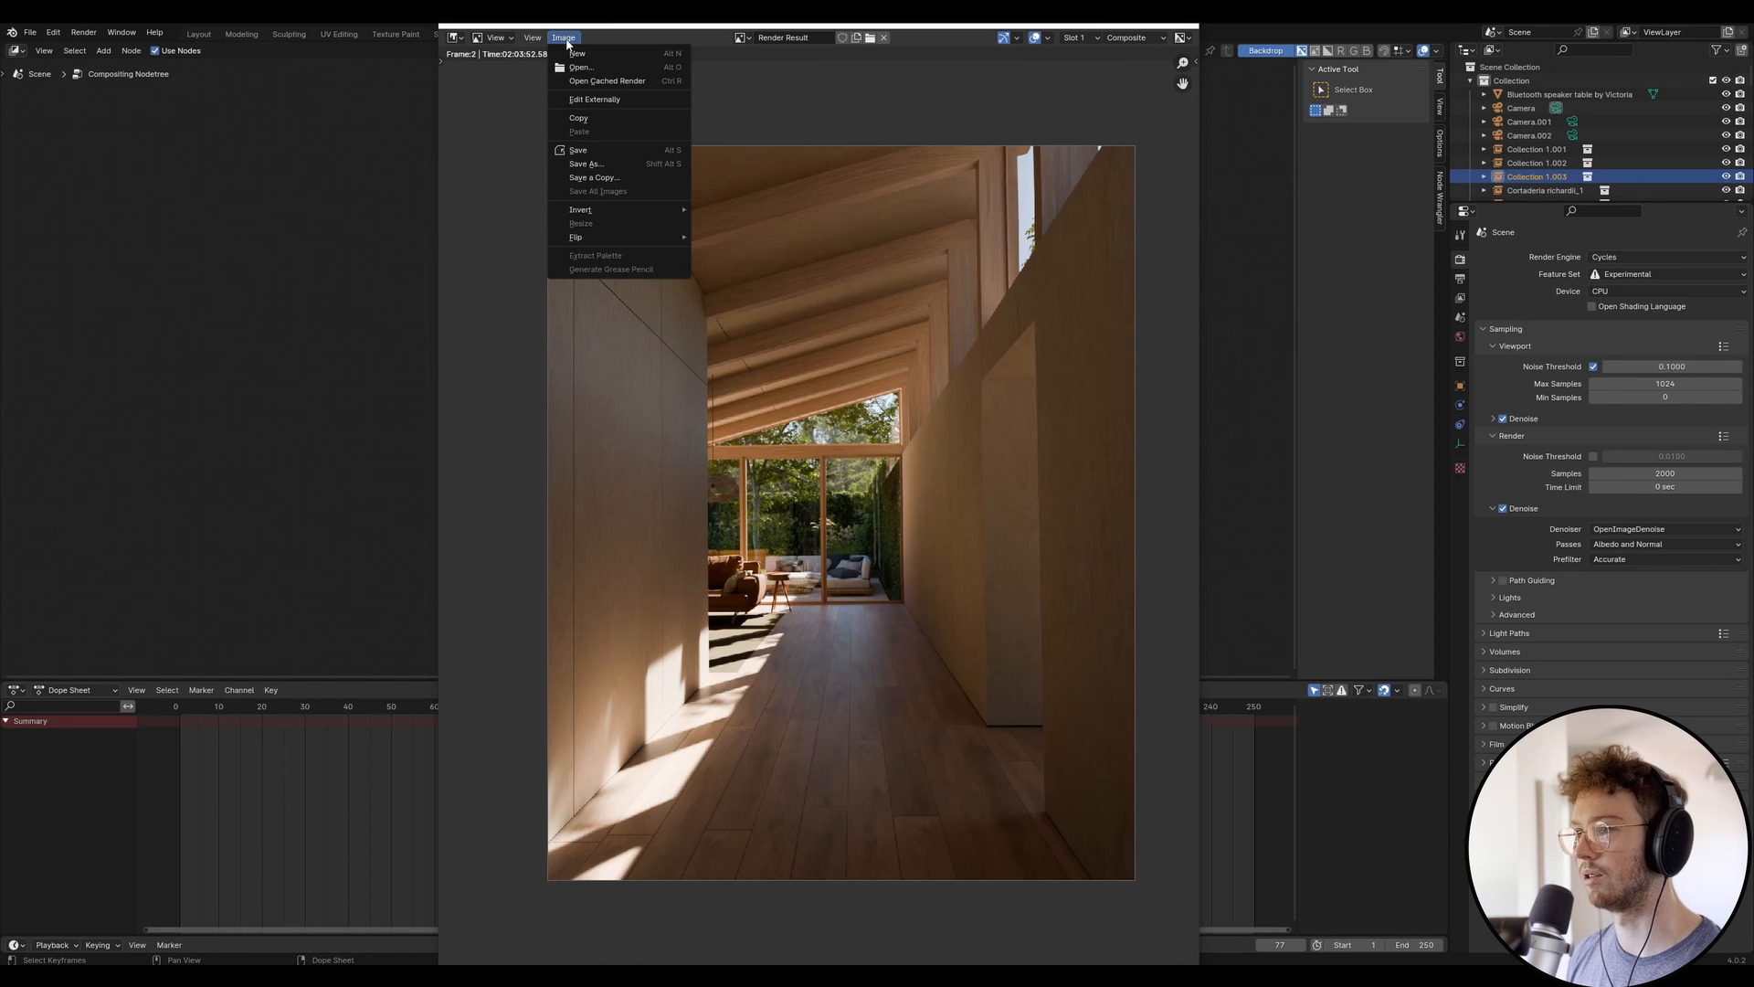
click(585, 163)
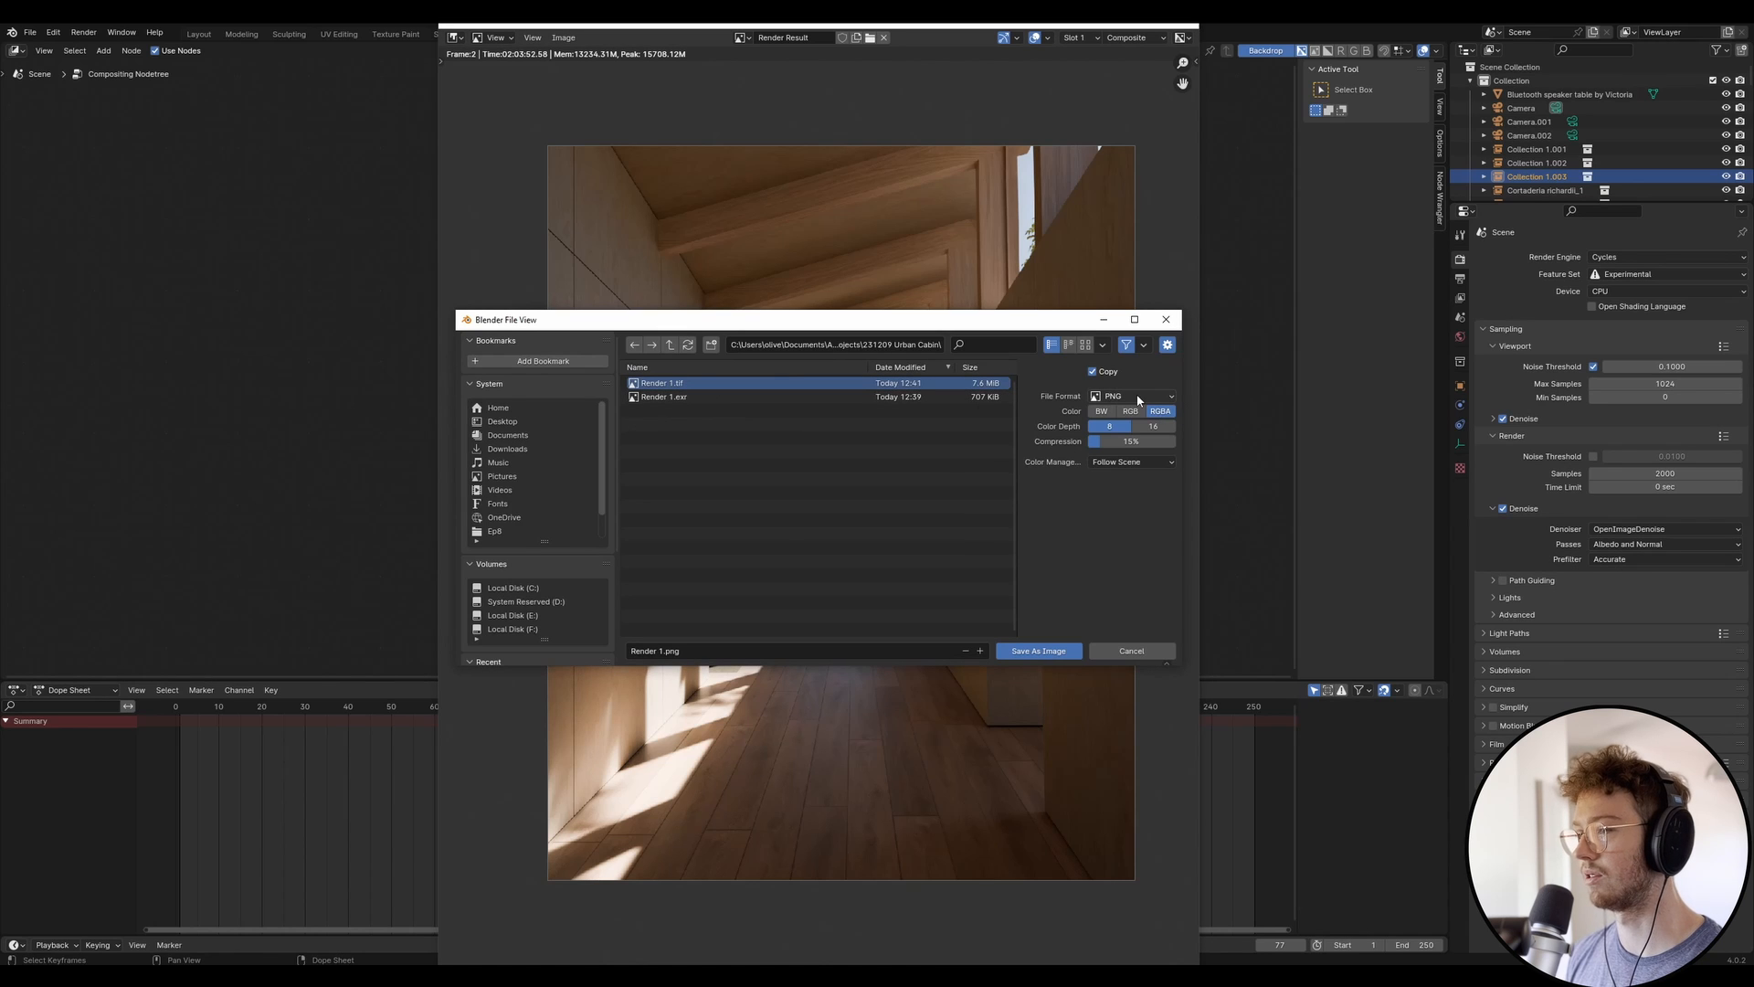
click(1130, 395)
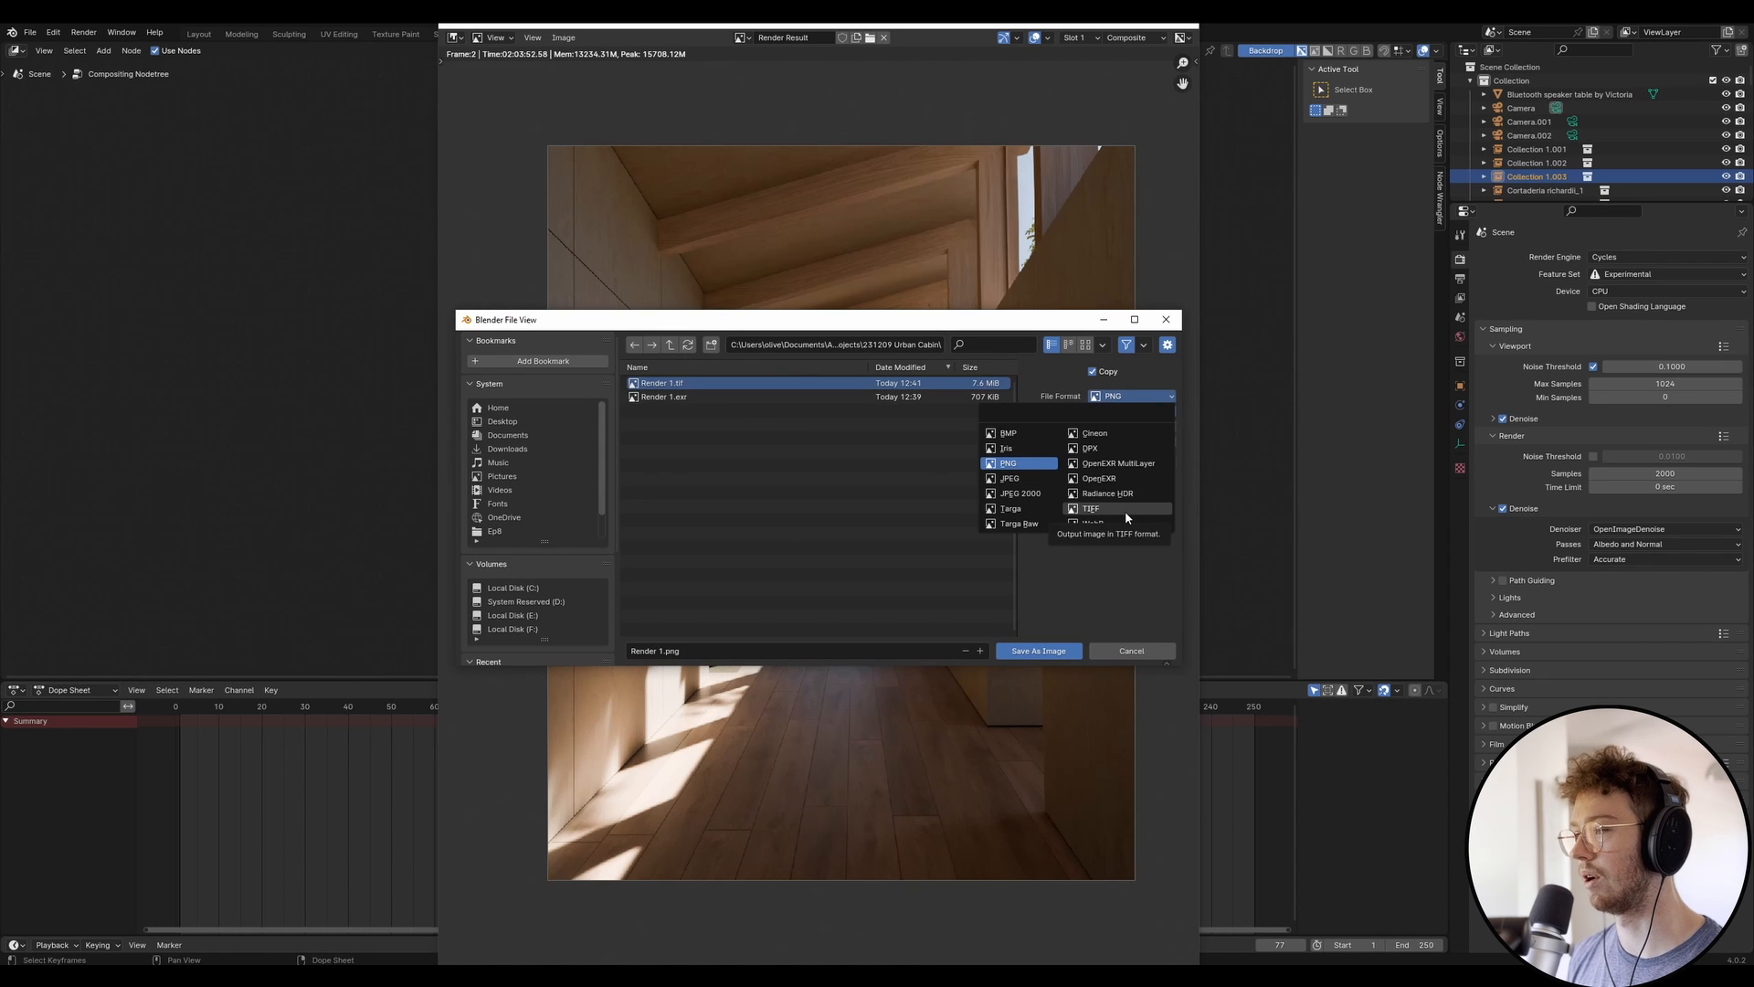
click(1089, 508)
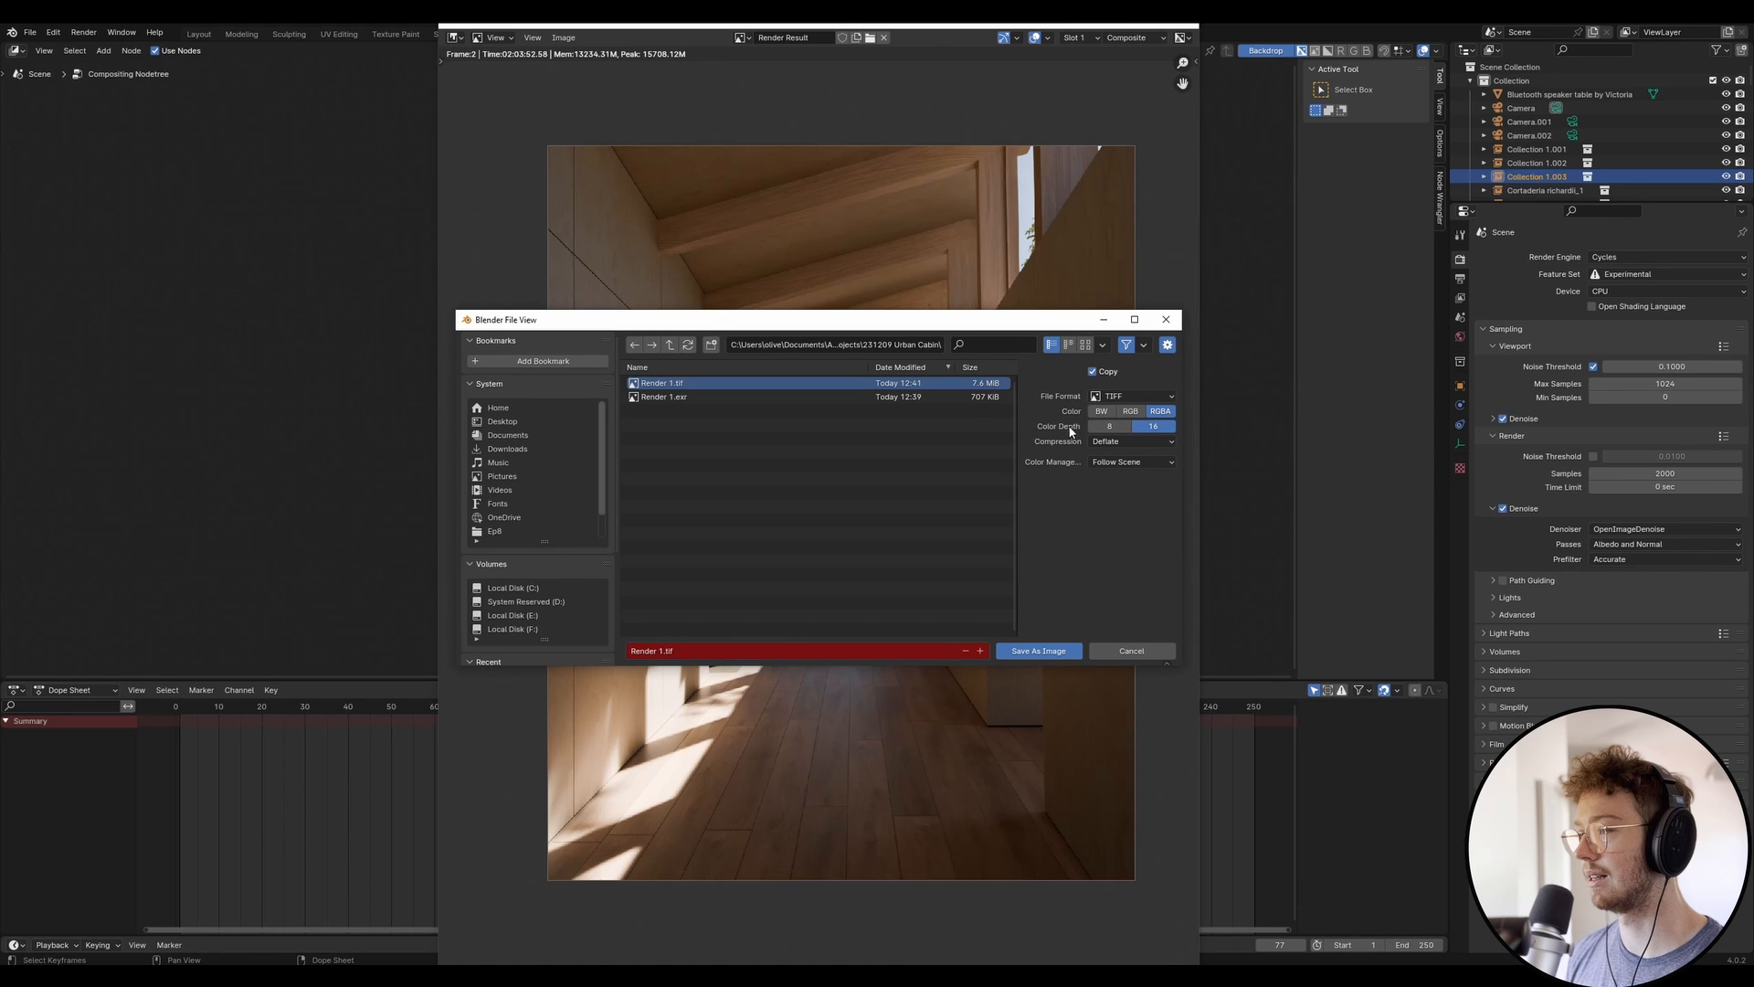
mouse_move(1199, 455)
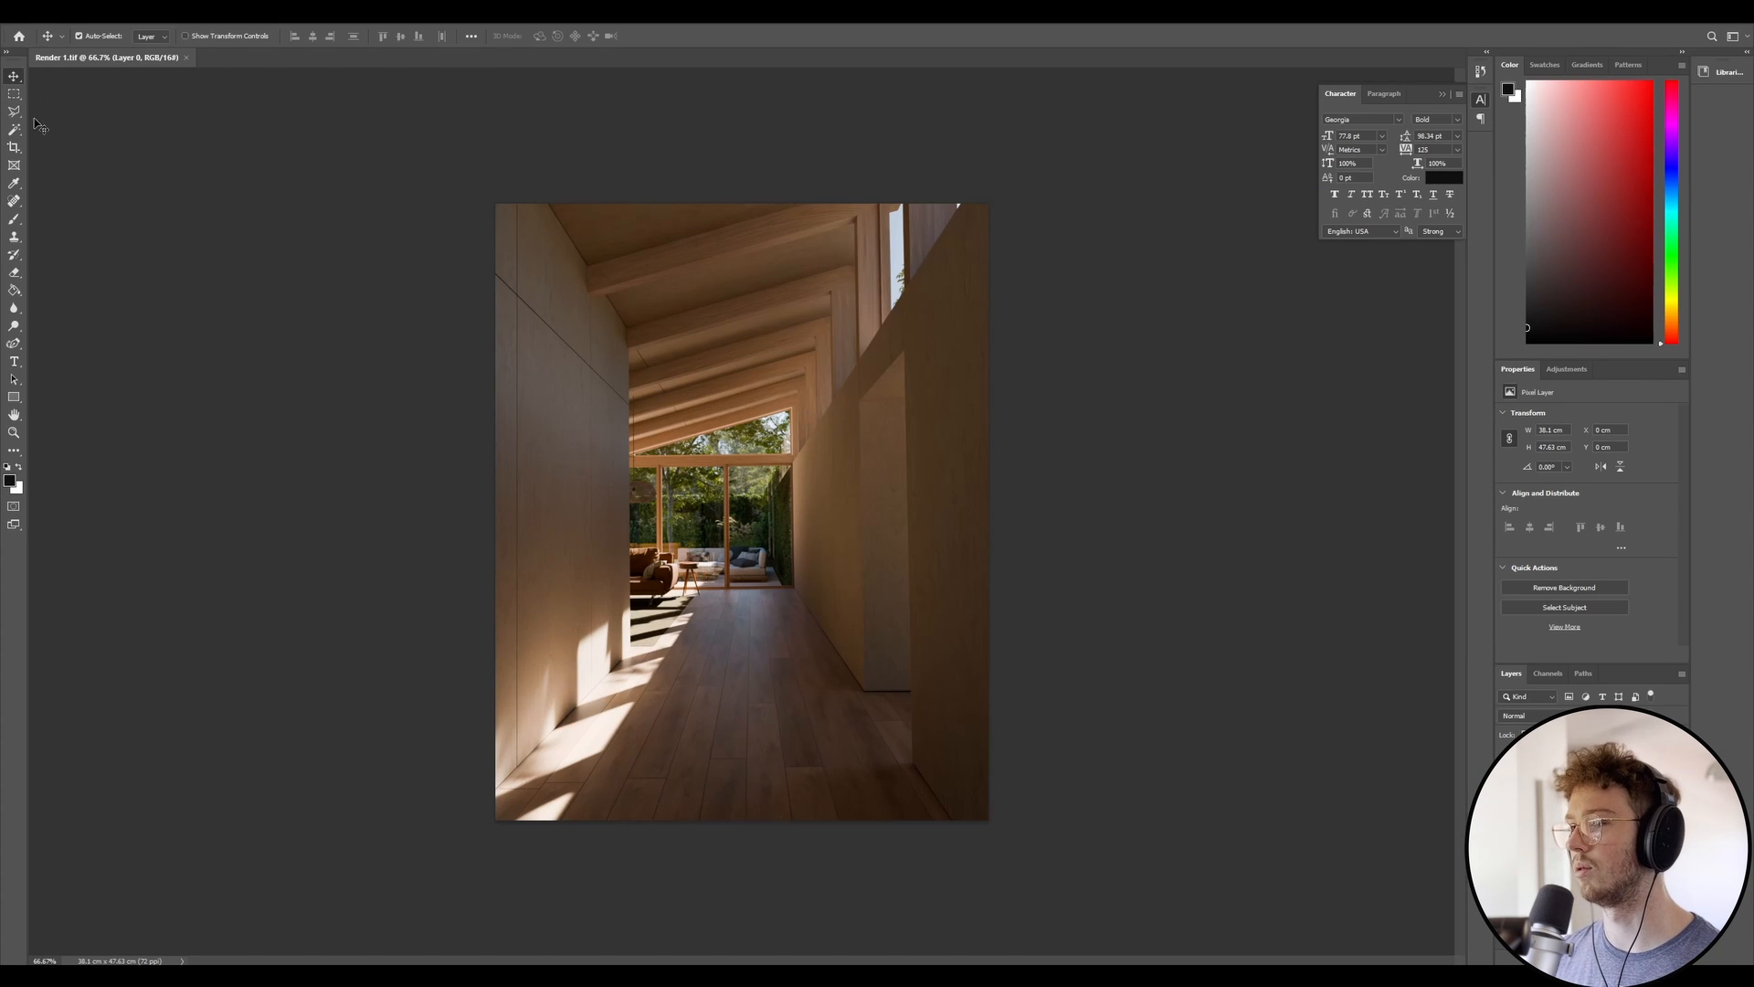
mouse_move(634, 318)
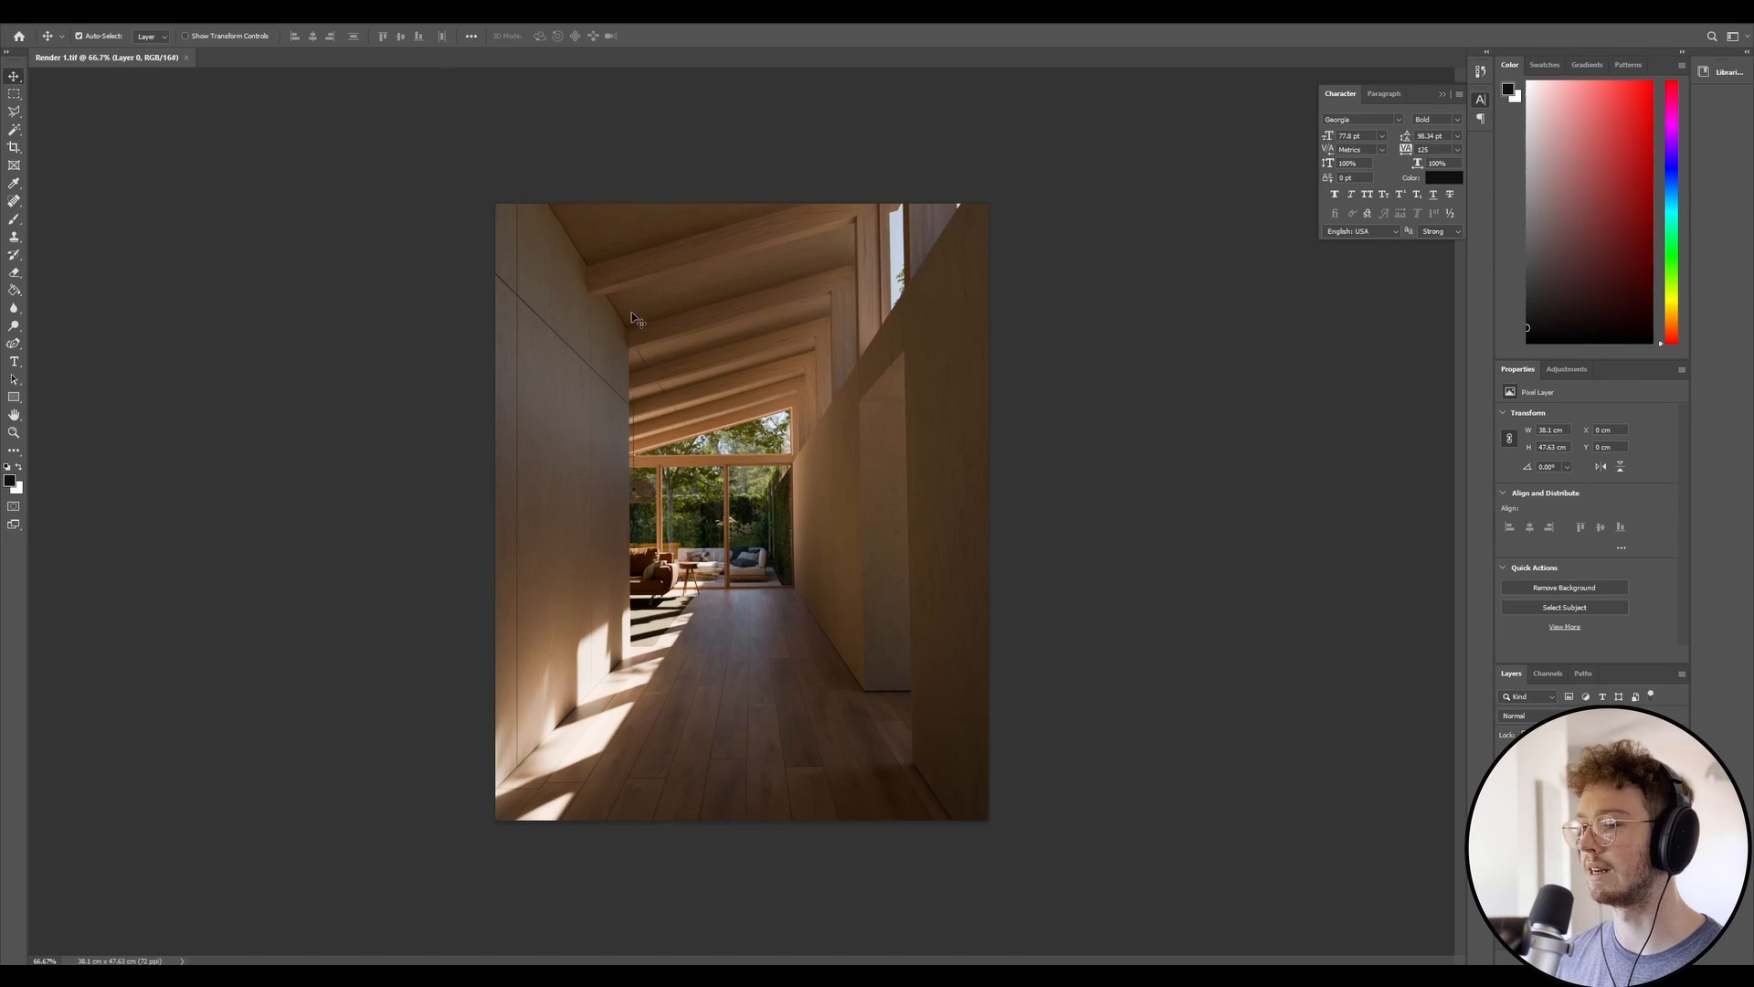
mouse_move(889, 261)
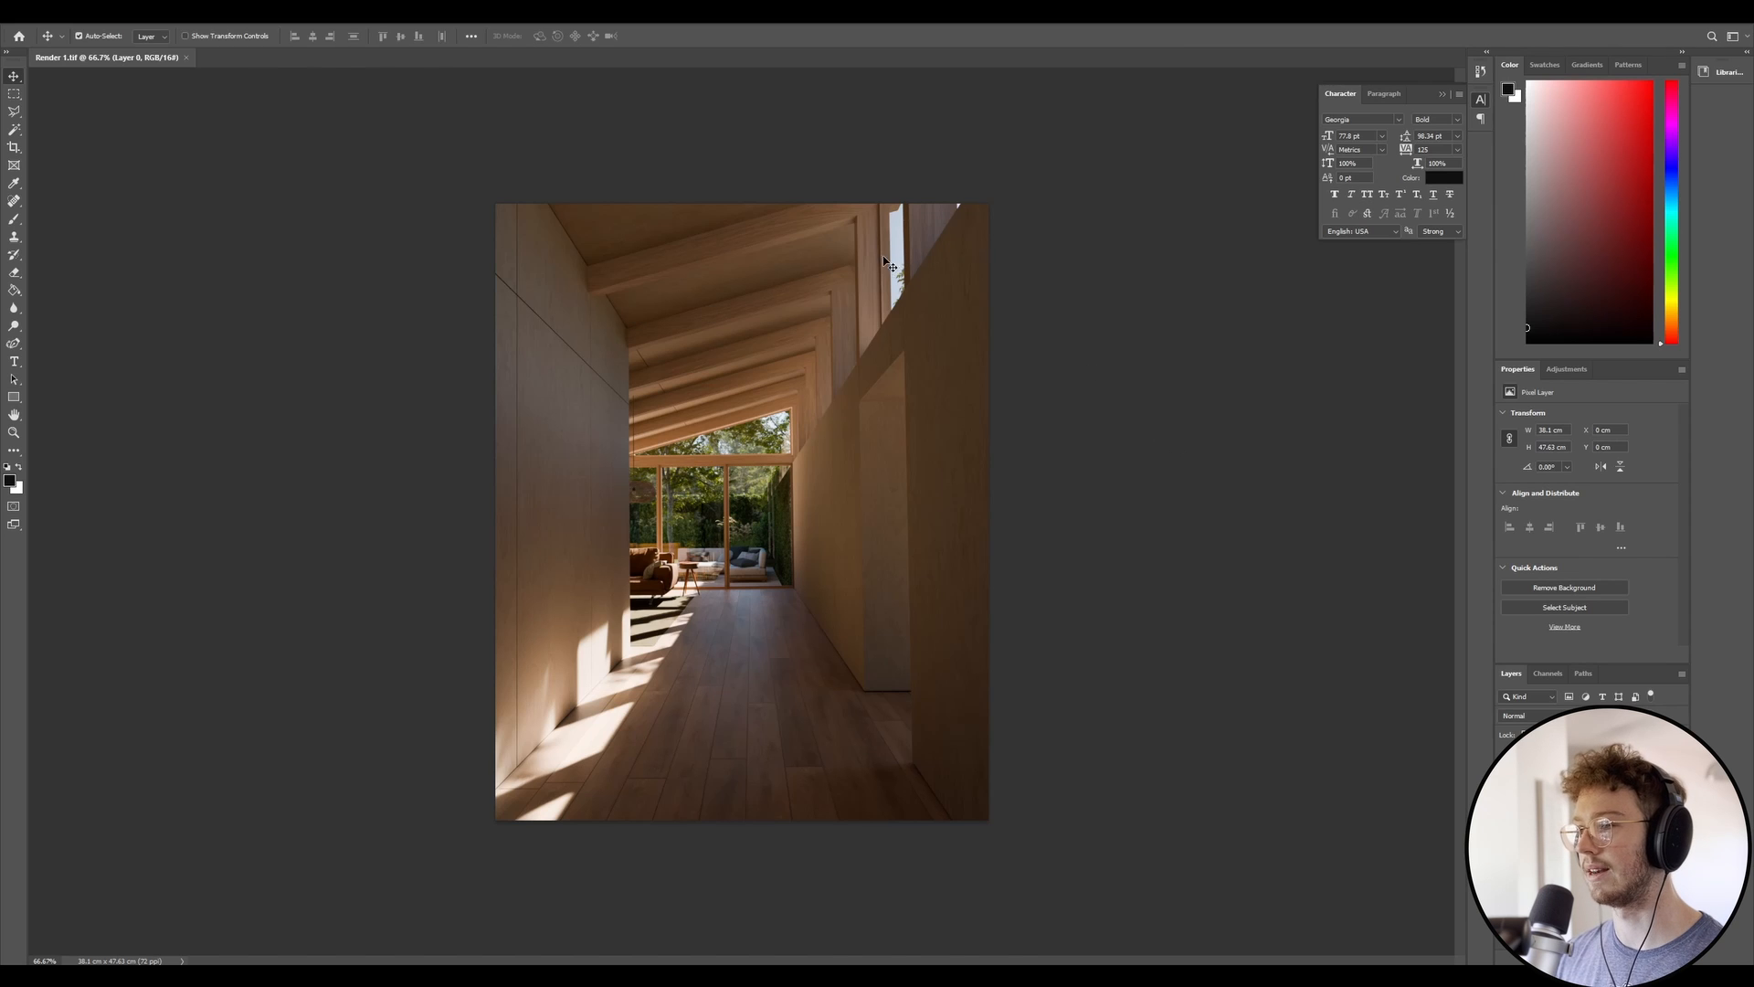
mouse_move(1522, 283)
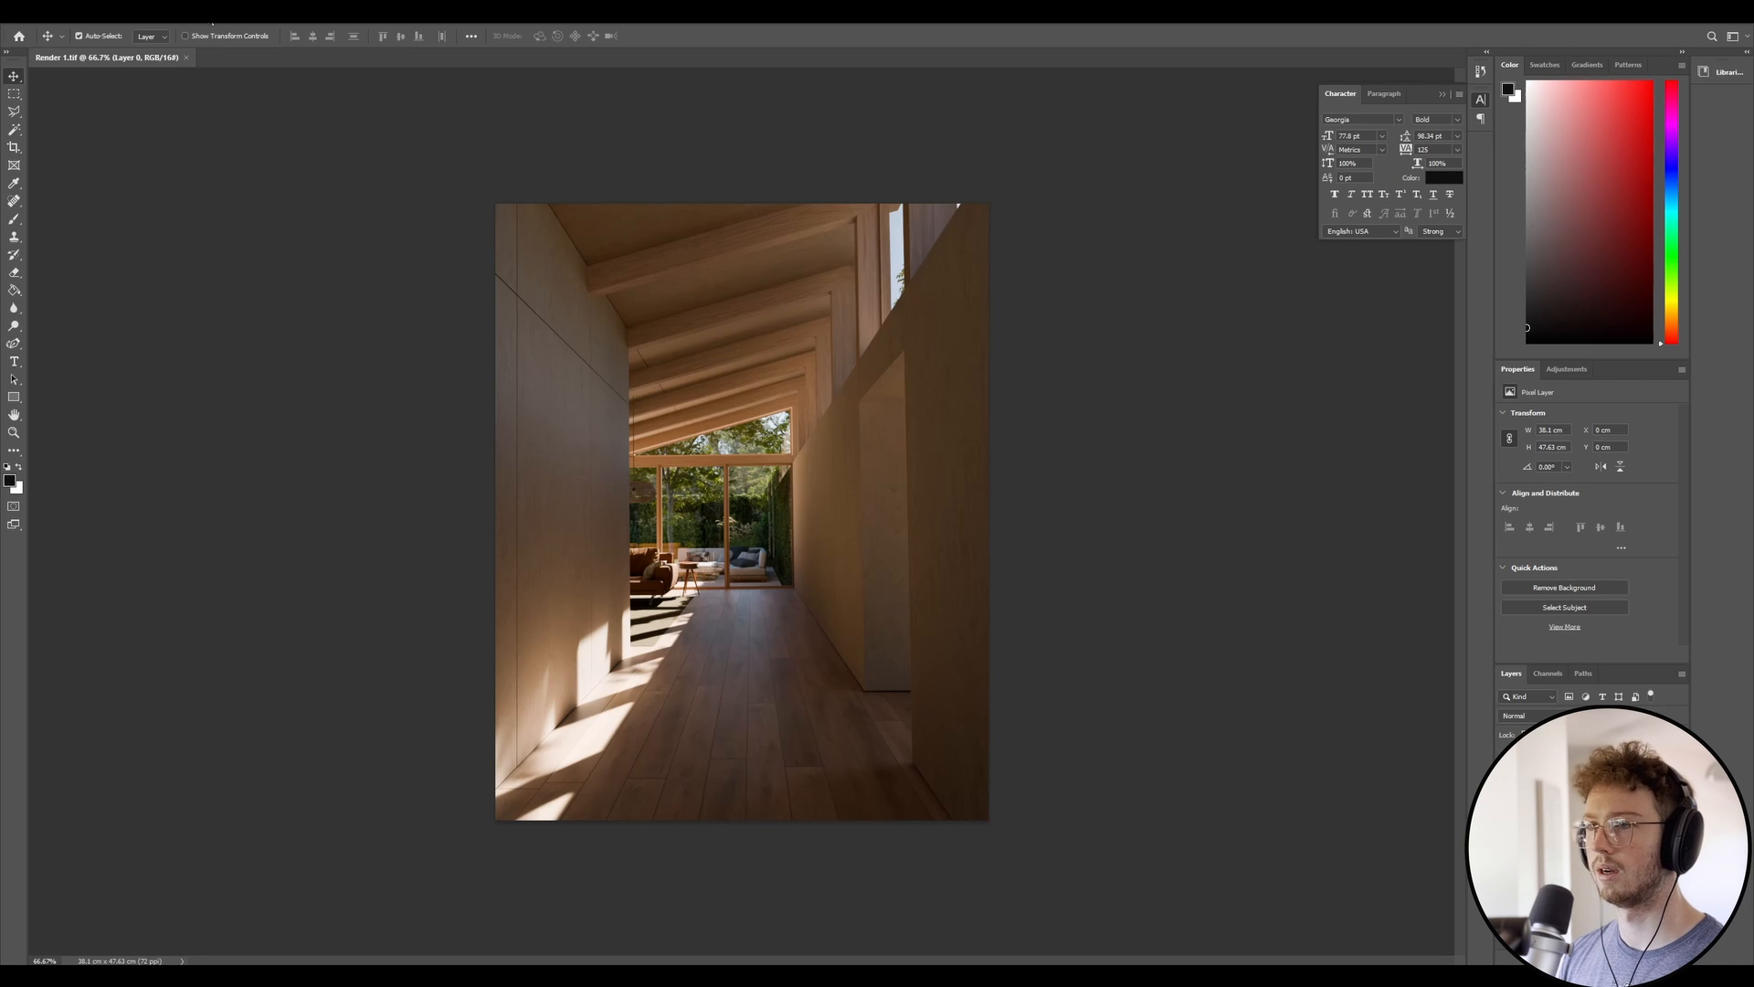
- Convert the Render 1.tif layer for smart filters and confirm the smart object prompt
click(196, 35)
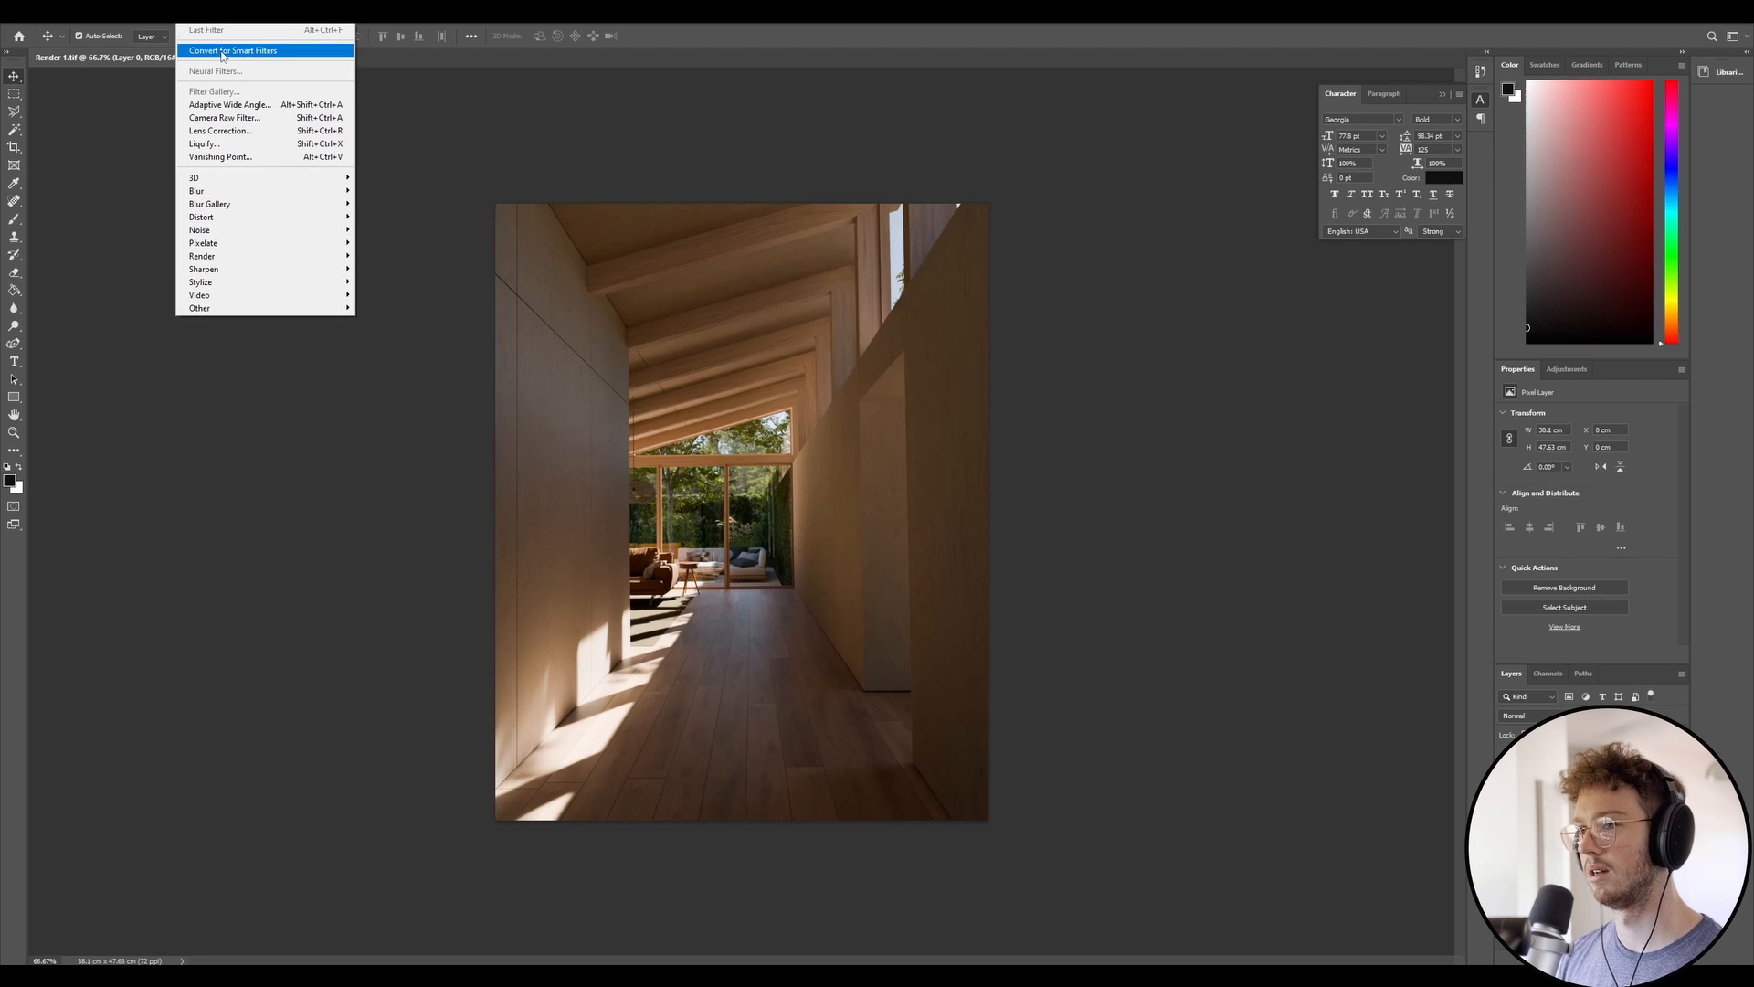
click(232, 51)
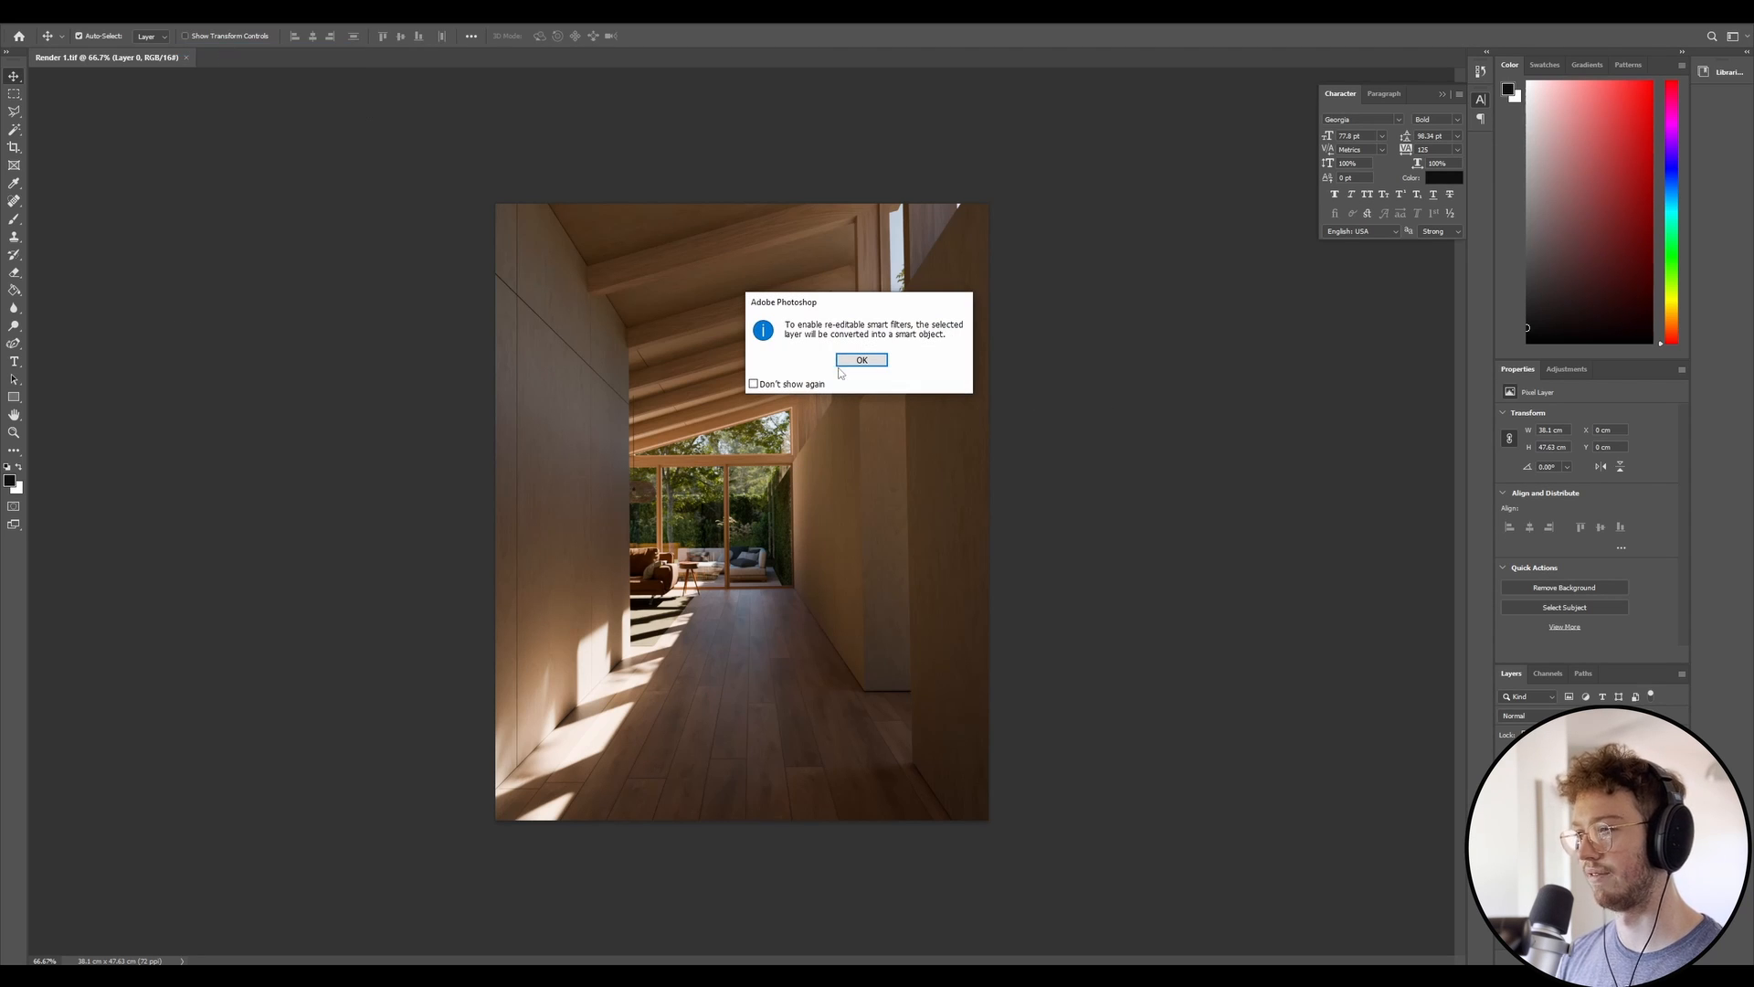
click(861, 360)
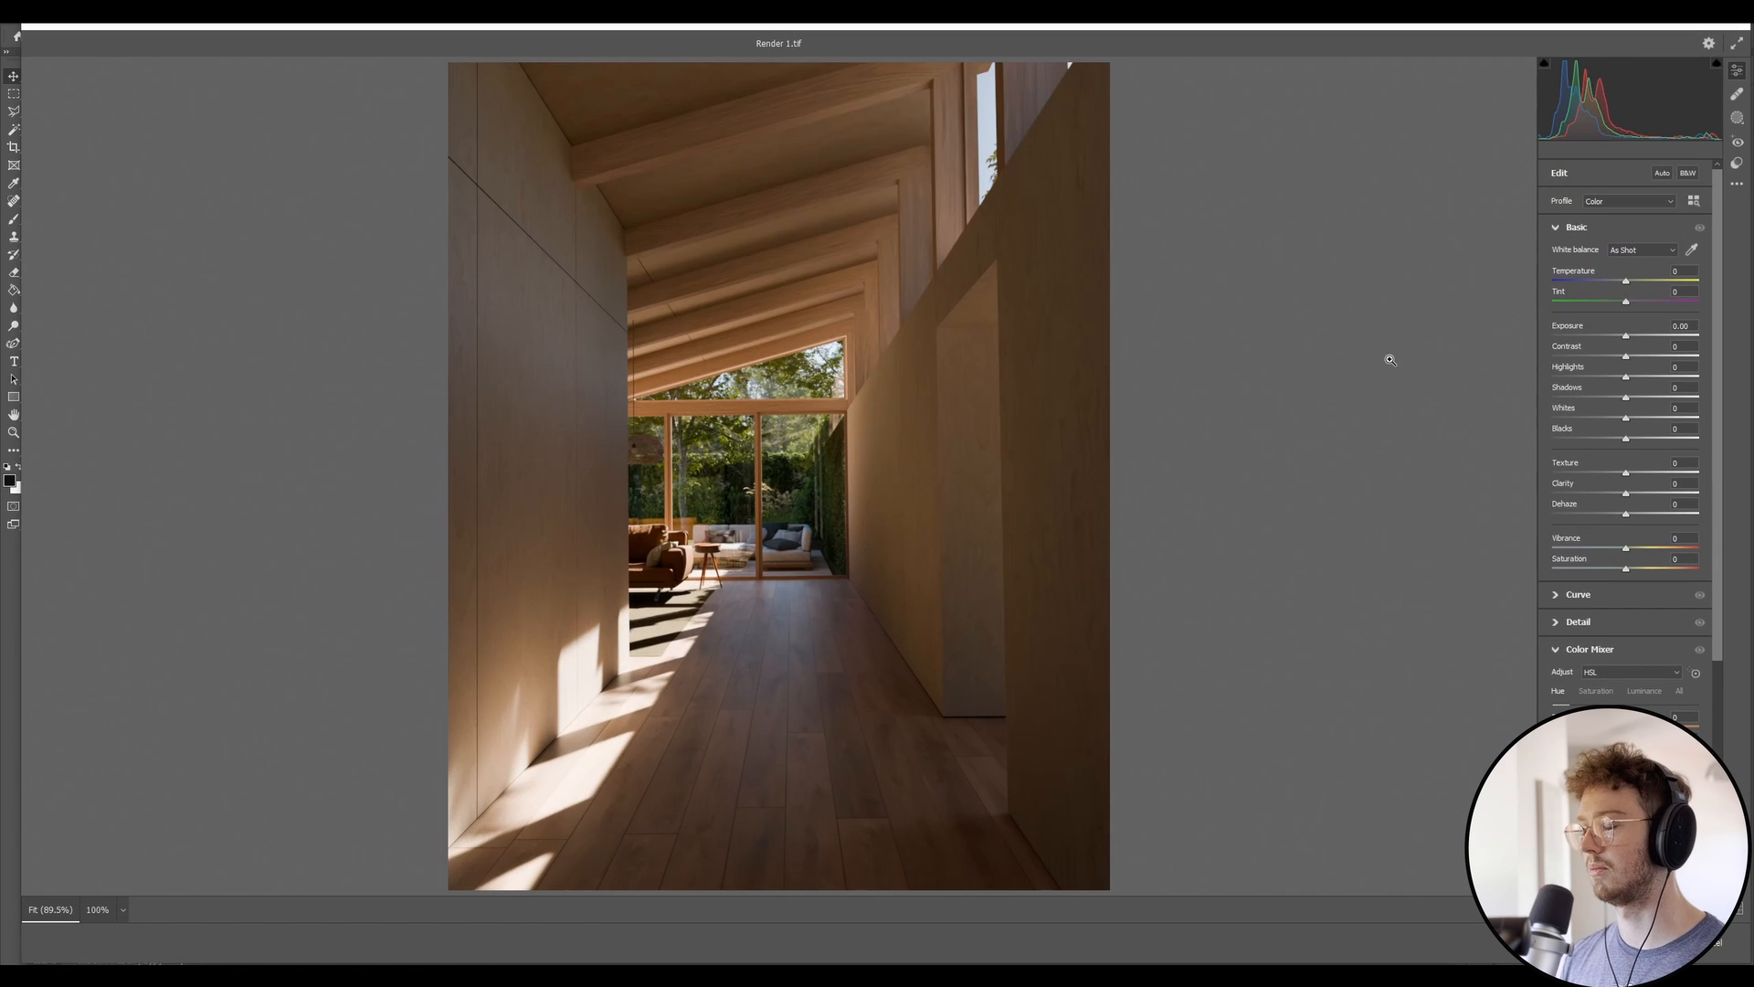
mouse_move(1210, 381)
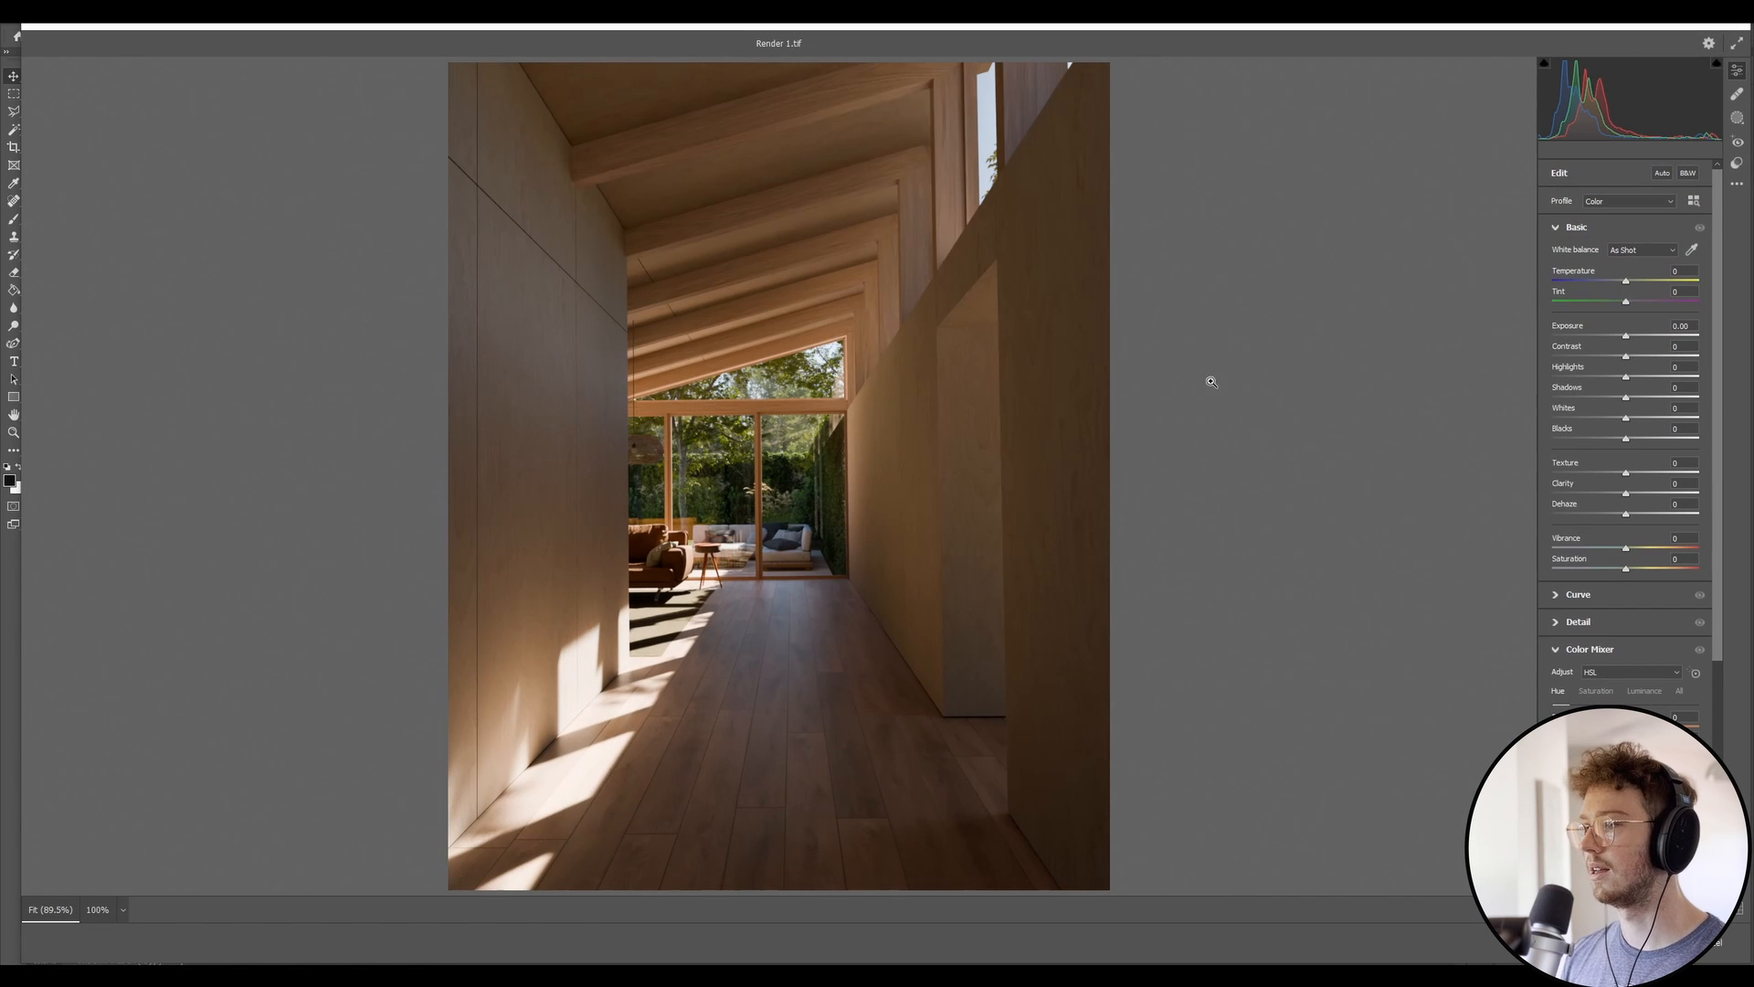
- Review Camera Raw's Basic and Color Mixer panels for the corridor render at default values
scroll(down, 3)
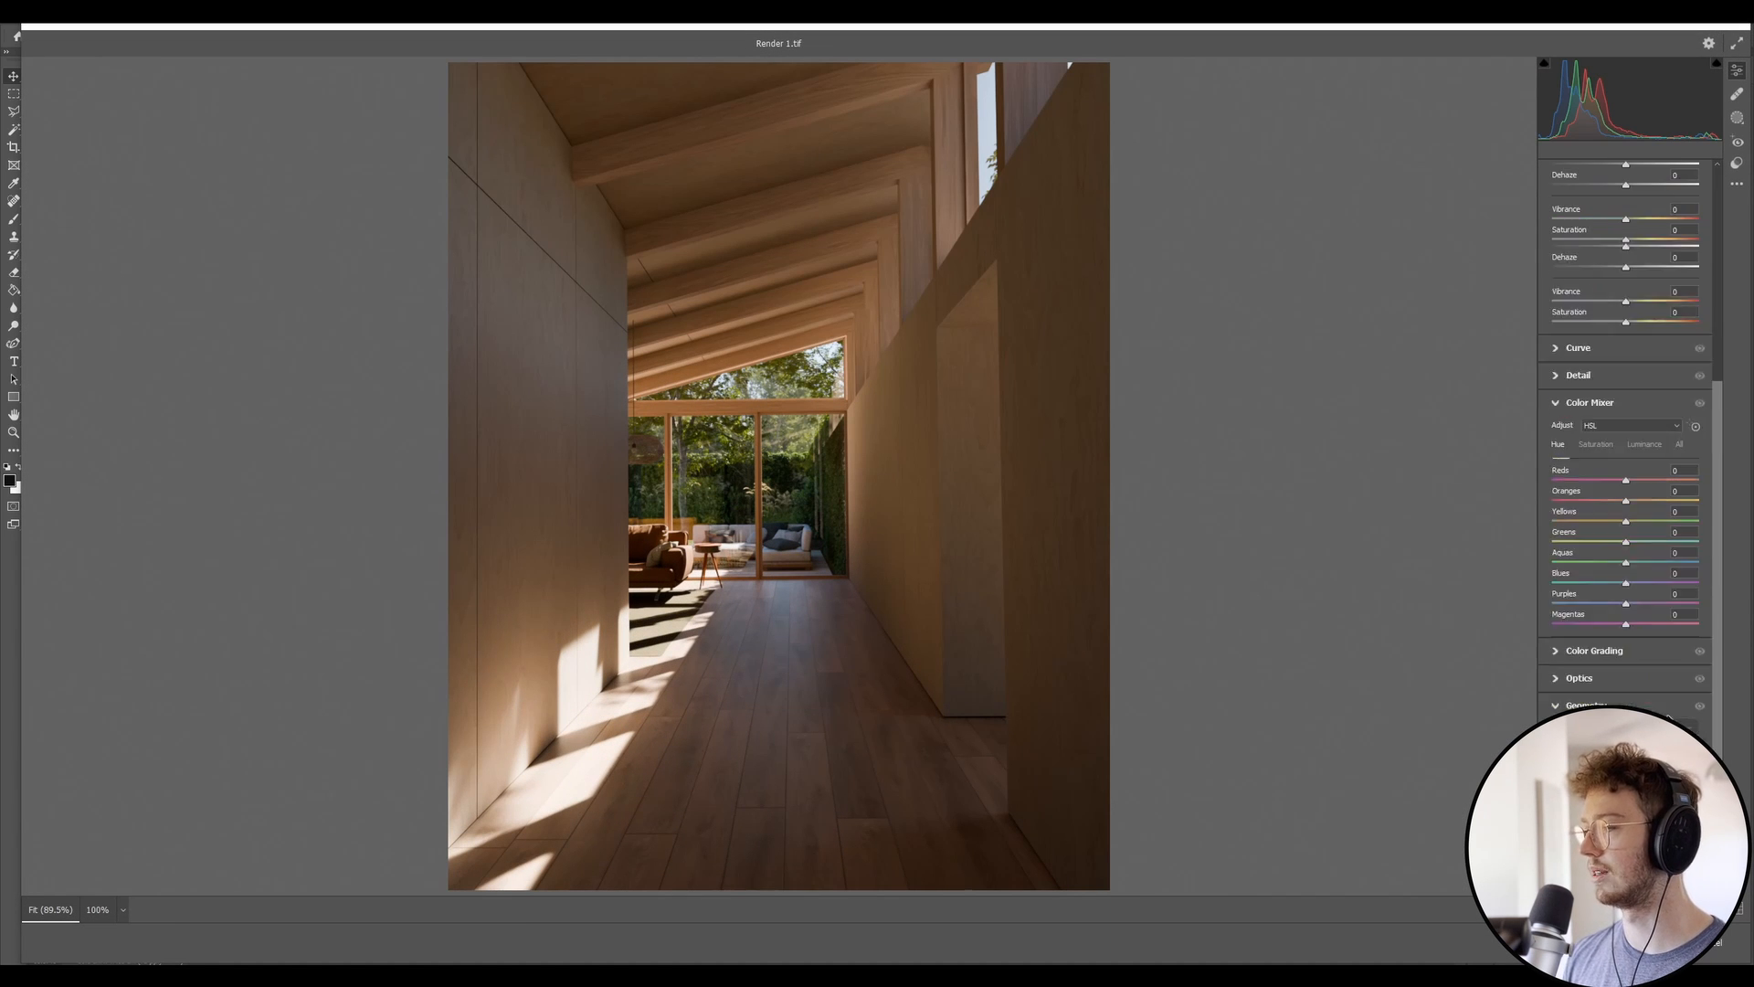
scroll(up, 3)
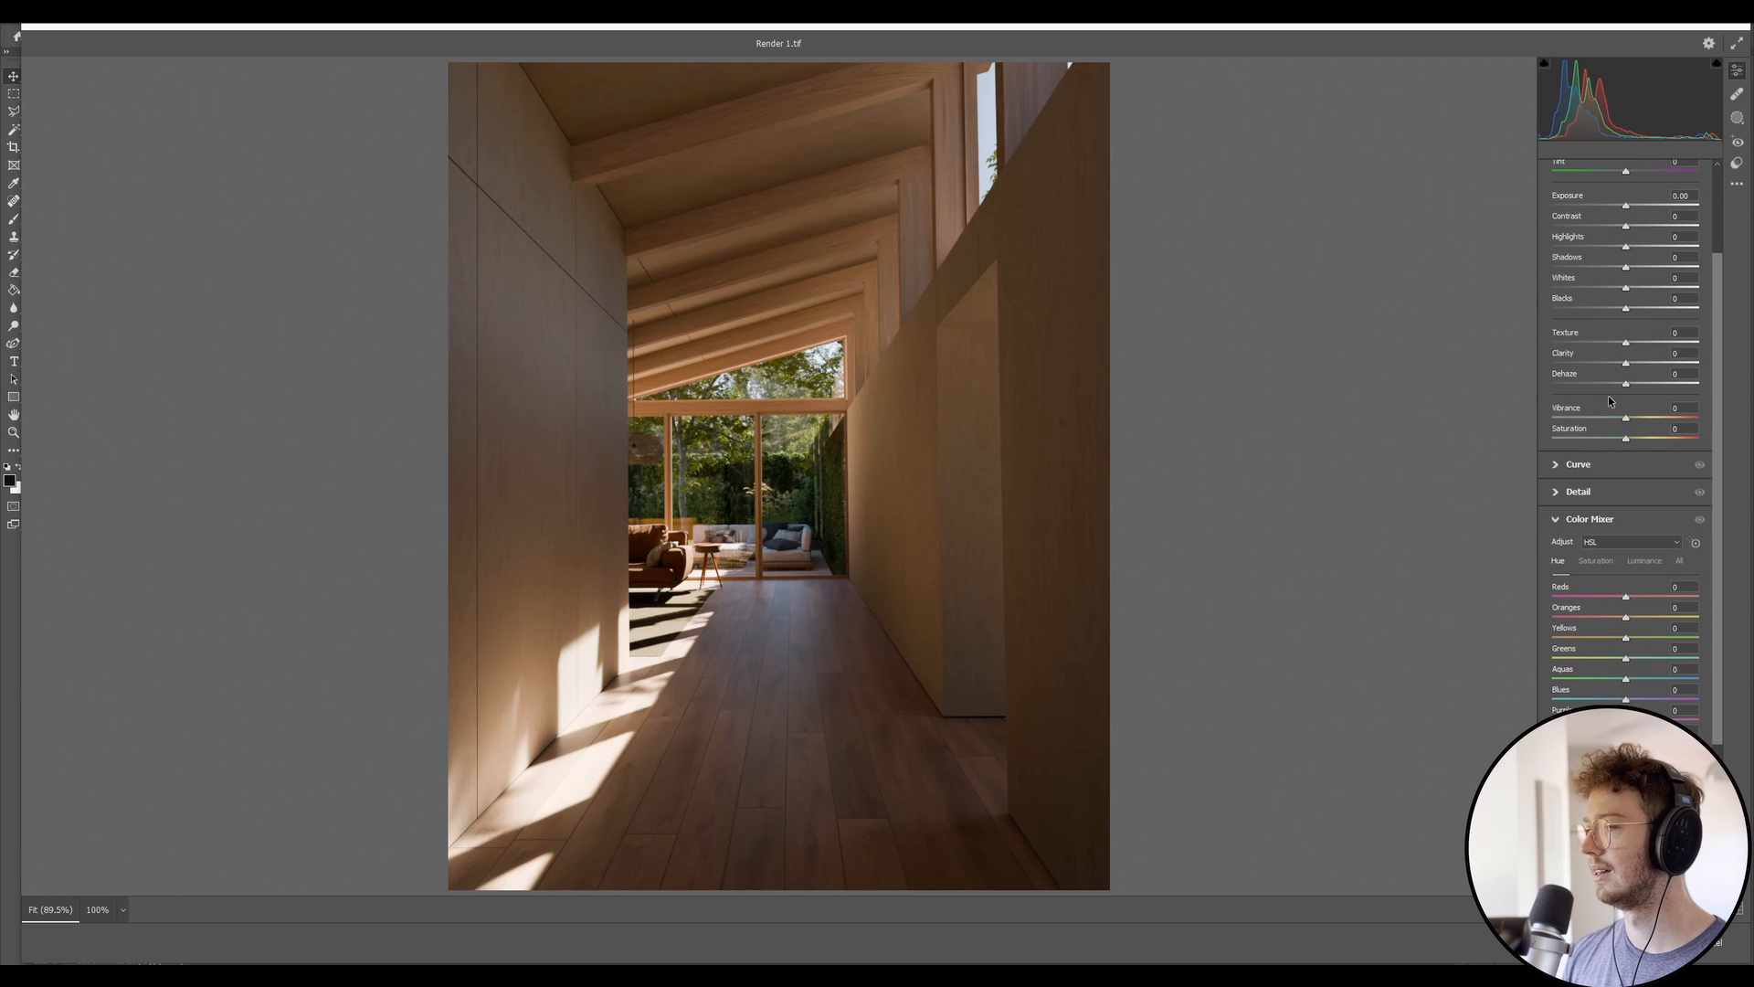
scroll(up, 3)
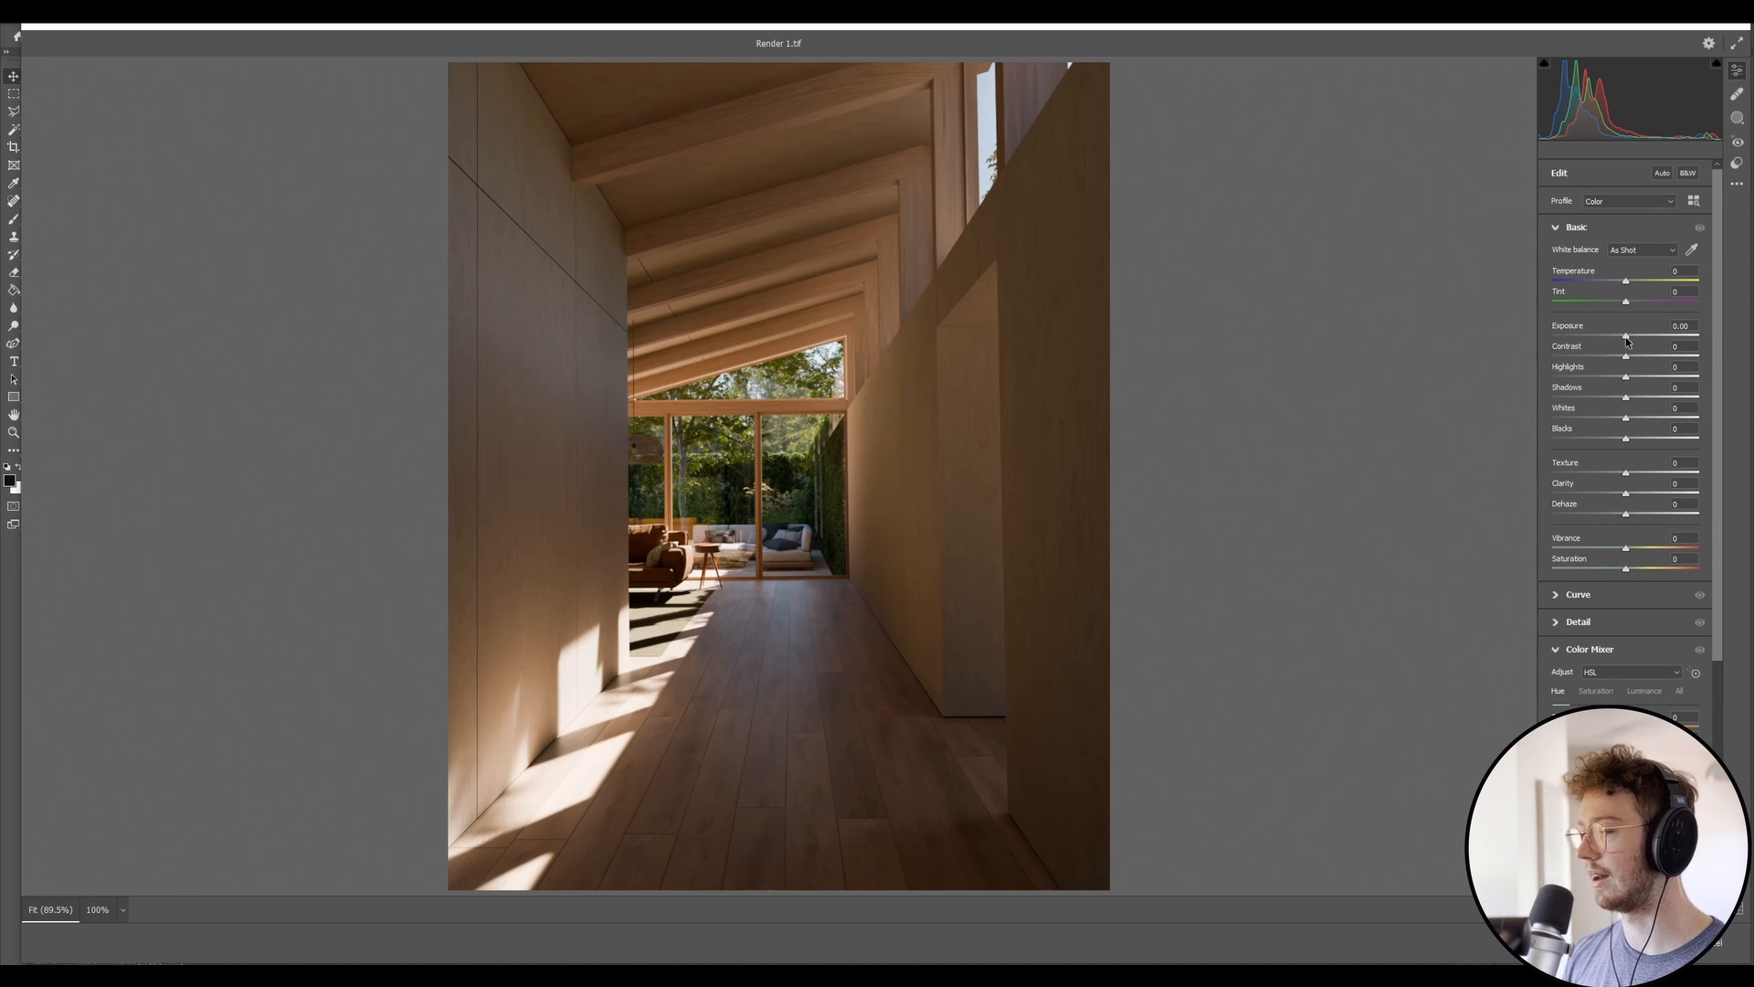
mouse_move(1672, 28)
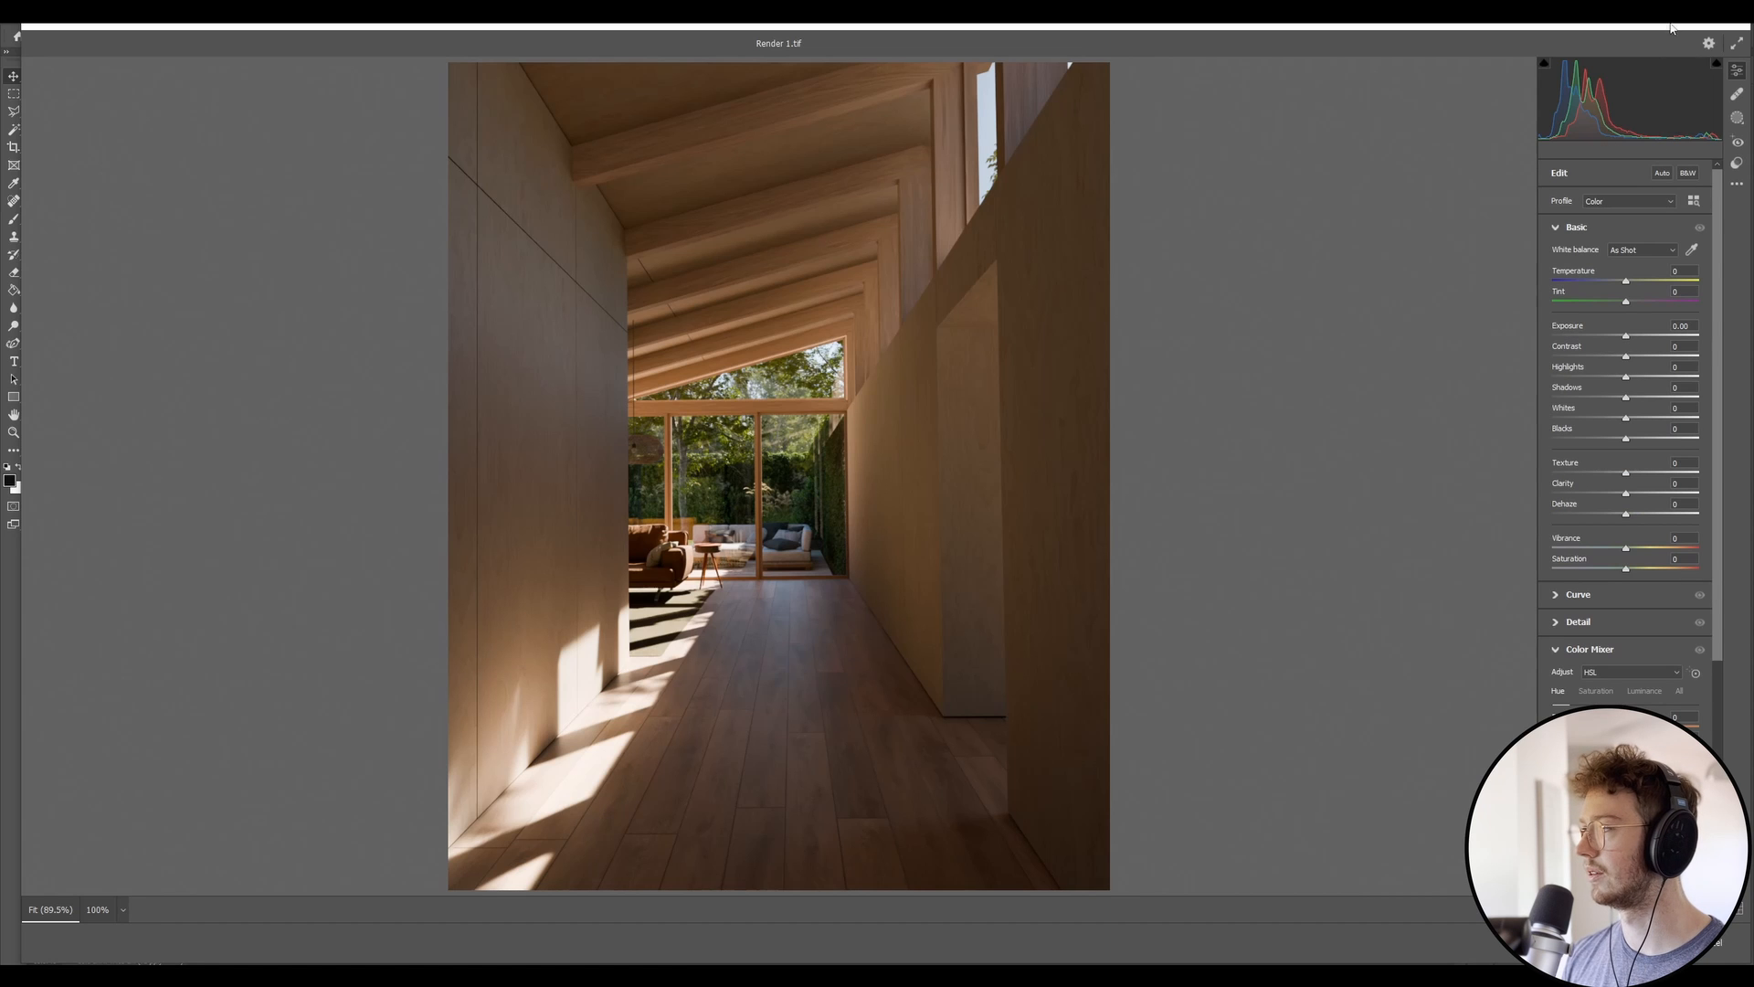
mouse_move(1628, 340)
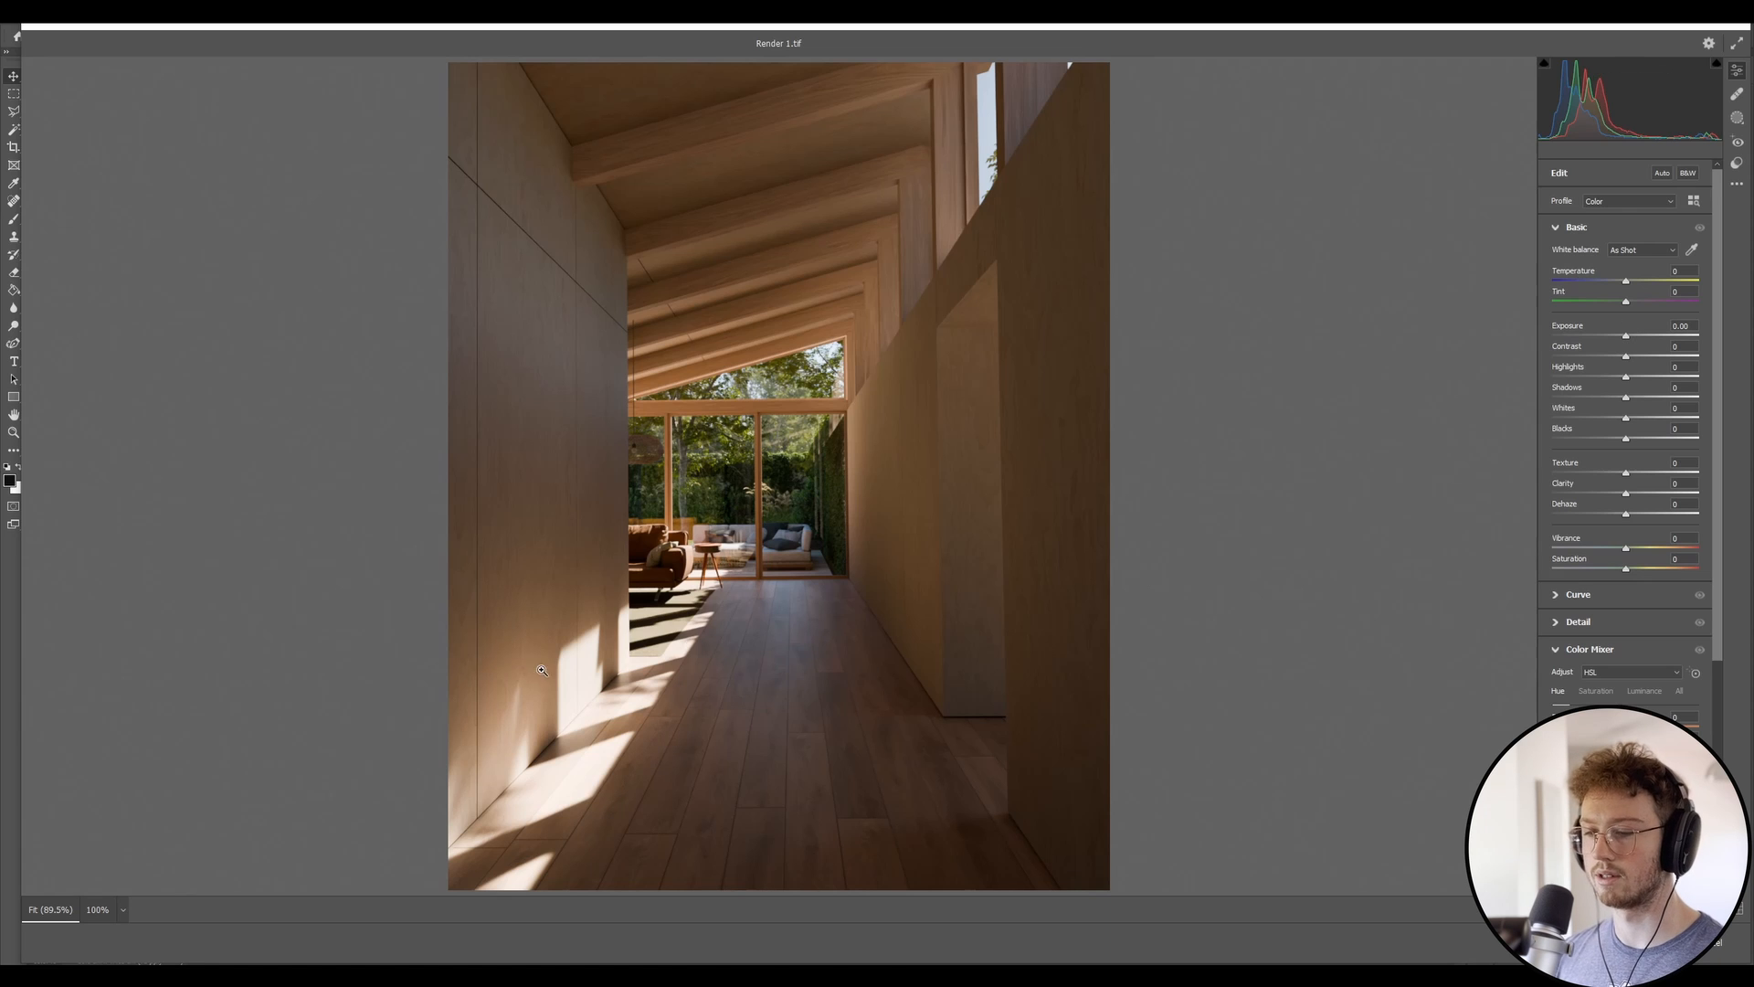
mouse_move(1014, 579)
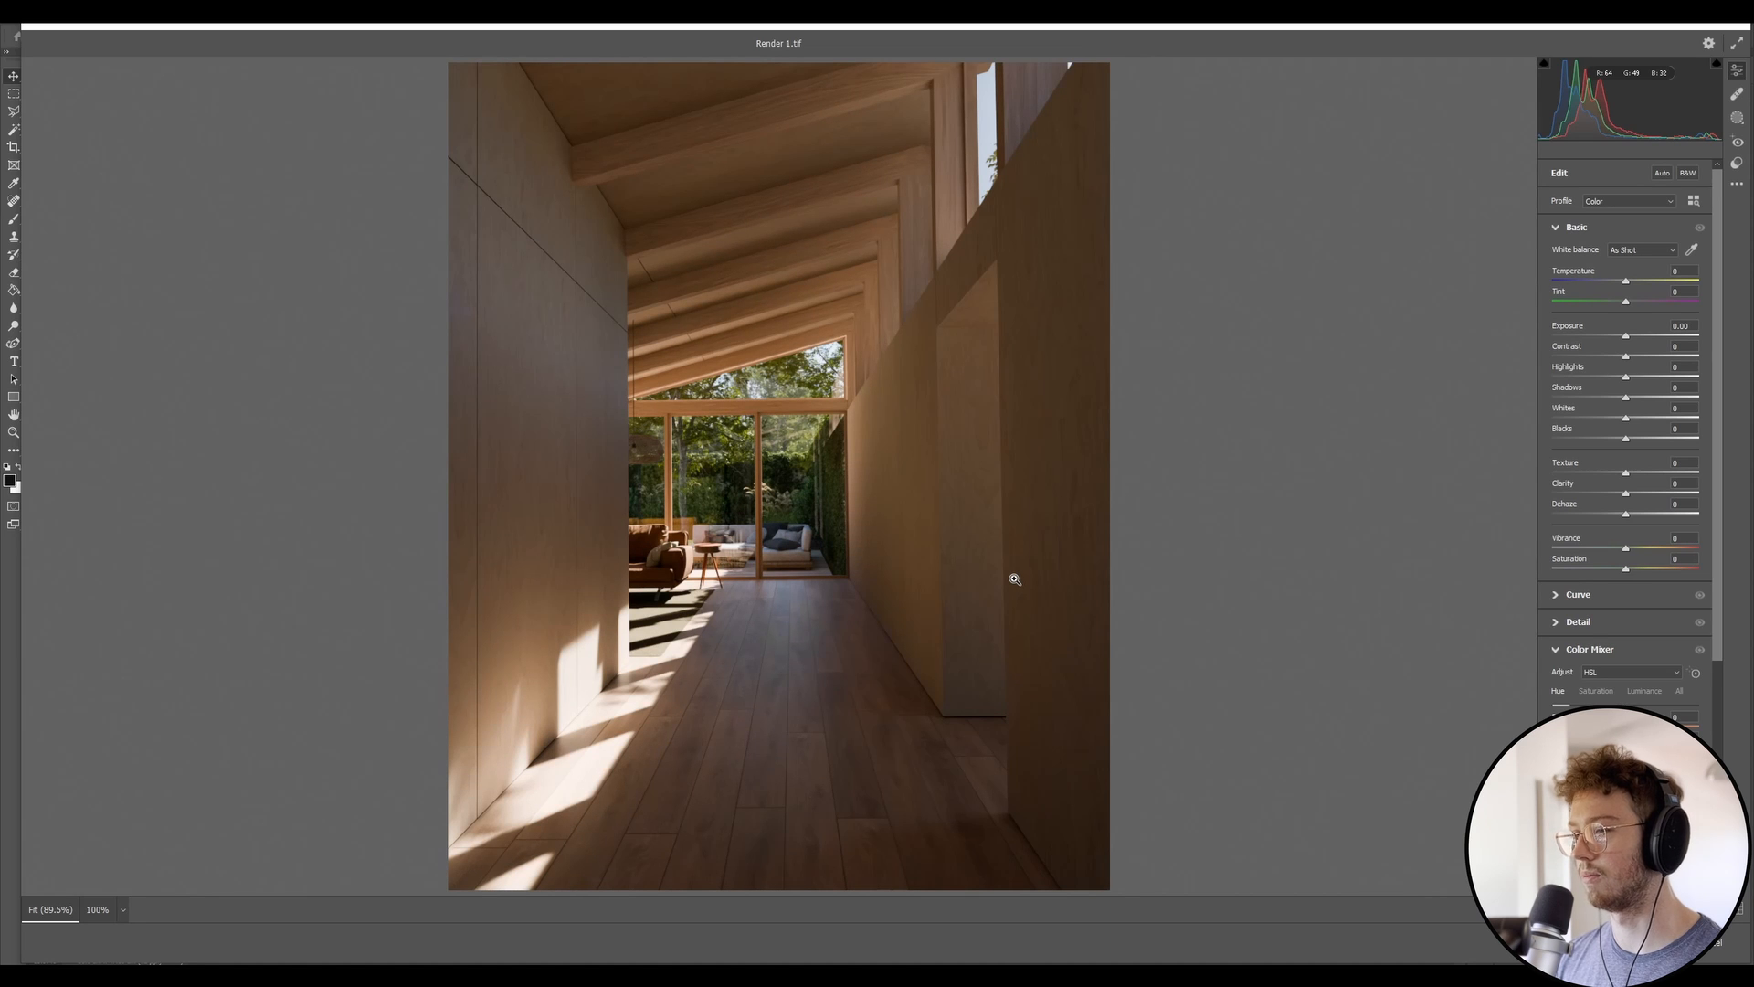
click(1686, 172)
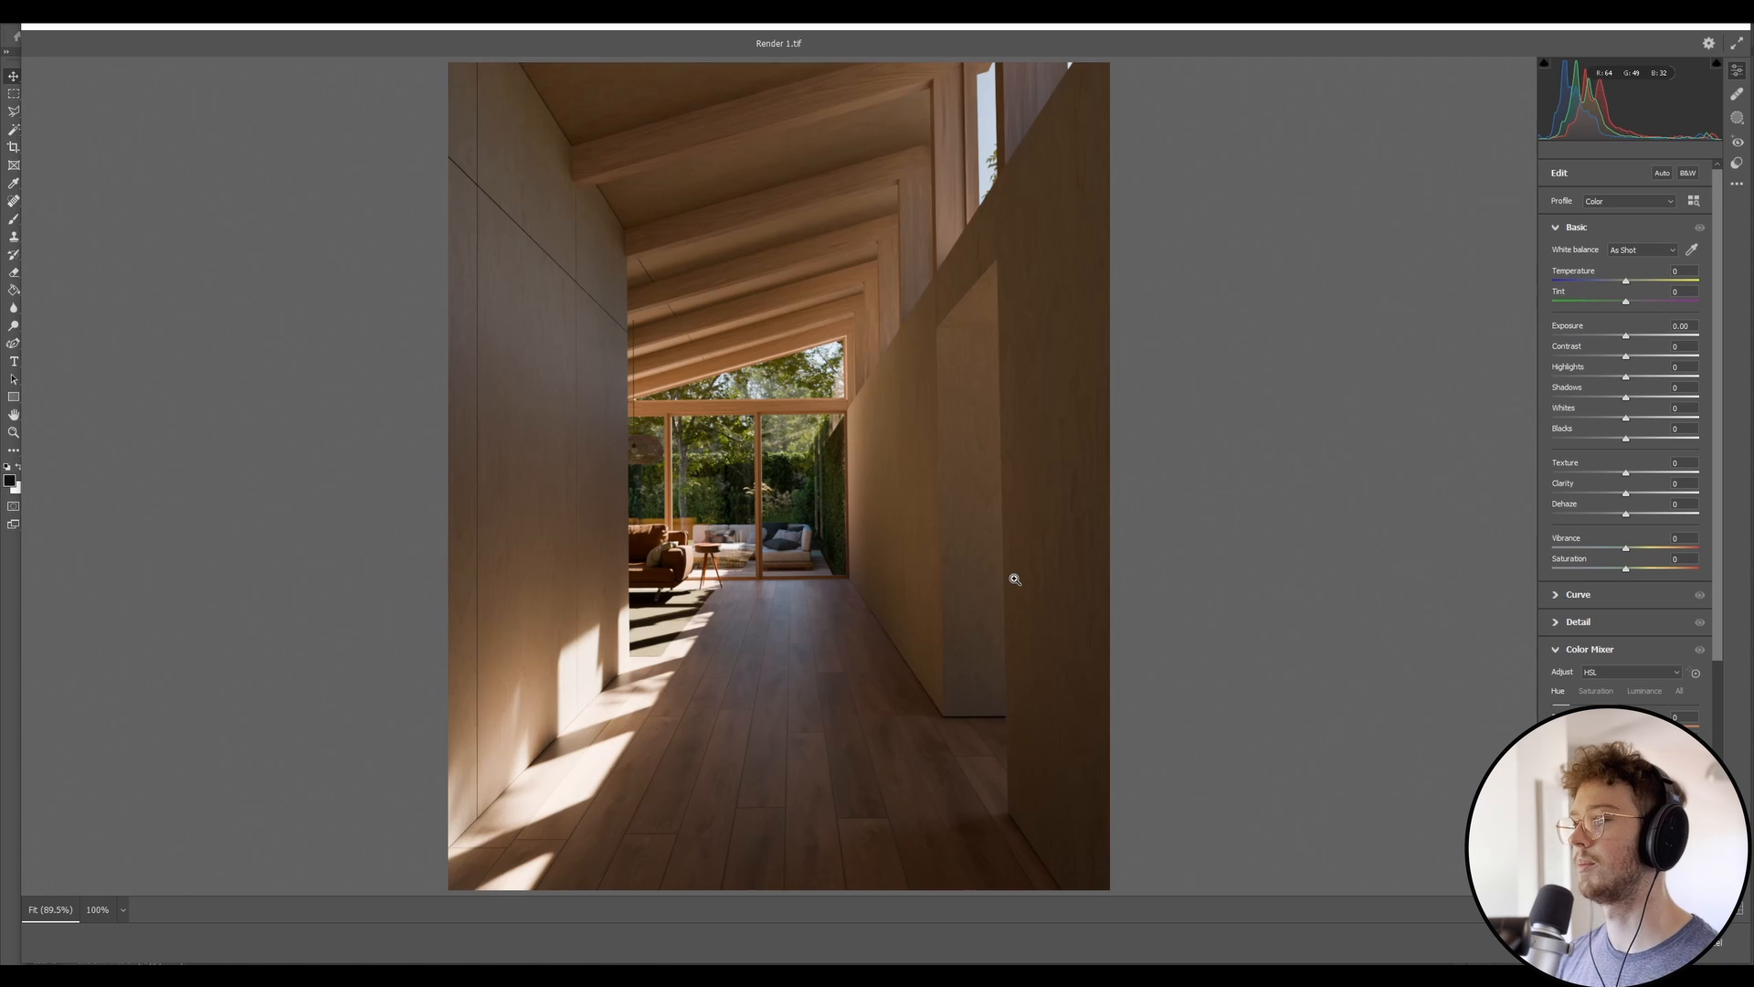
mouse_move(1078, 570)
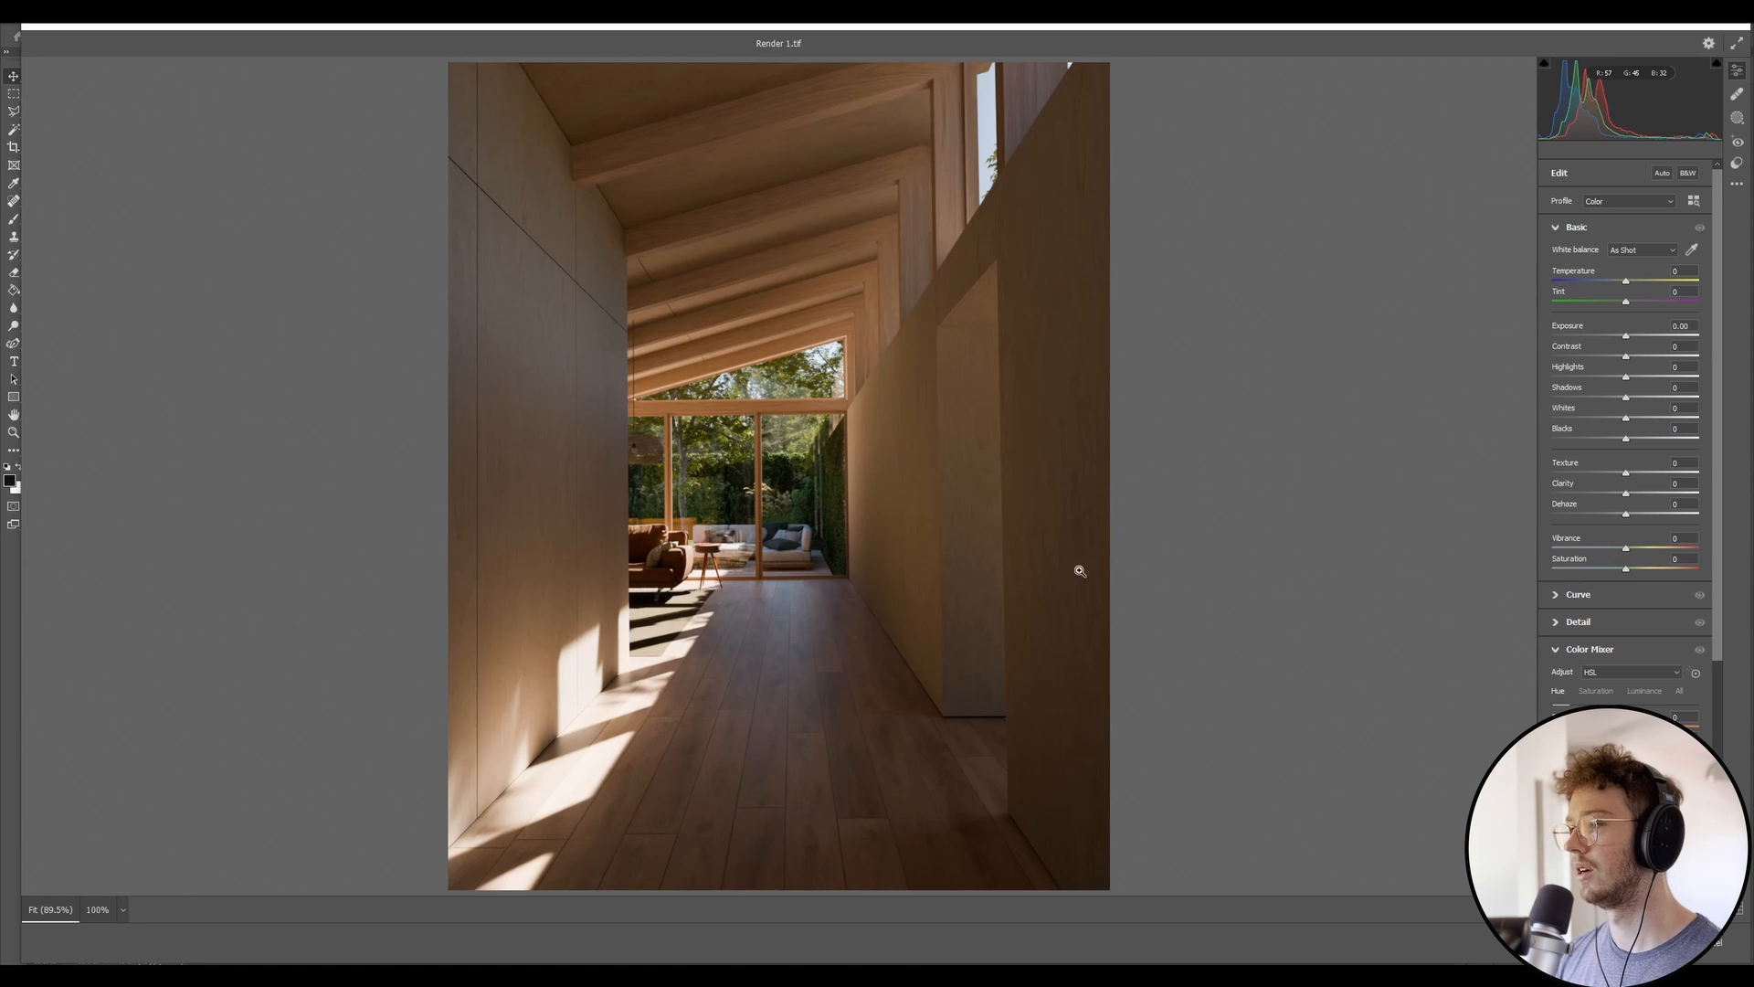
- Make the corridor render black and white and zoom out to the whole image
click(1686, 172)
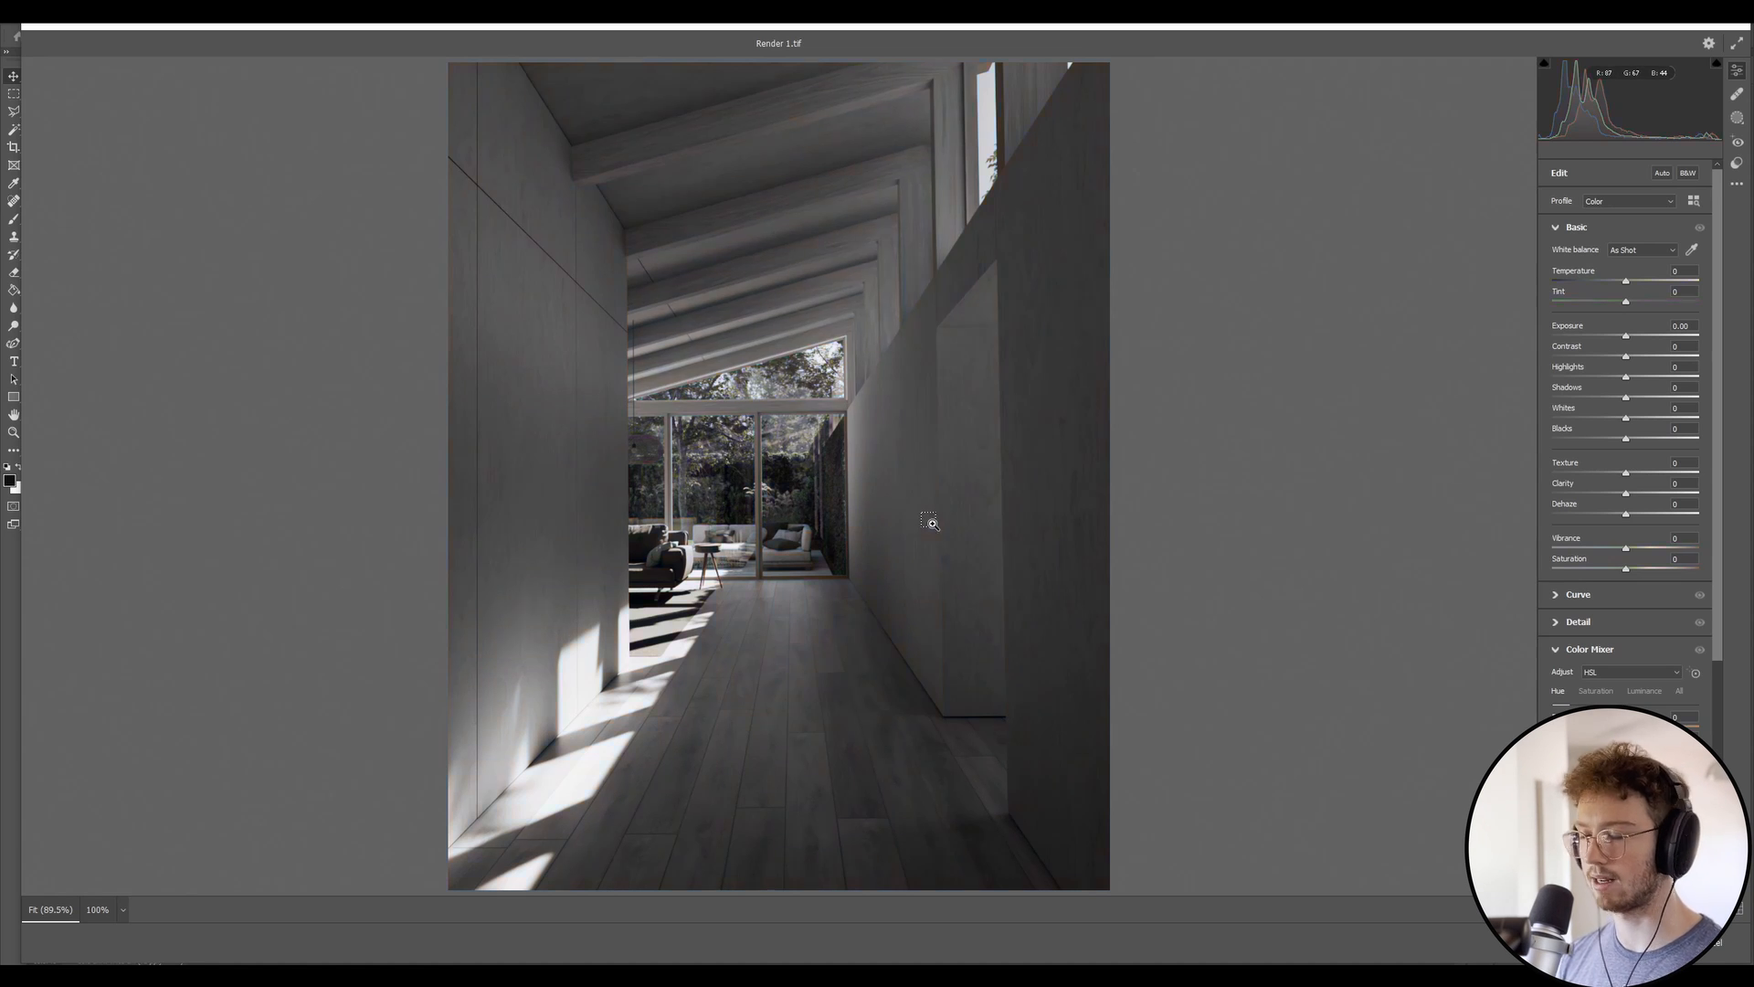
click(1687, 171)
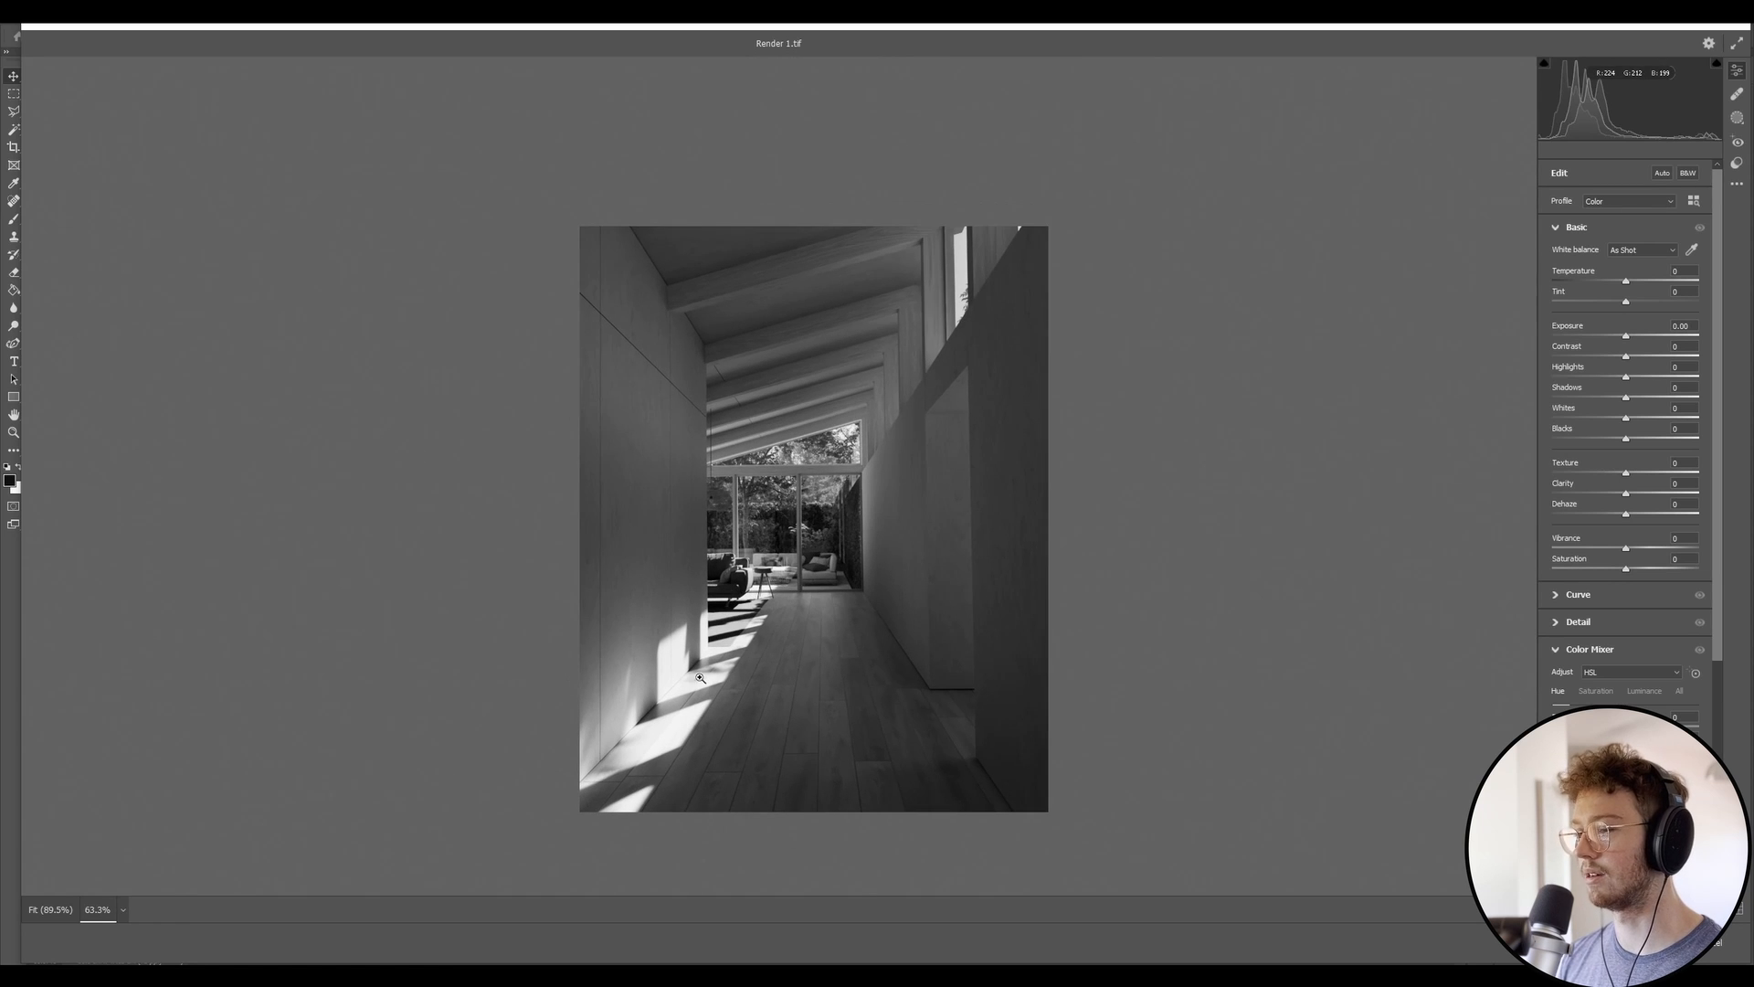
mouse_move(1608, 186)
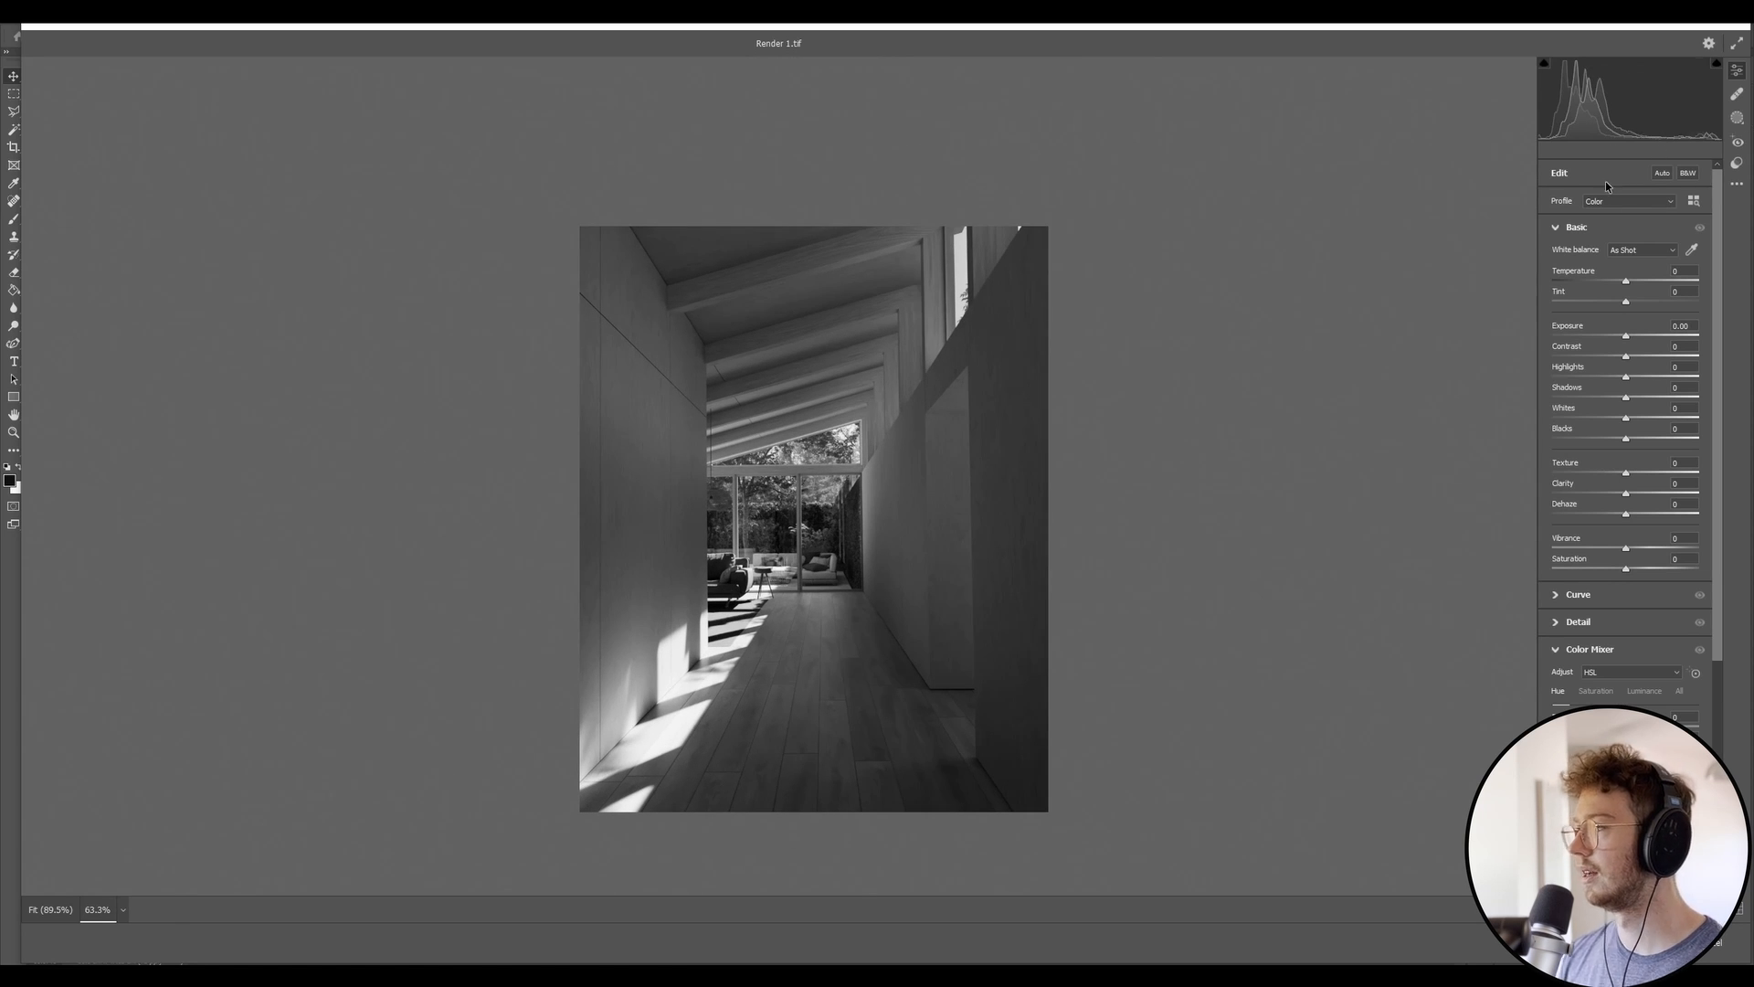
mouse_move(1535, 103)
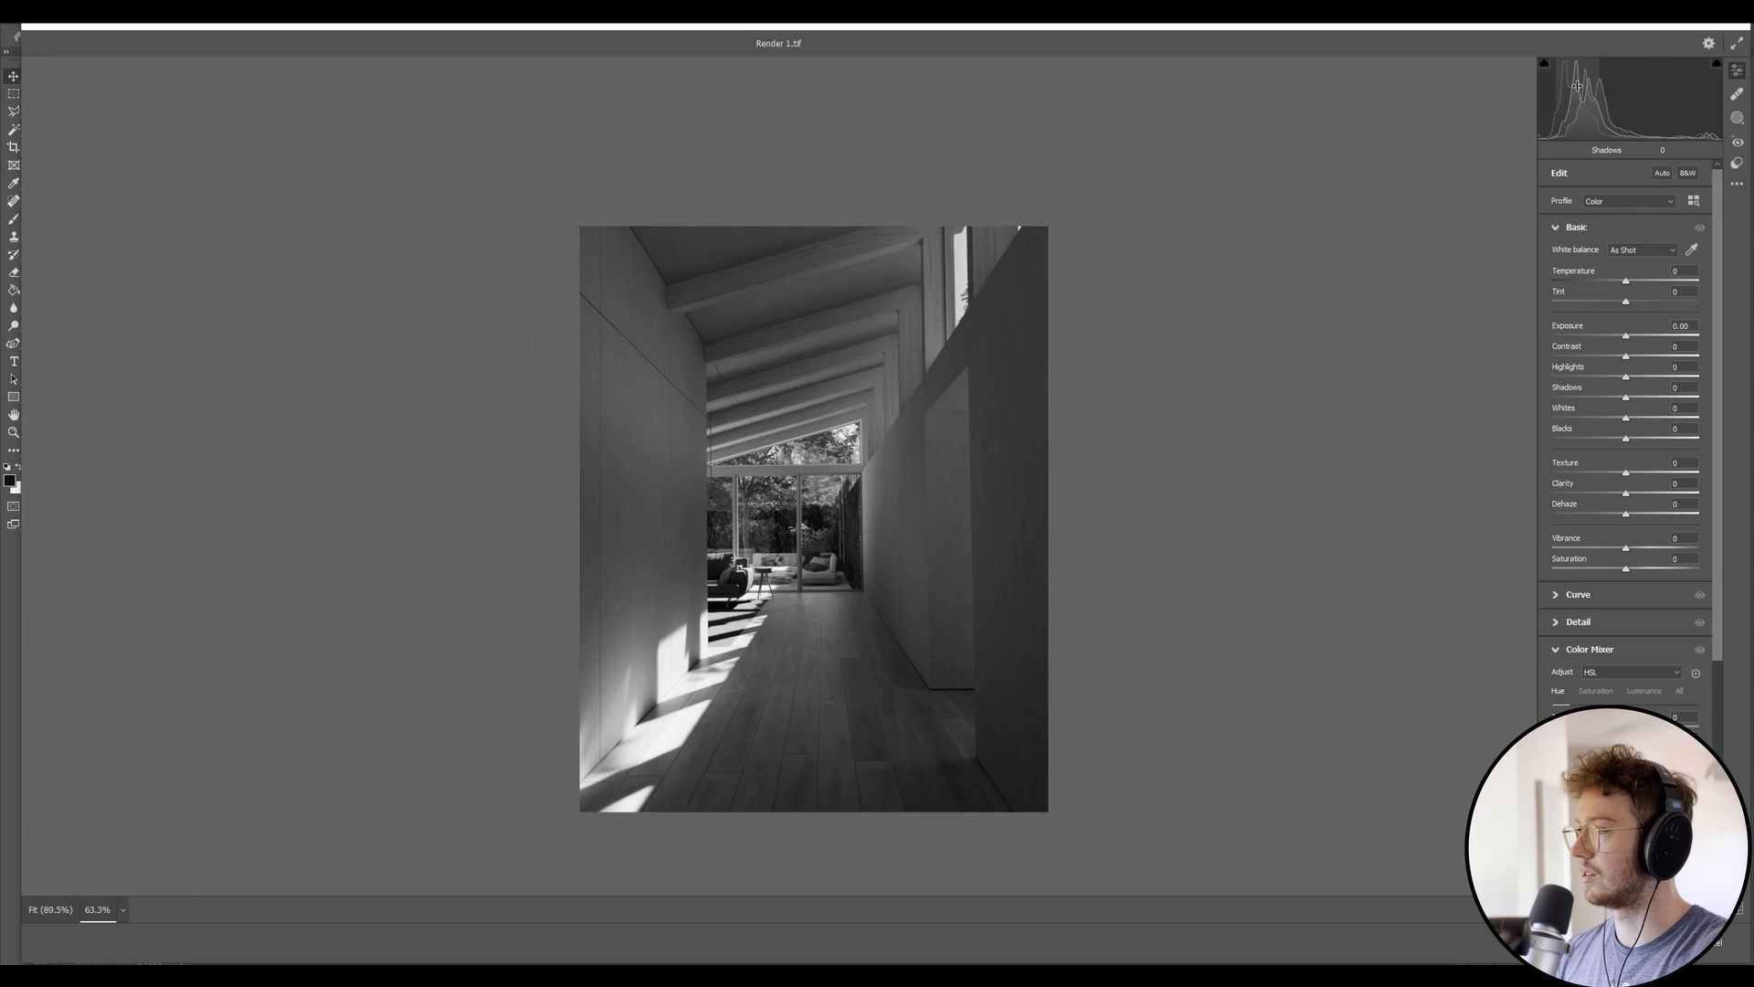
mouse_move(1594, 62)
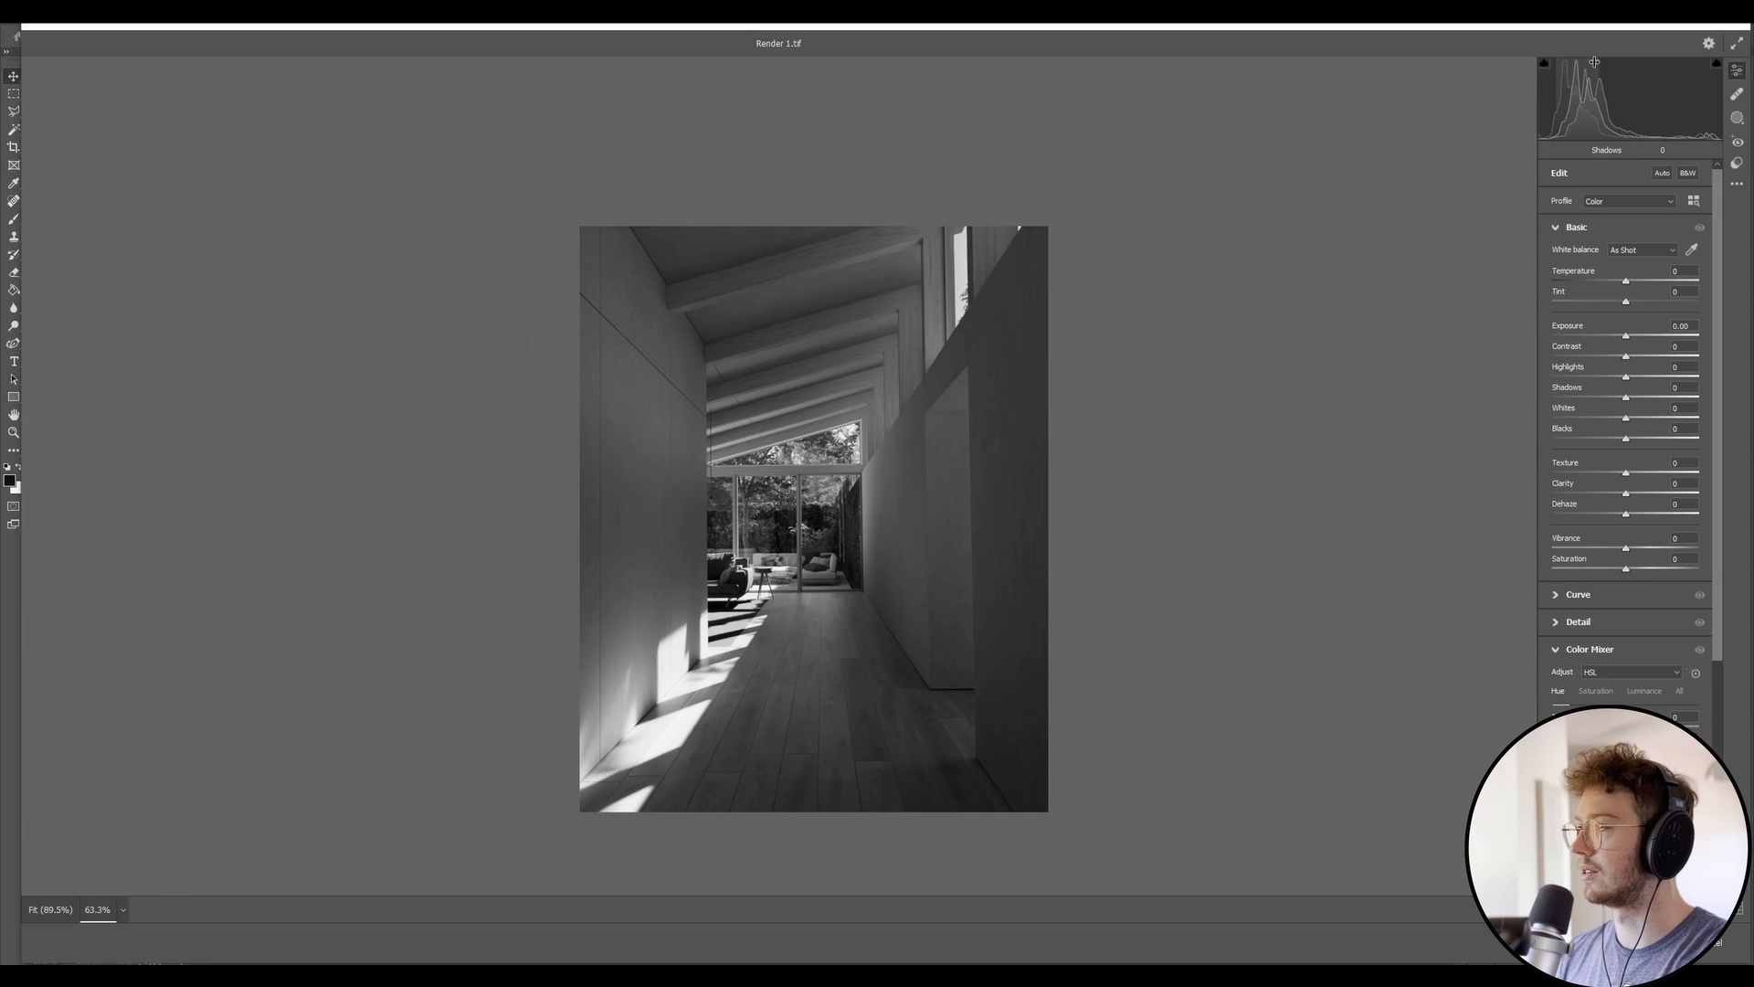
mouse_move(1548, 71)
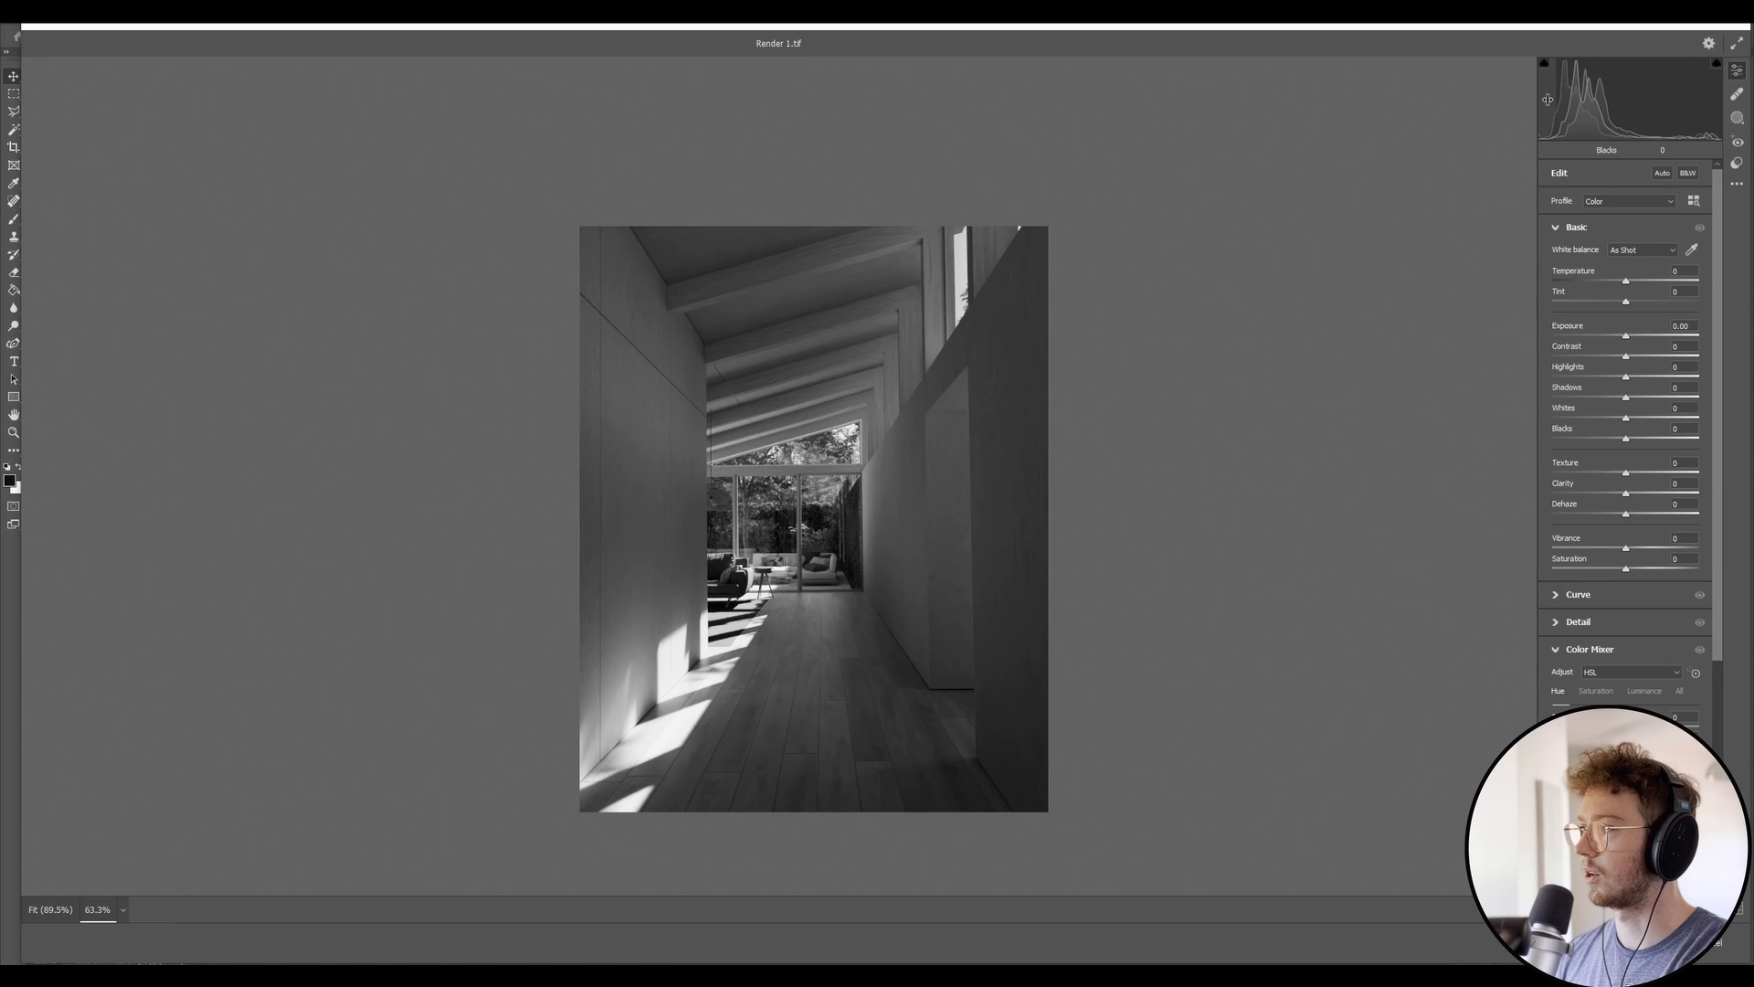
mouse_move(1687, 128)
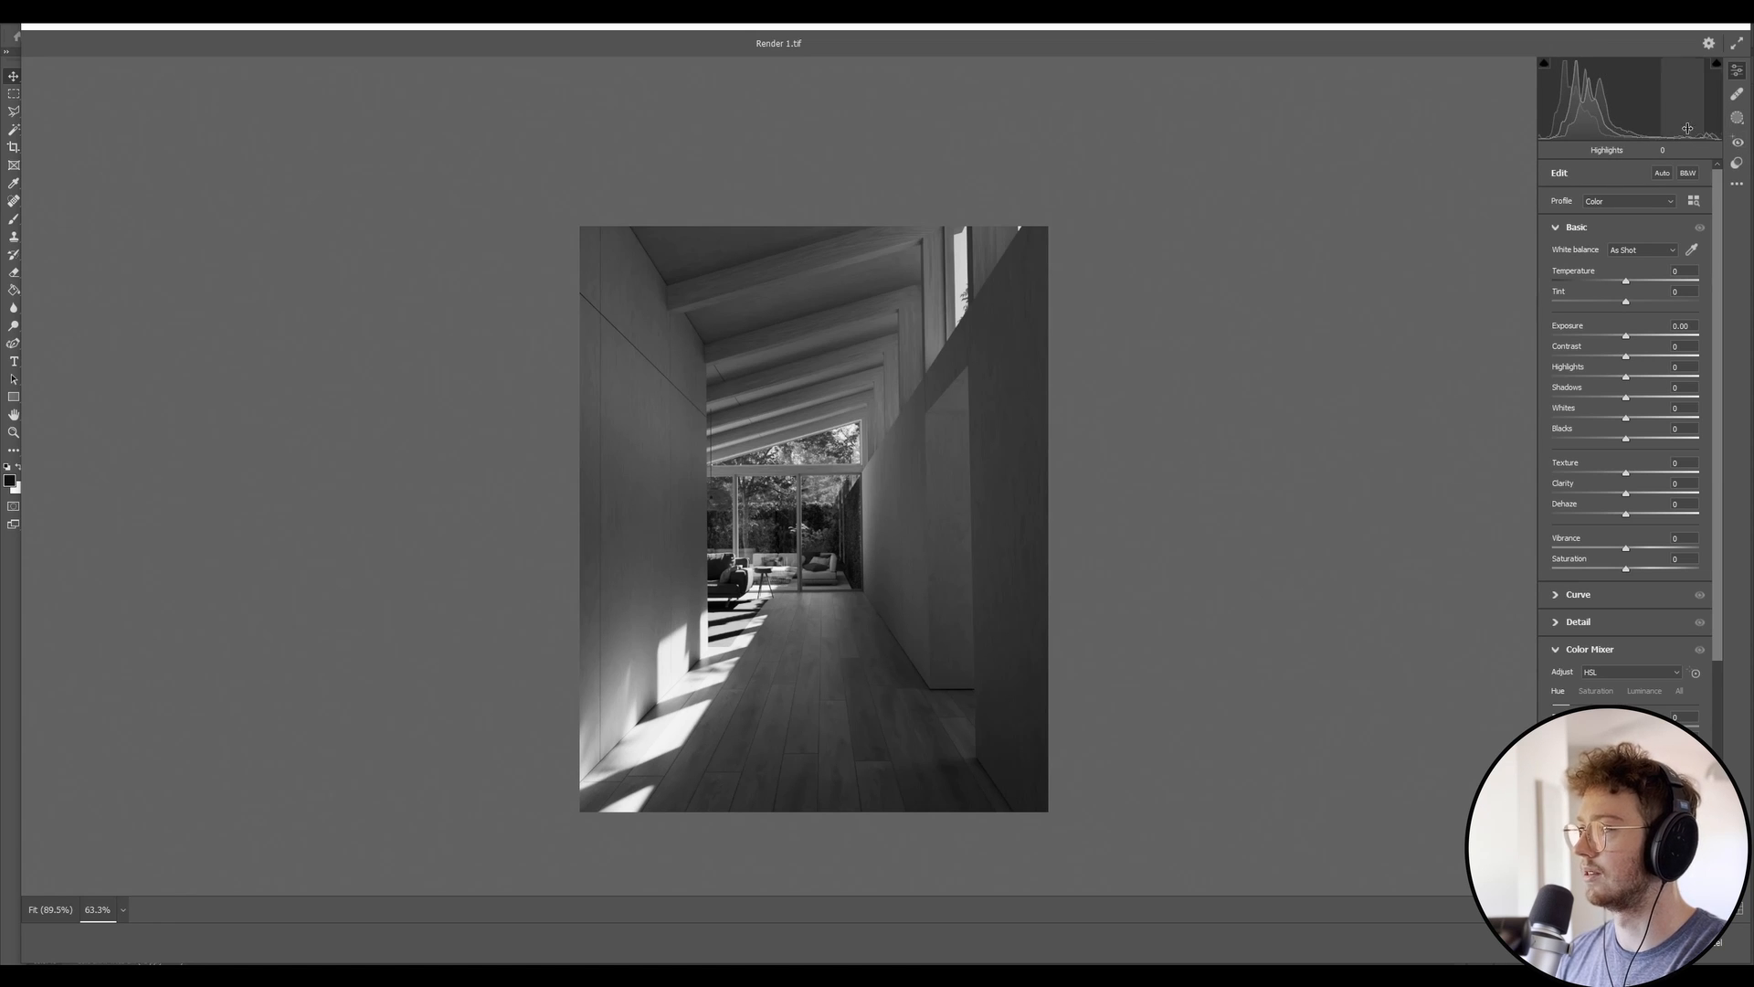
mouse_move(1588, 122)
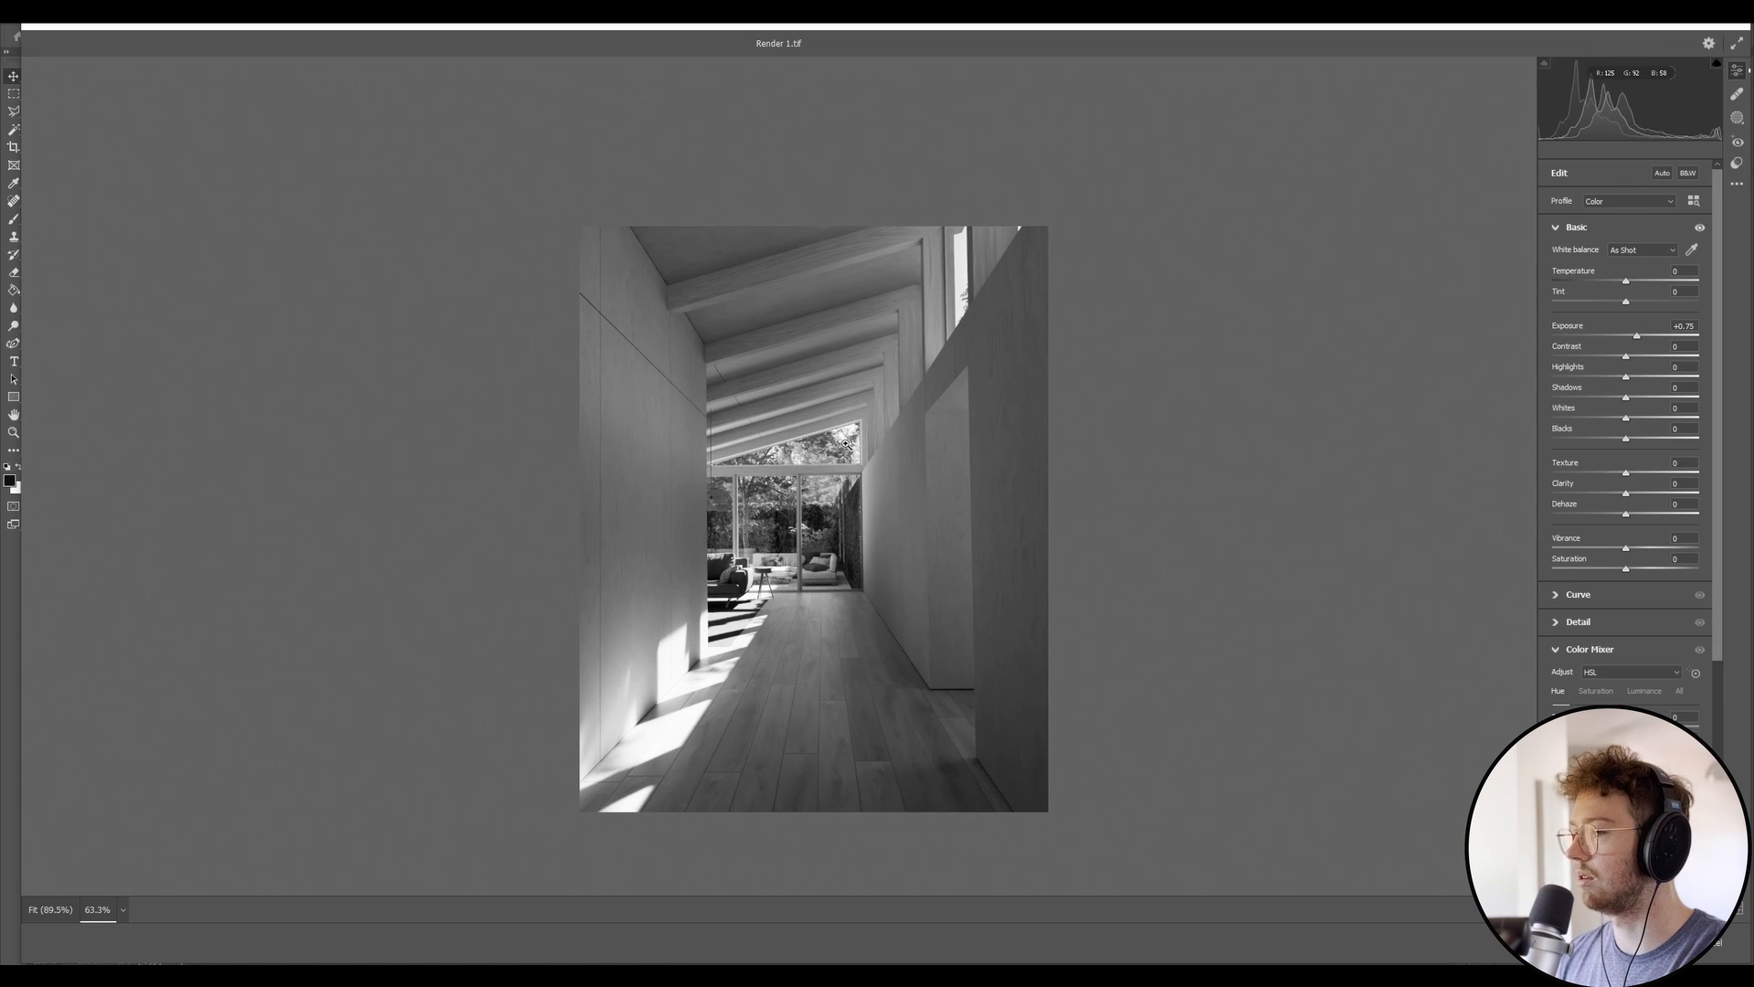
mouse_move(555, 590)
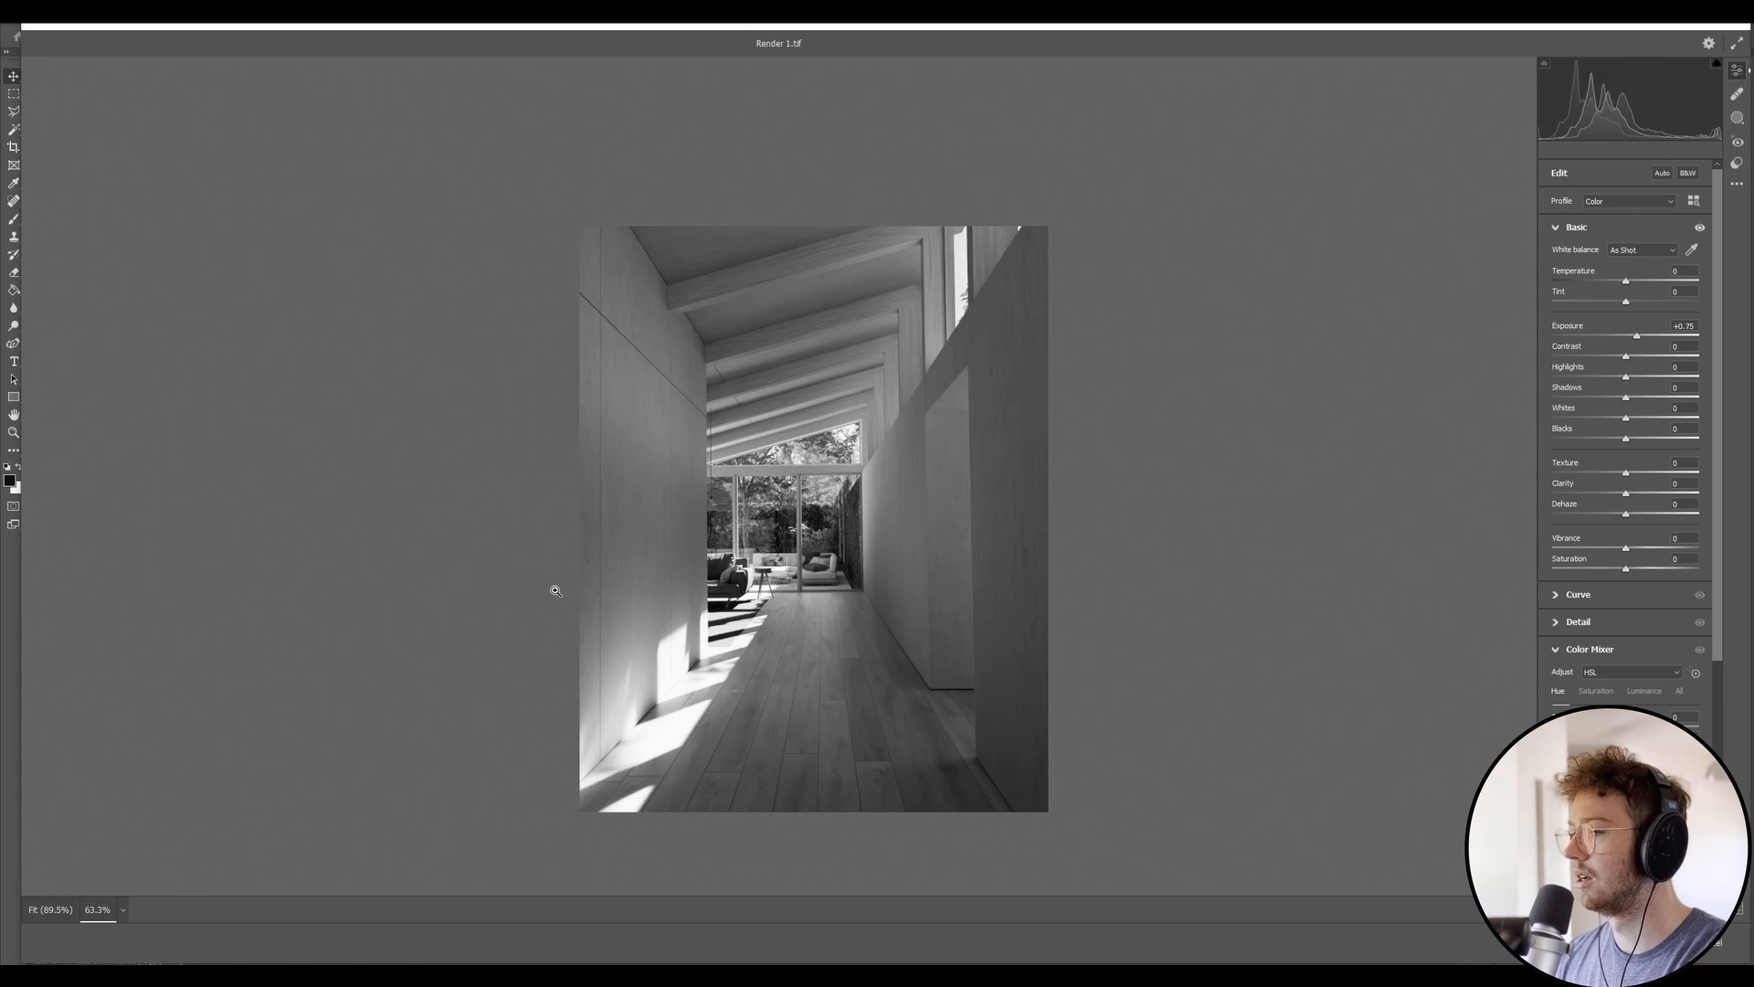
- Raise the black-and-white corridor's exposure to +1.60 in the Basic panel
double_click(1637, 334)
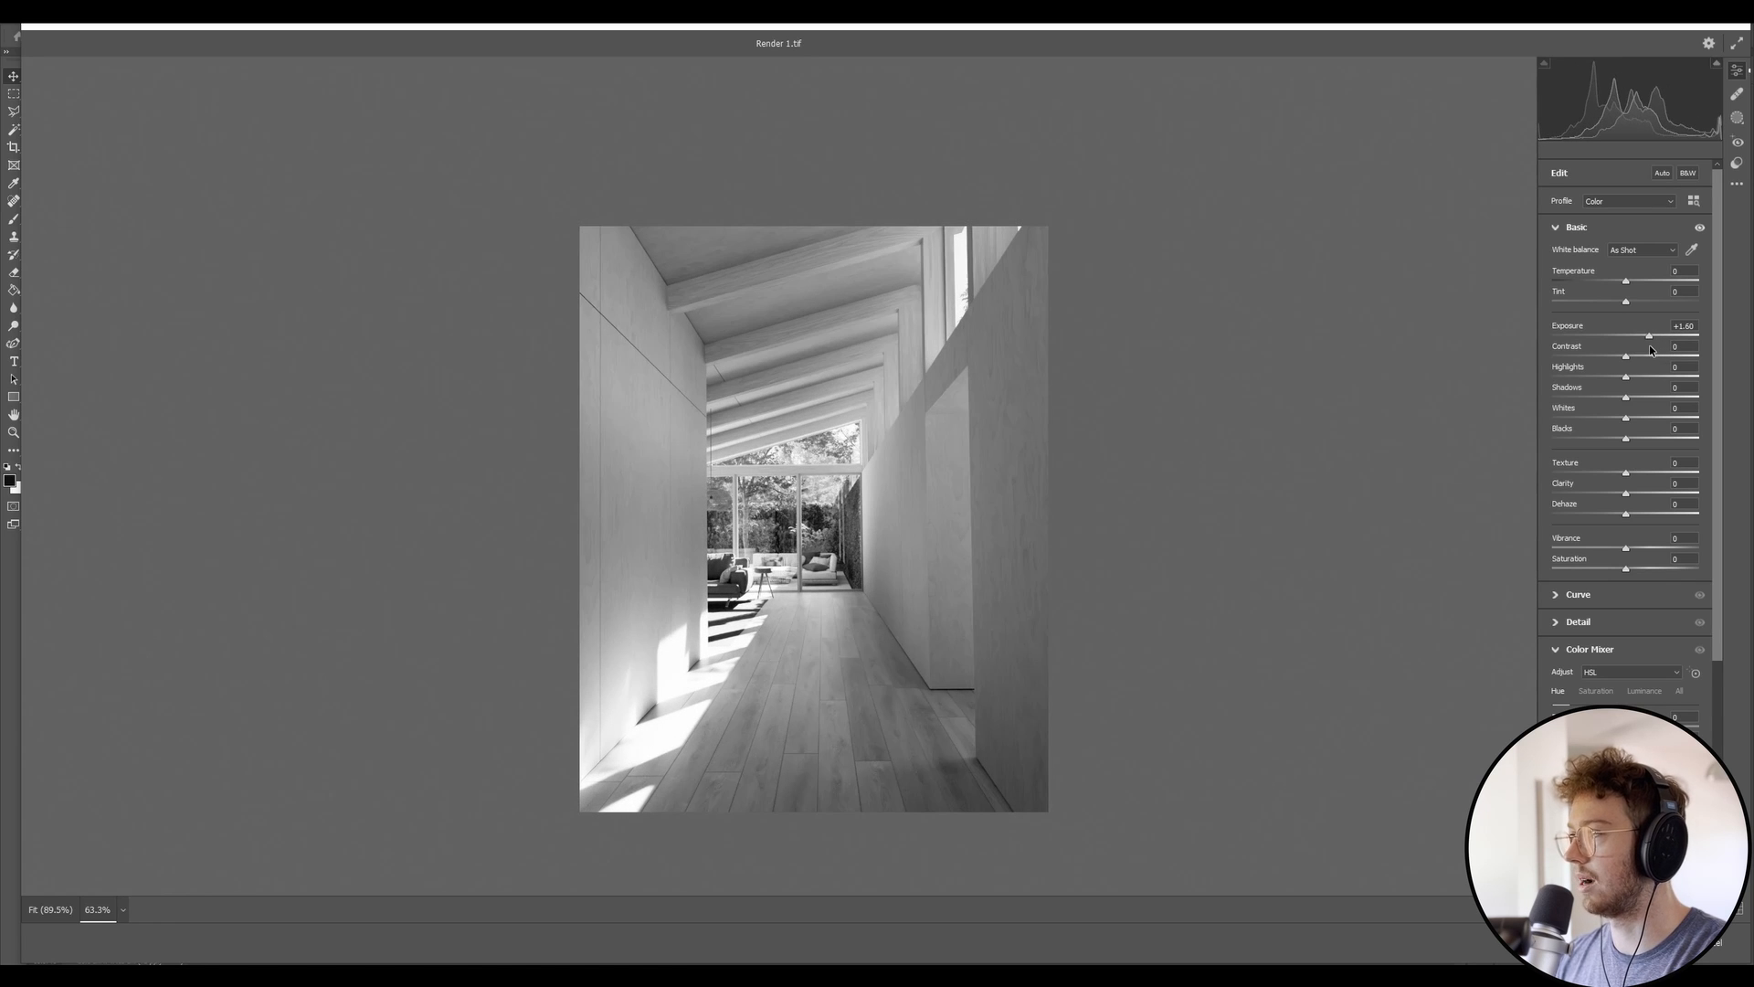
mouse_move(1637, 342)
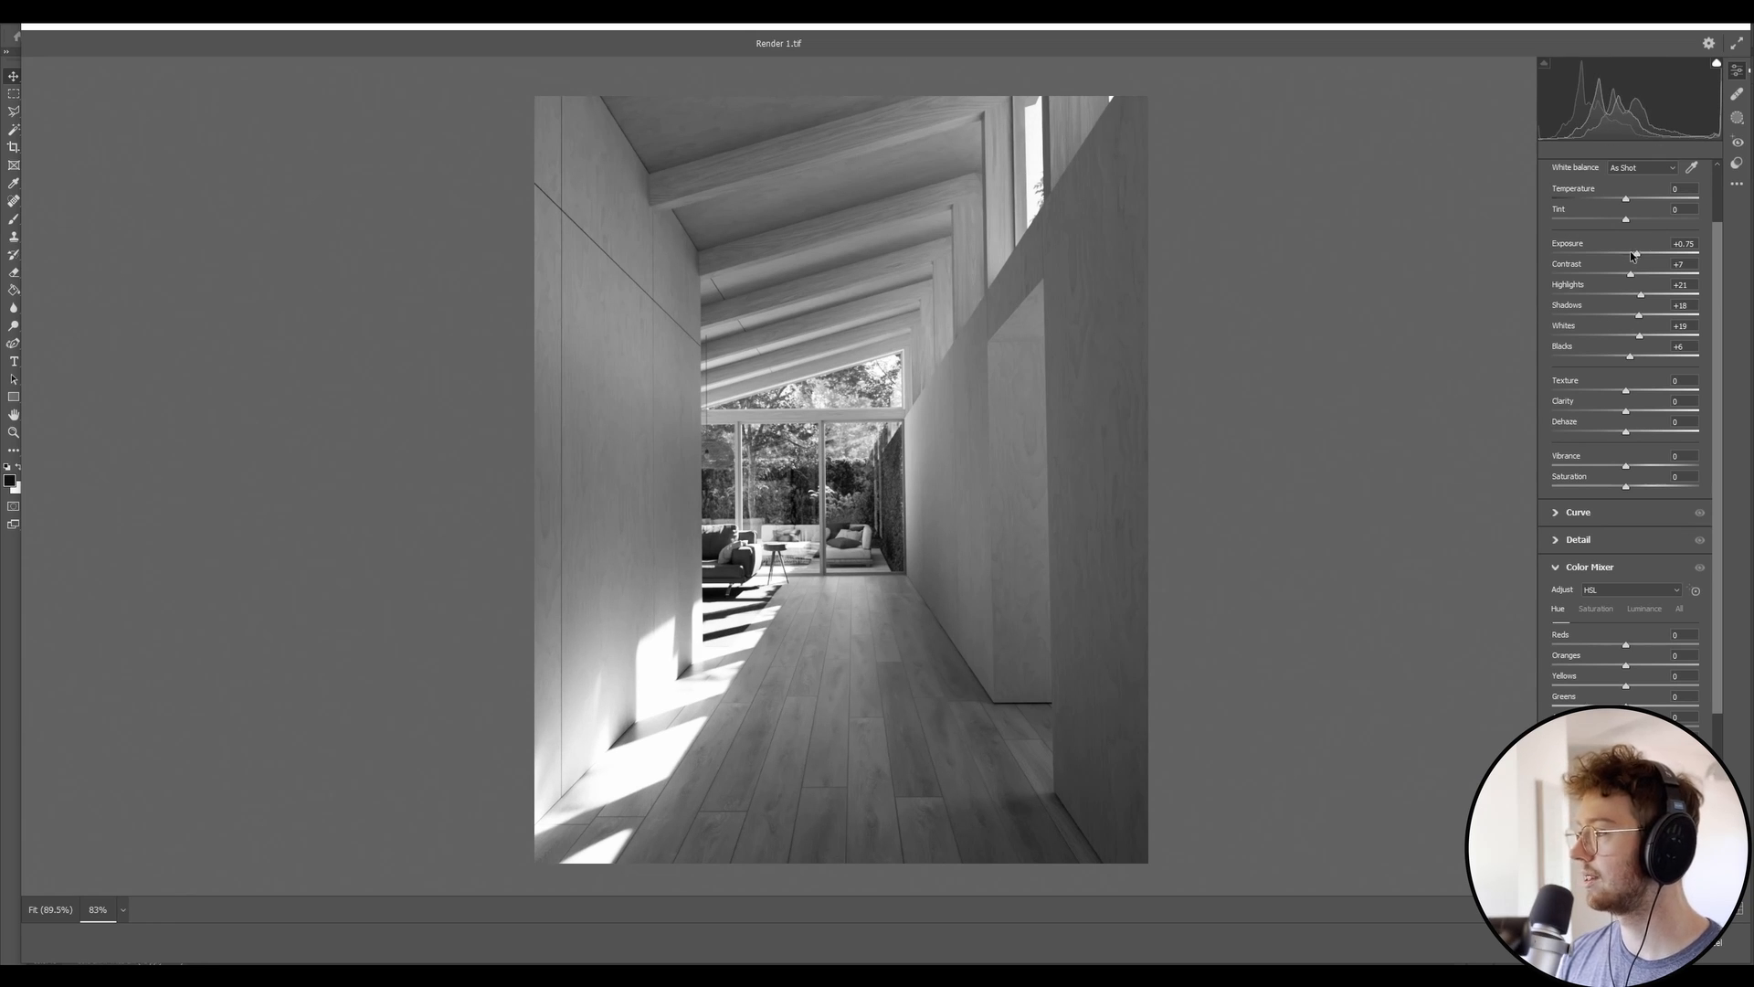
mouse_move(1631, 298)
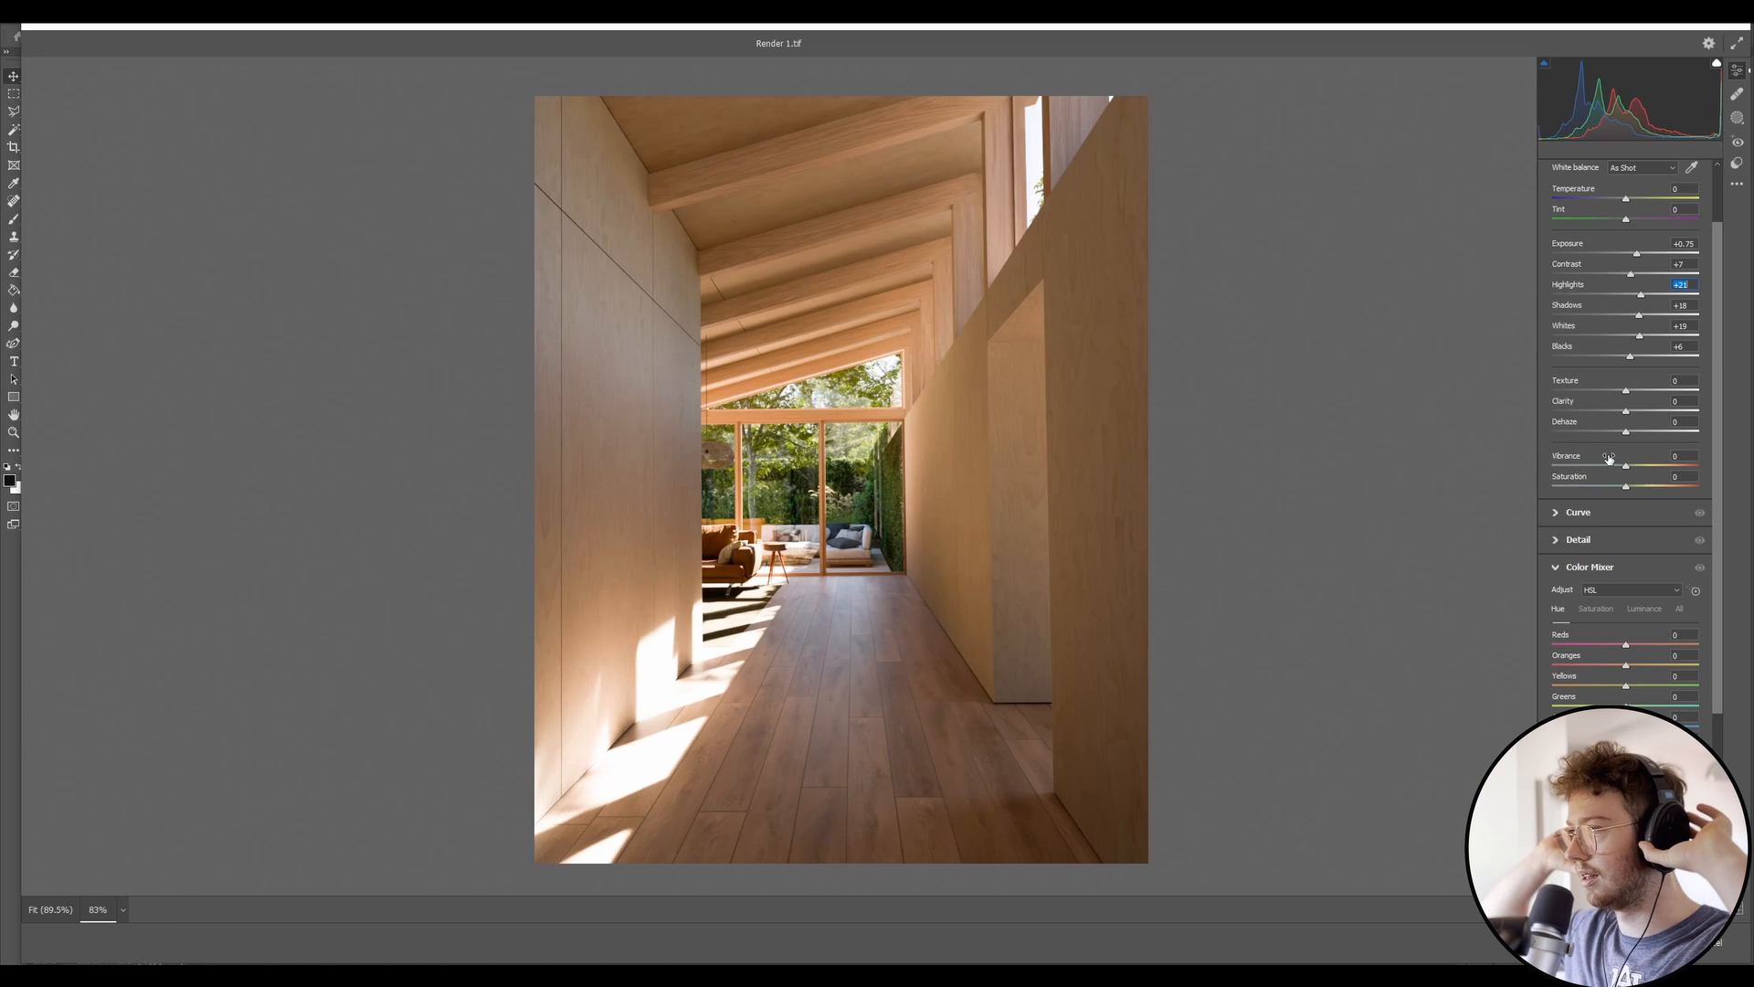
mouse_move(1612, 455)
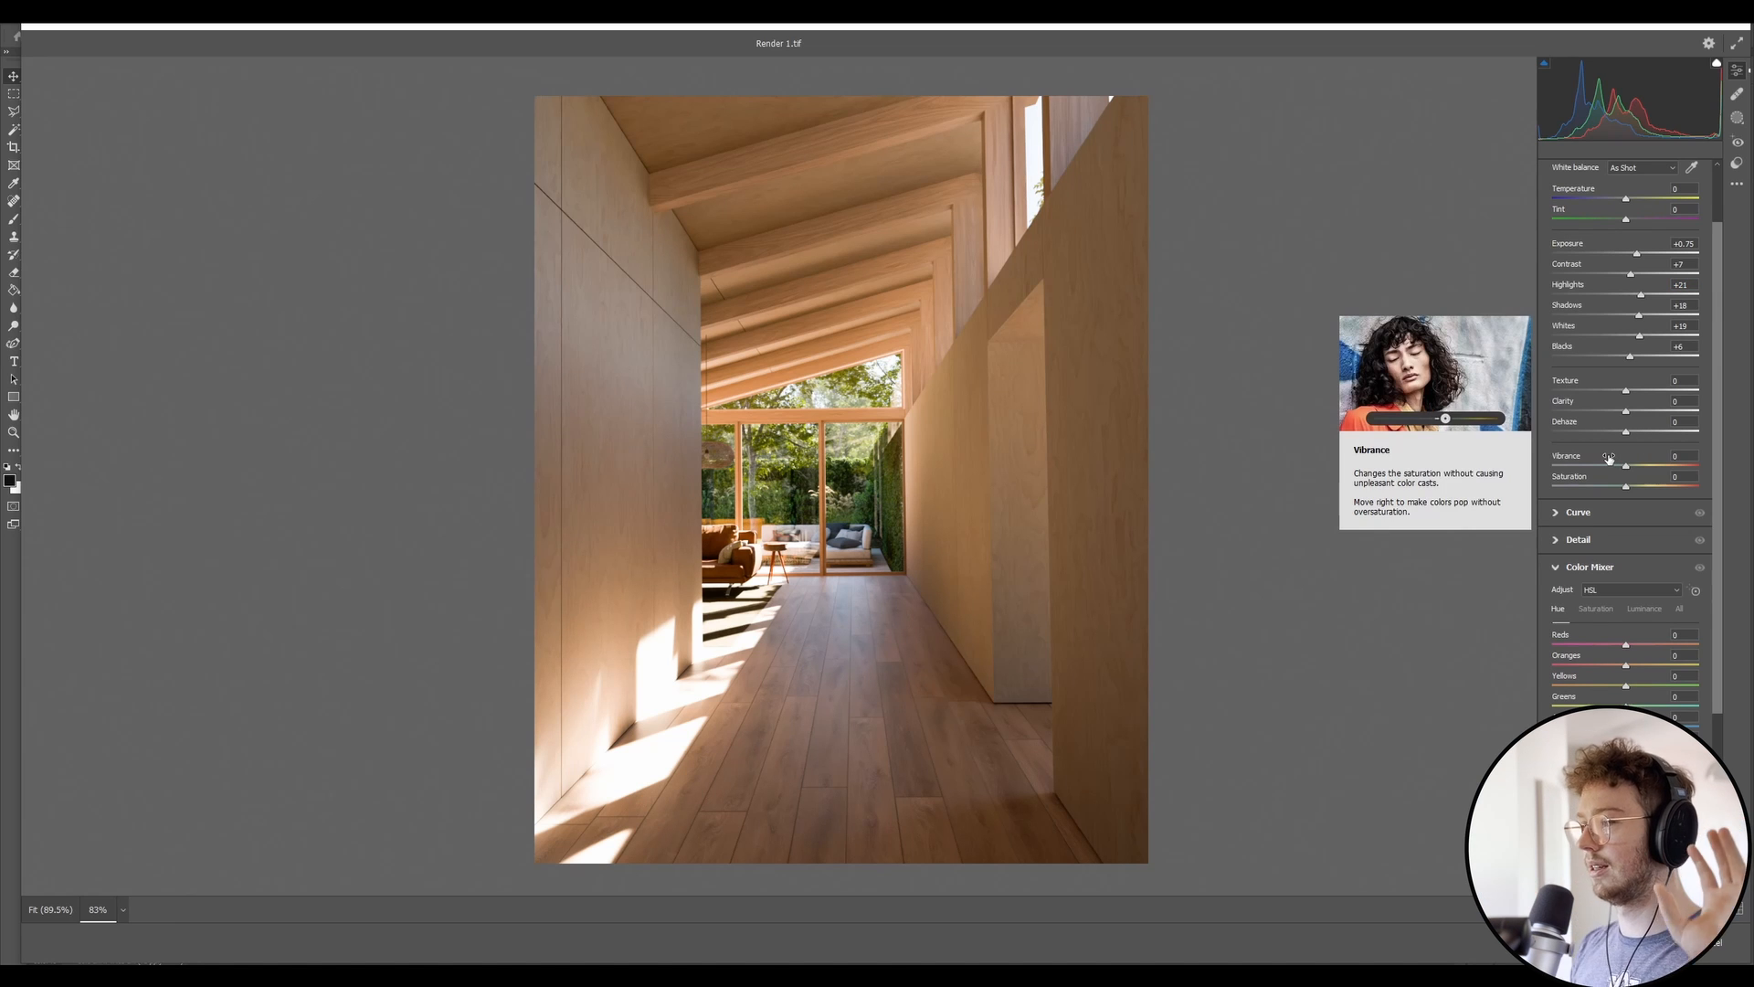
mouse_move(1427, 543)
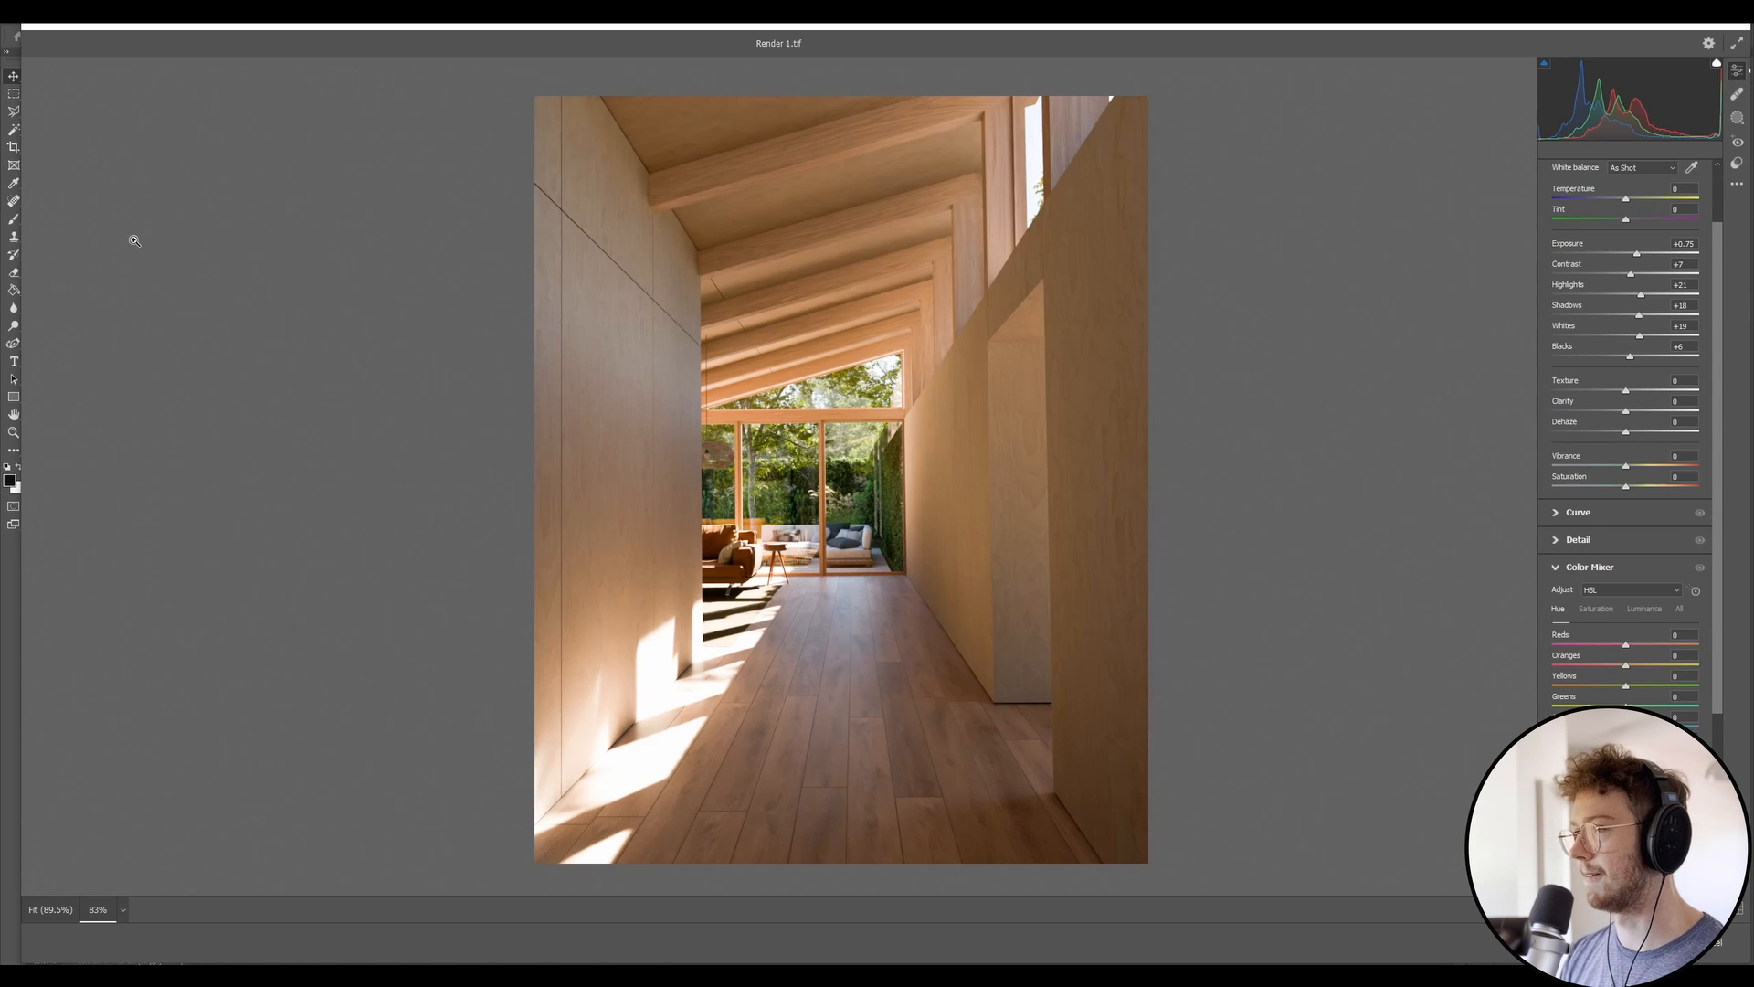
mouse_move(720, 457)
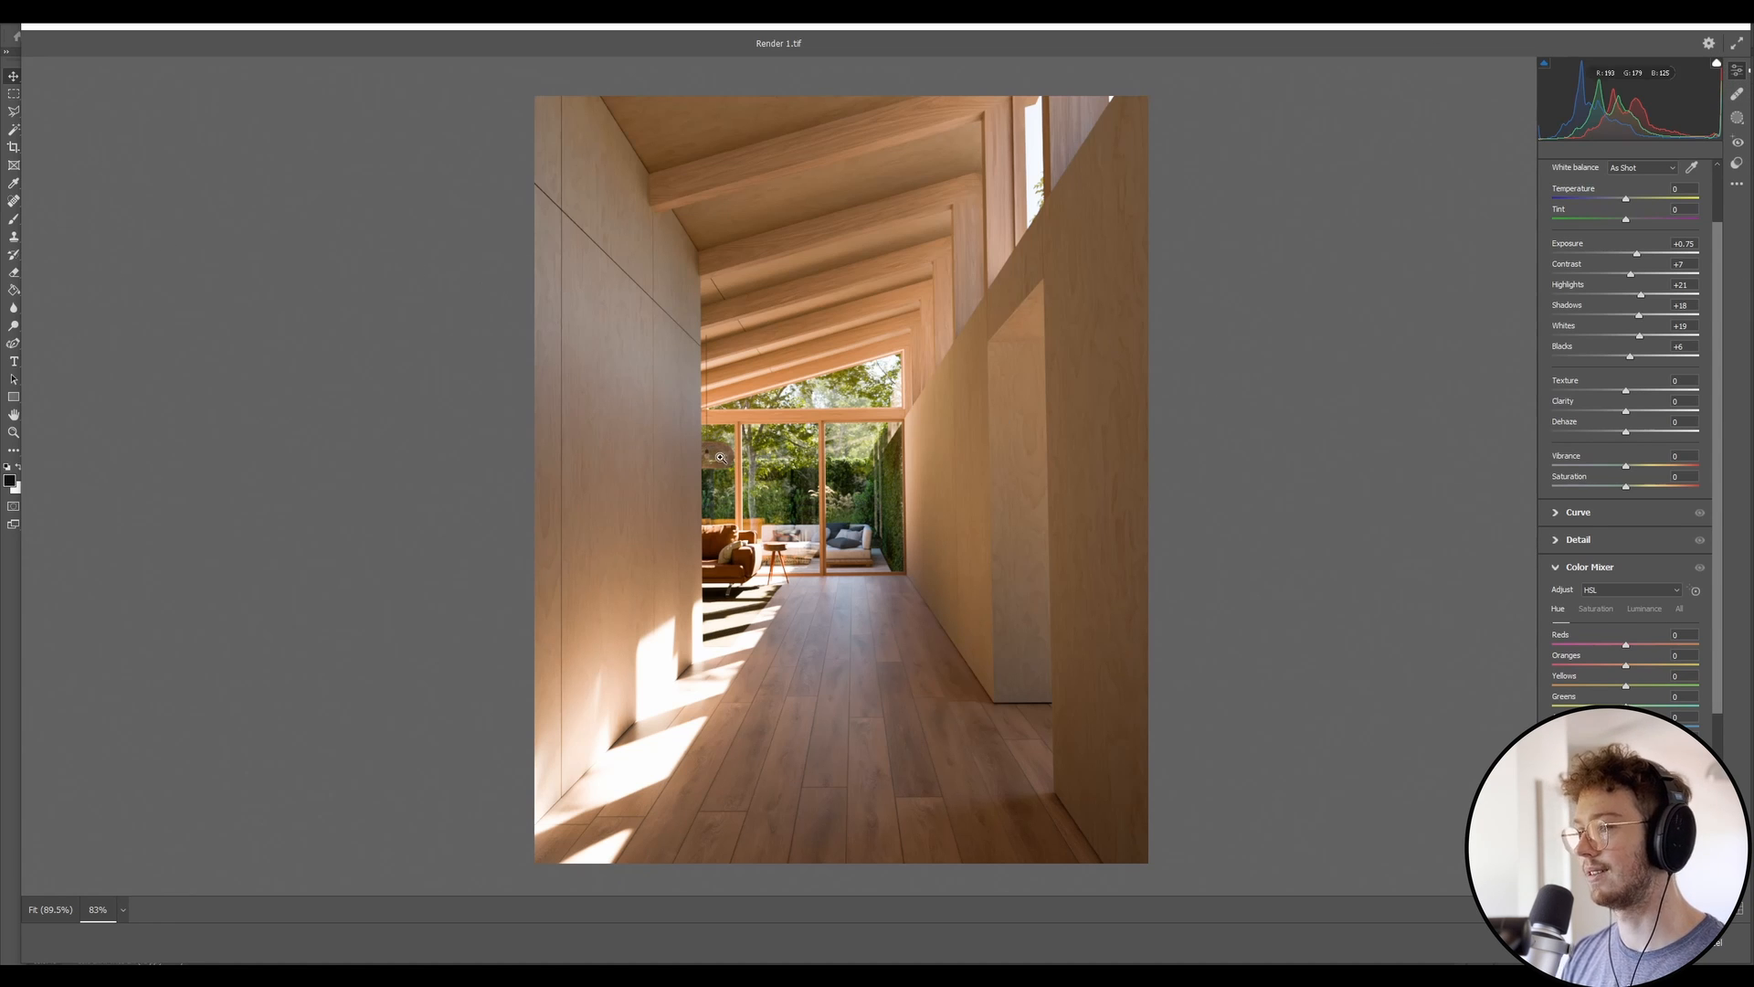
mouse_move(1566, 212)
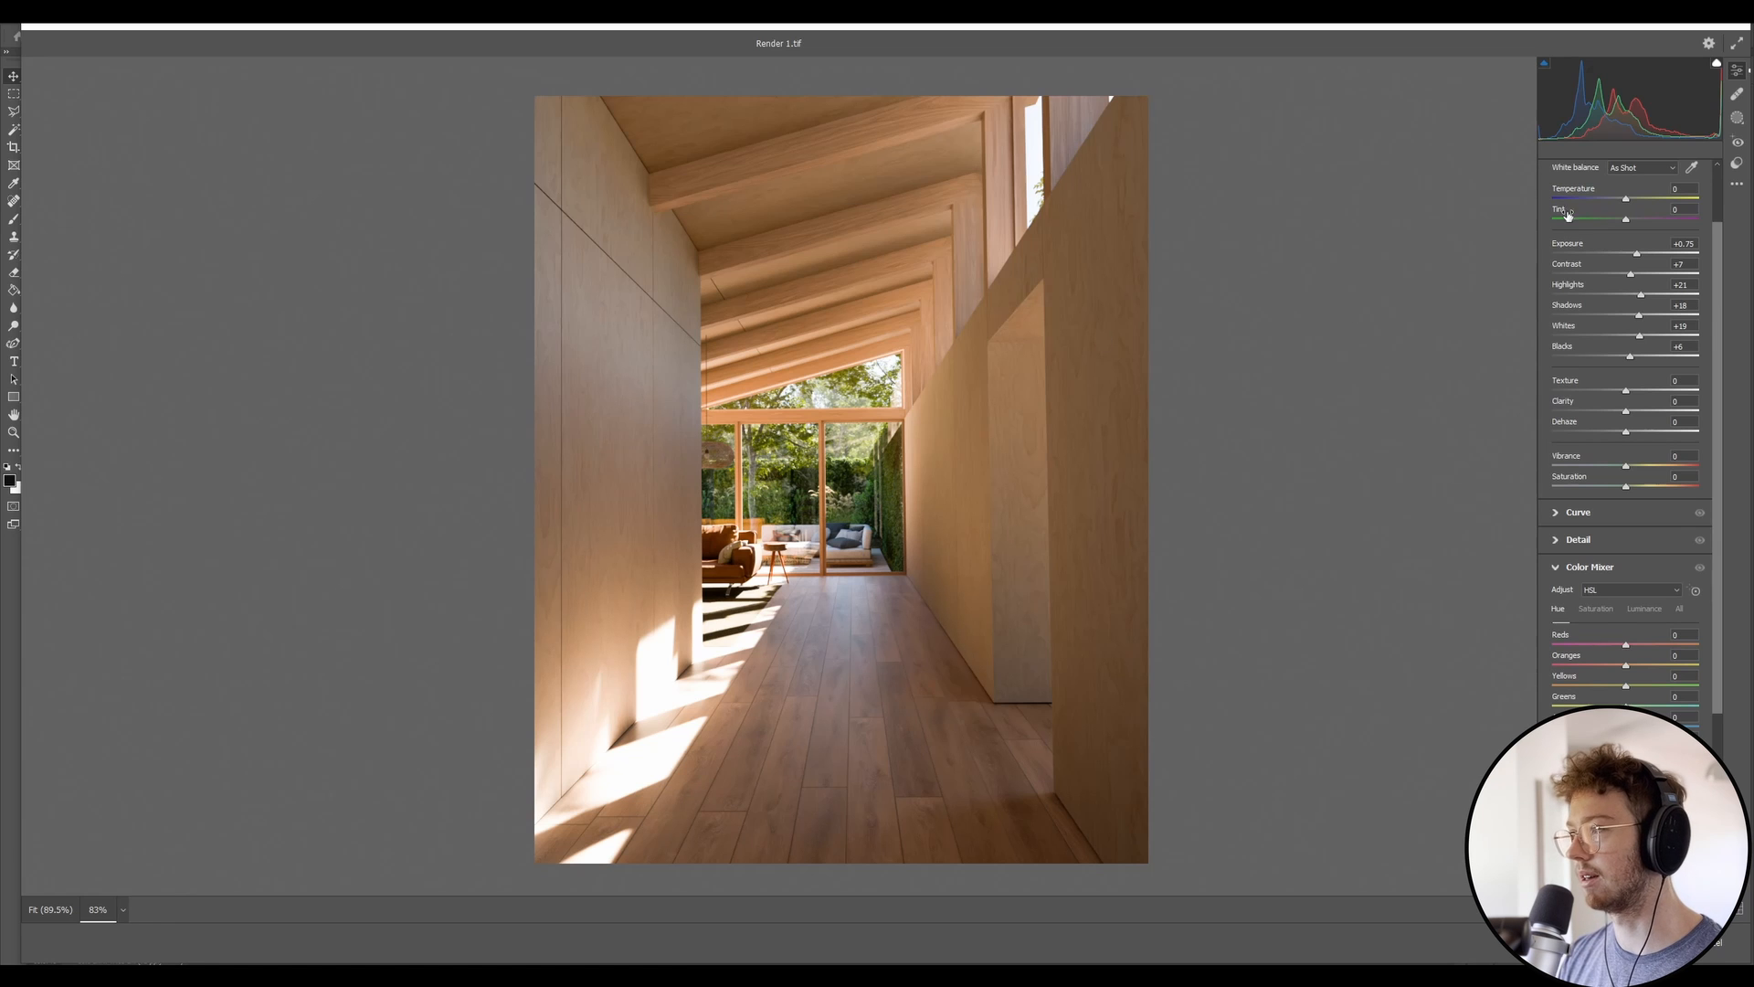
mouse_move(1466, 268)
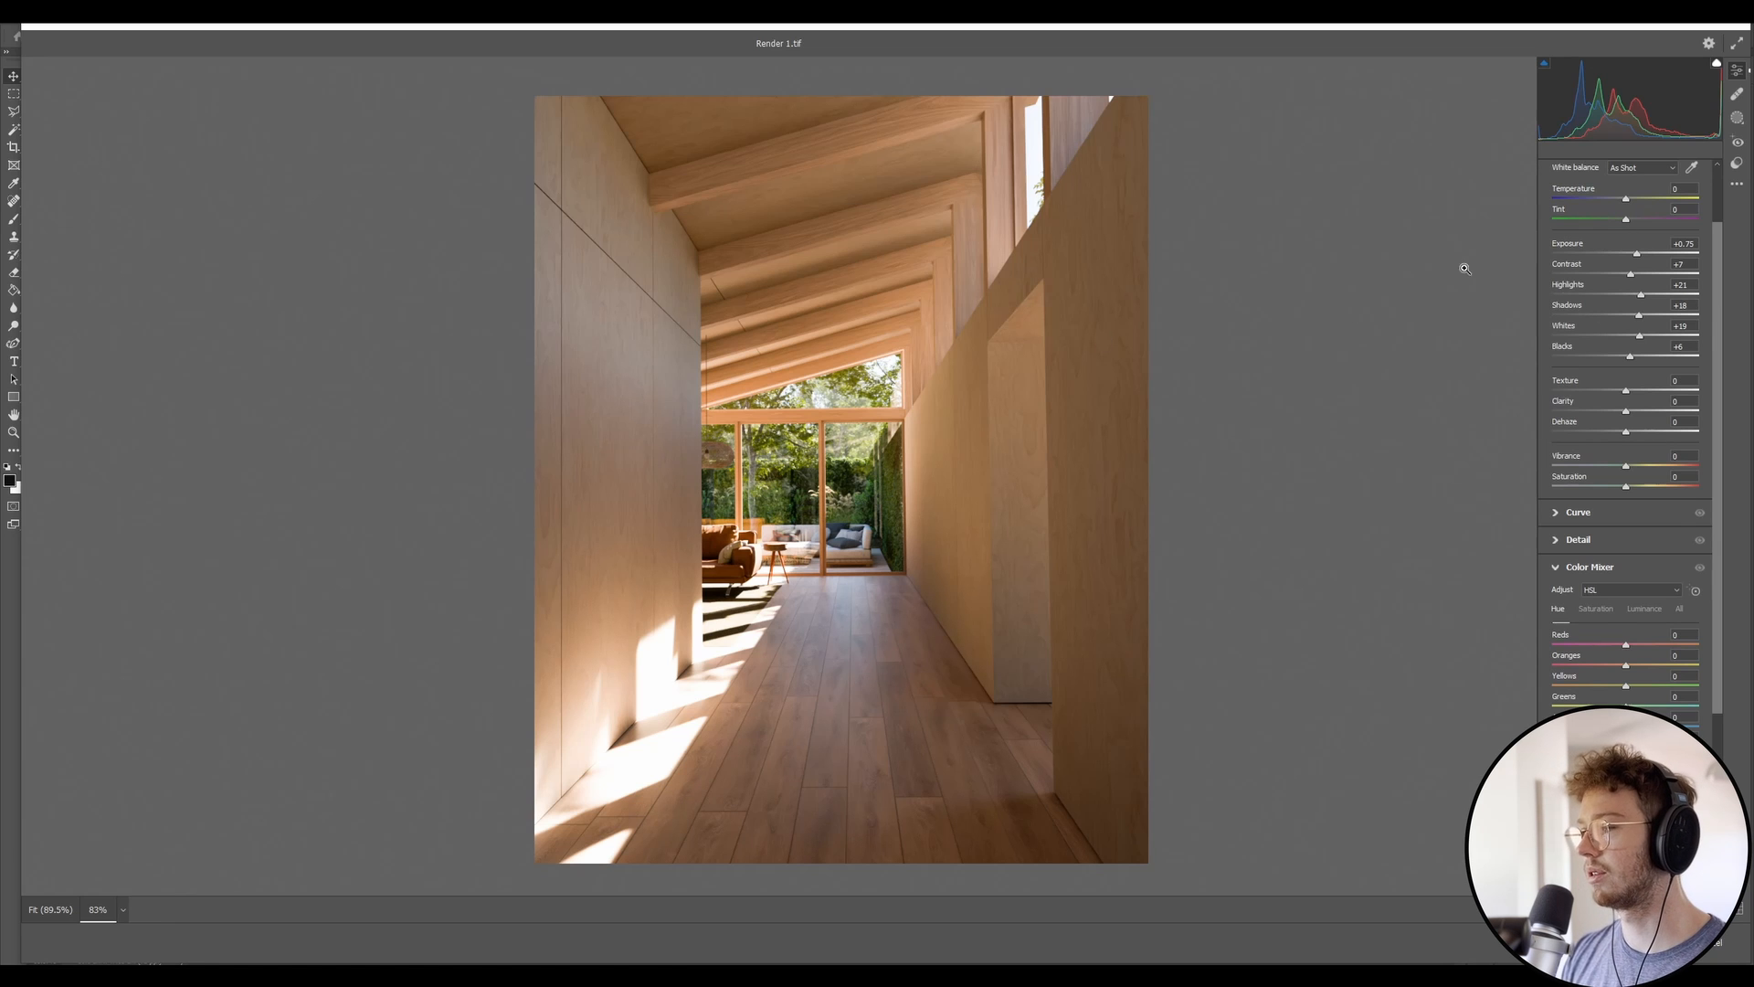
mouse_move(1443, 311)
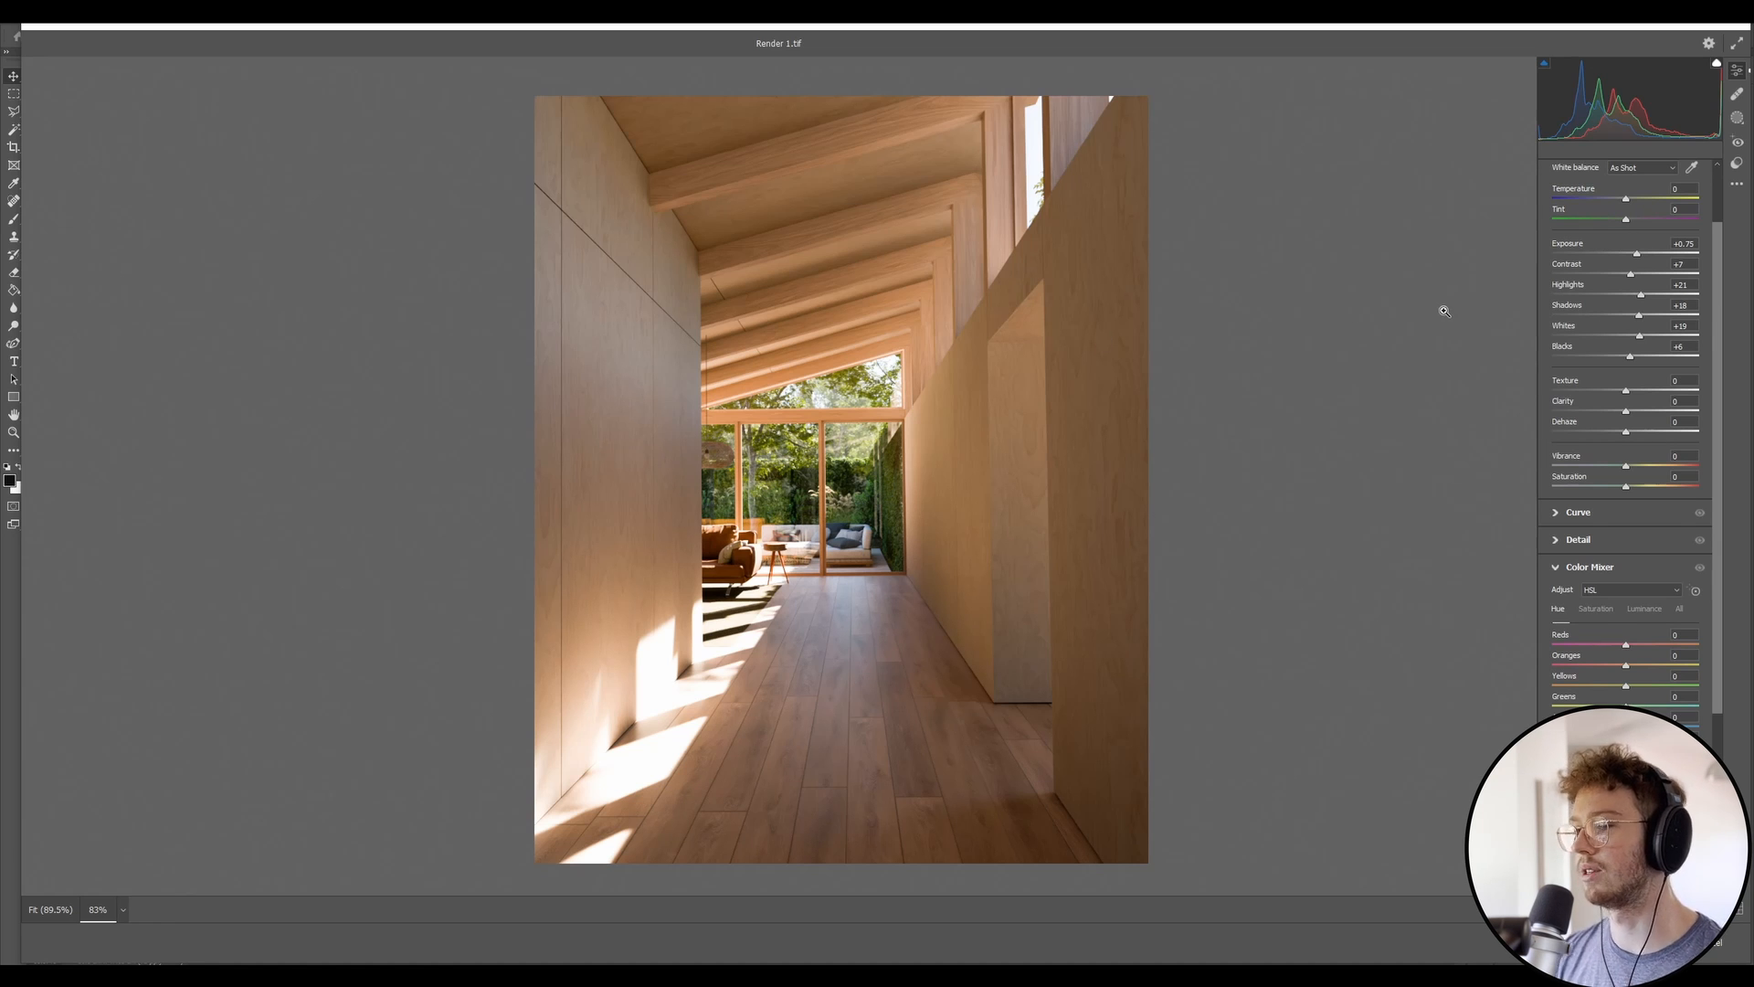
mouse_move(1491, 266)
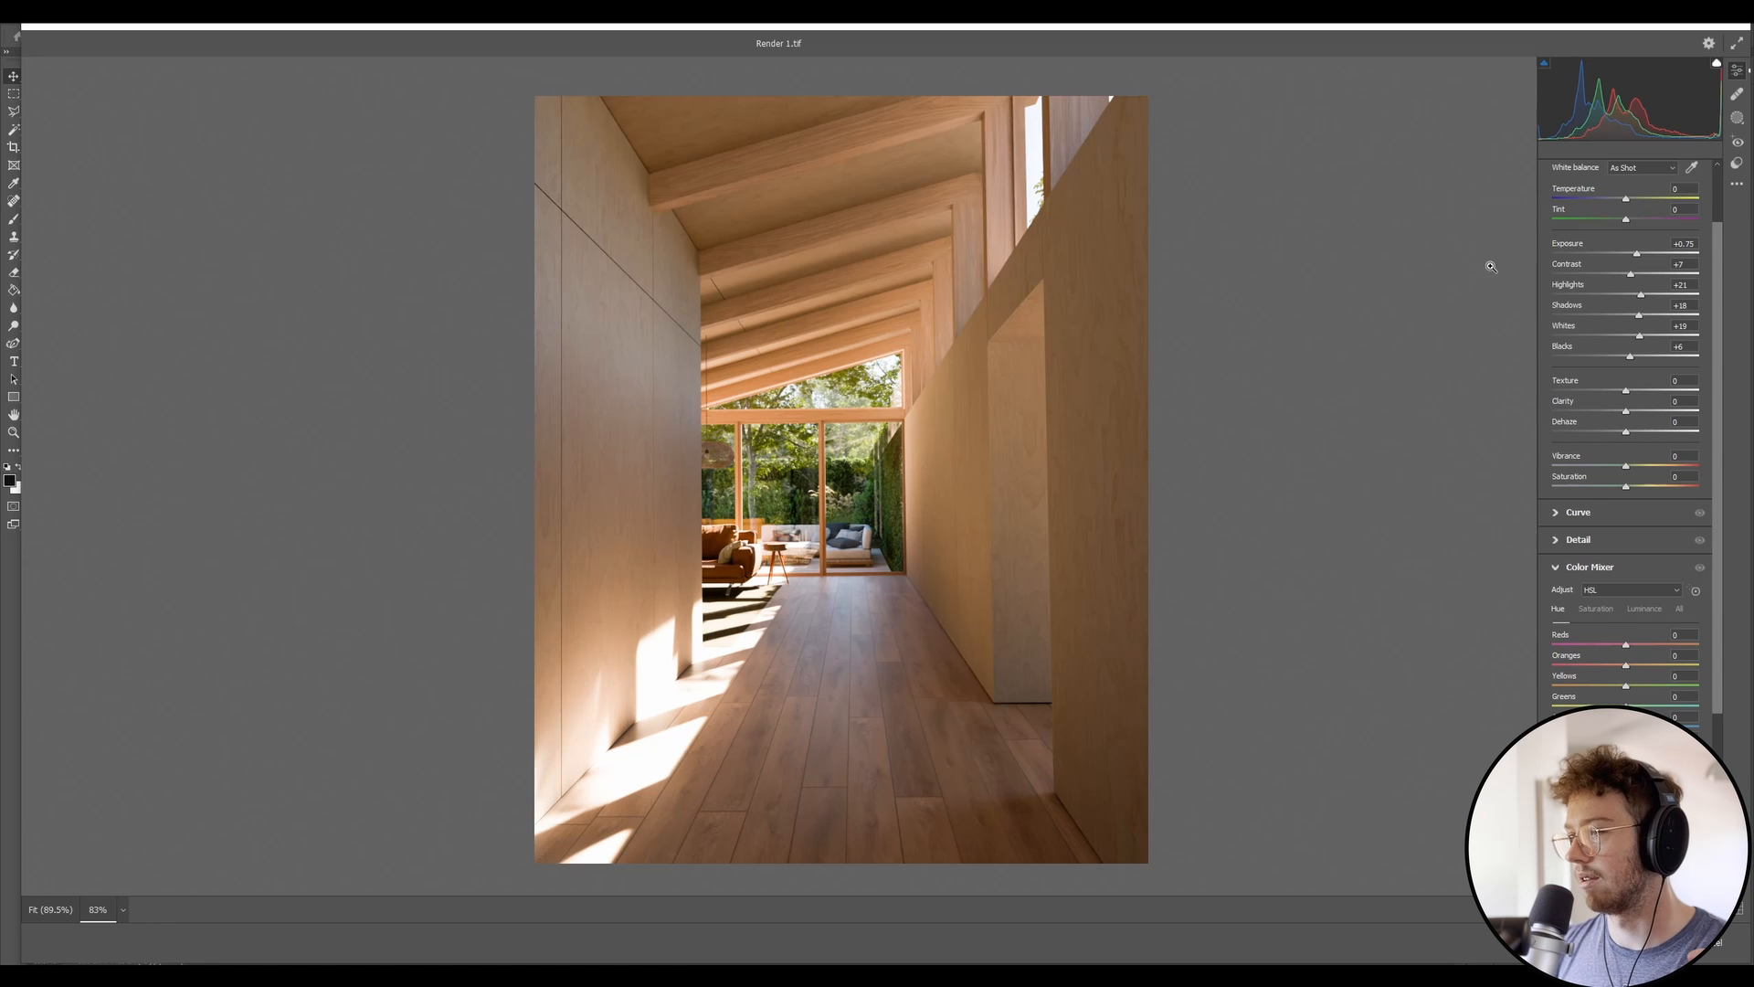
mouse_move(894, 318)
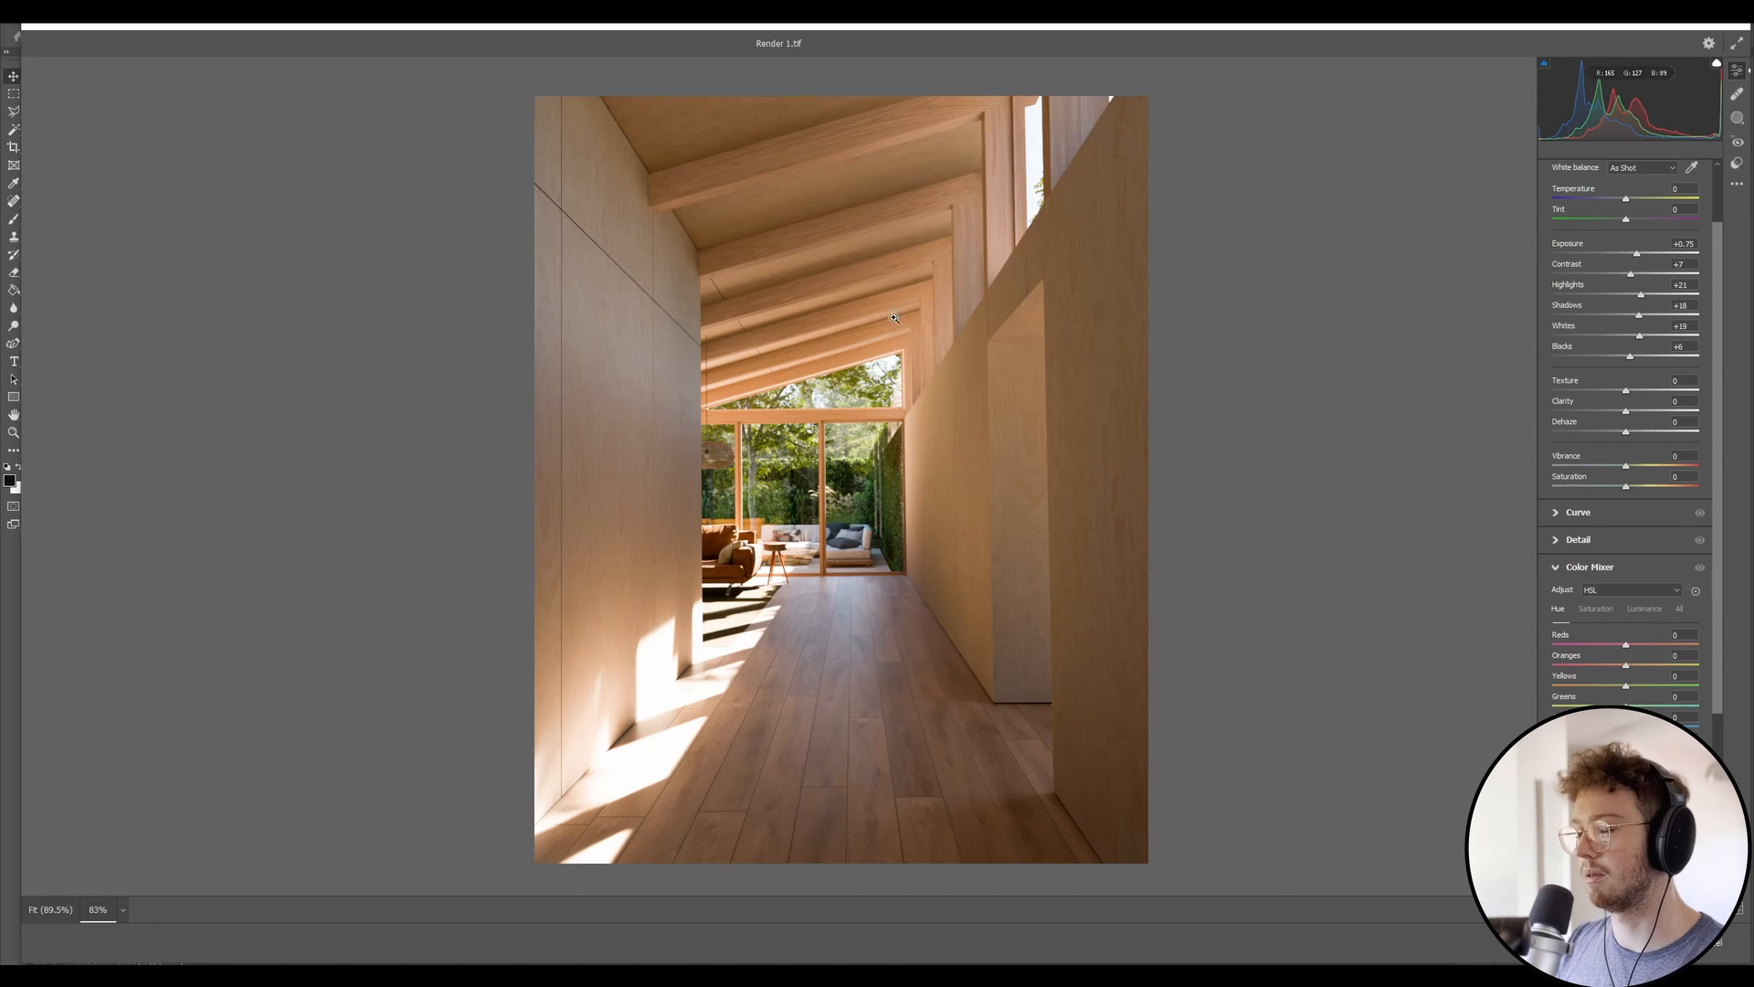
mouse_move(963, 360)
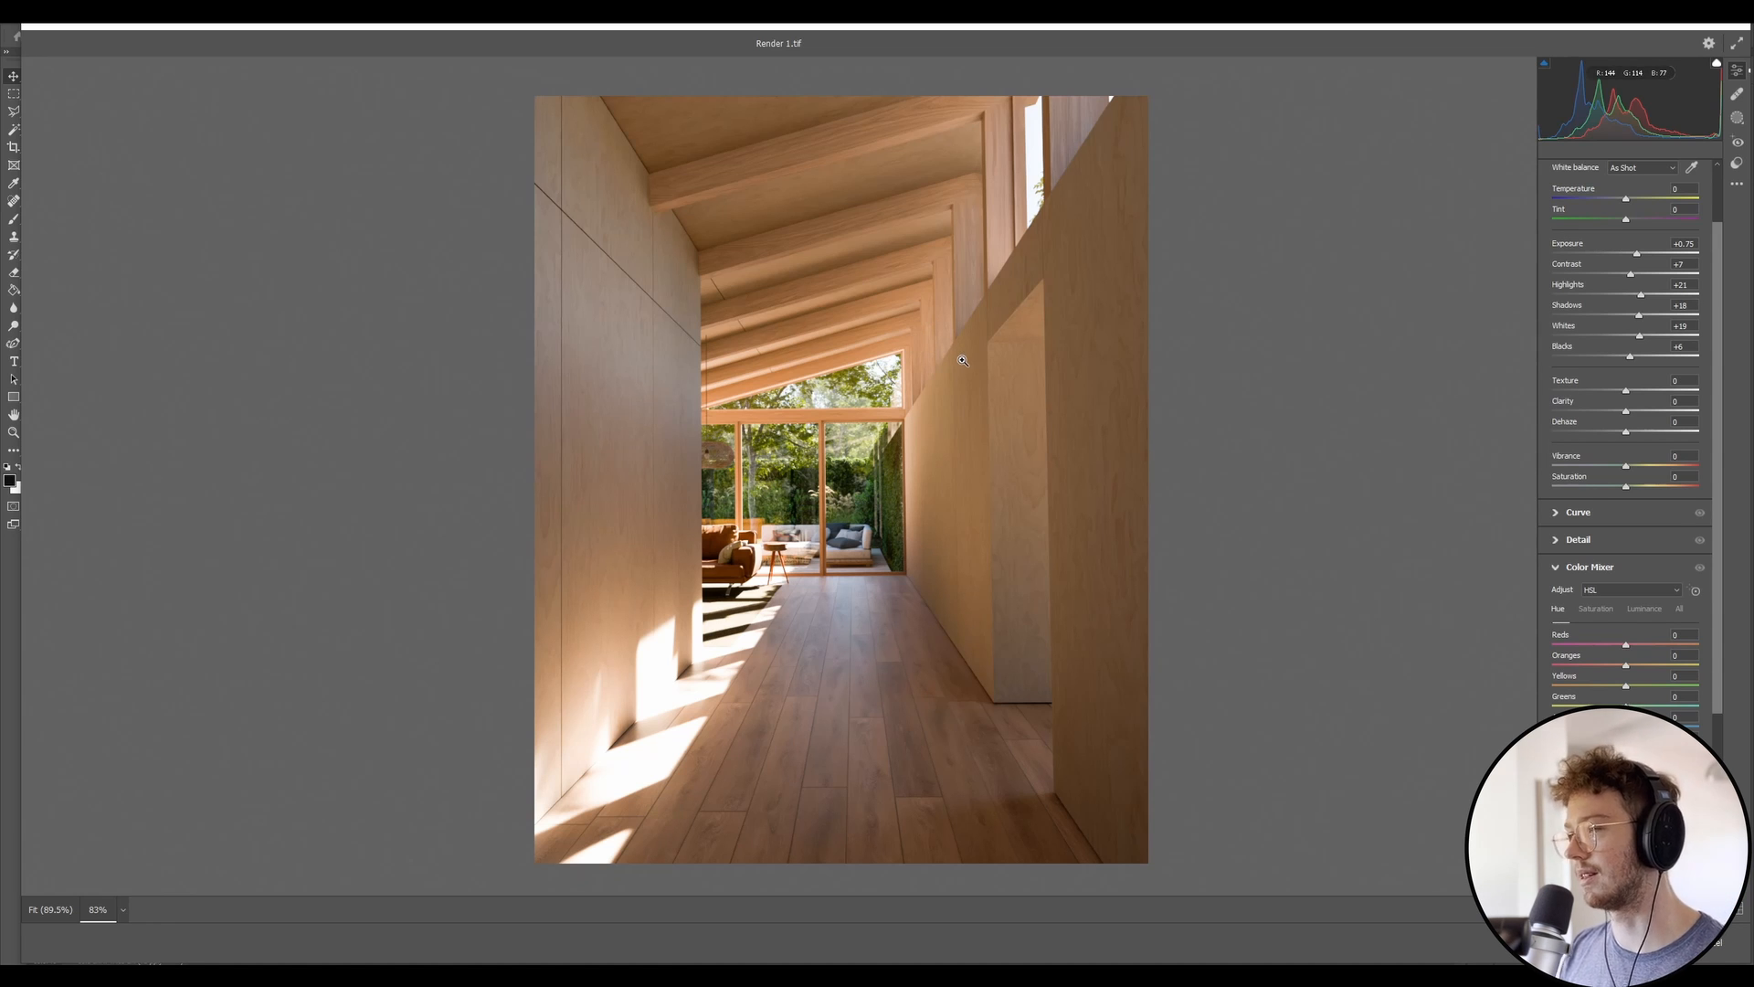
mouse_move(1001, 511)
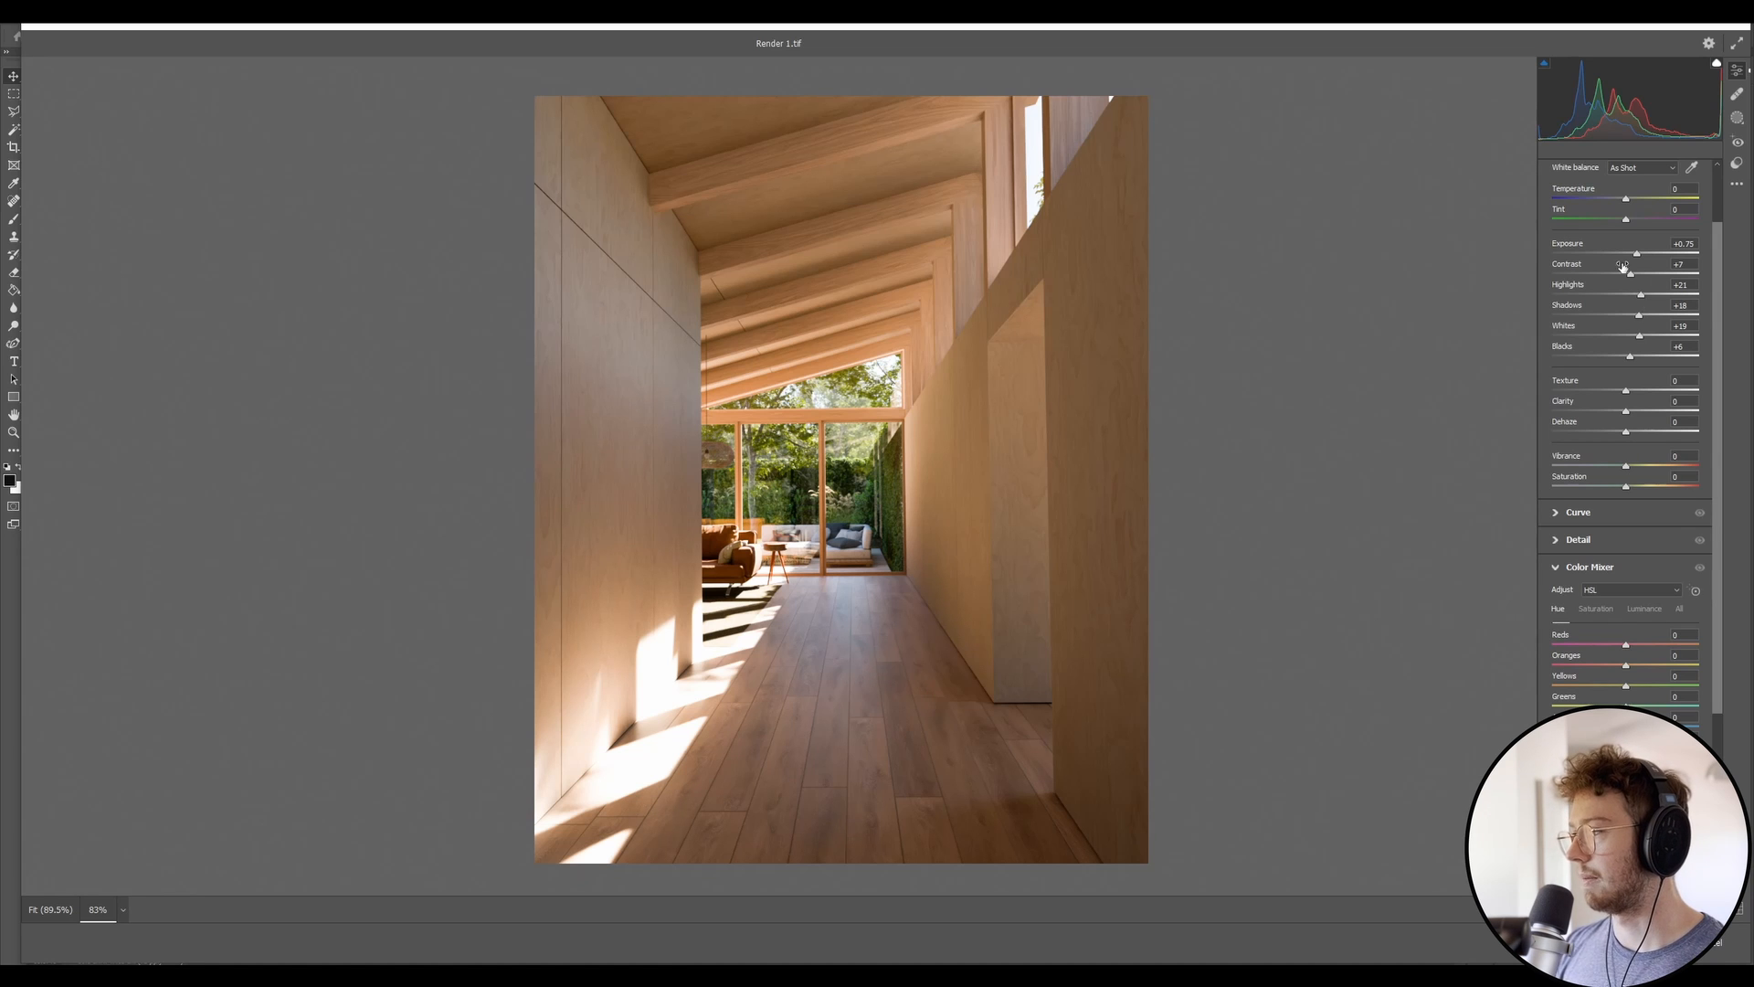
mouse_move(1577, 296)
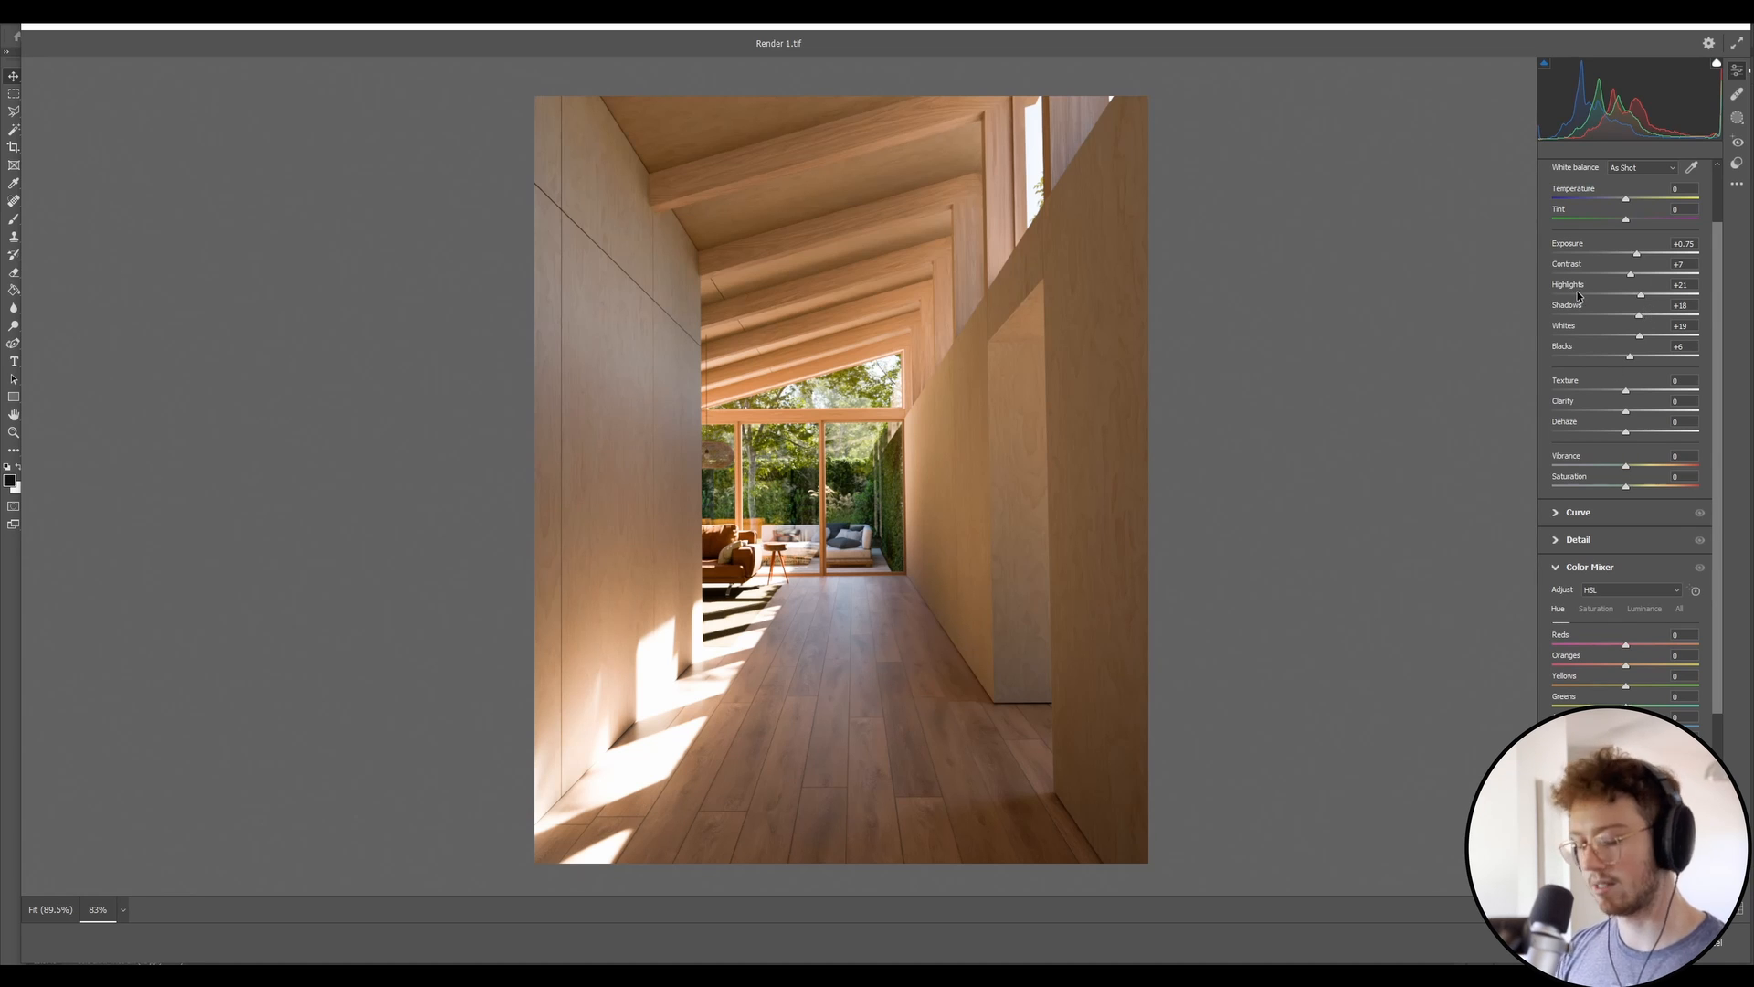
mouse_move(1473, 402)
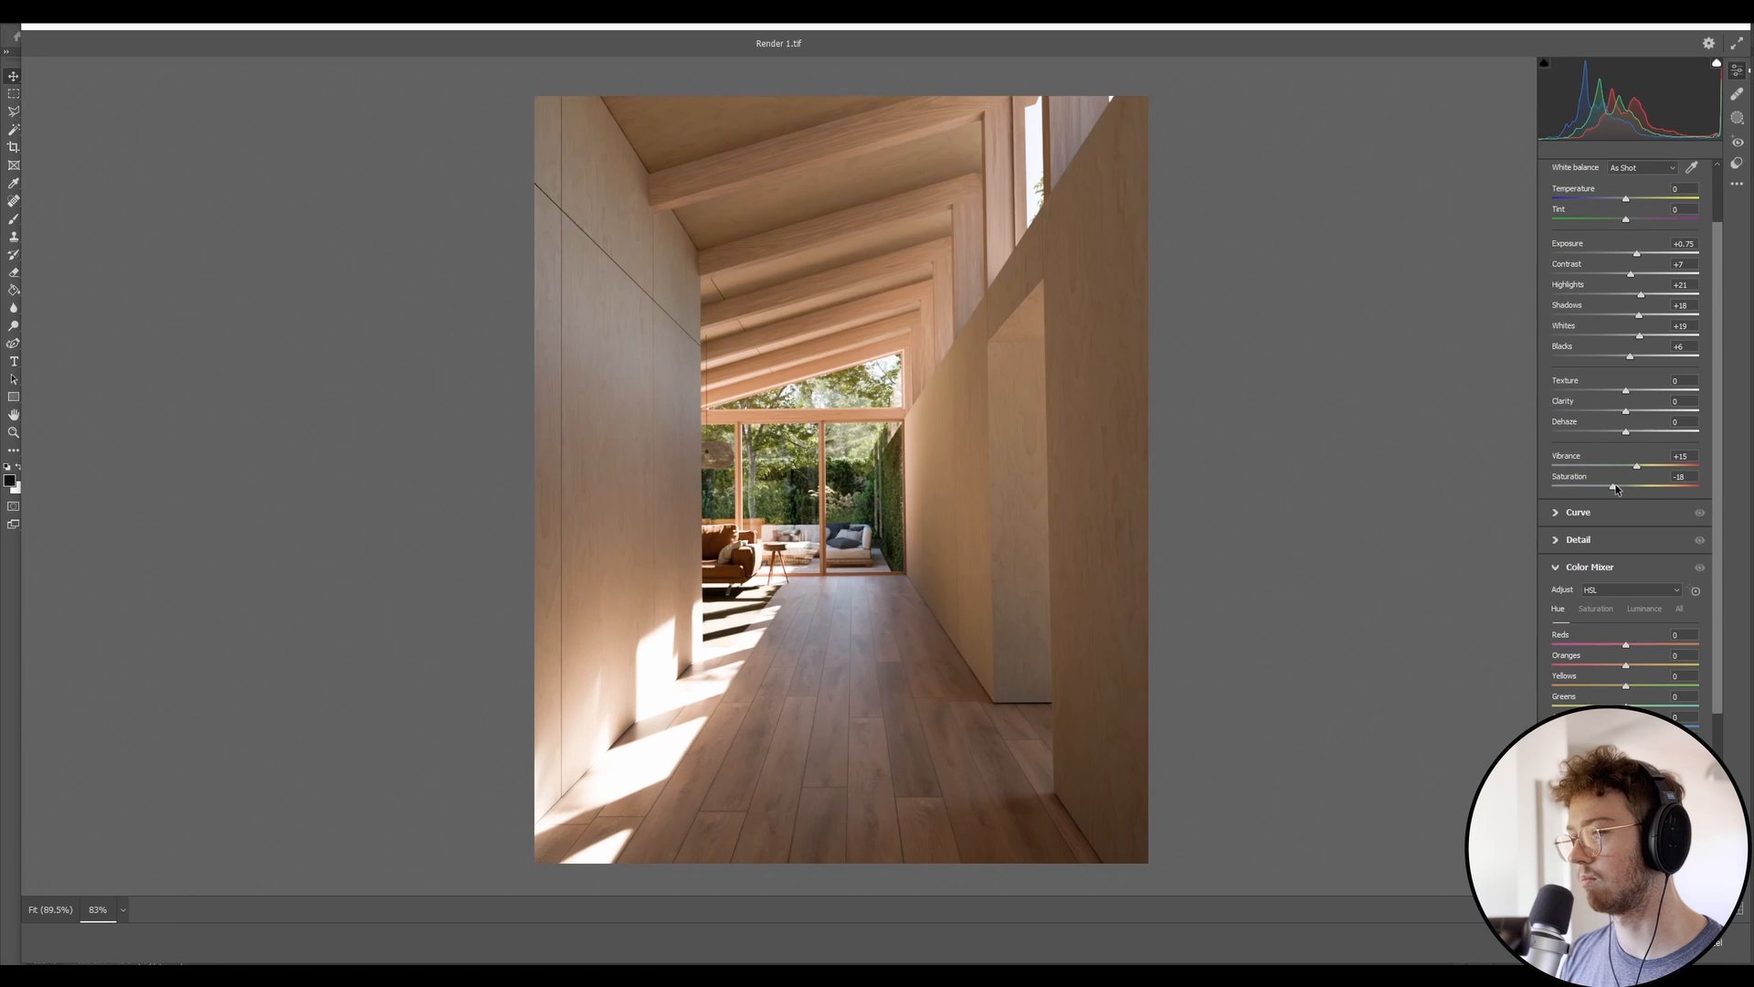
mouse_move(1628, 475)
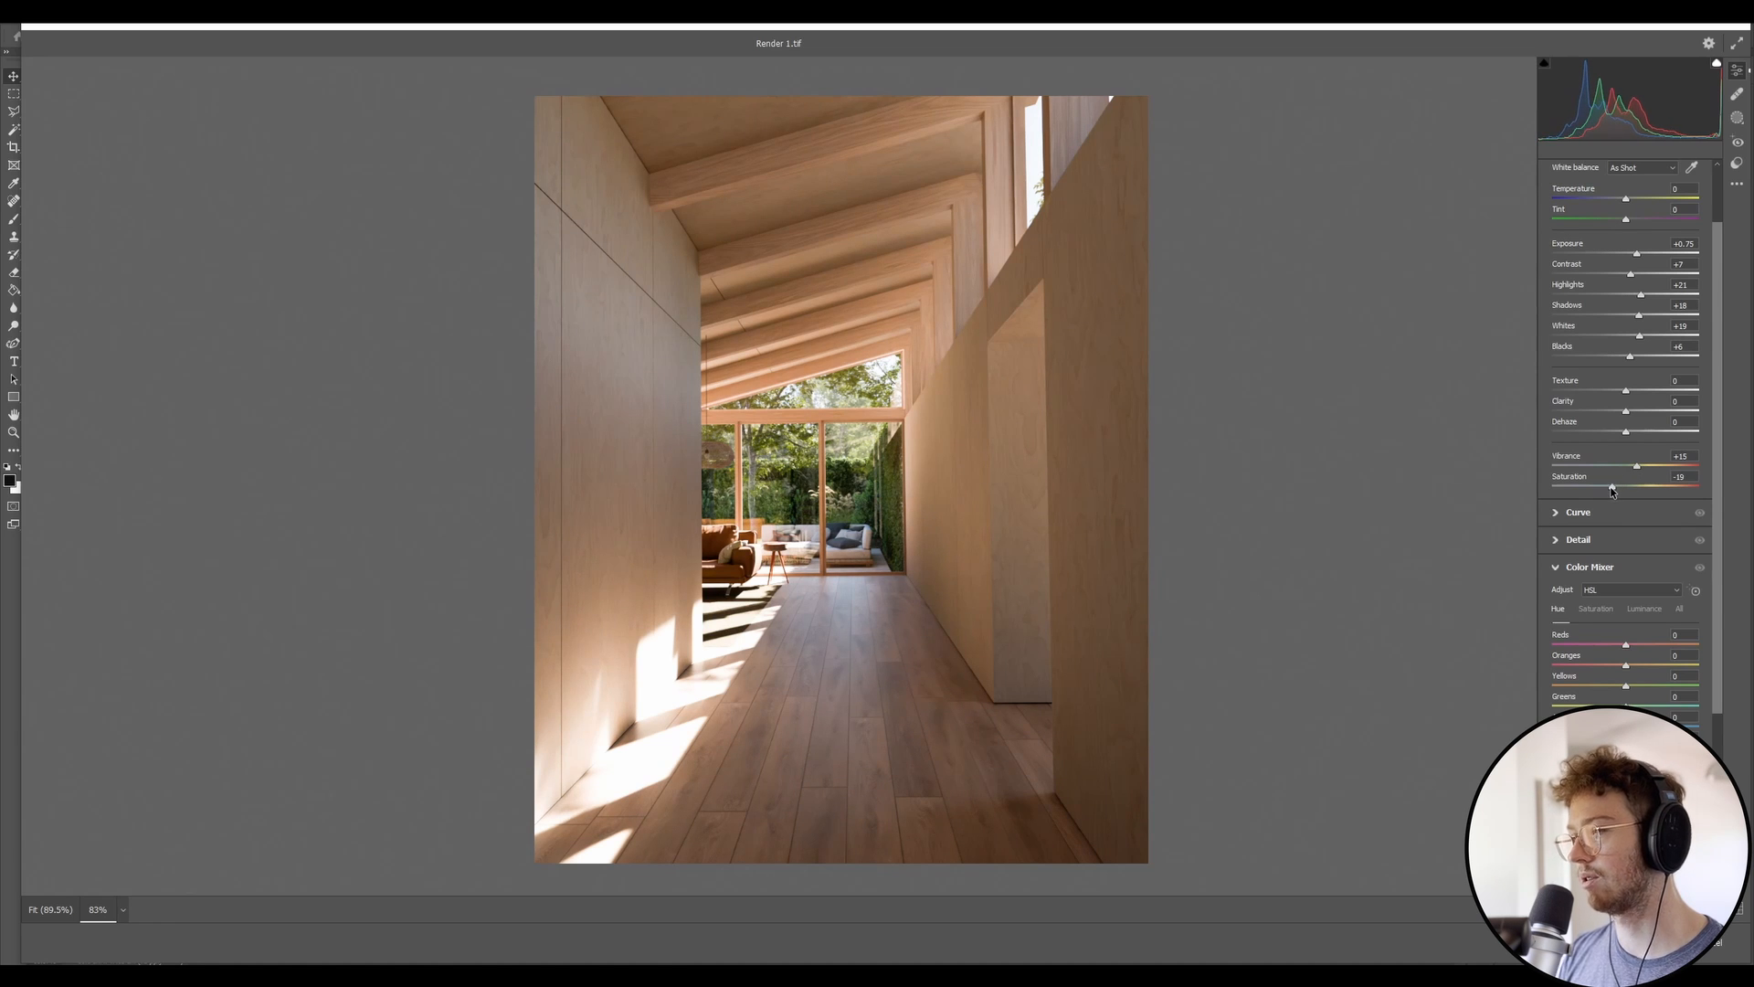
mouse_move(1162, 452)
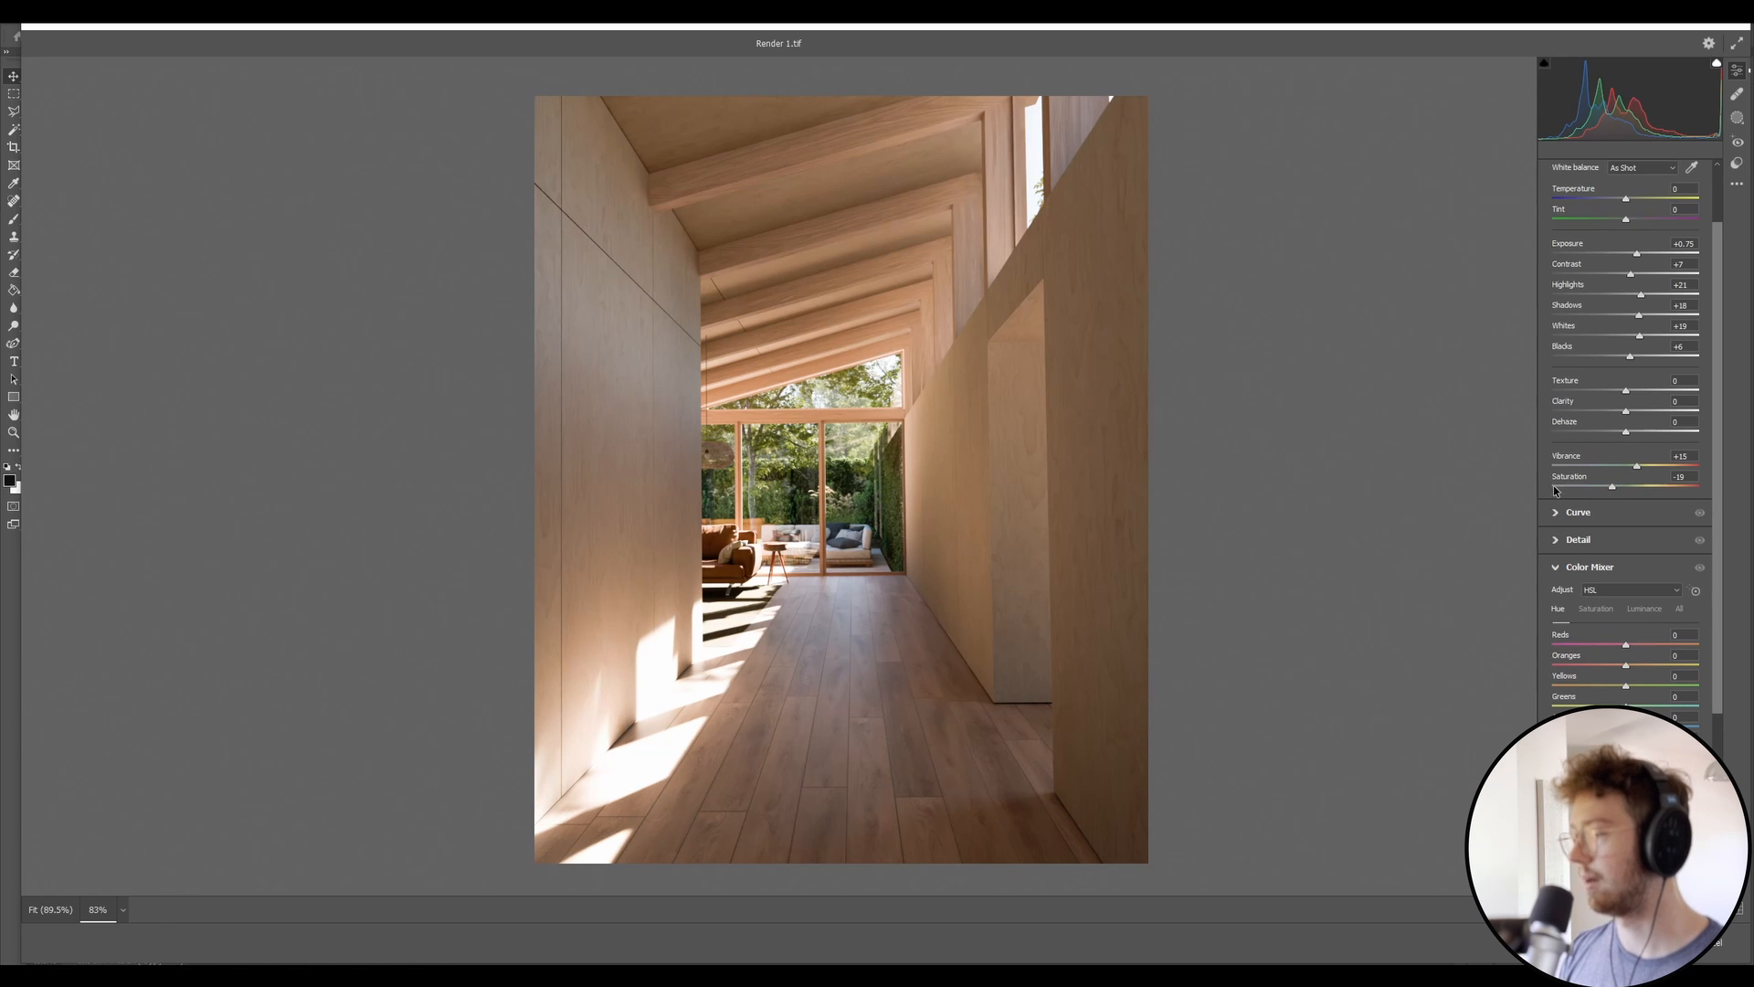
- Expand the Curve section and switch to the point curve for a subtle tone adjustment
click(1579, 512)
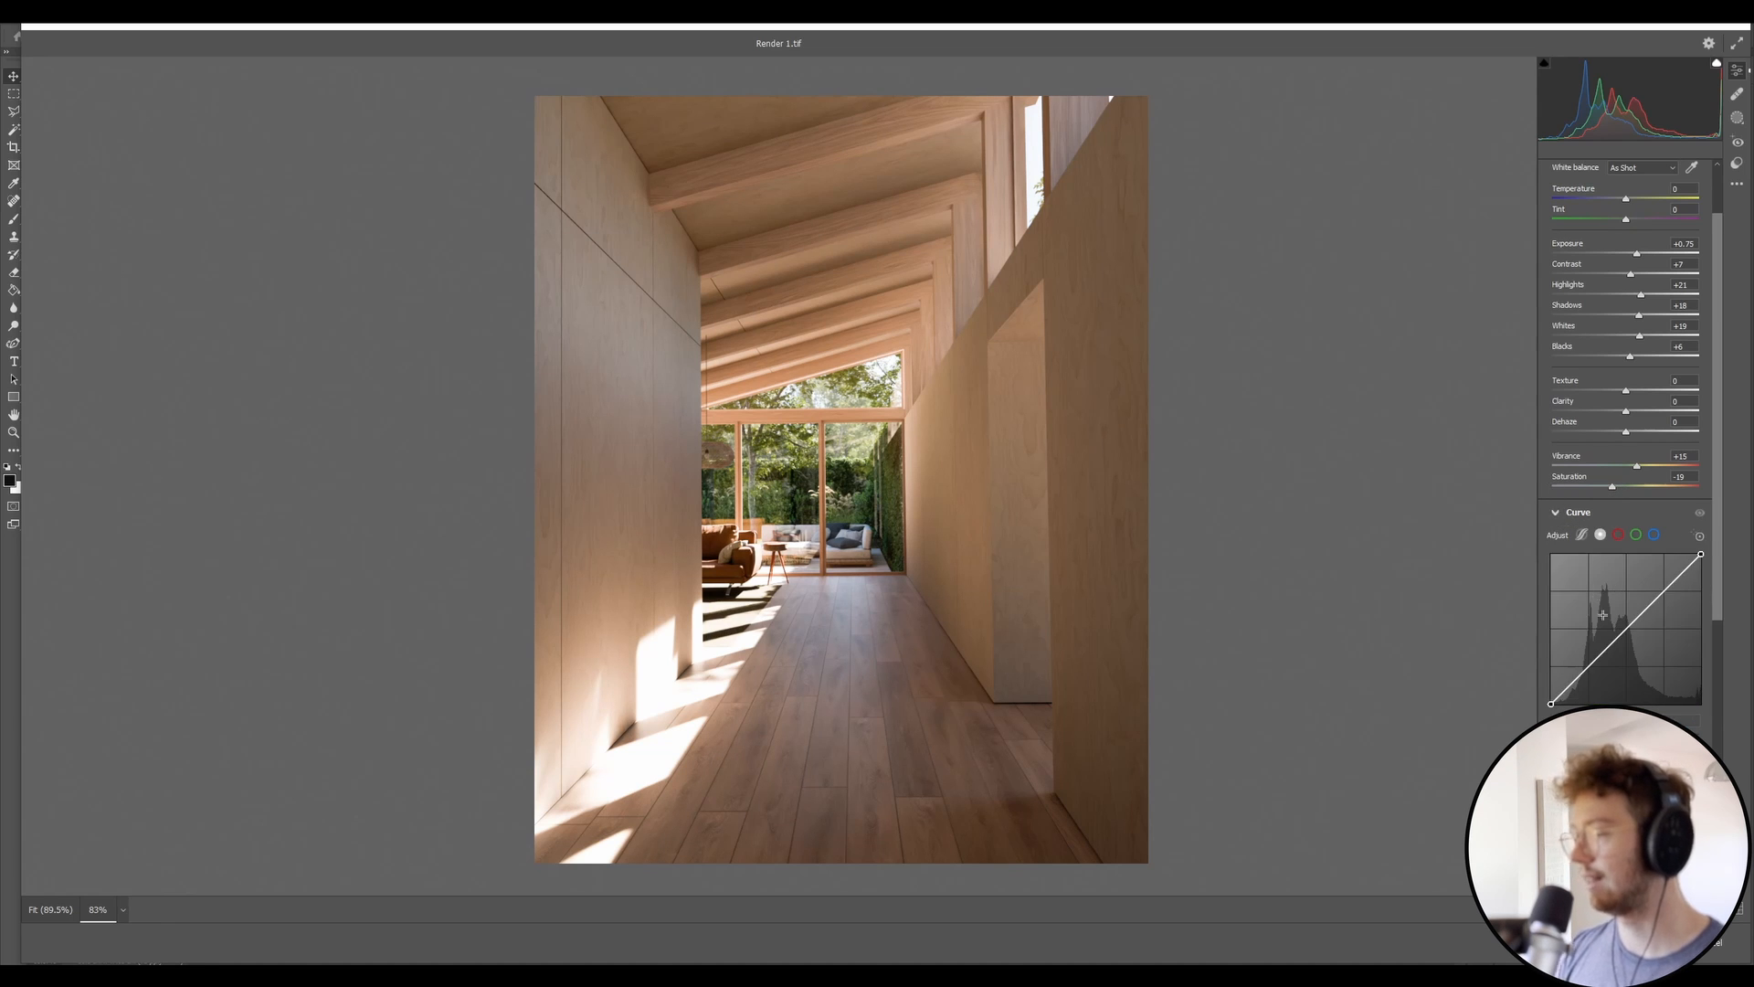
scroll(down, 3)
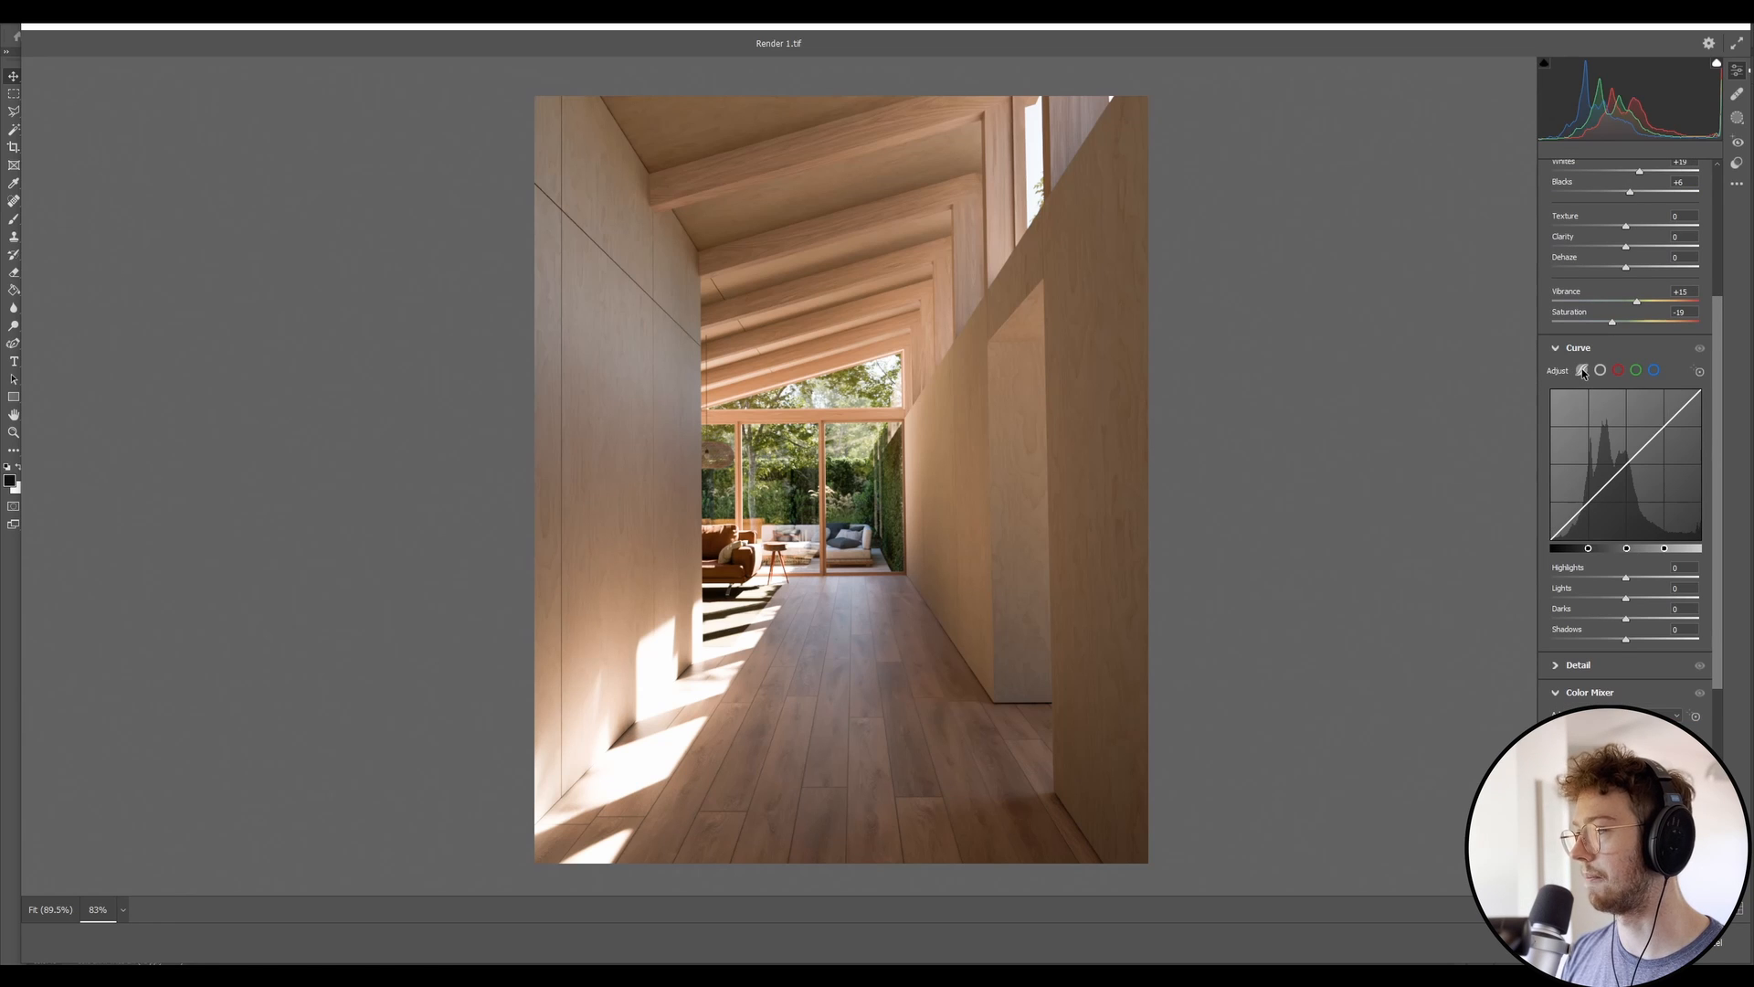
mouse_move(1582, 371)
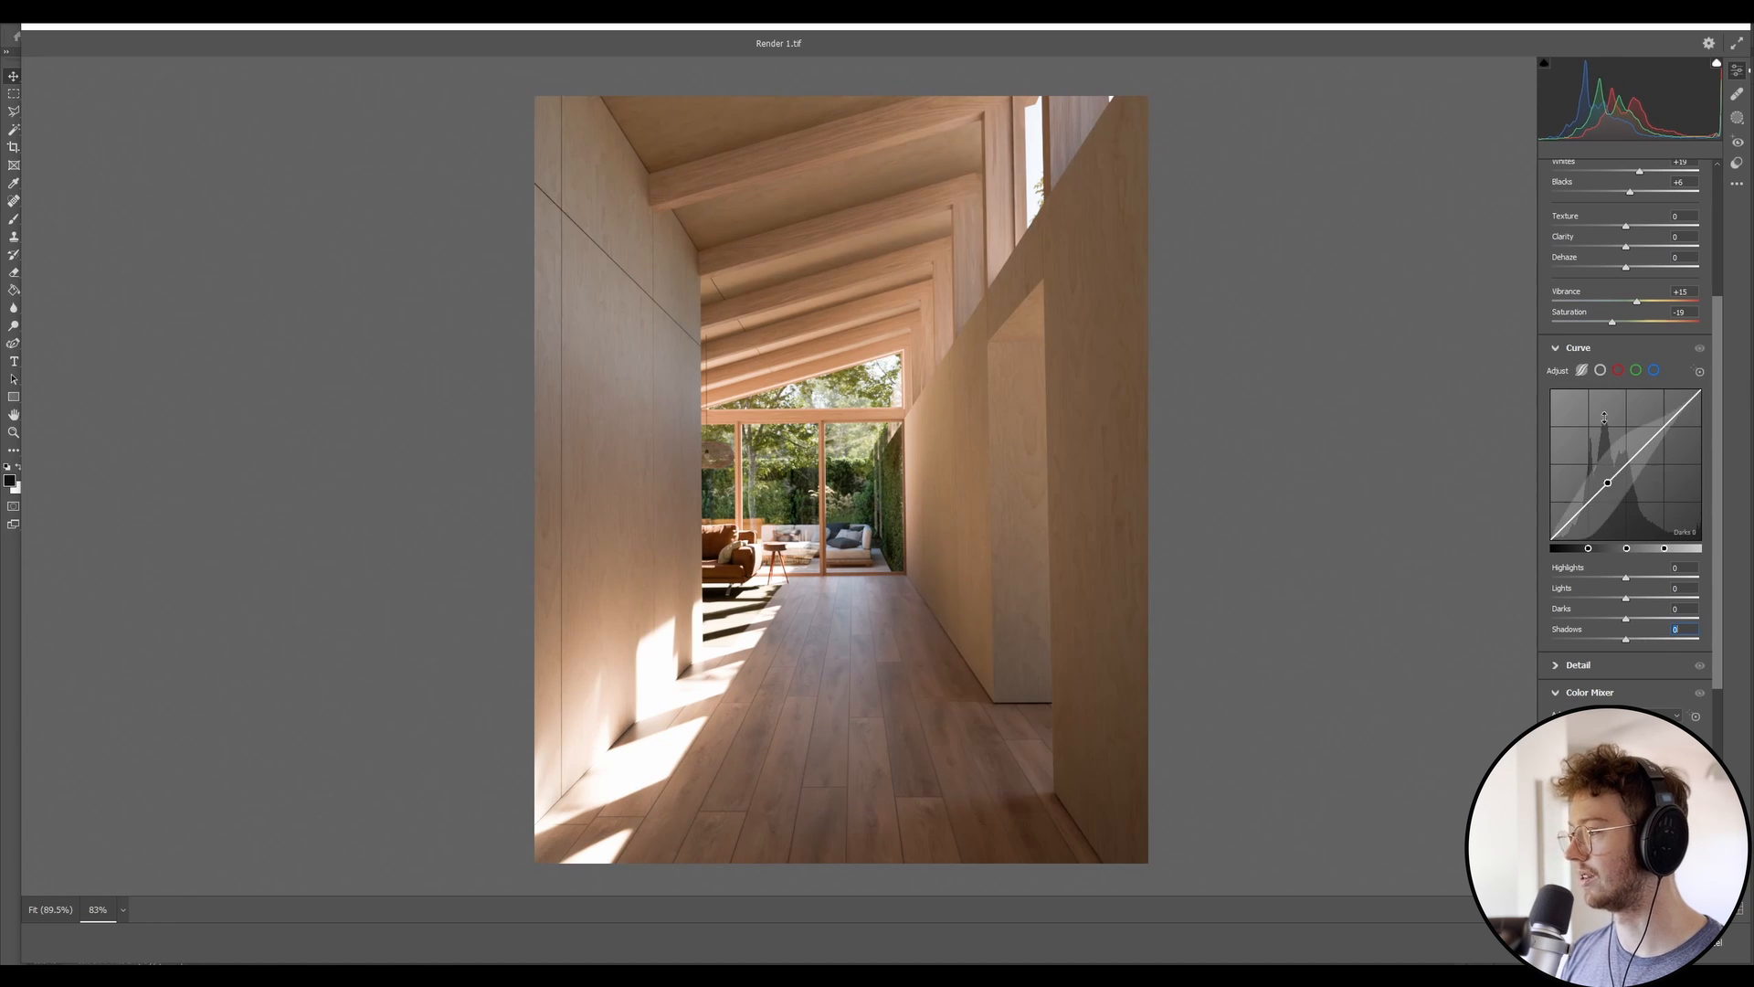
click(1581, 371)
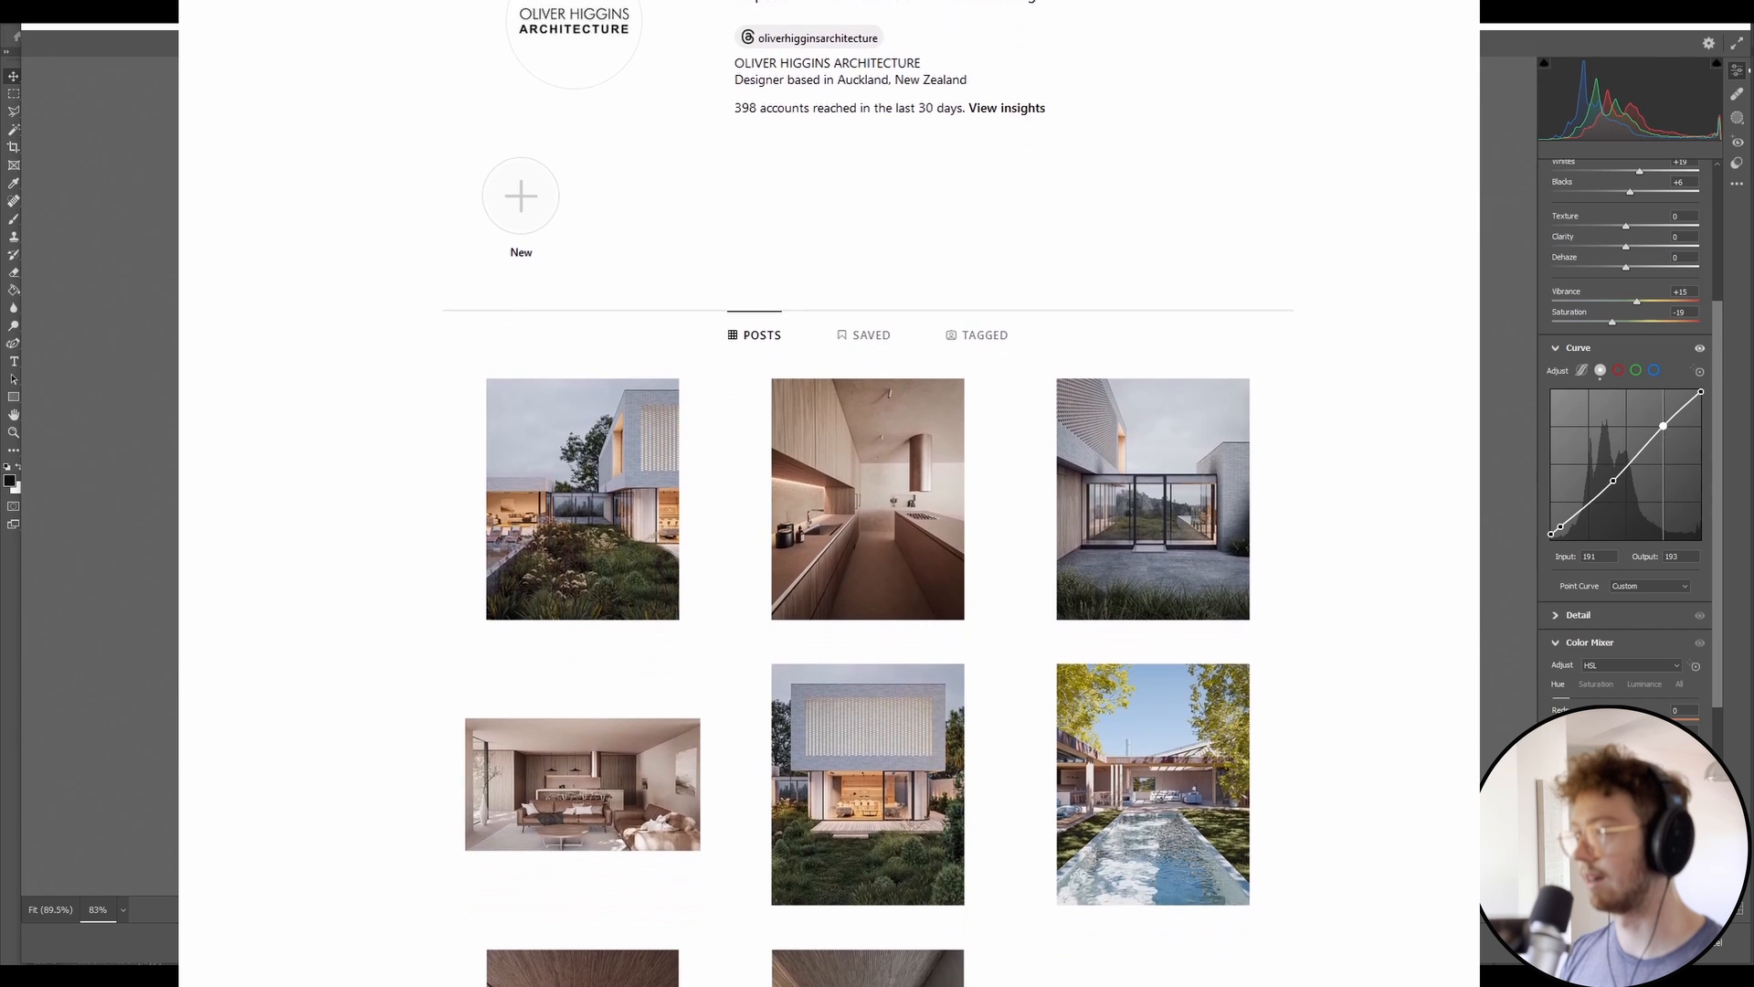
- Scroll the Instagram architecture portfolio's grid of rendered house posts
scroll(down, 3)
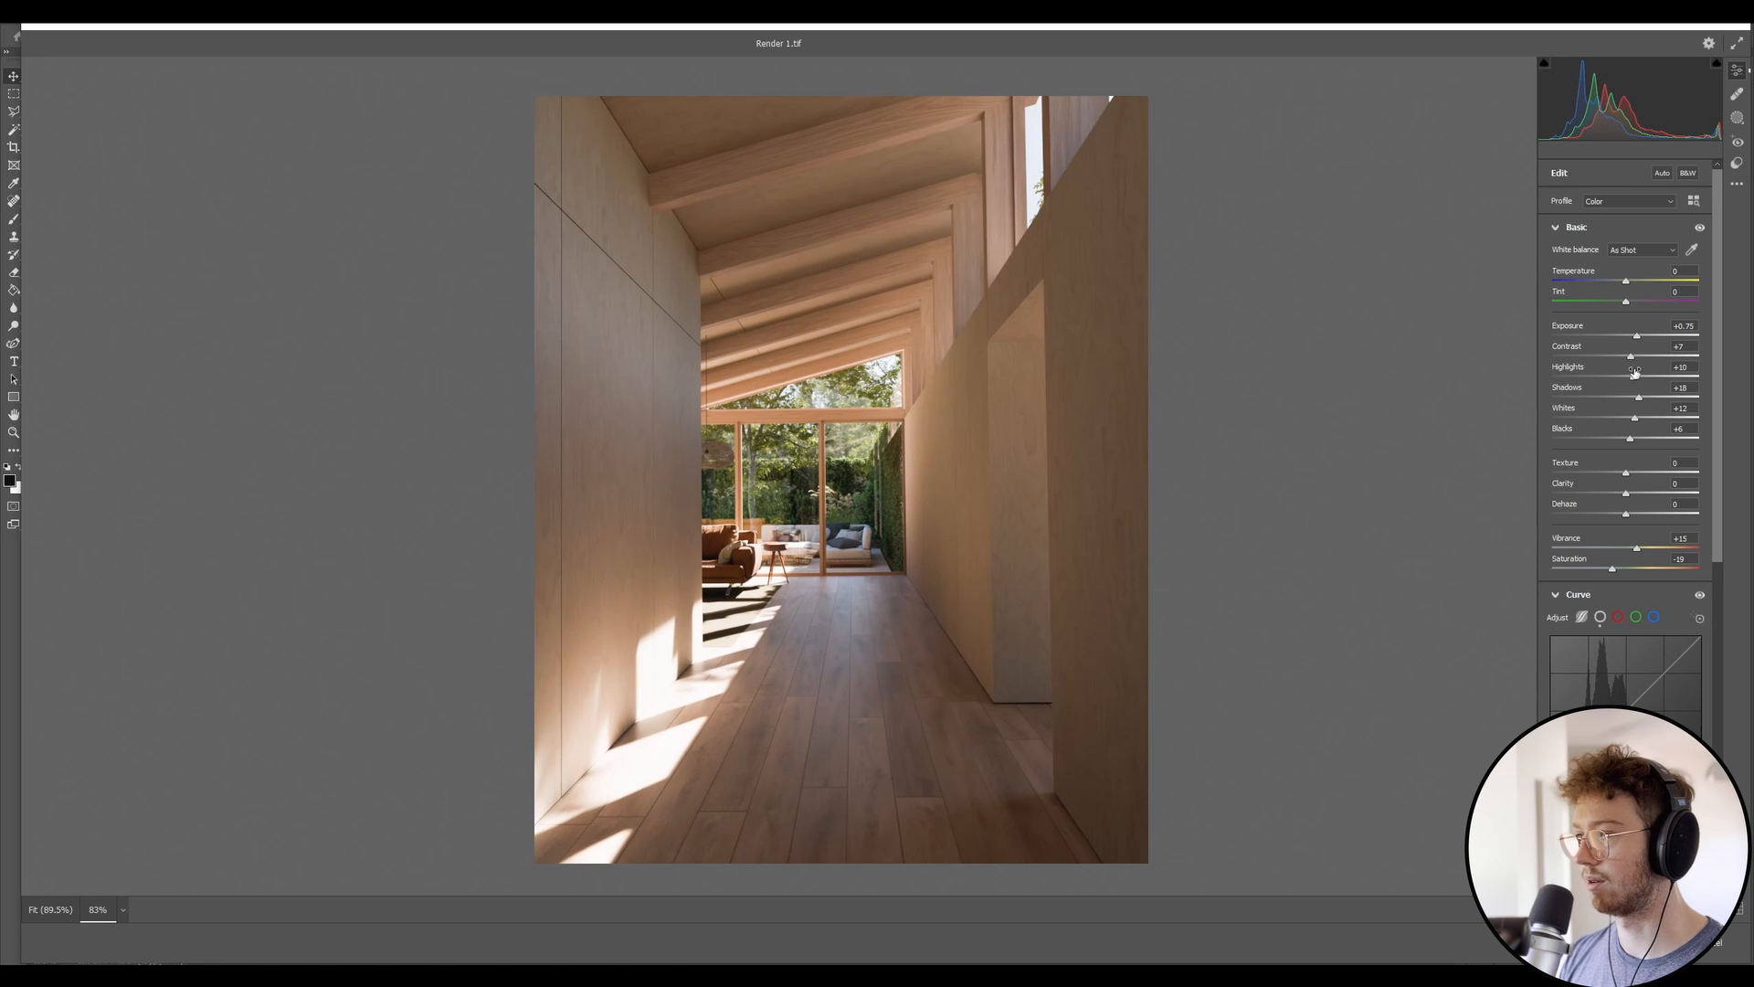
- Scroll Camera Raw's panel to reach the Highlights and Whites sliders
scroll(down, 3)
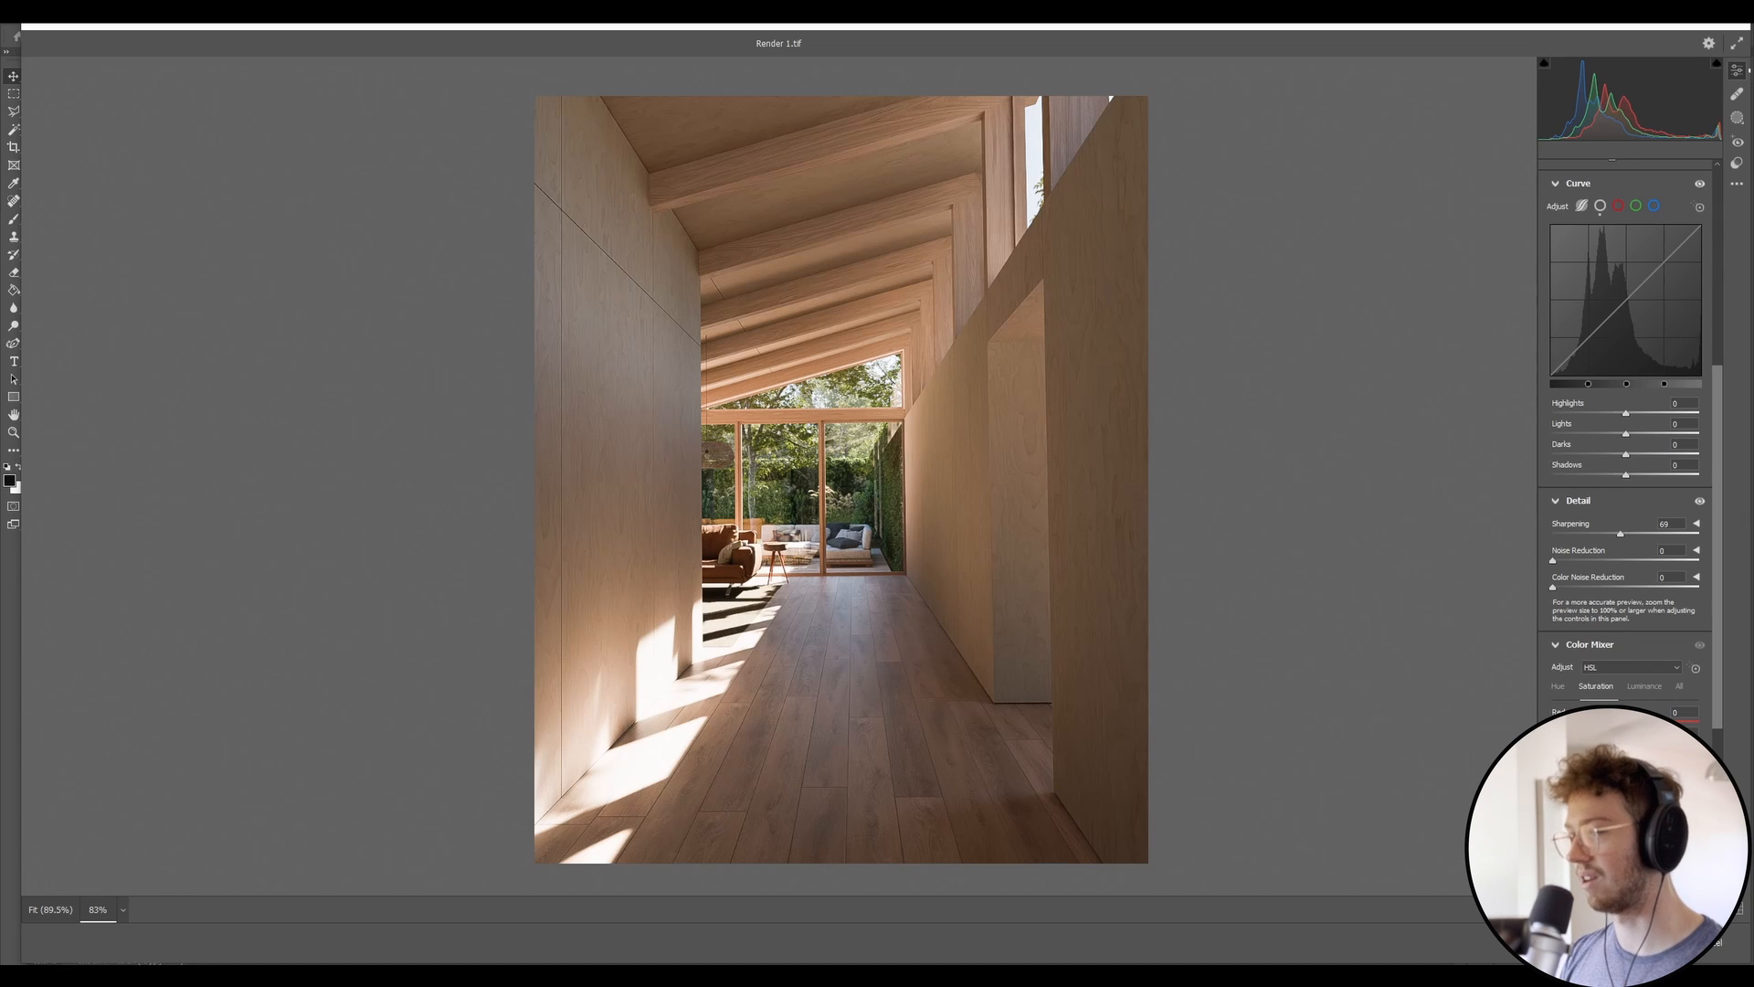
- Scroll the Camera Raw panel down to the Detail section for sharpening
scroll(down, 3)
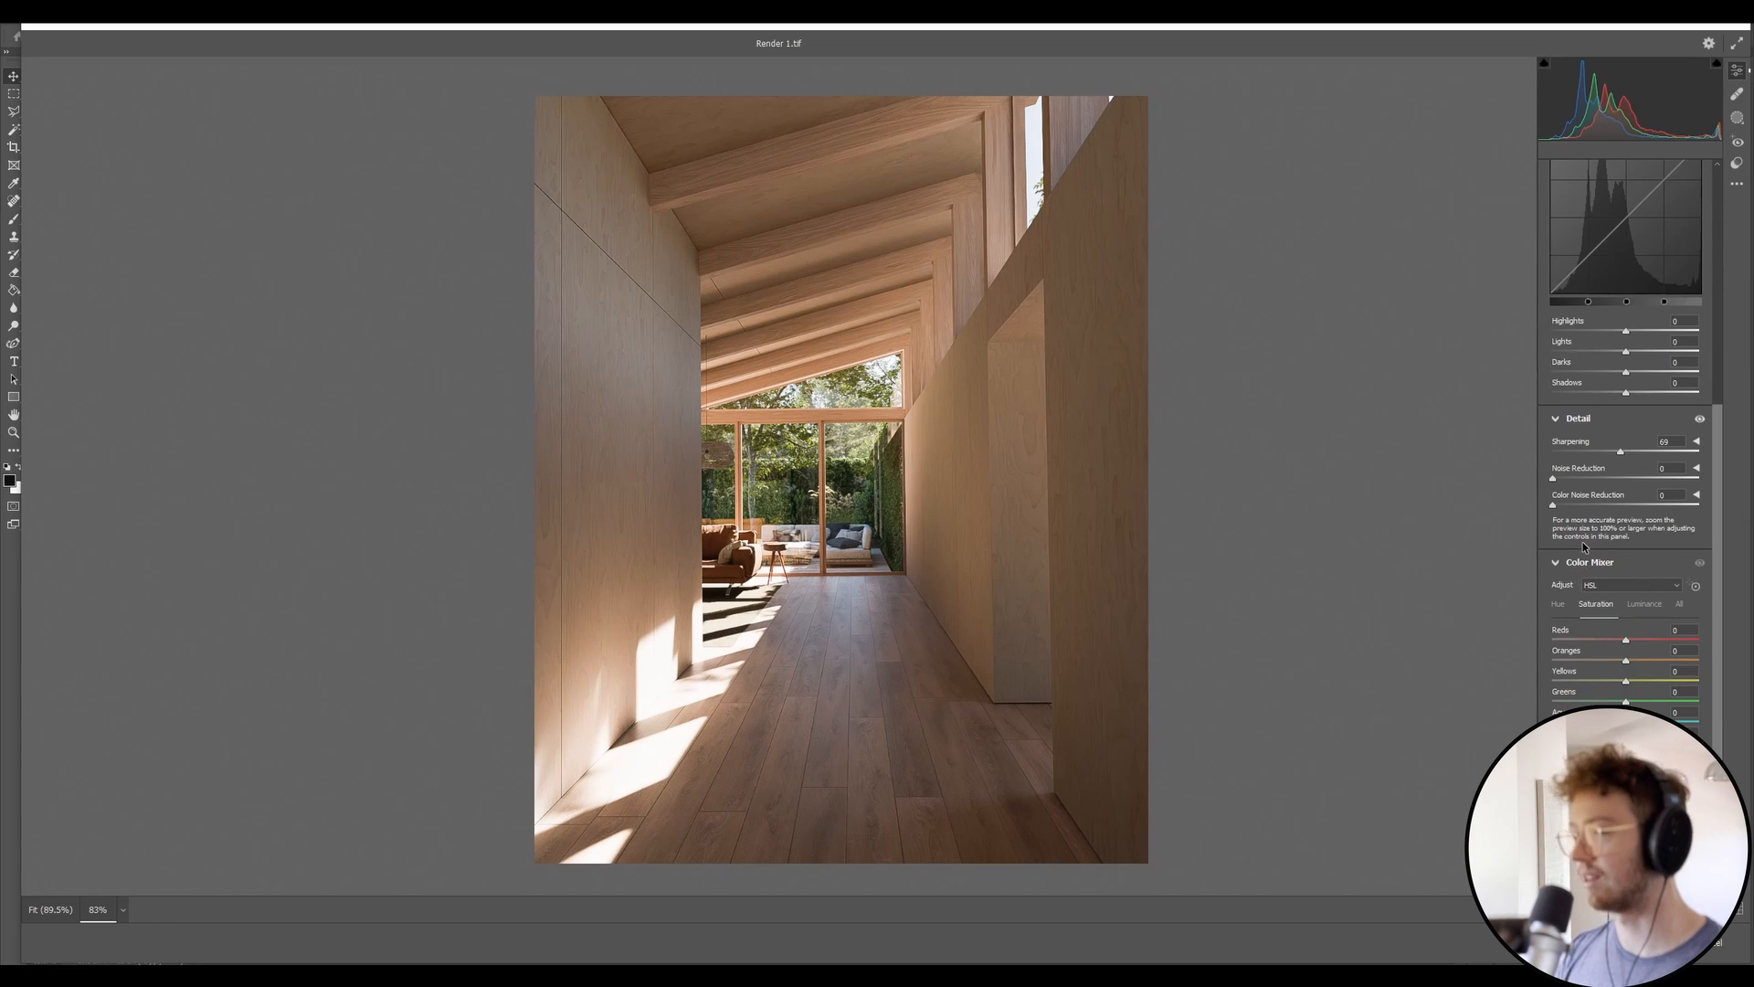
mouse_move(1584, 546)
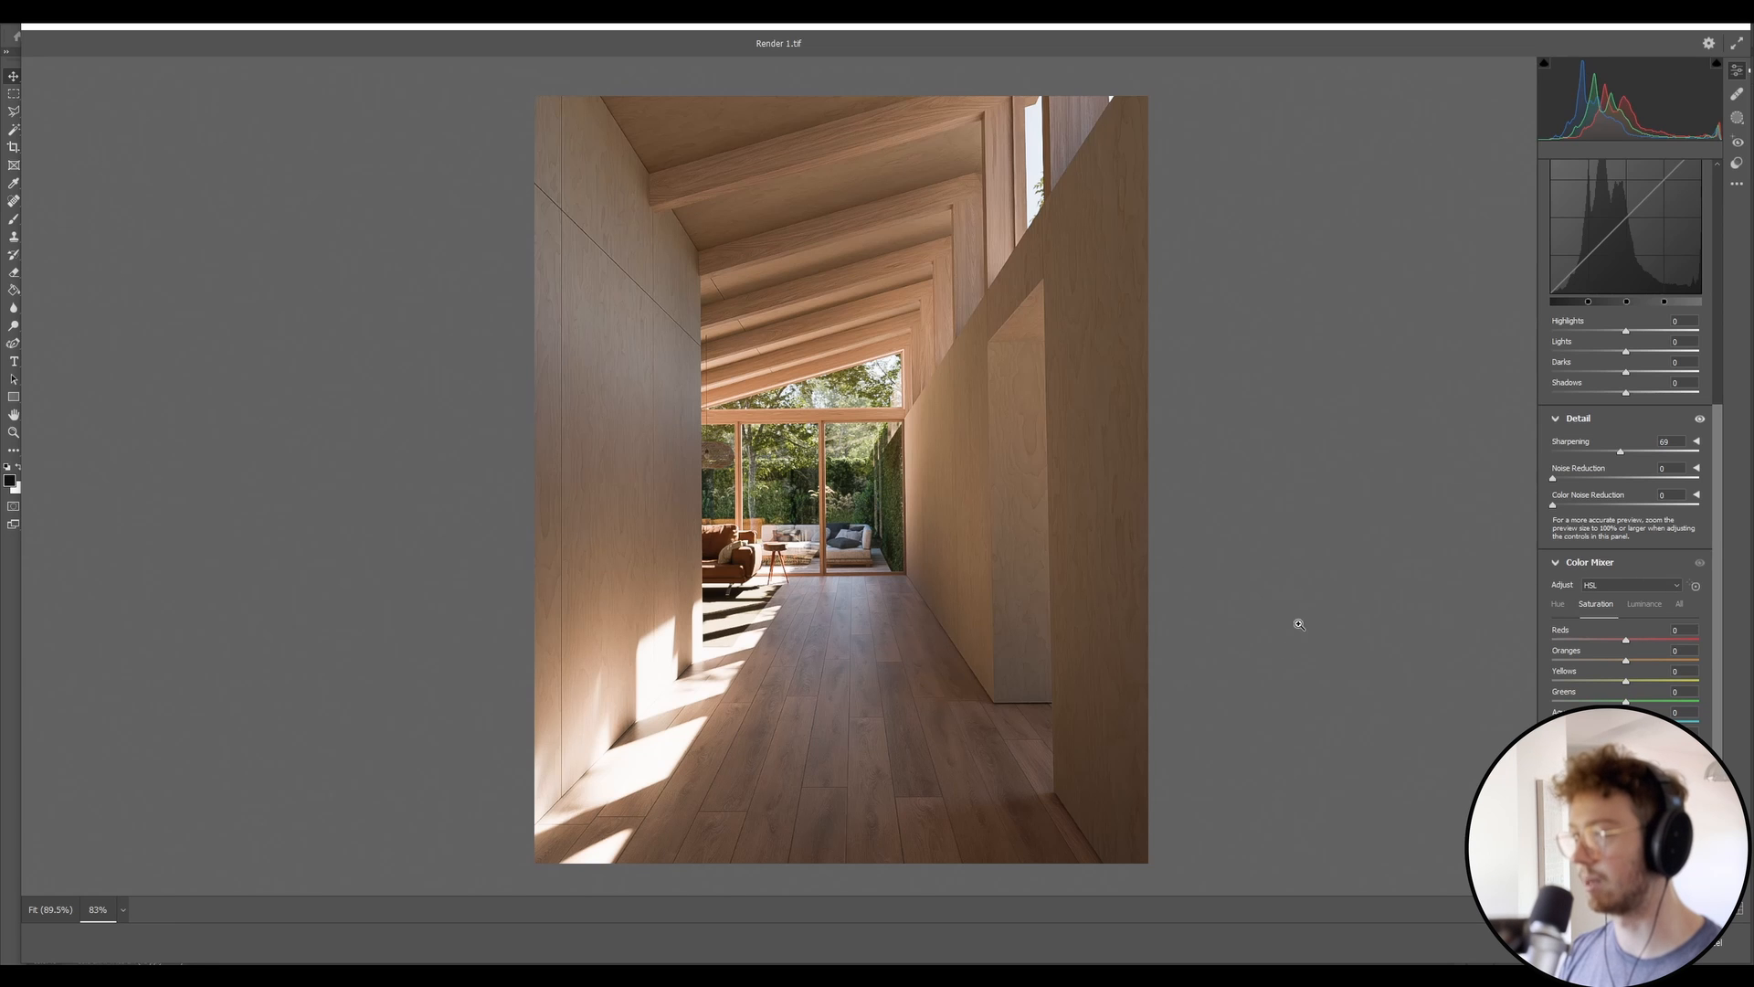
mouse_move(924, 422)
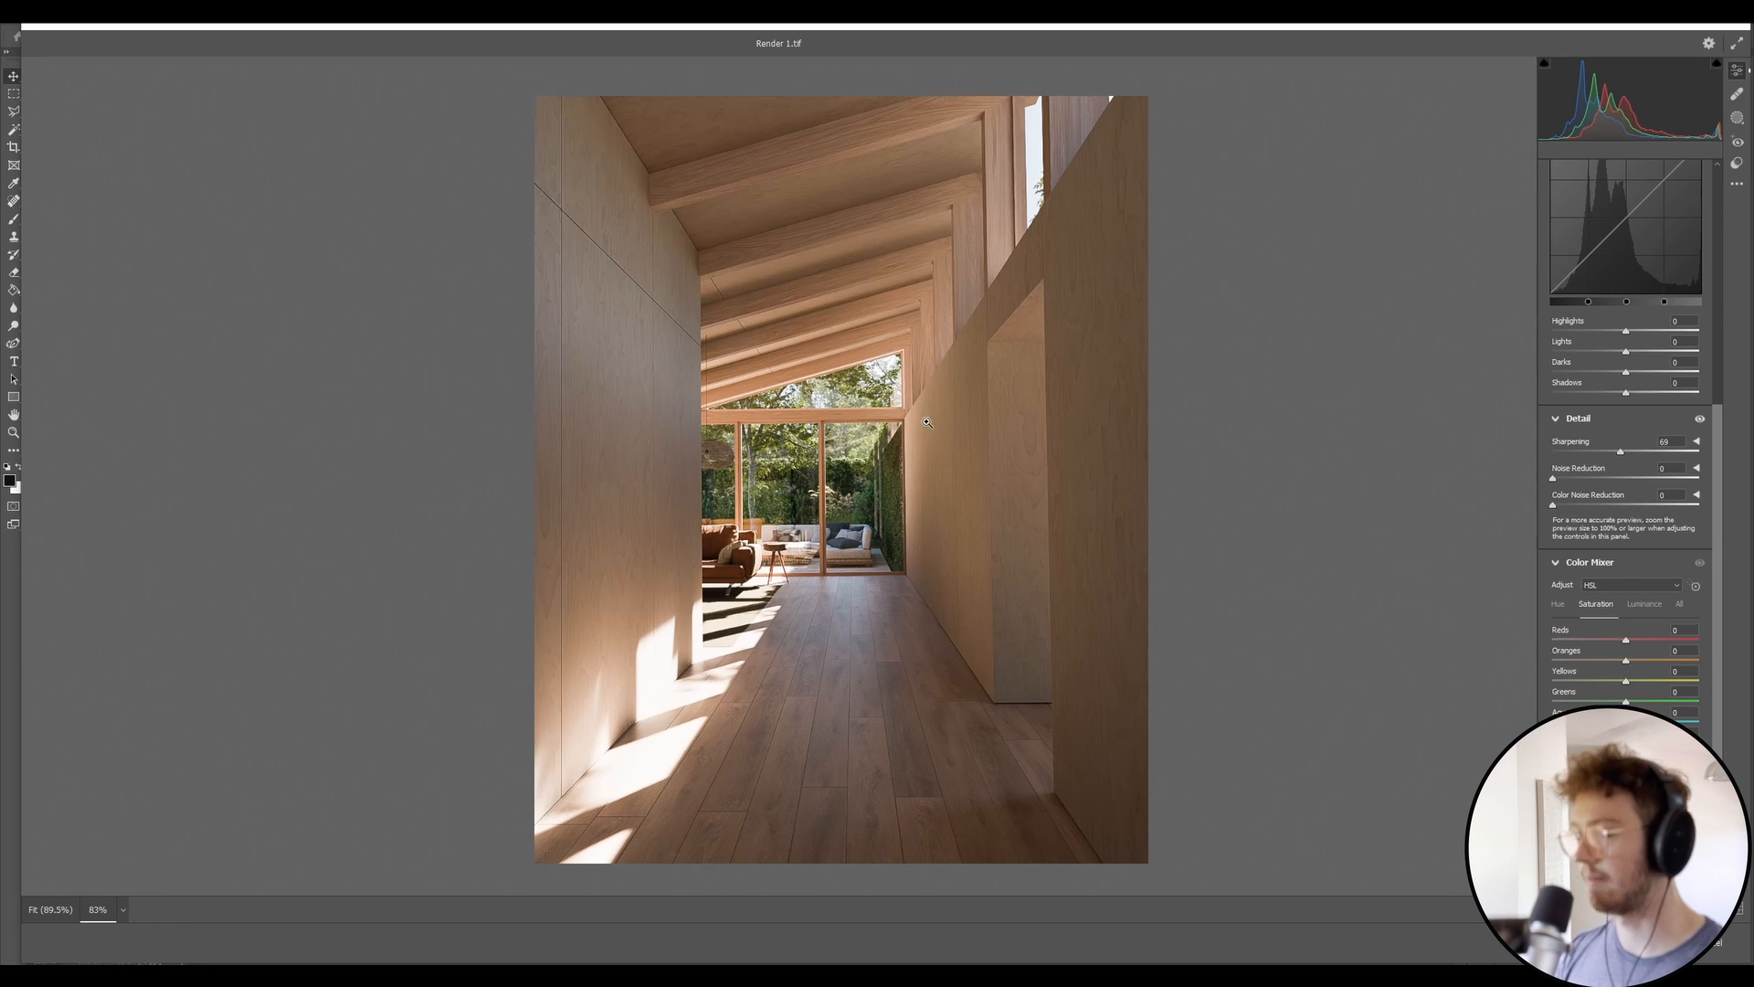
mouse_move(974, 391)
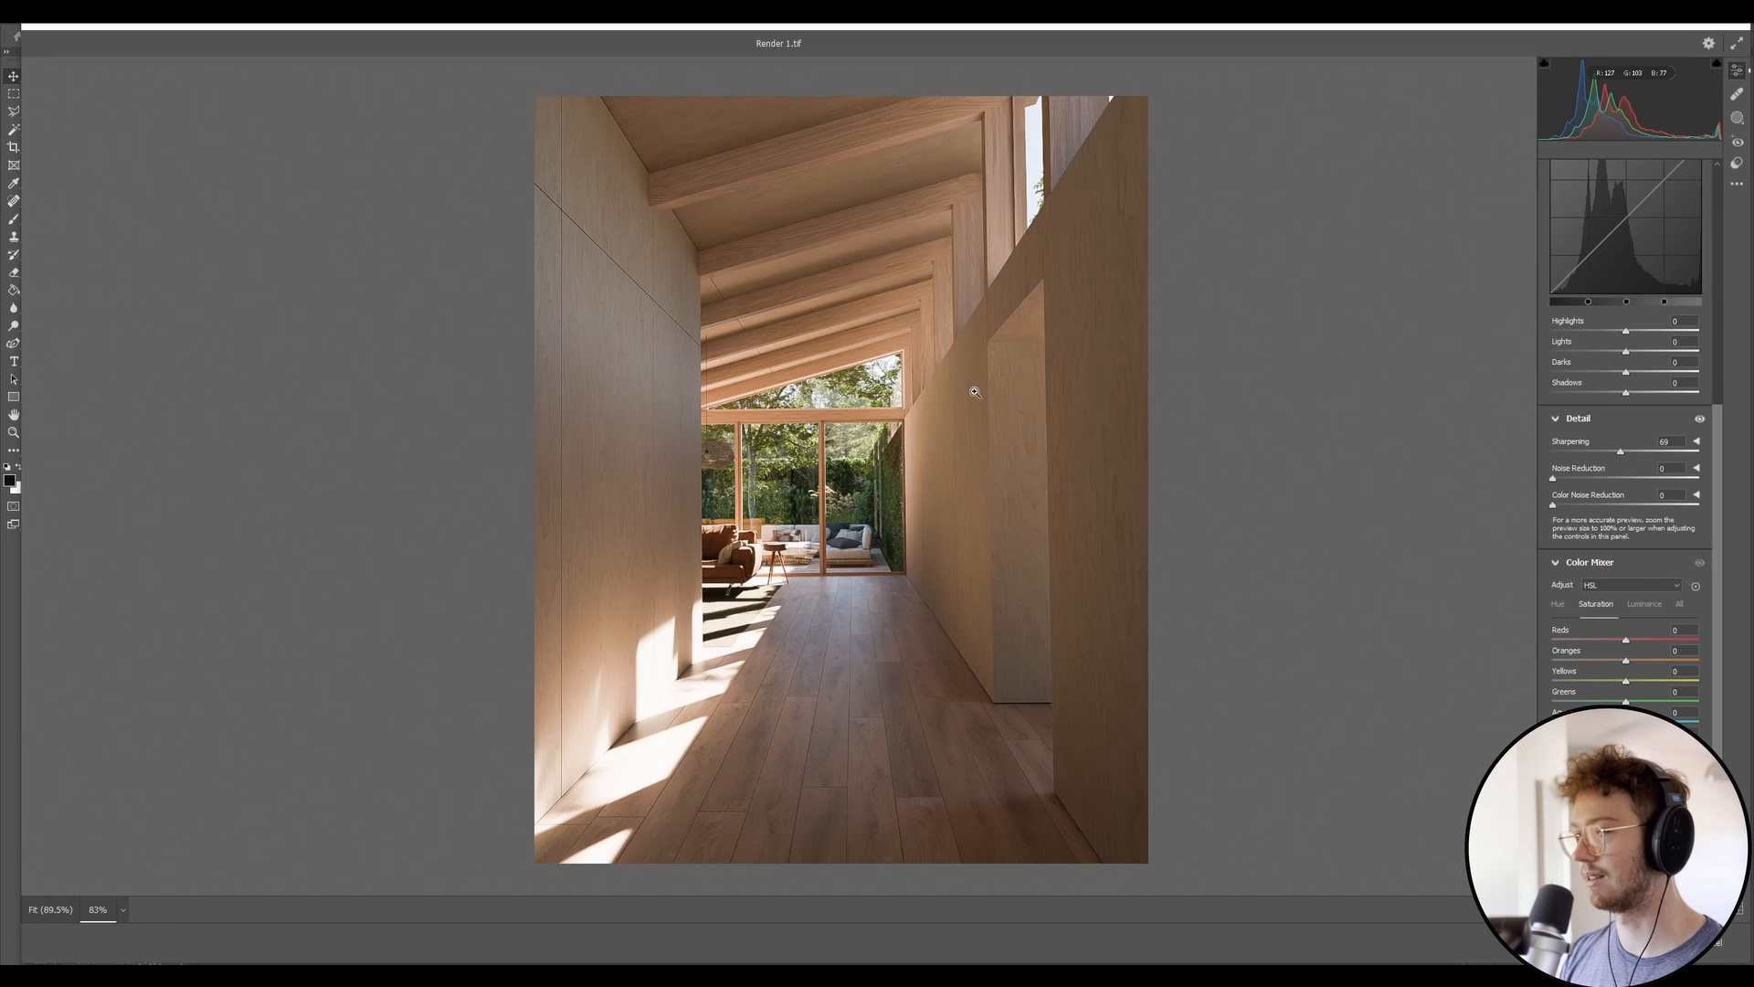
mouse_move(751, 481)
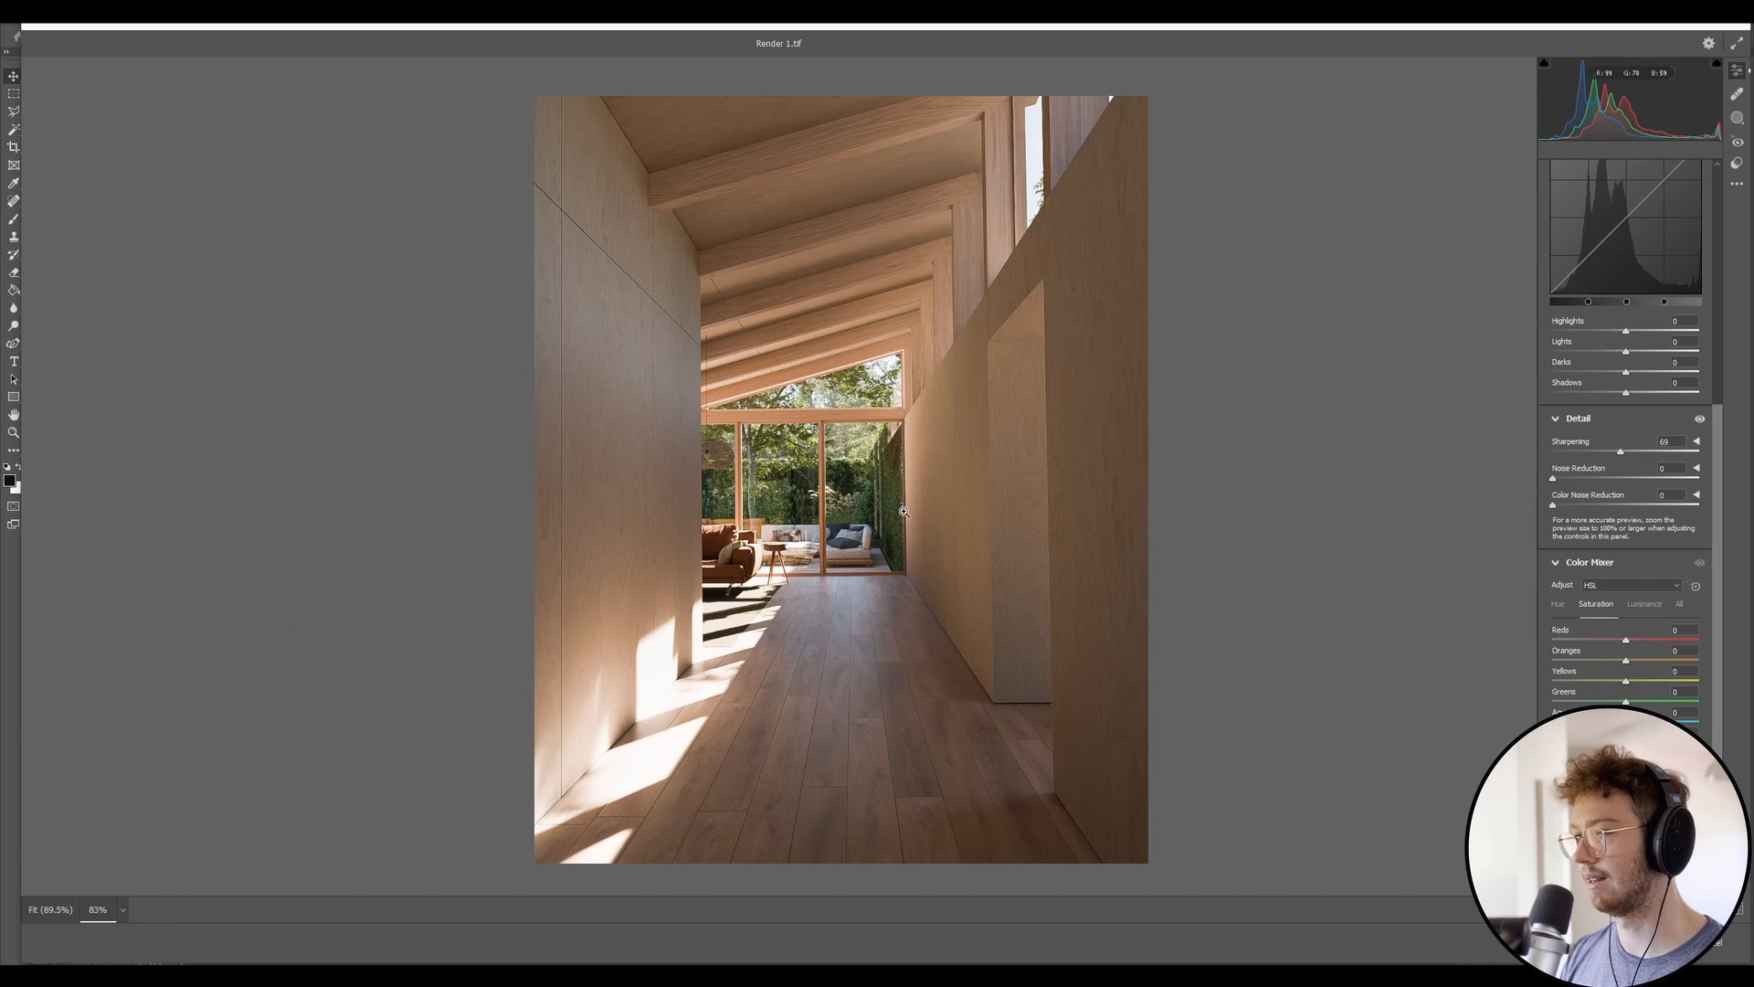
mouse_move(853, 495)
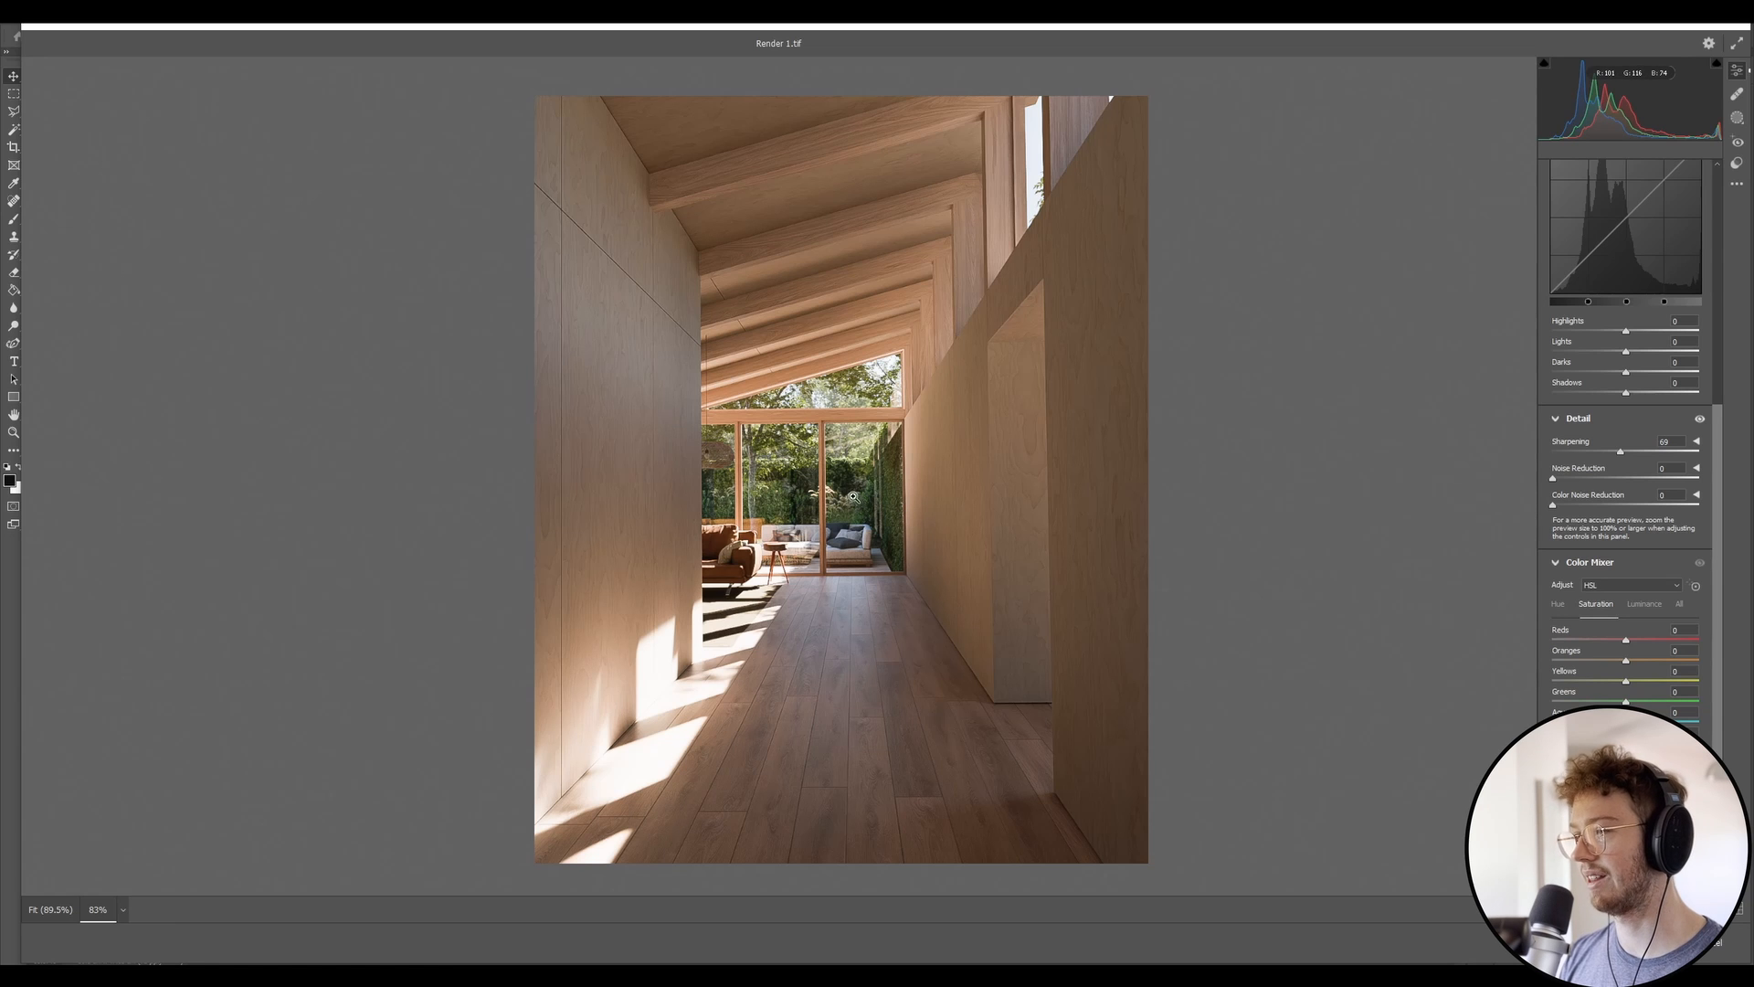
mouse_move(873, 453)
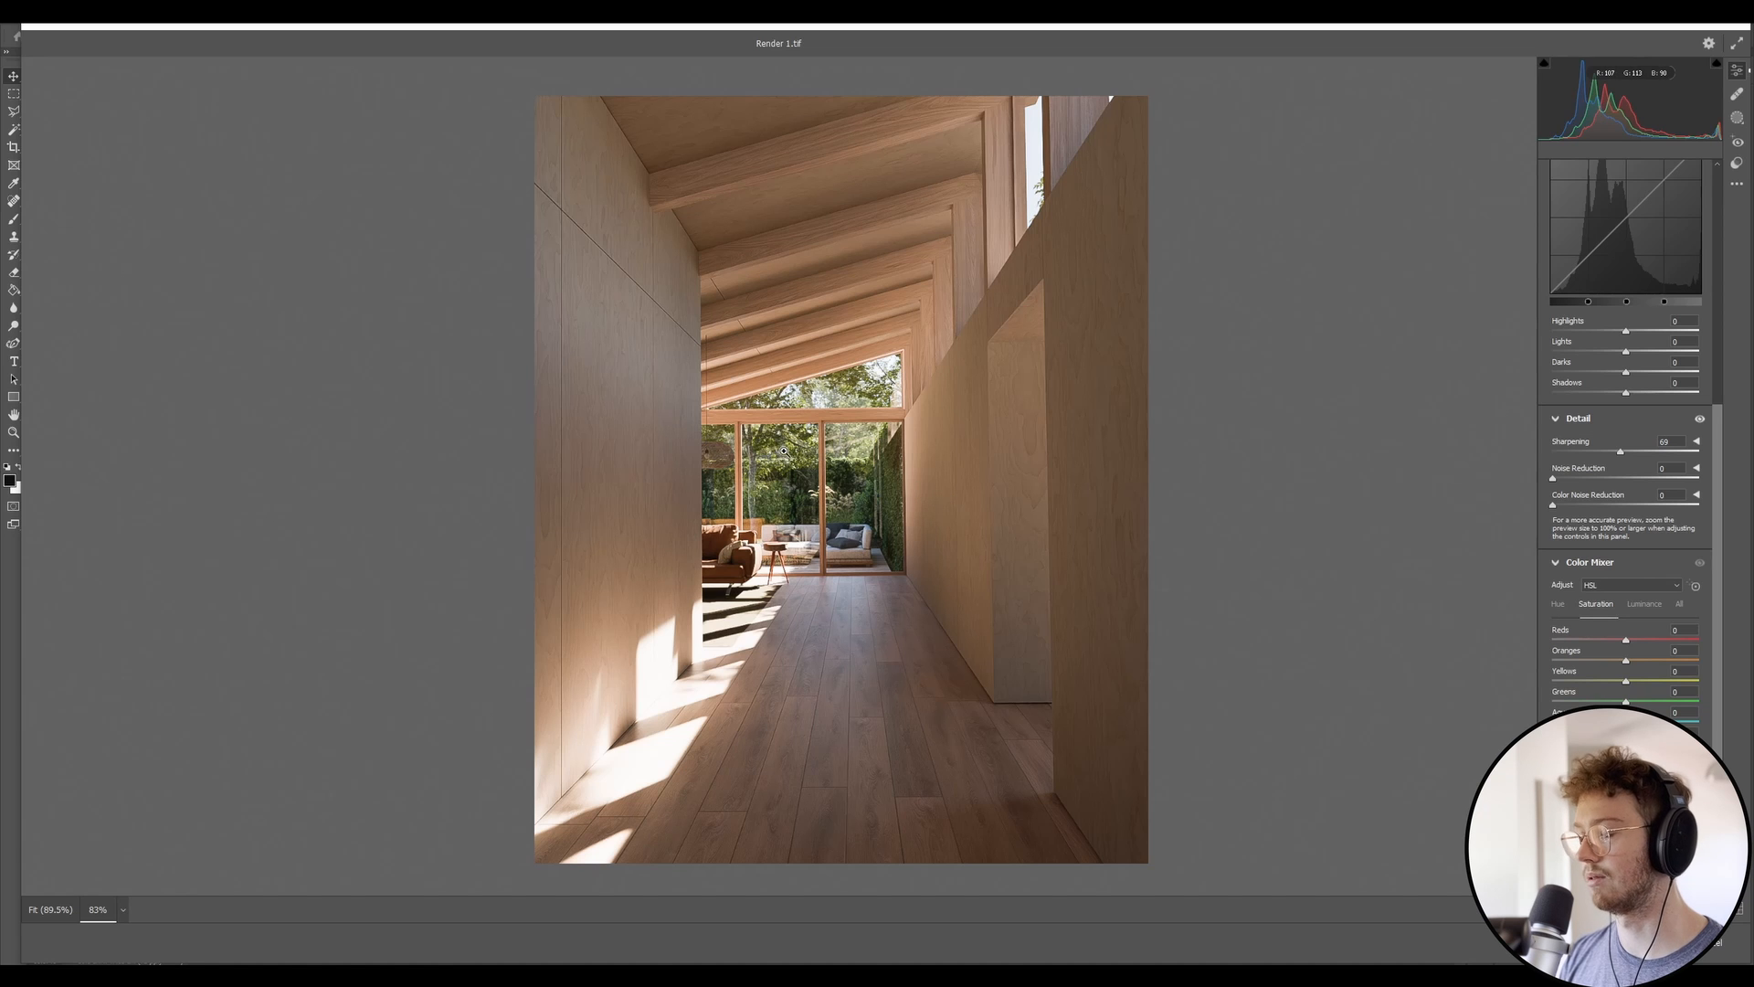
mouse_move(760, 497)
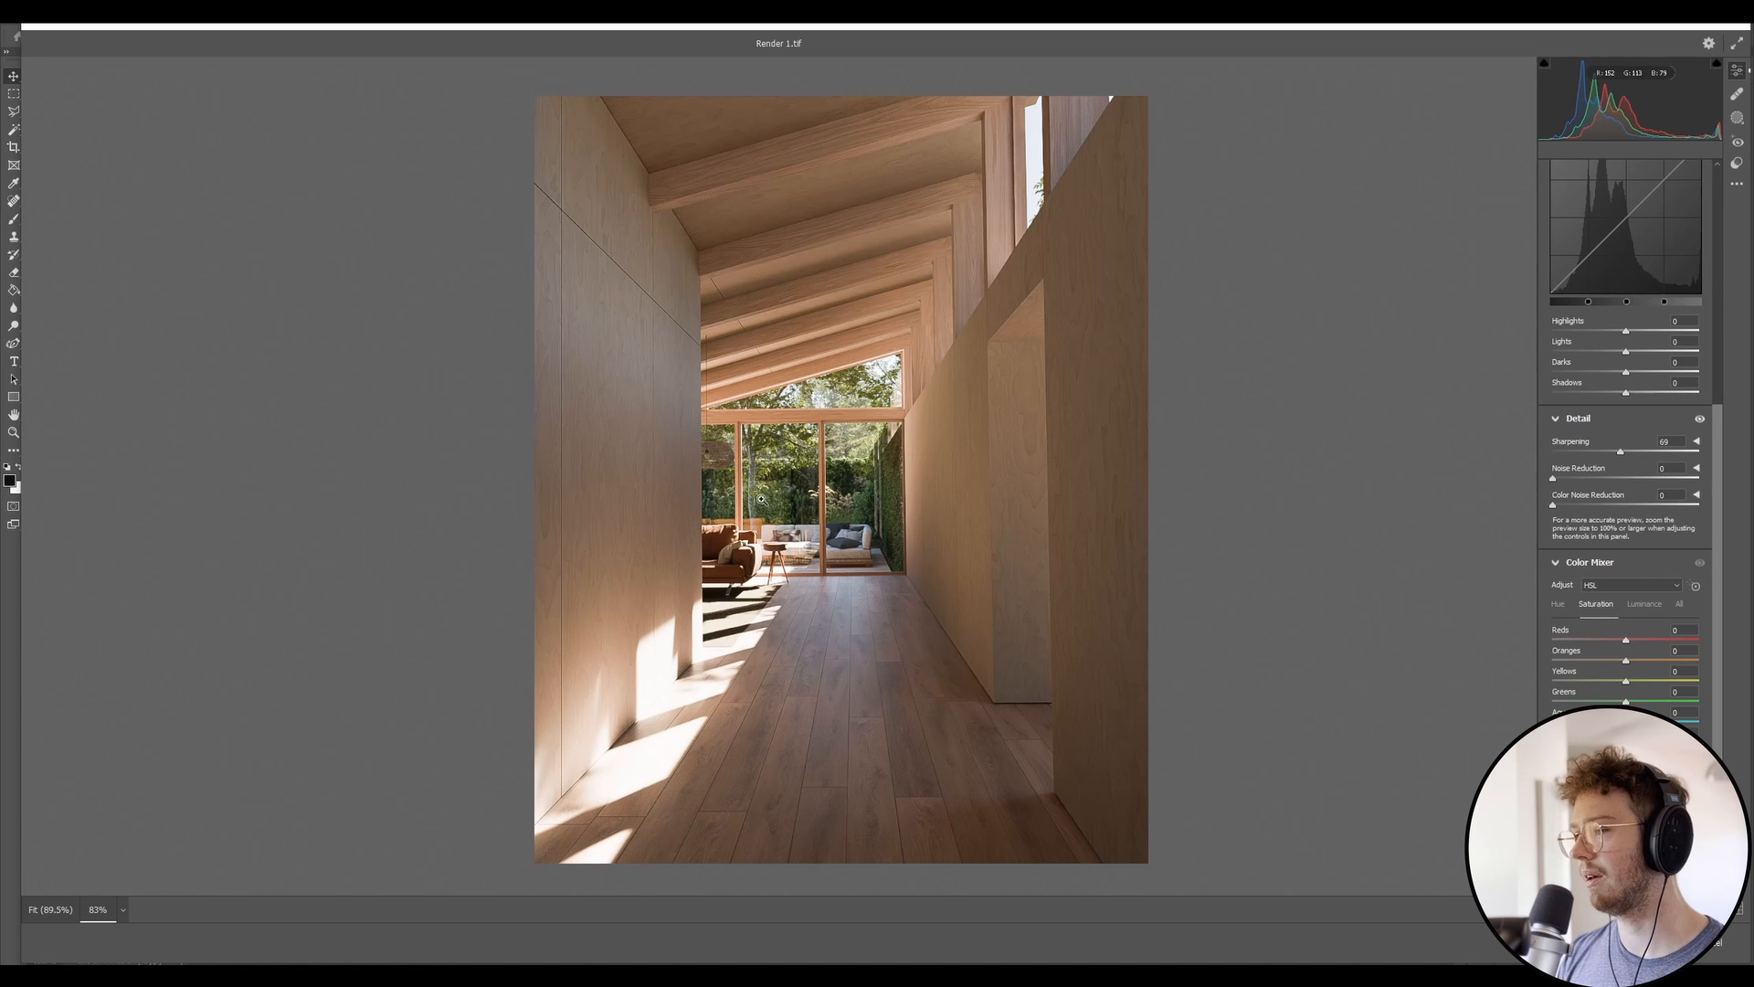
mouse_move(971, 517)
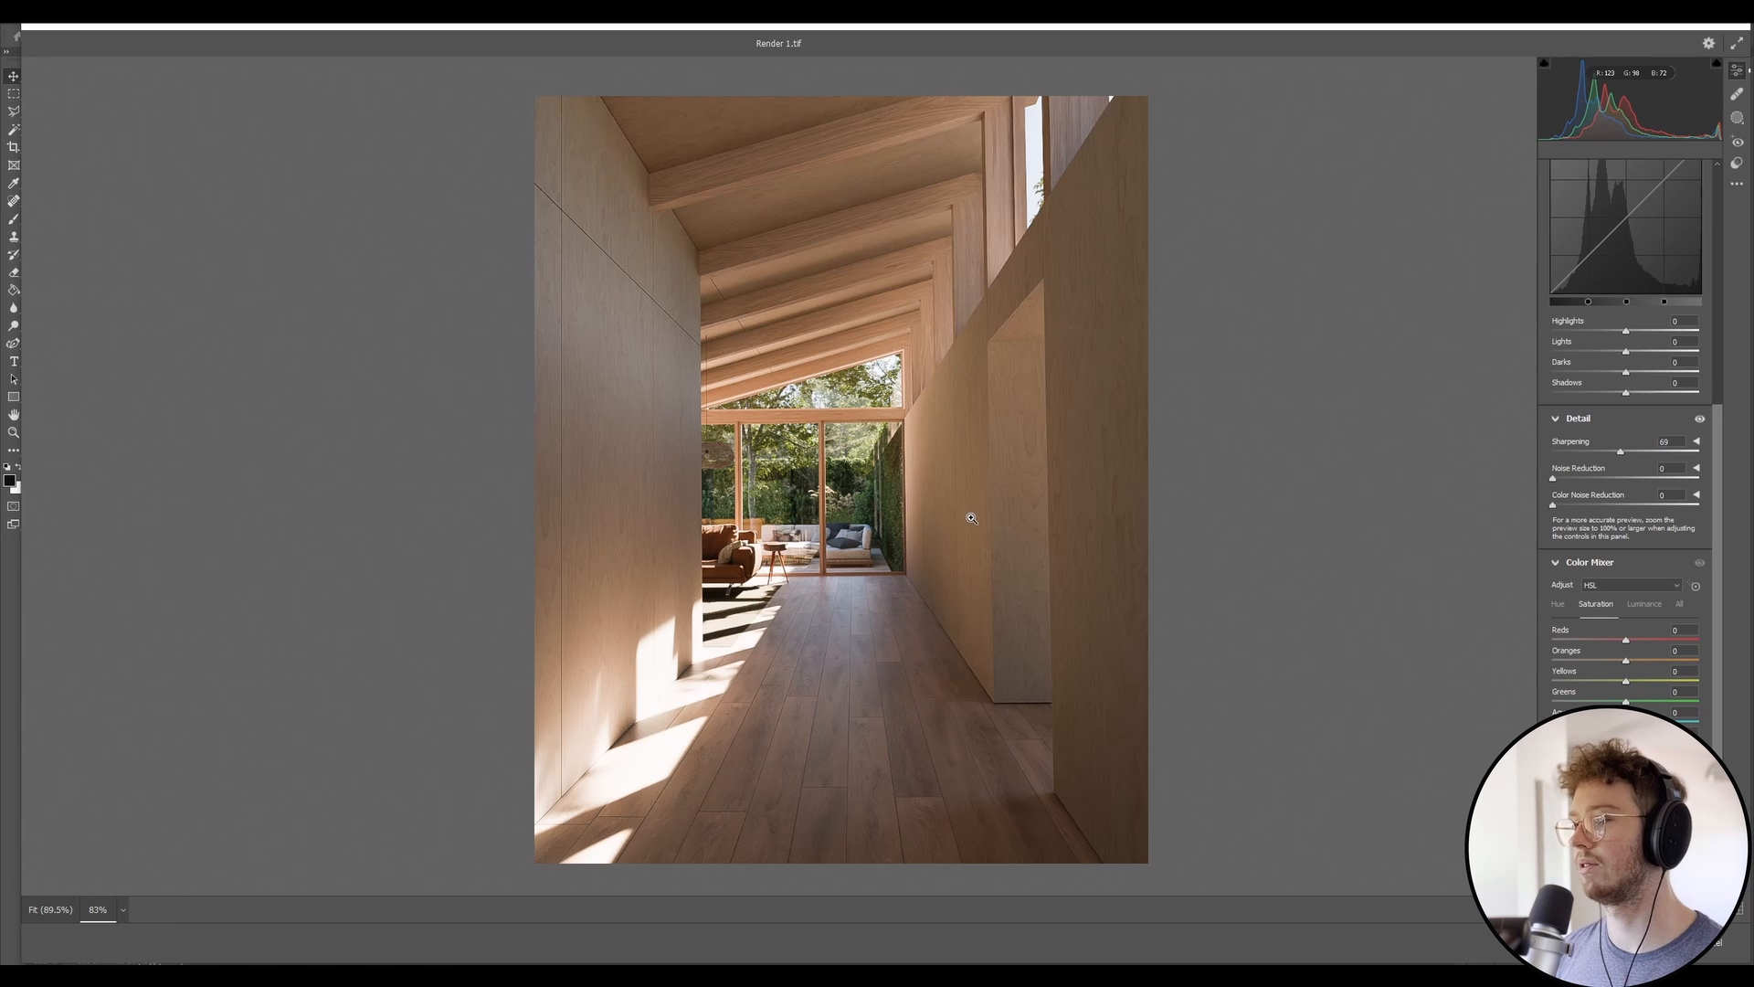
mouse_move(1312, 403)
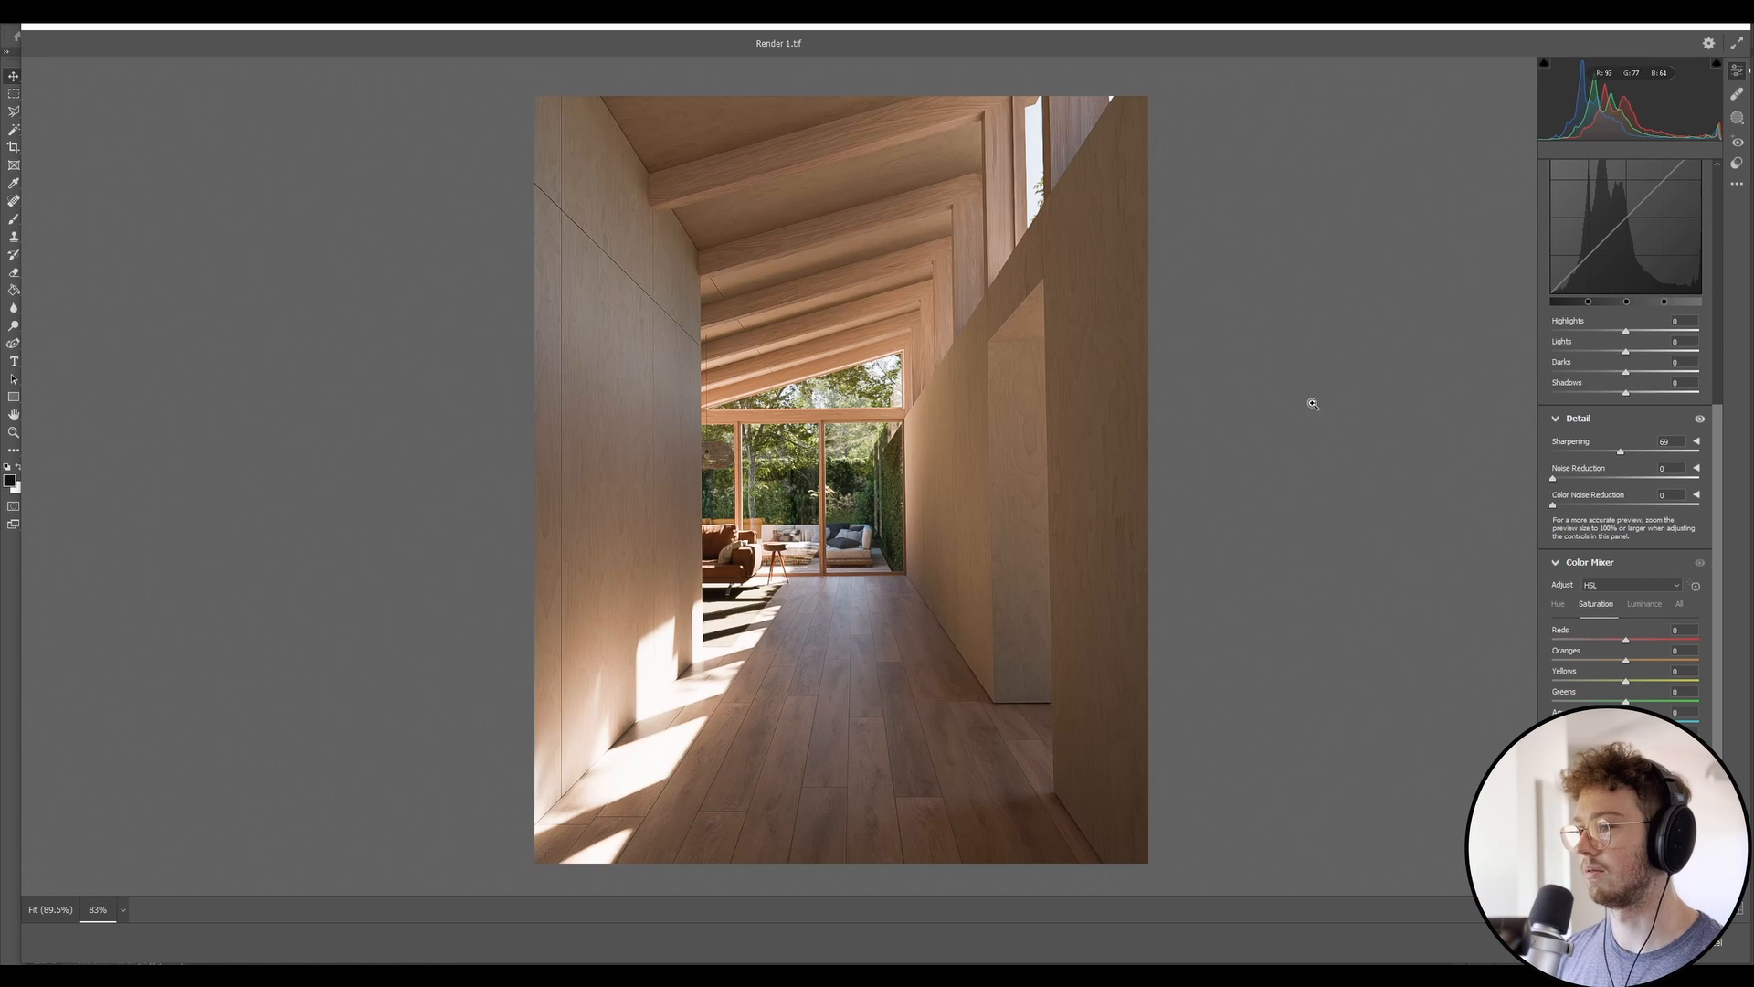
mouse_move(1626, 689)
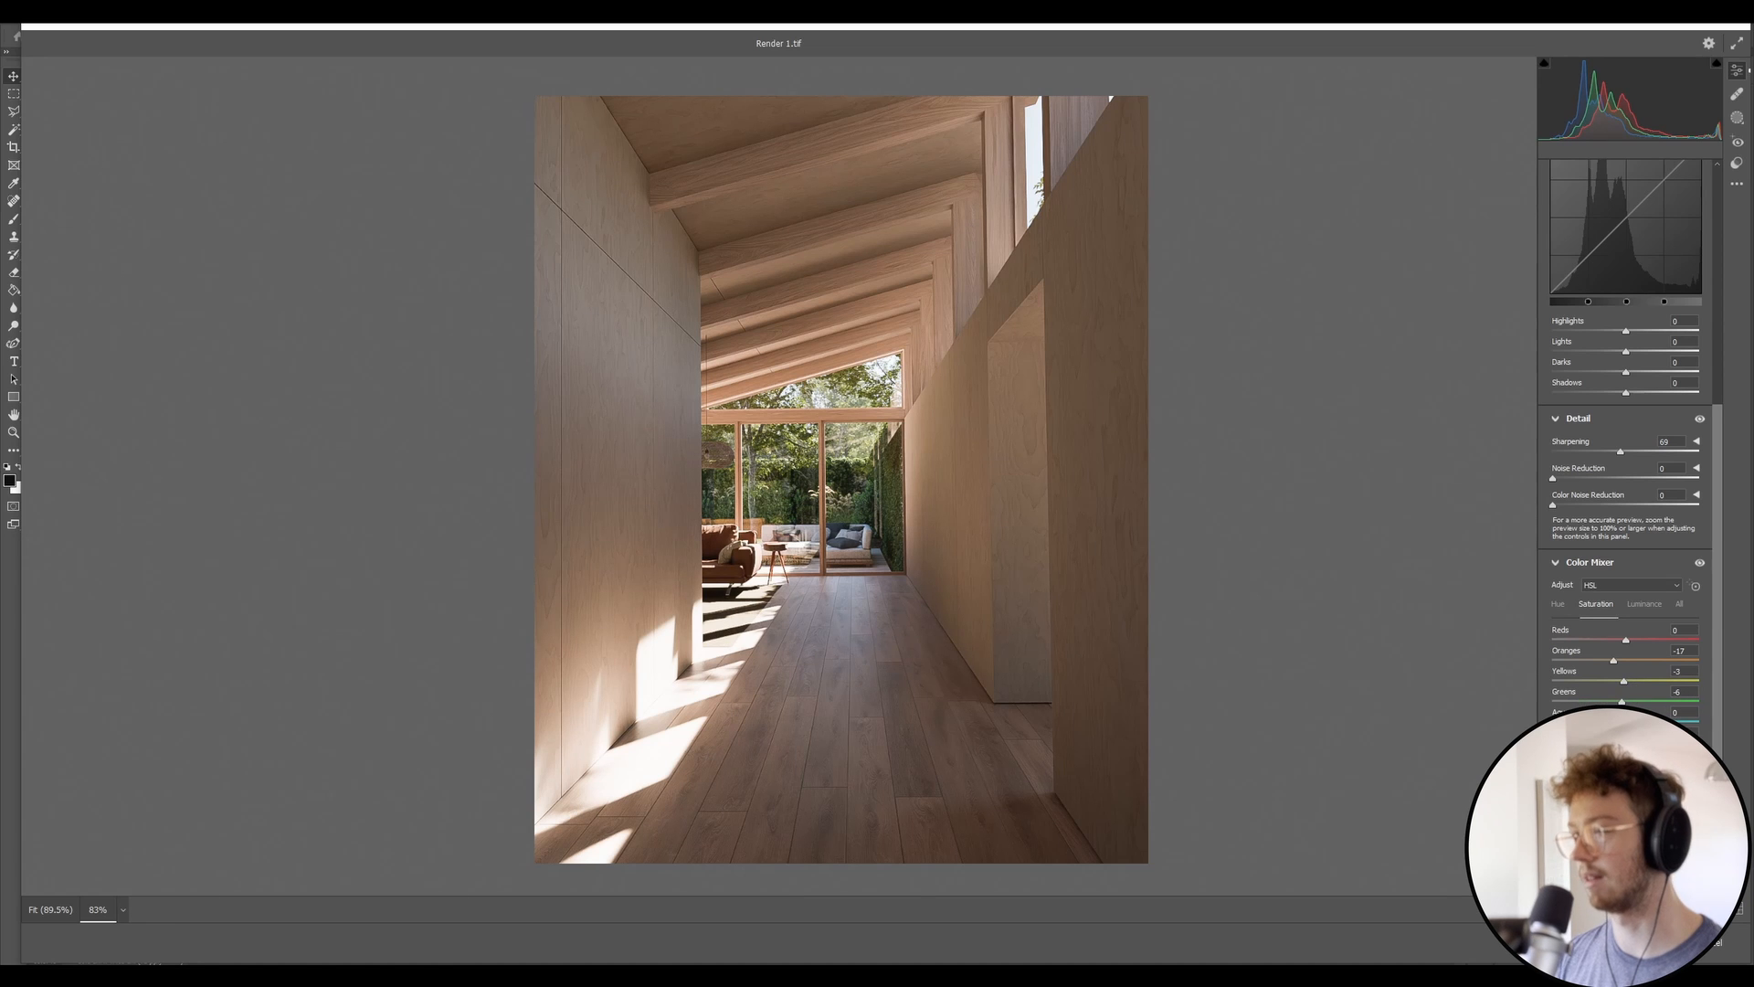
mouse_move(1631, 685)
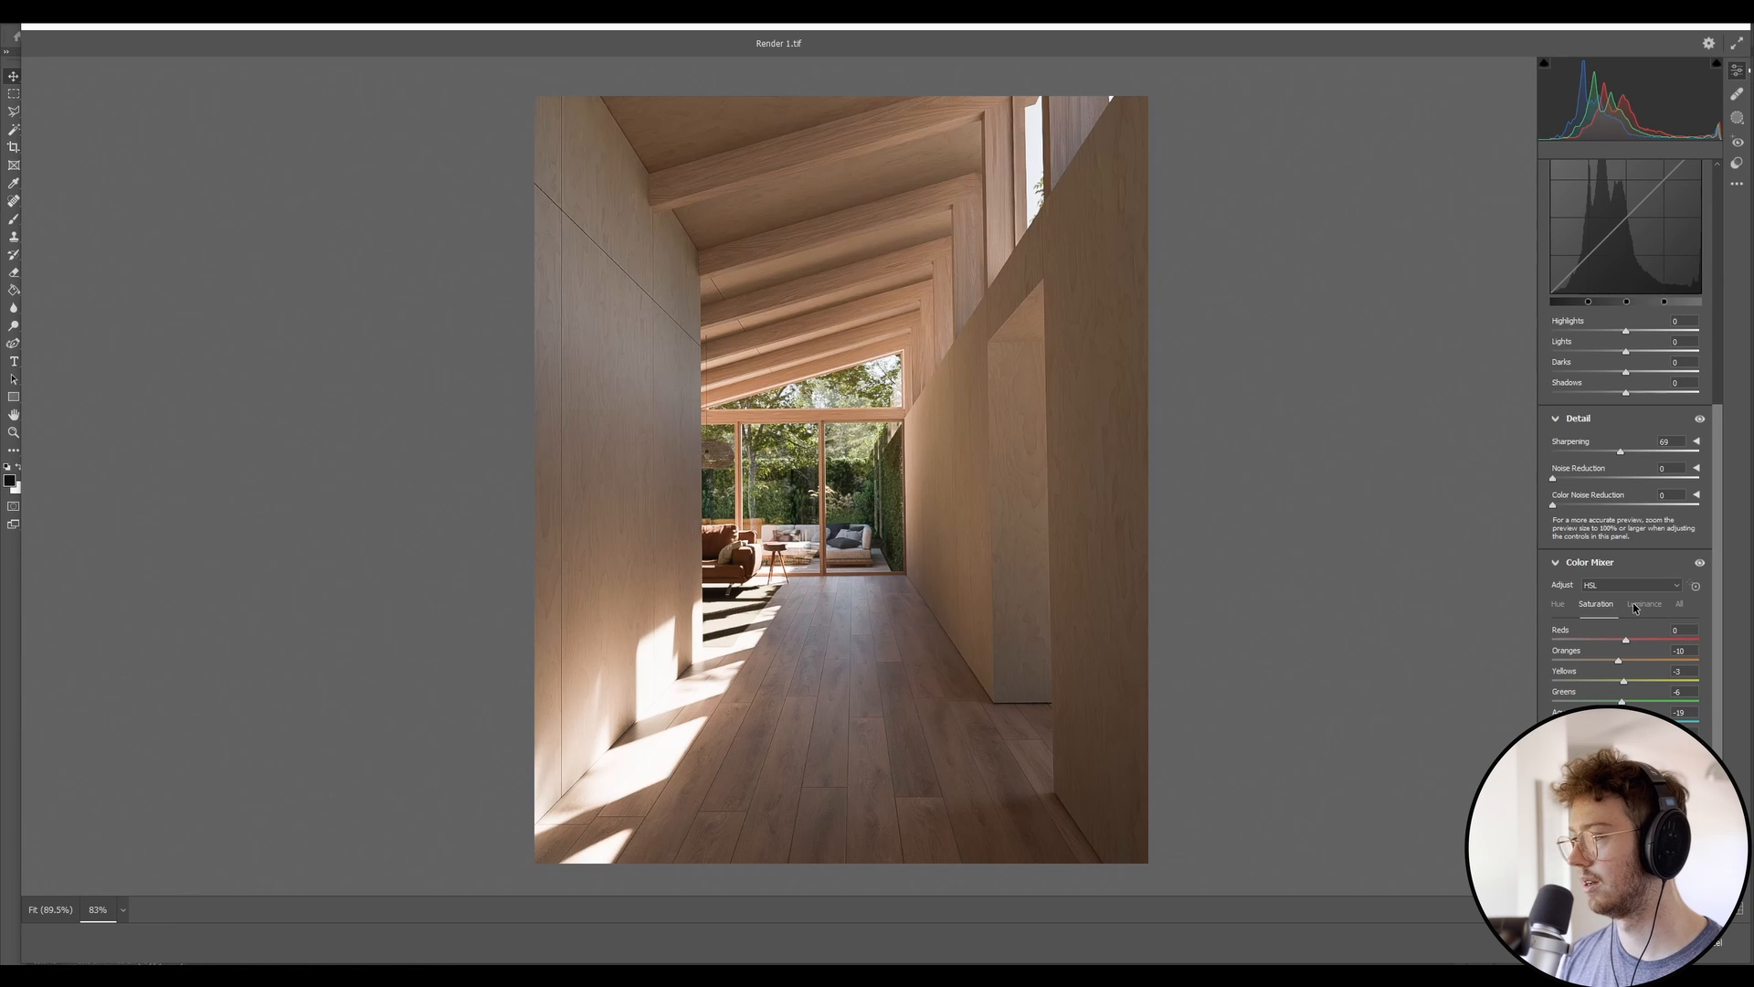
- Switch the Color Mixer to Luminance and reset the Oranges luminance to zero
click(1642, 603)
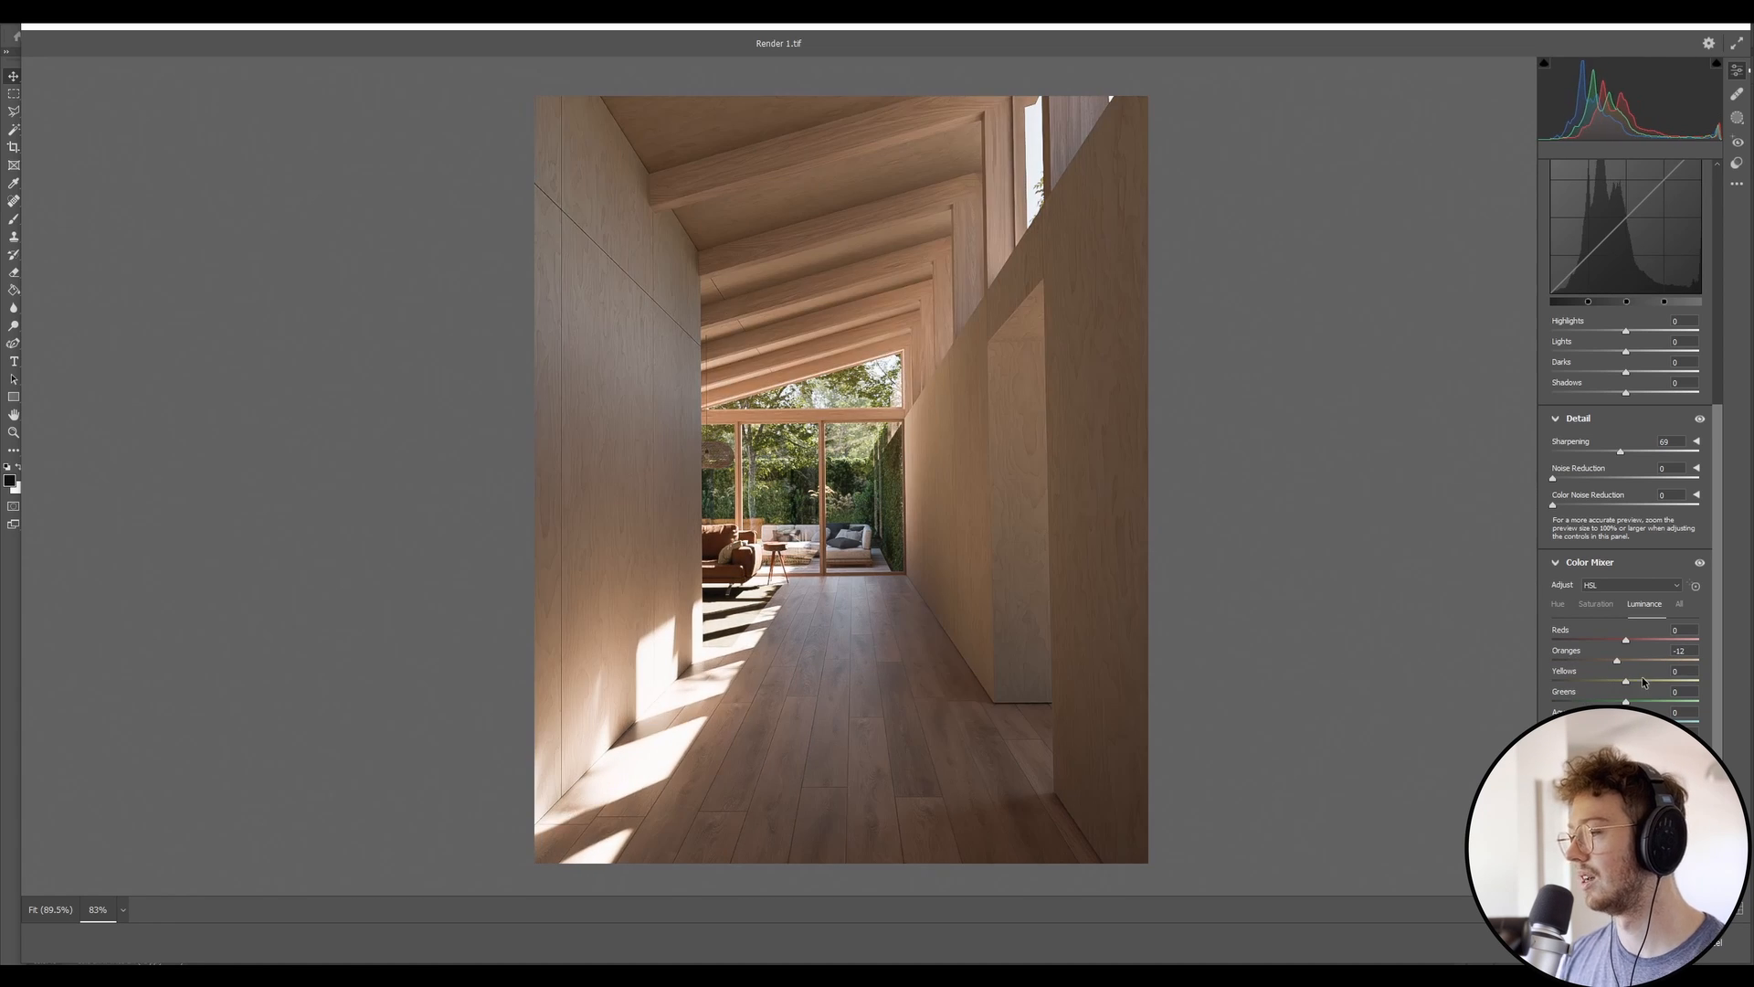
double_click(1678, 651)
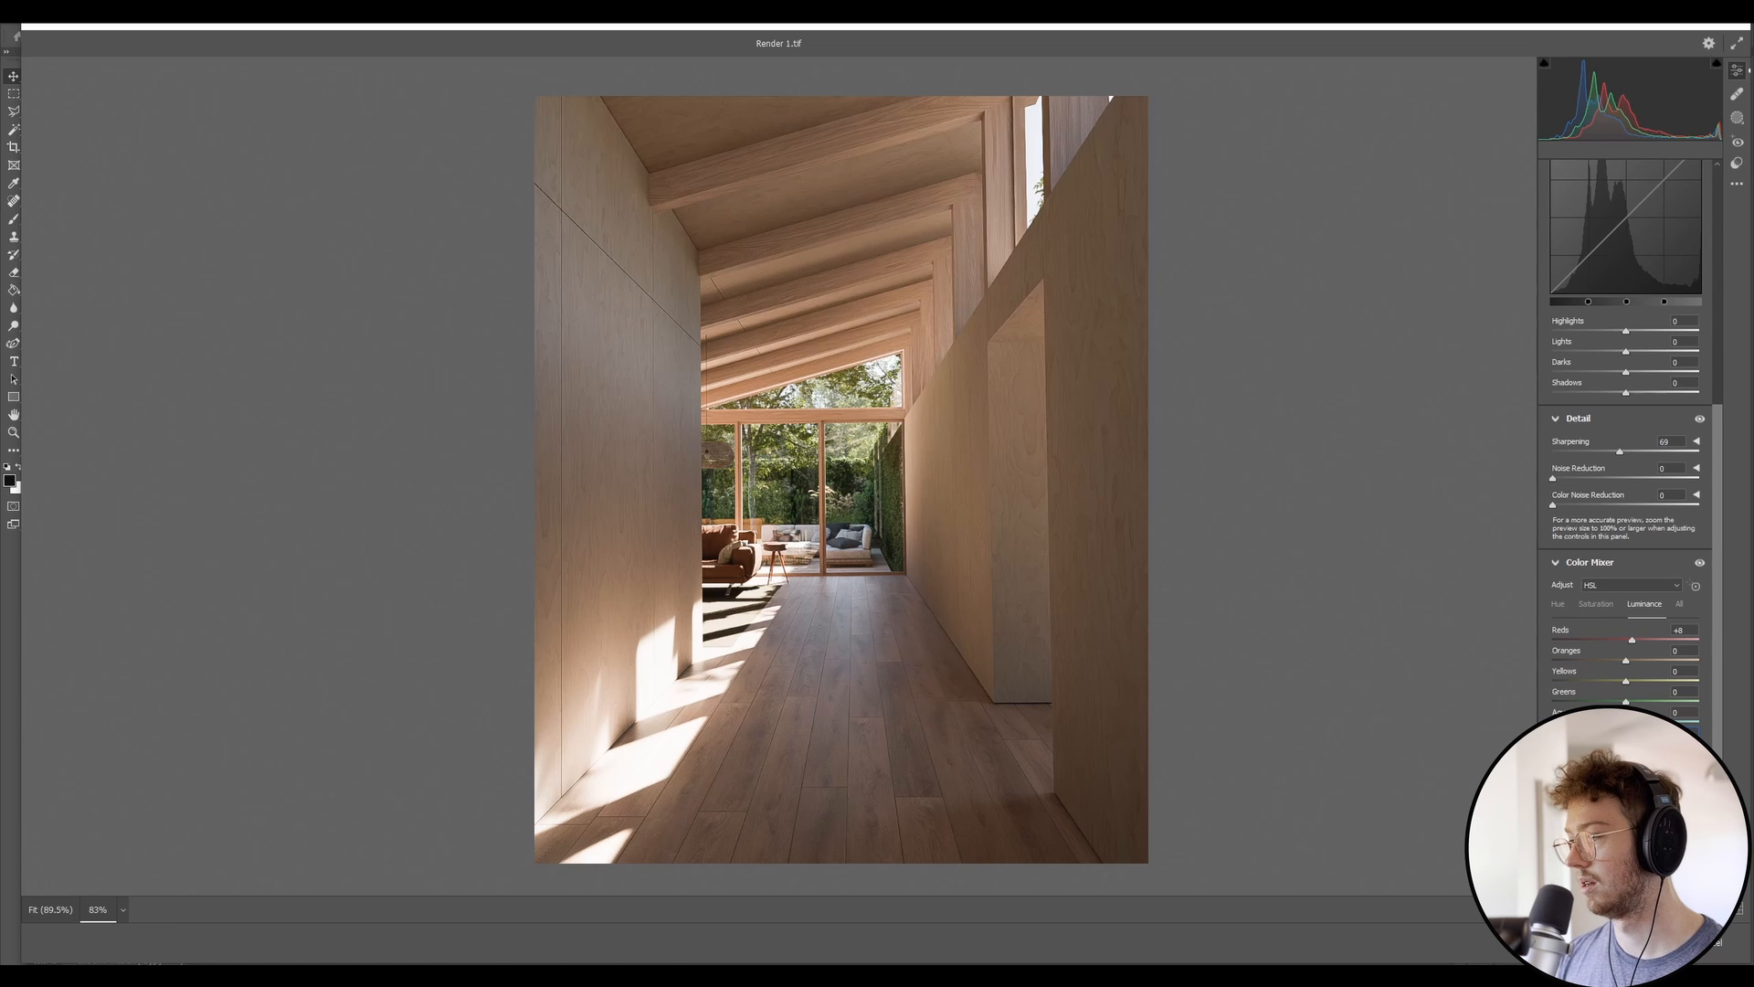
- Switch the Color Mixer to Hue to shift the red tones
click(1557, 605)
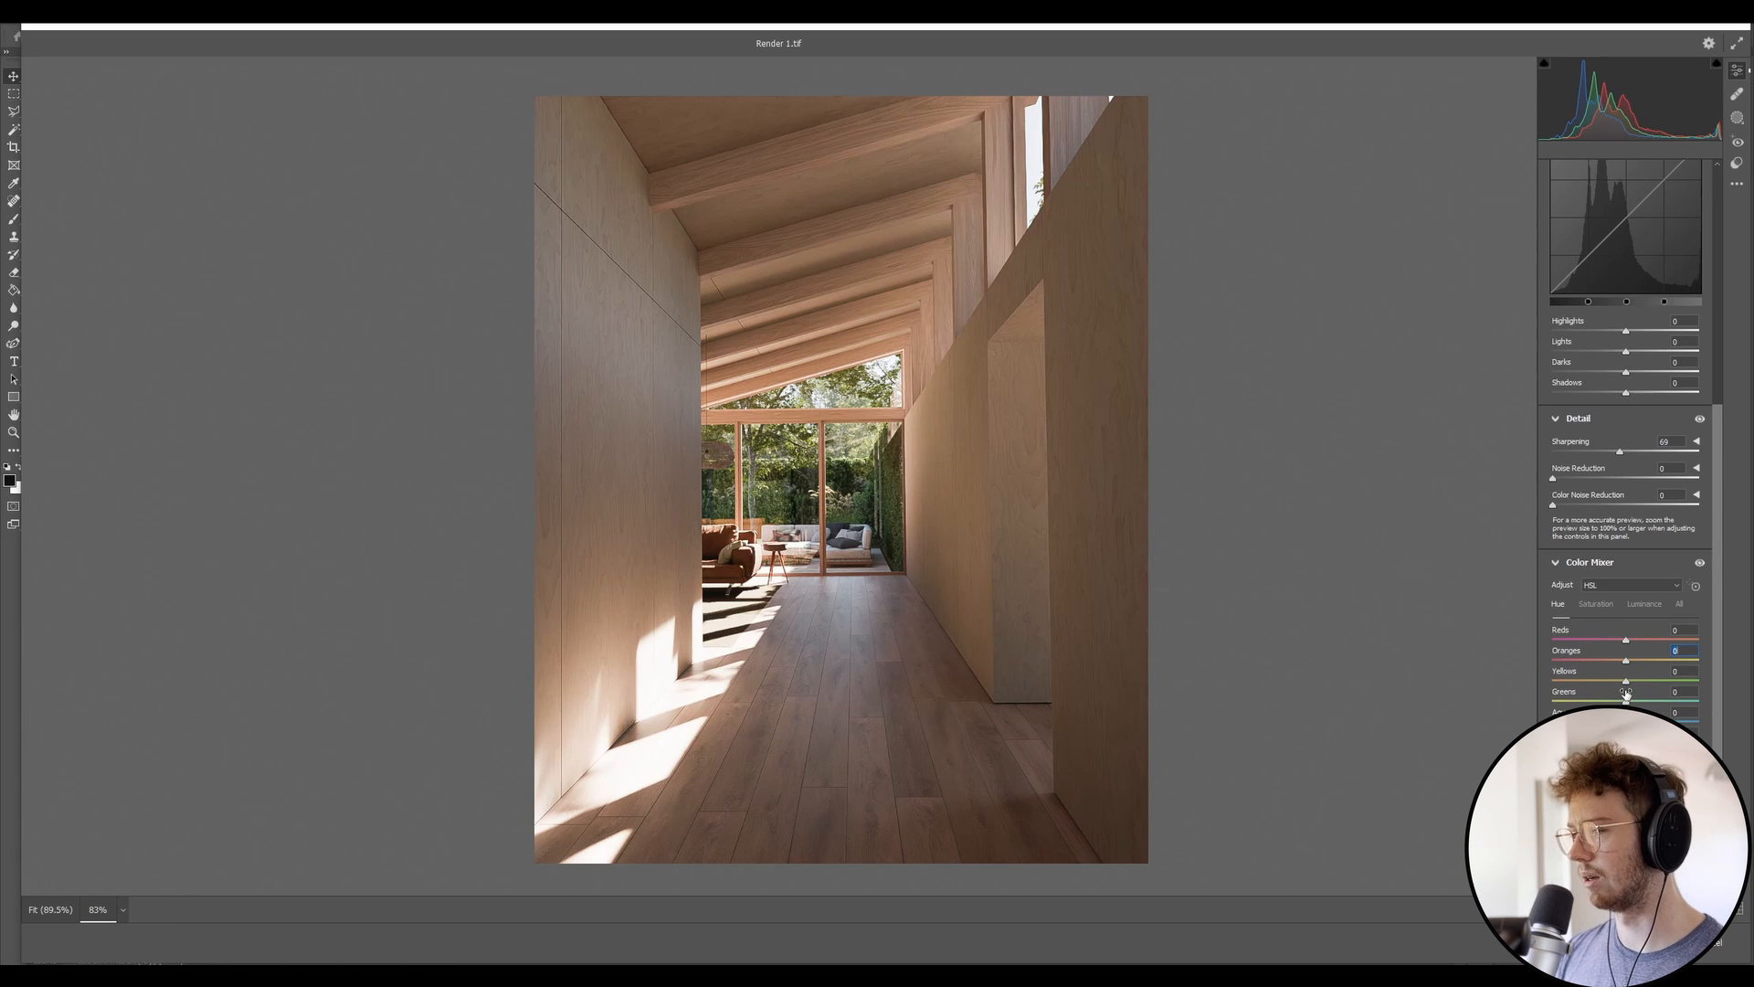
mouse_move(1628, 685)
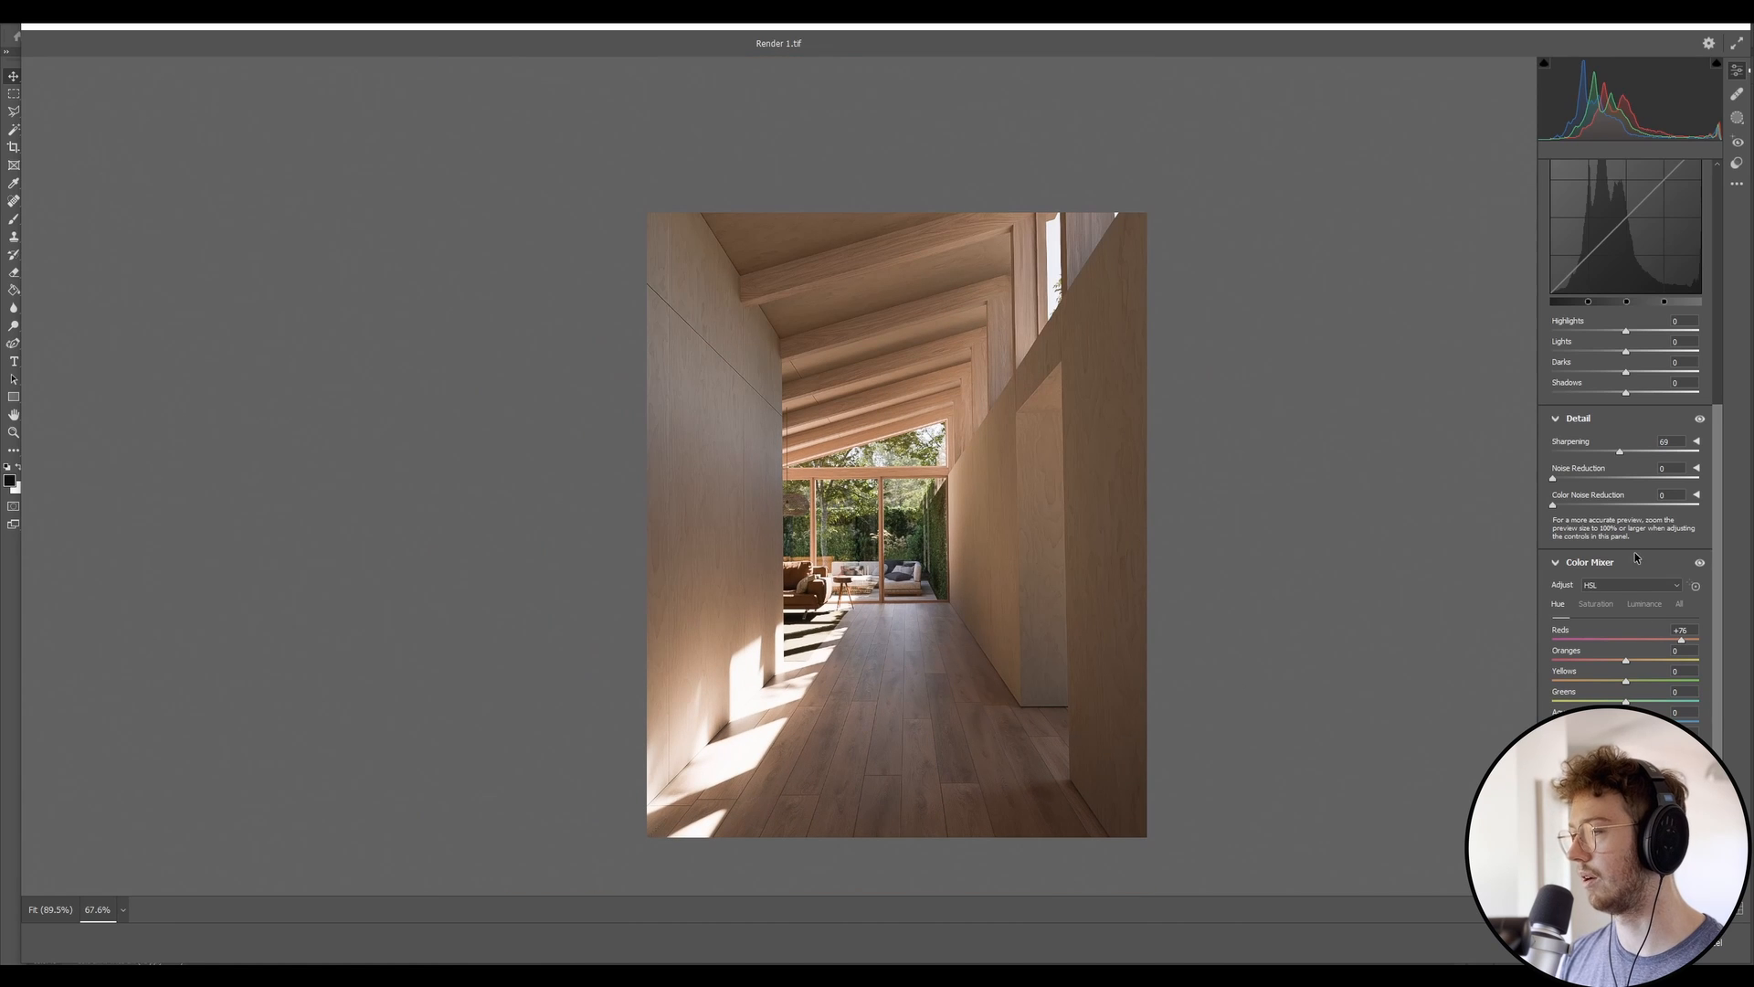
mouse_move(1555, 495)
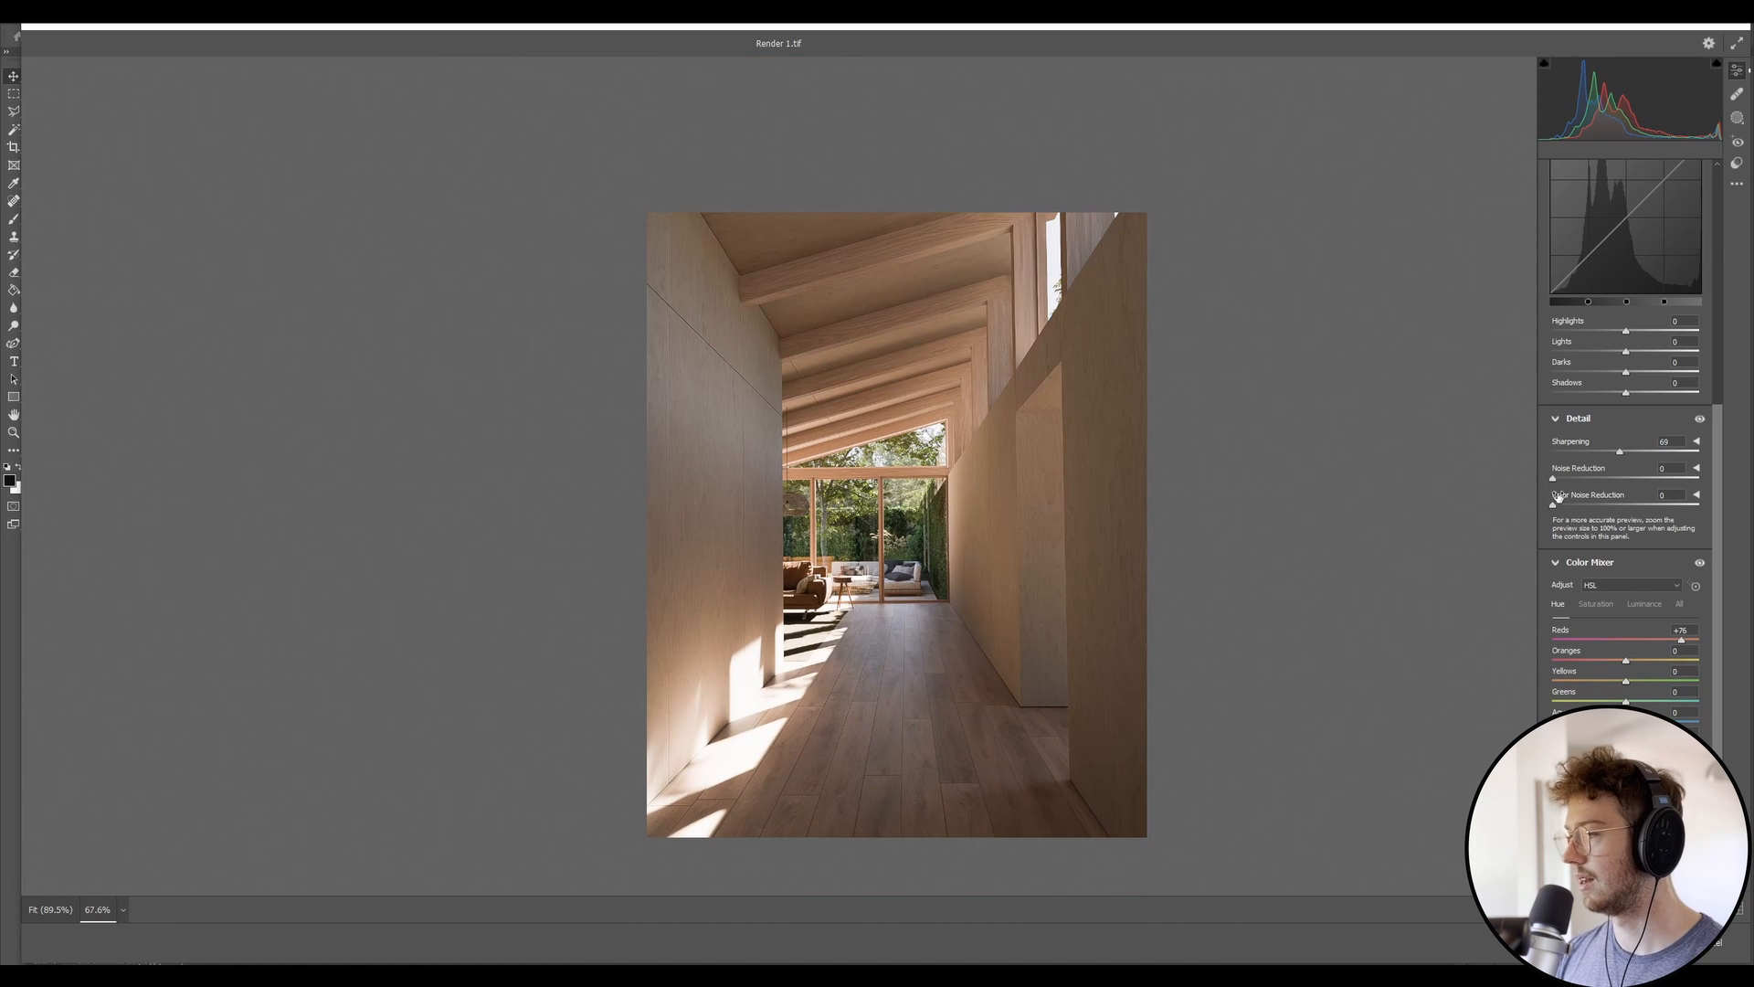
- Scroll to Geometry, briefly expanding and collapsing the Optics section
scroll(down, 3)
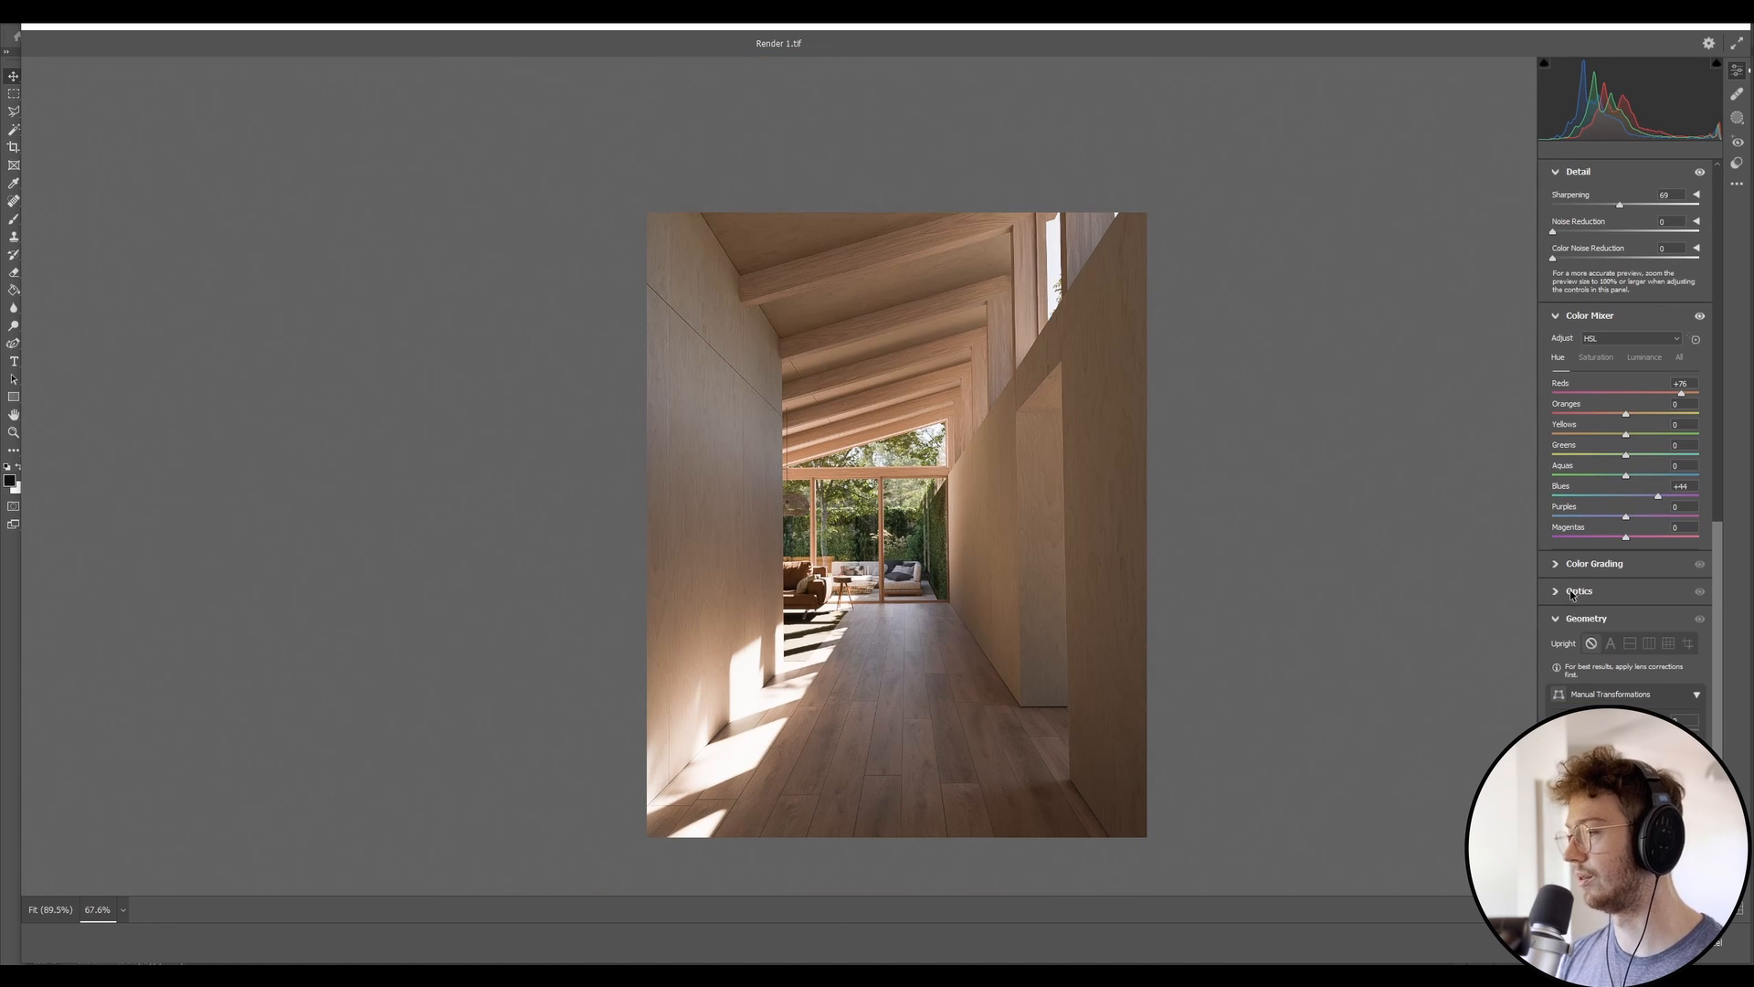
click(1579, 590)
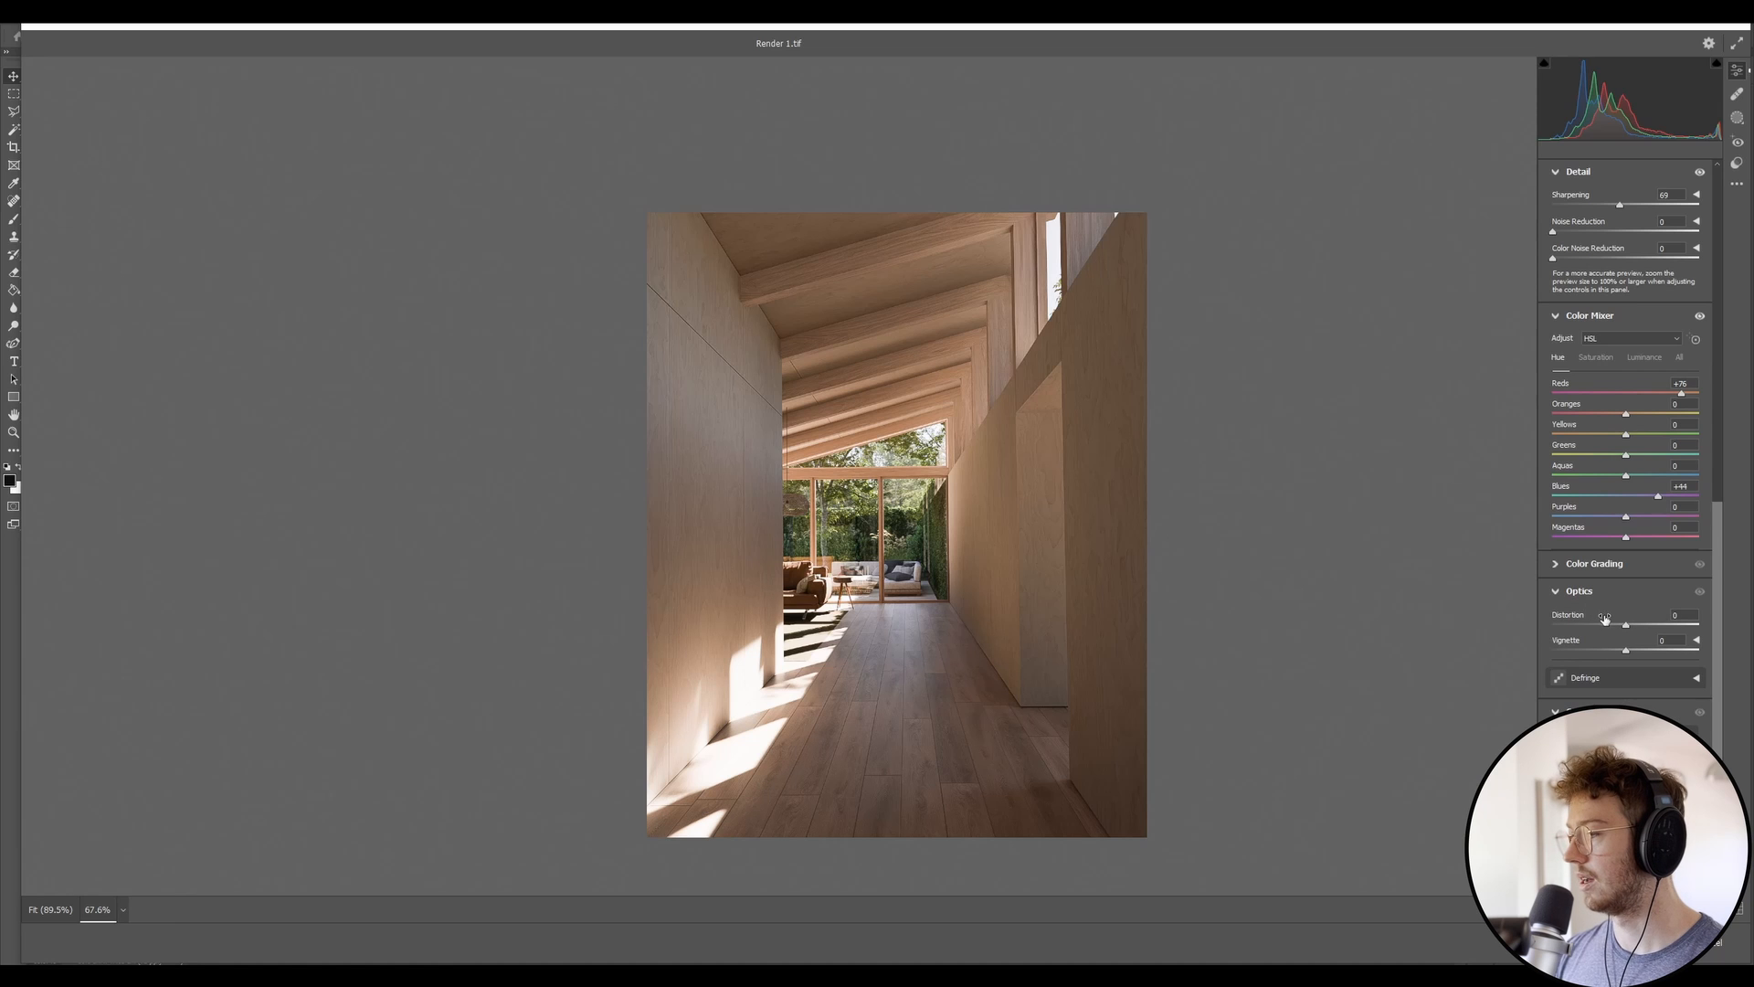
click(1579, 590)
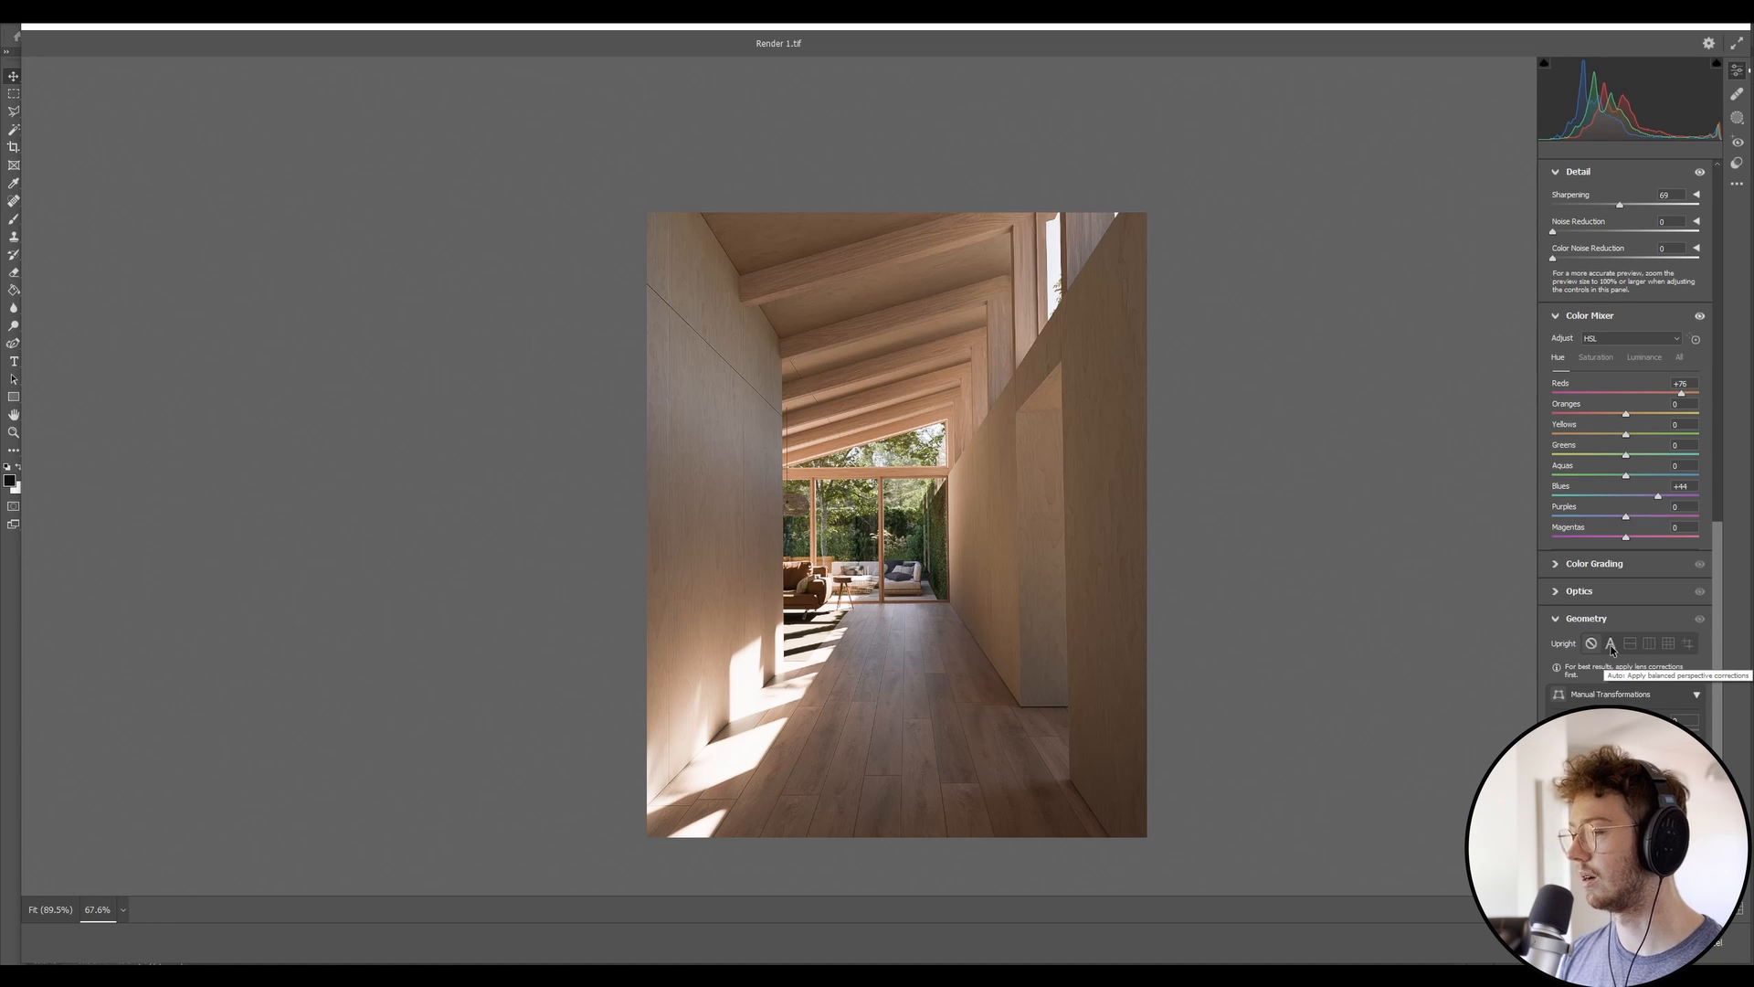
- Toggle Upright between Off and Auto to compare, leaving Auto perspective correction applied
click(1608, 641)
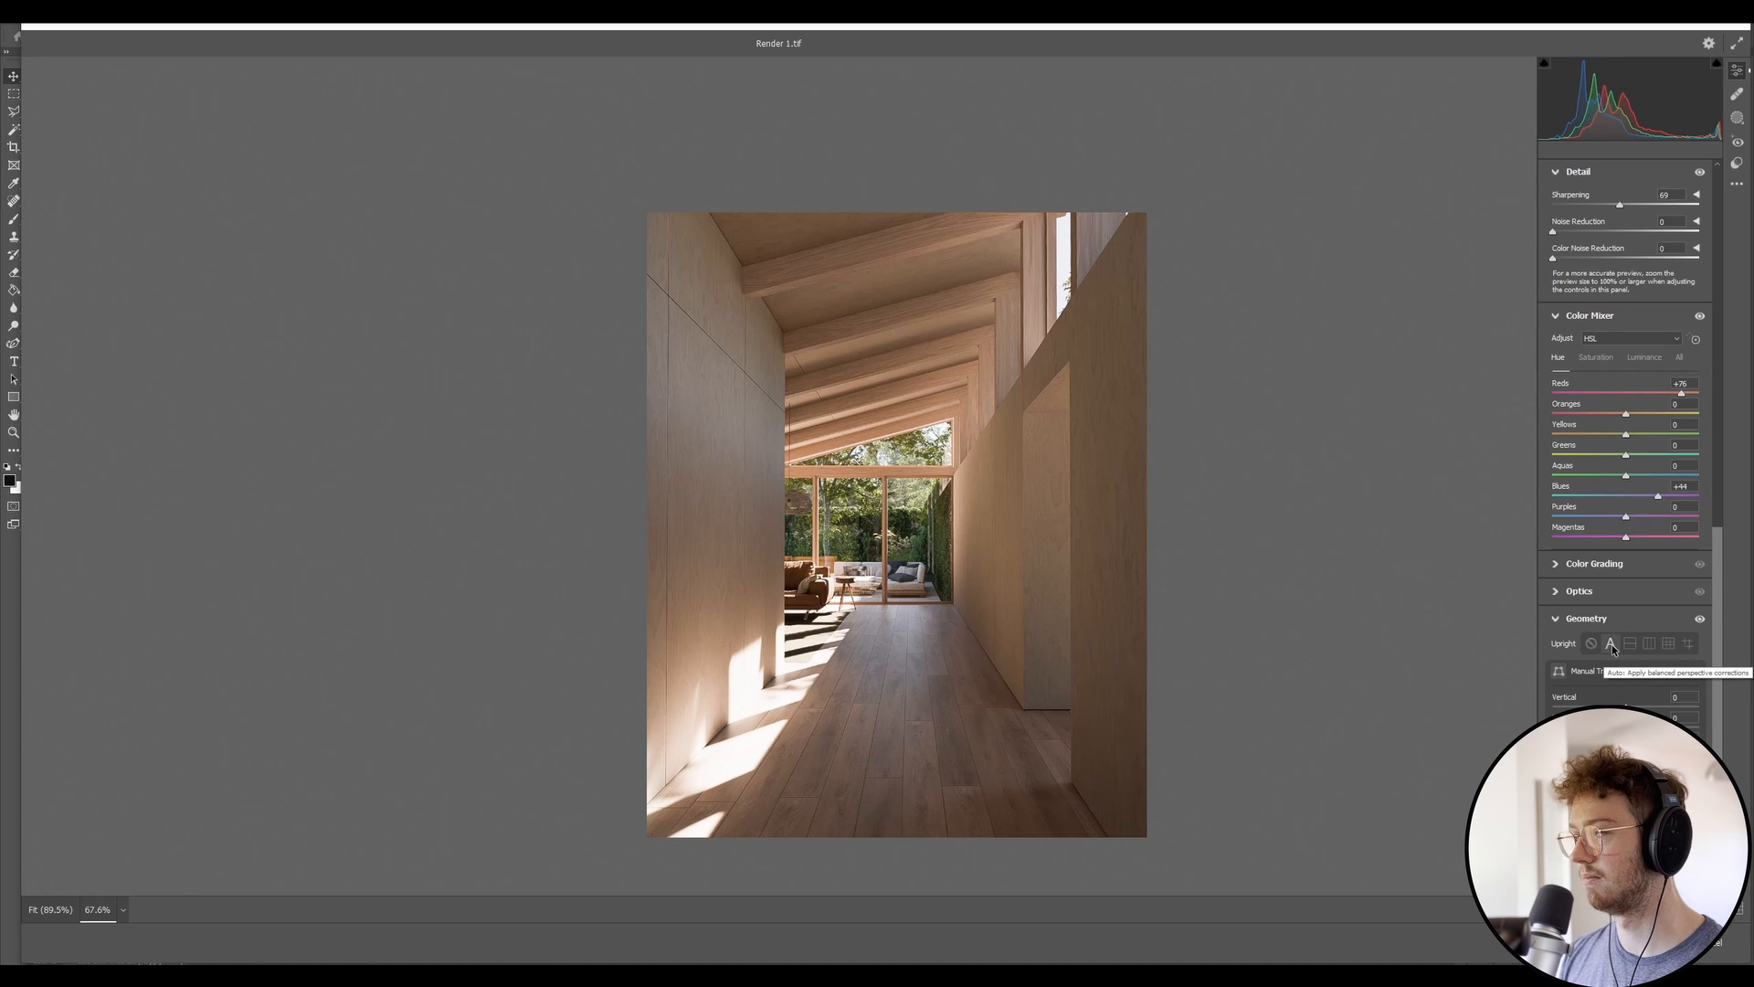
click(1591, 642)
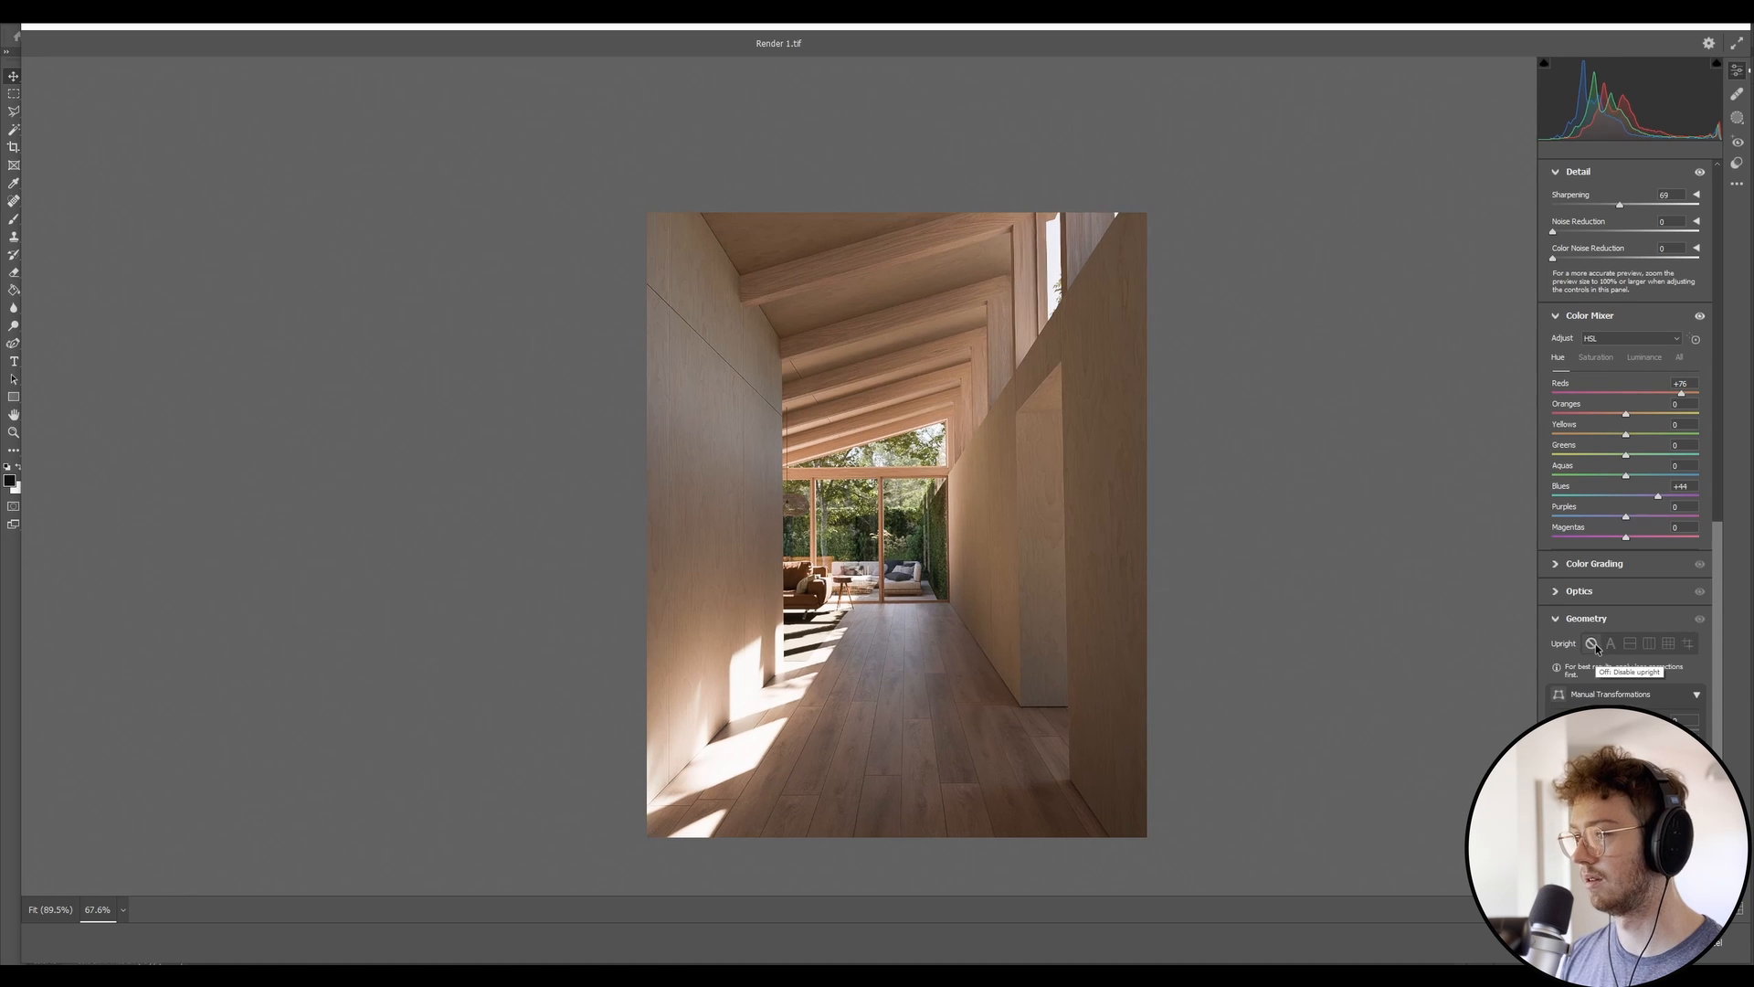
click(1611, 641)
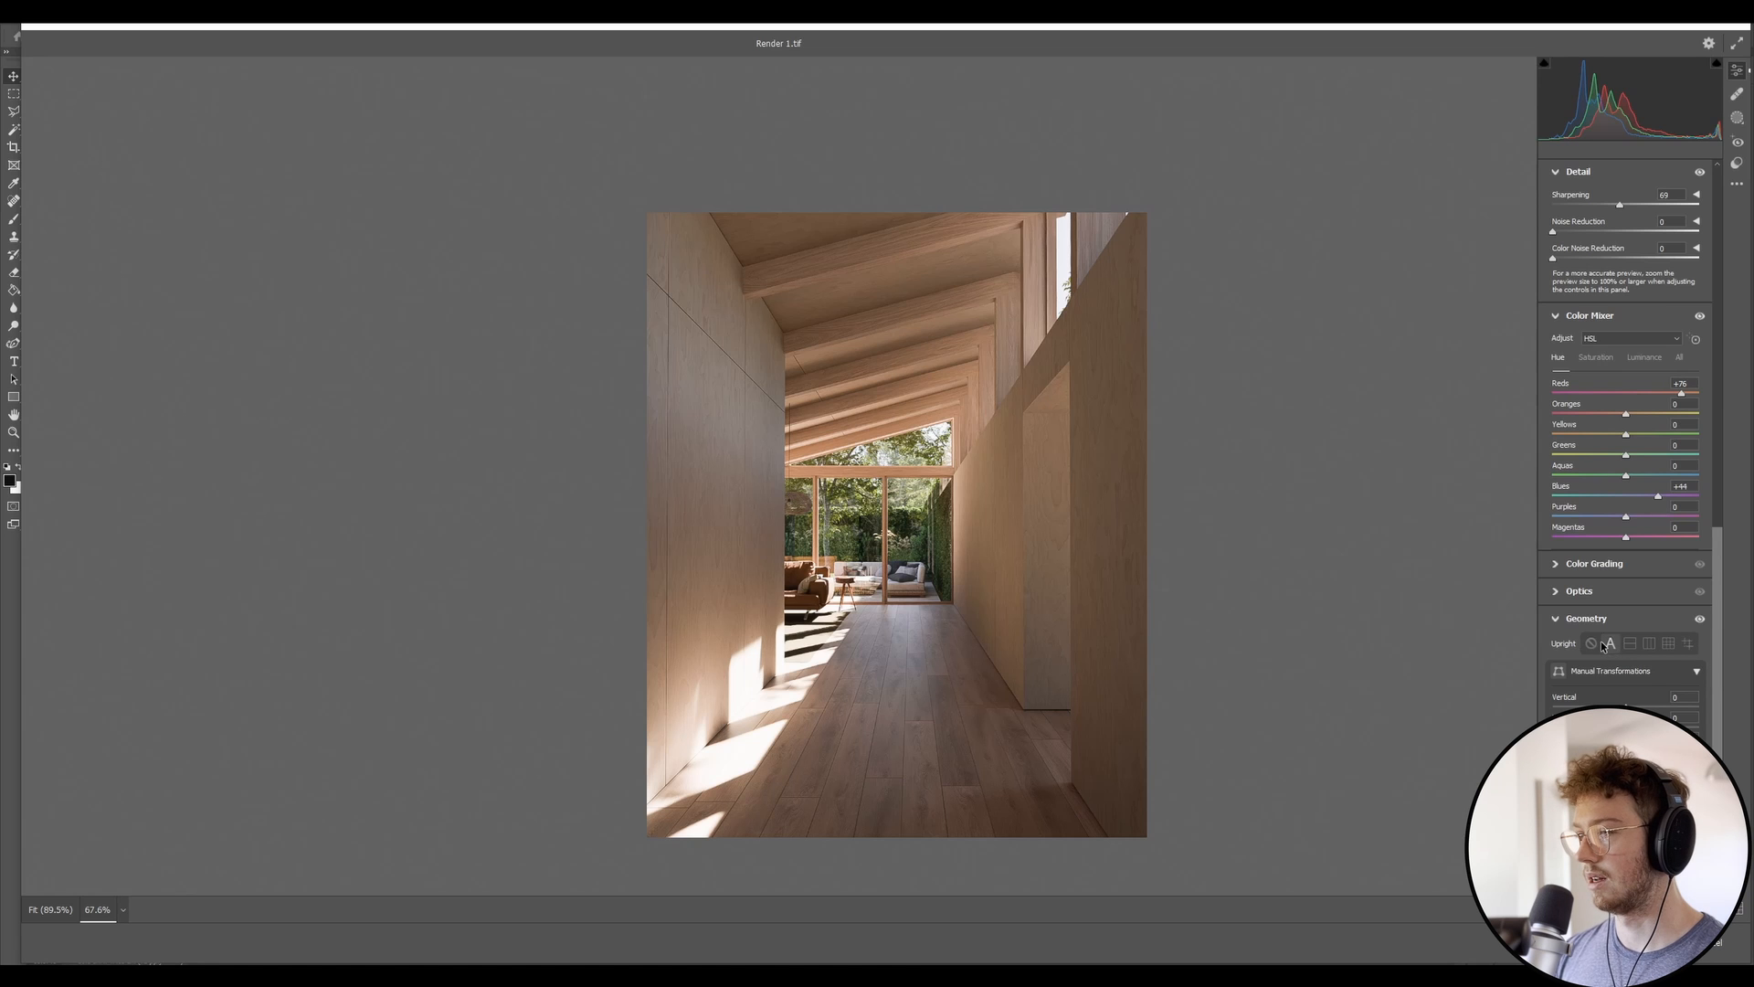
mouse_move(1591, 641)
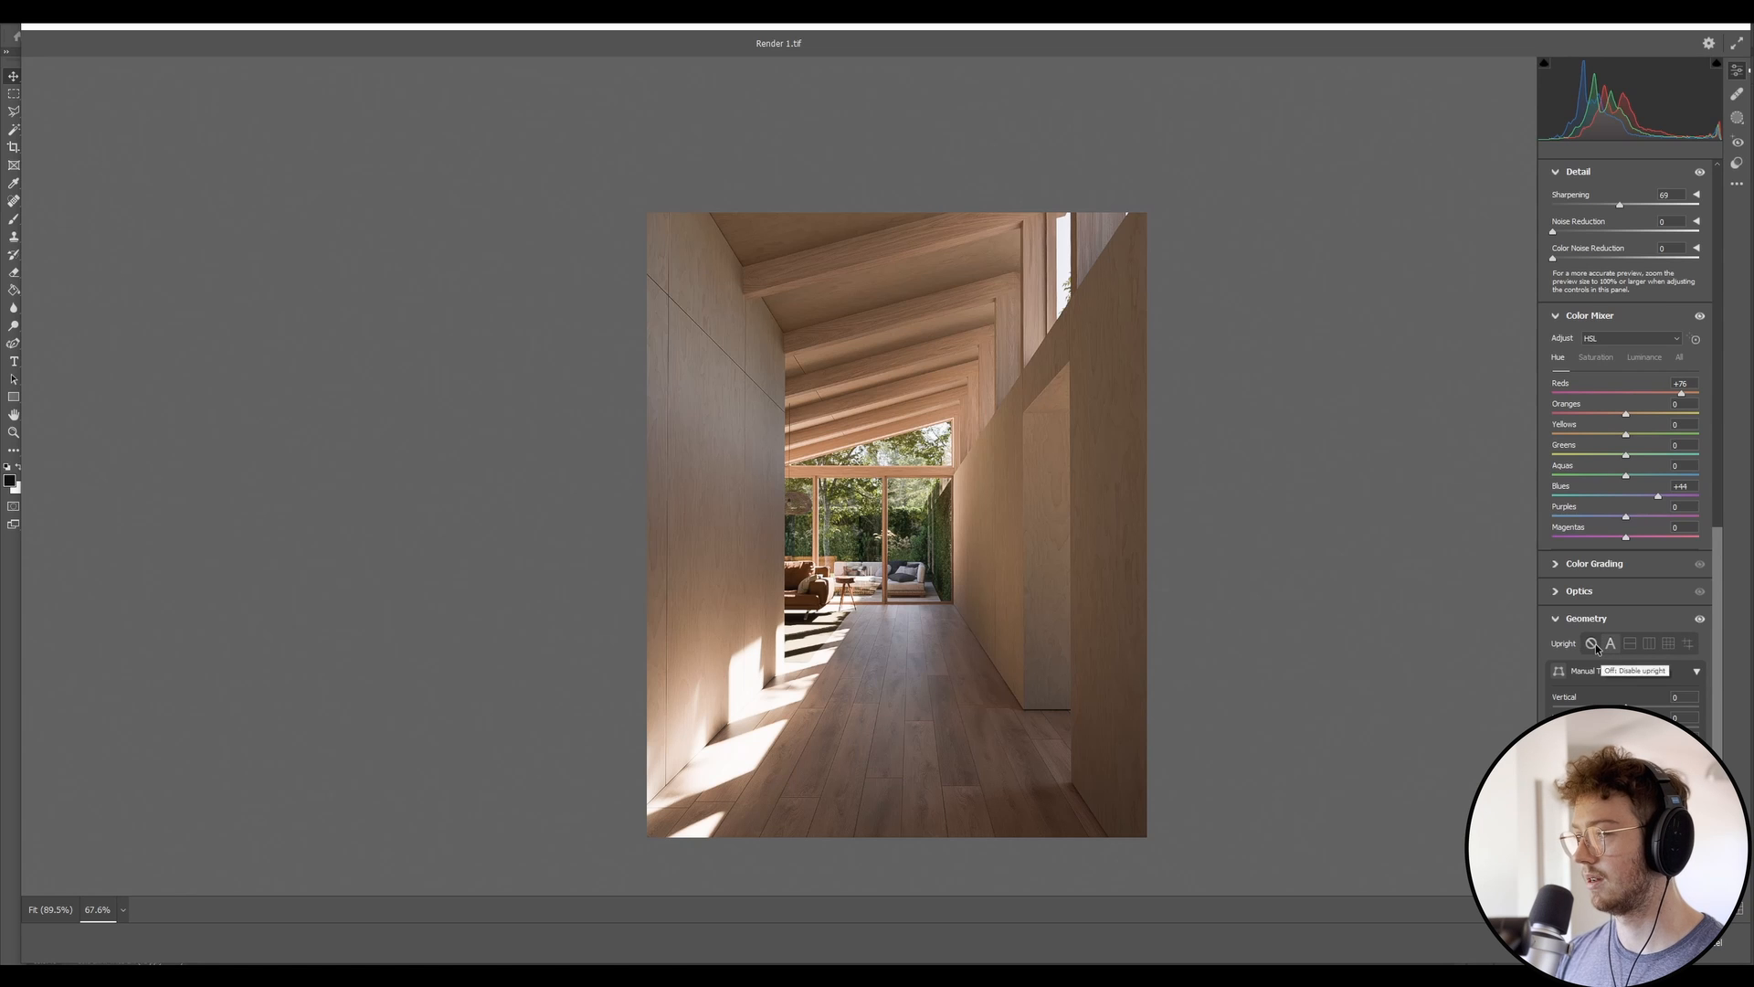
click(1608, 644)
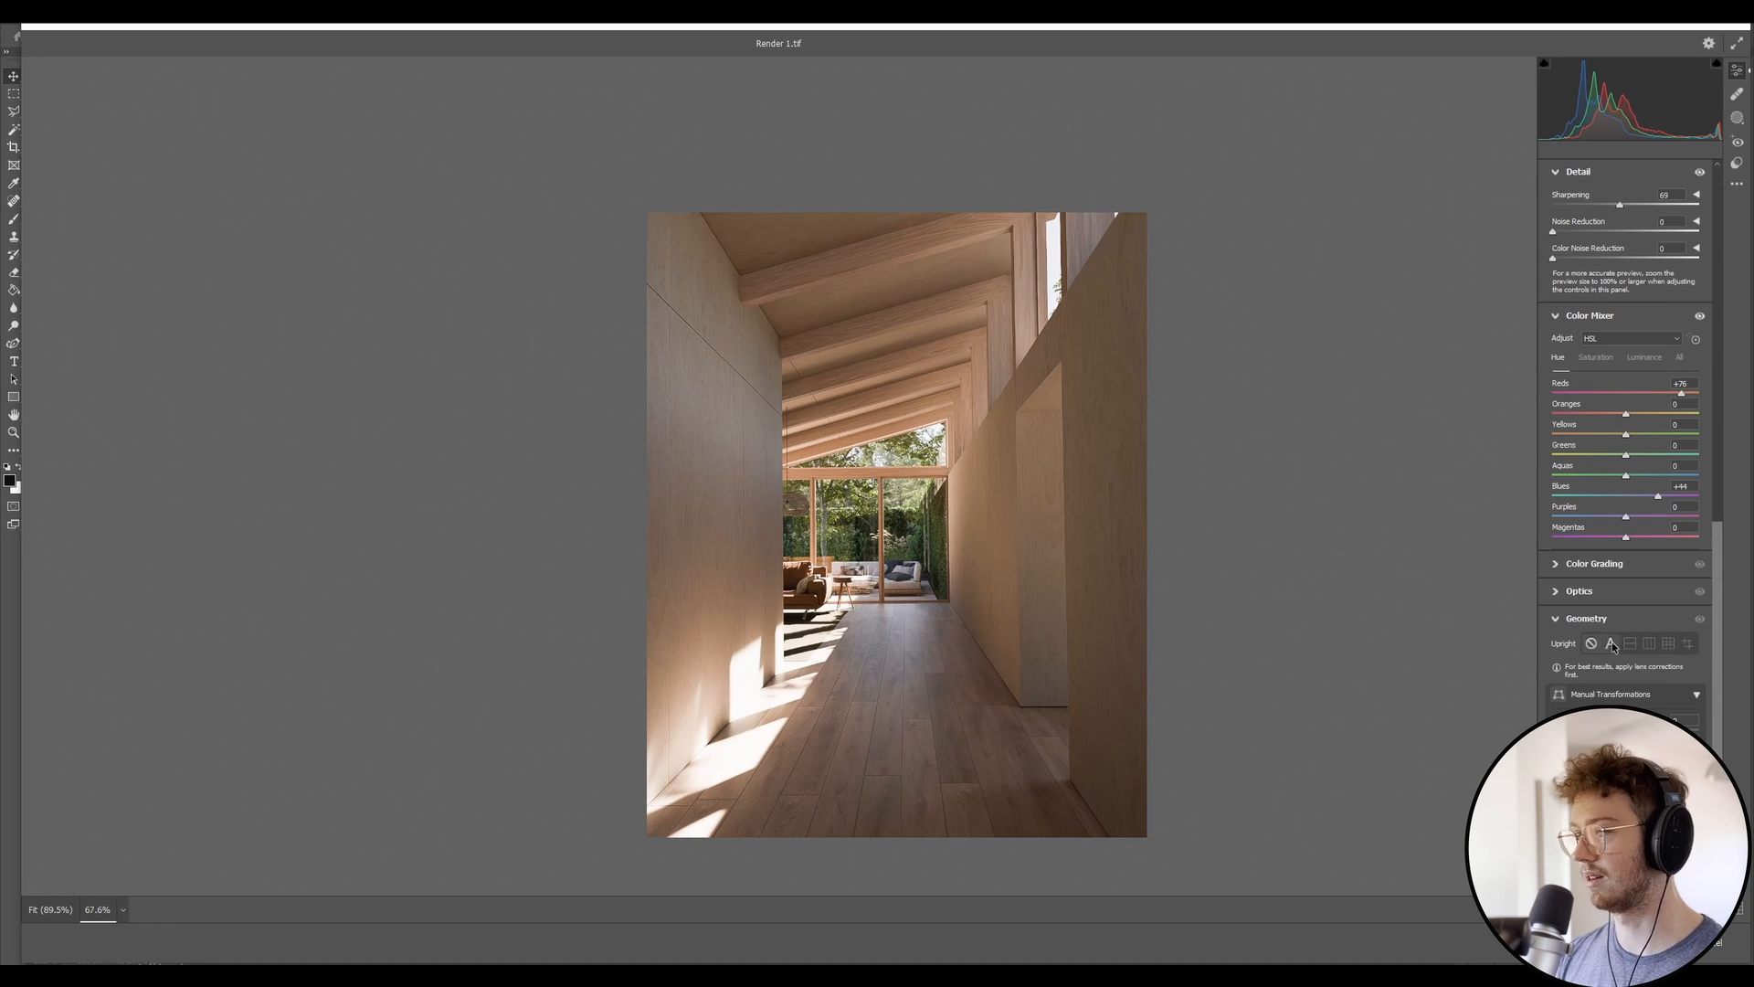
click(1609, 643)
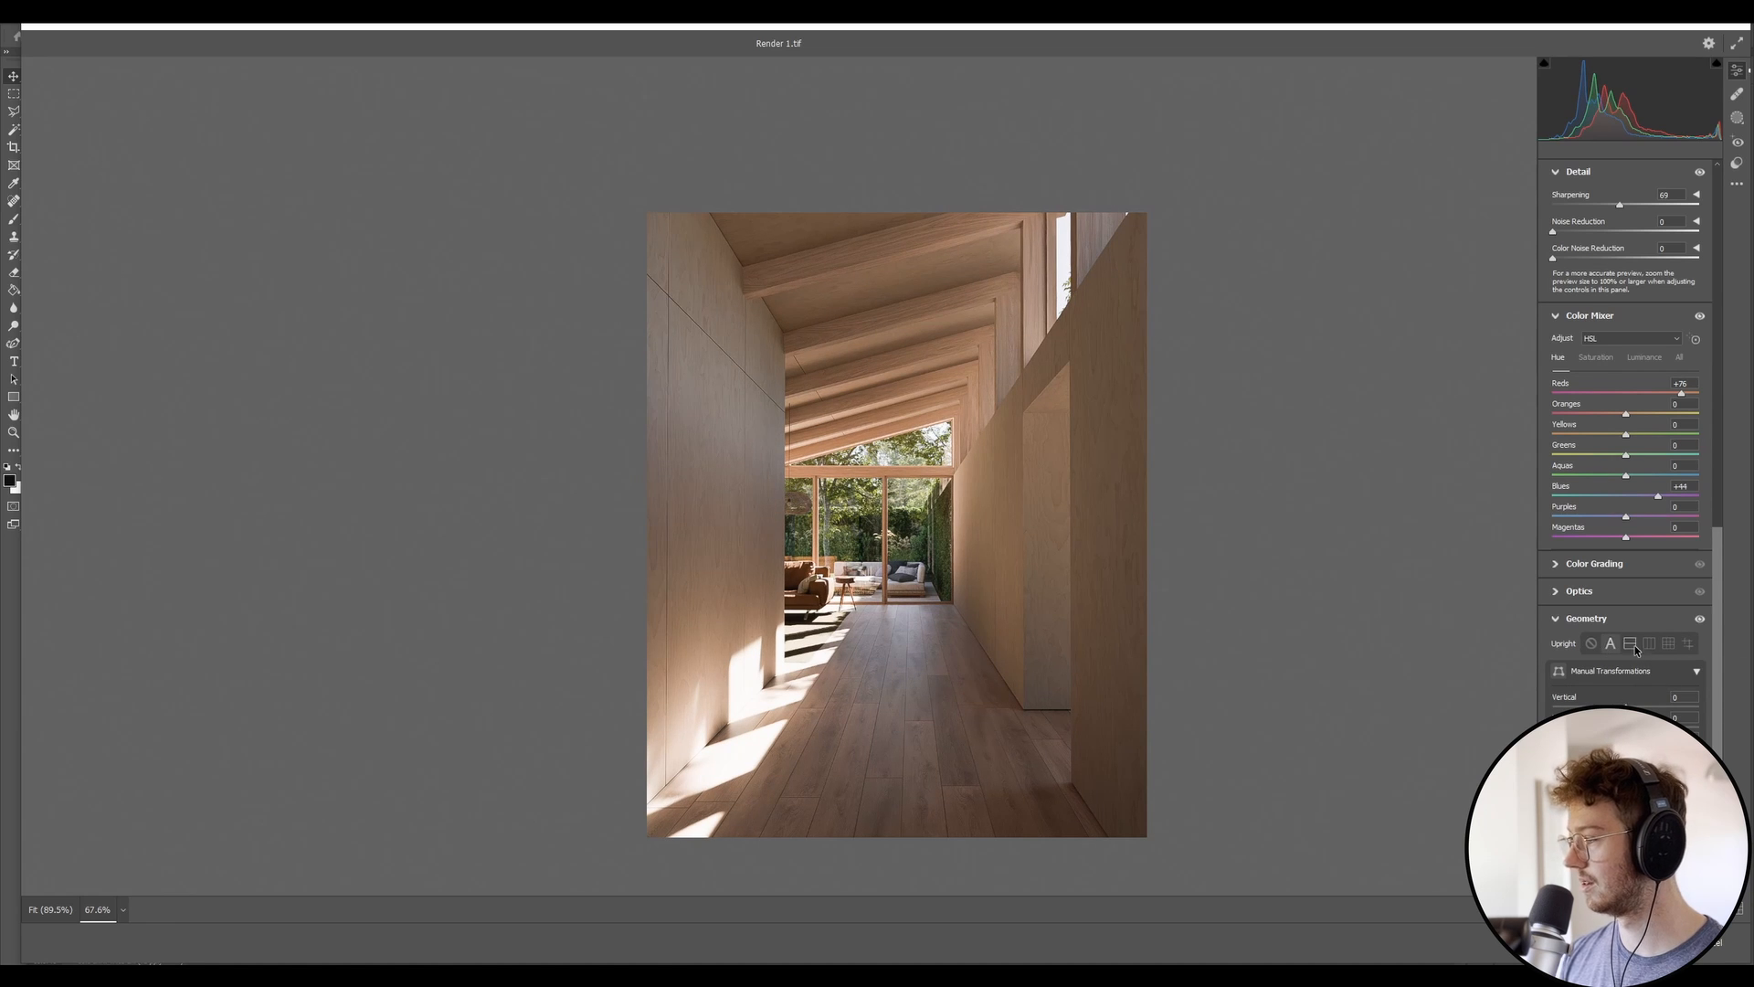
click(1628, 641)
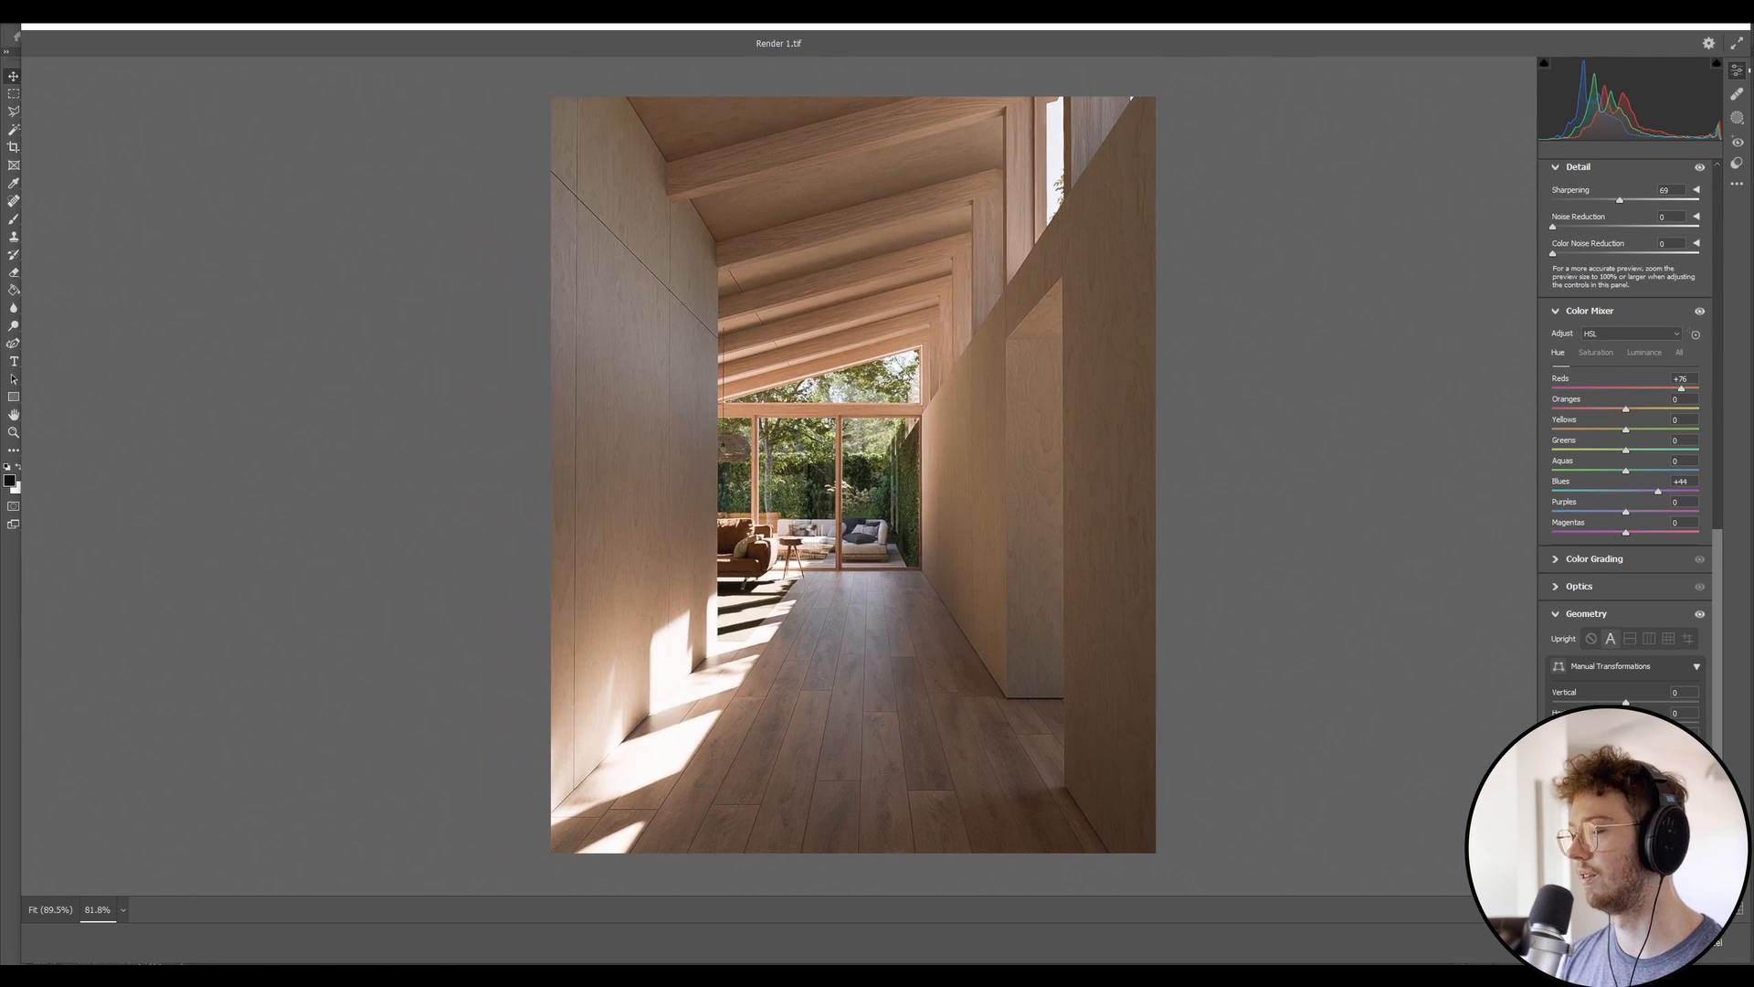
- Review the Basic settings and commit the Camera Raw grade with OK
scroll(down, 3)
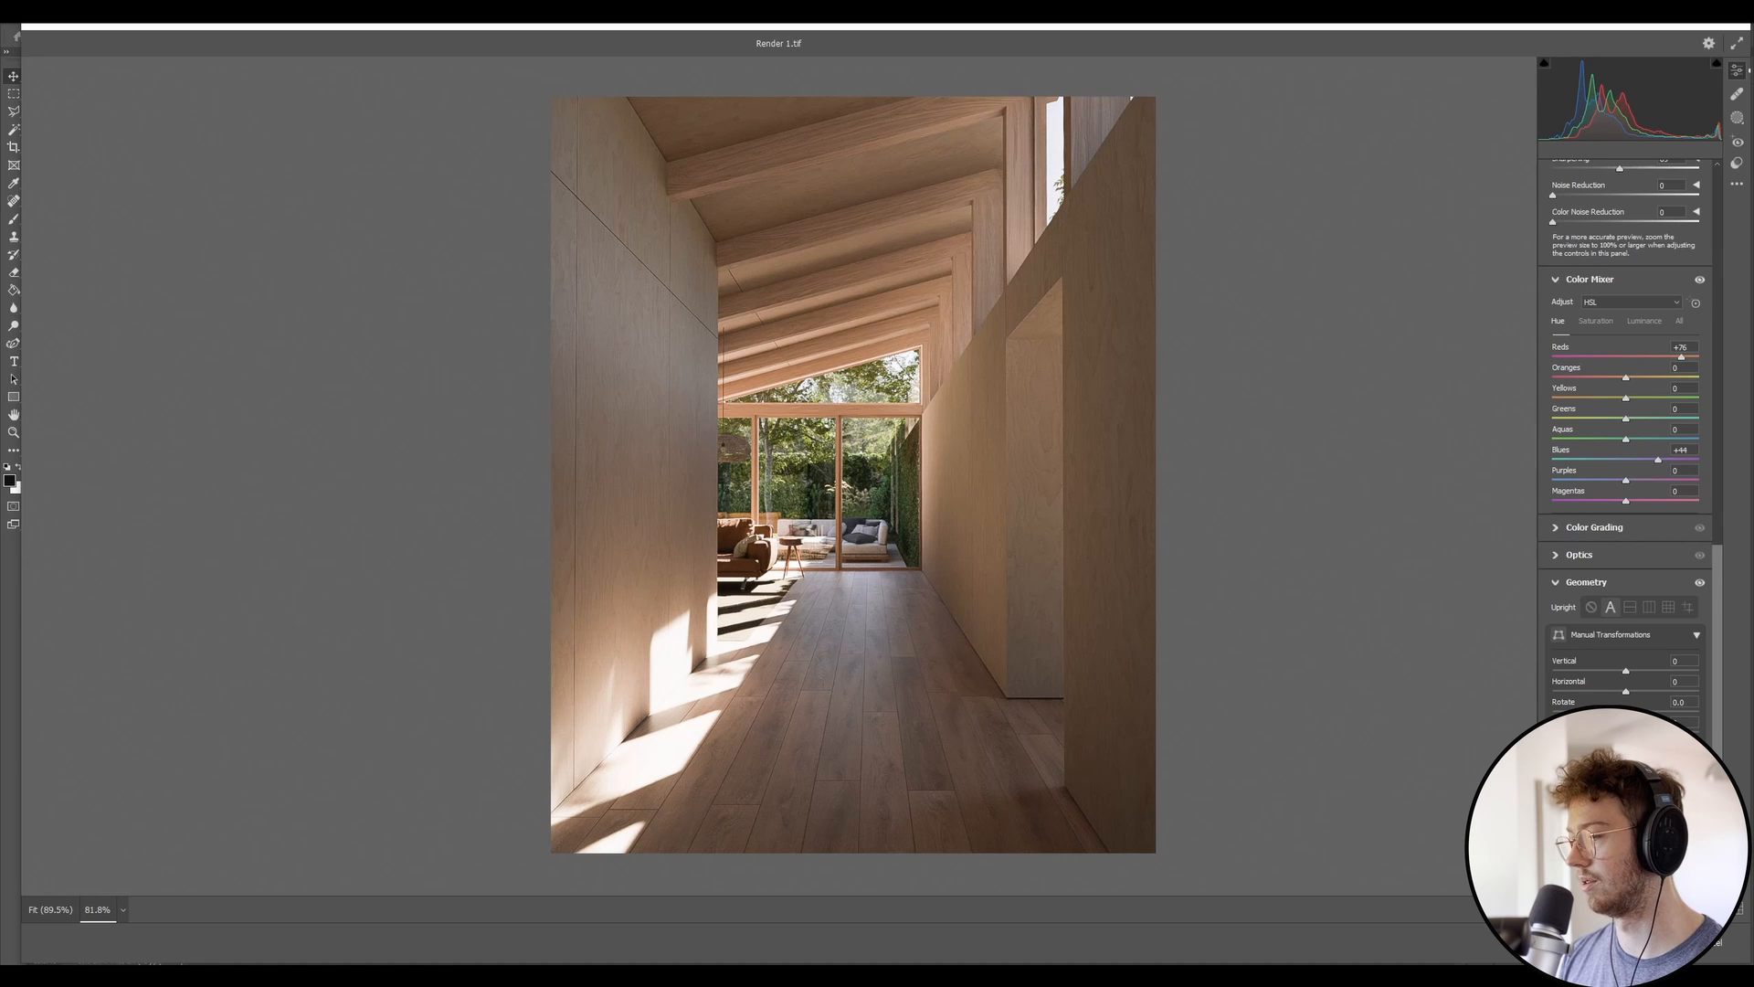
scroll(up, 3)
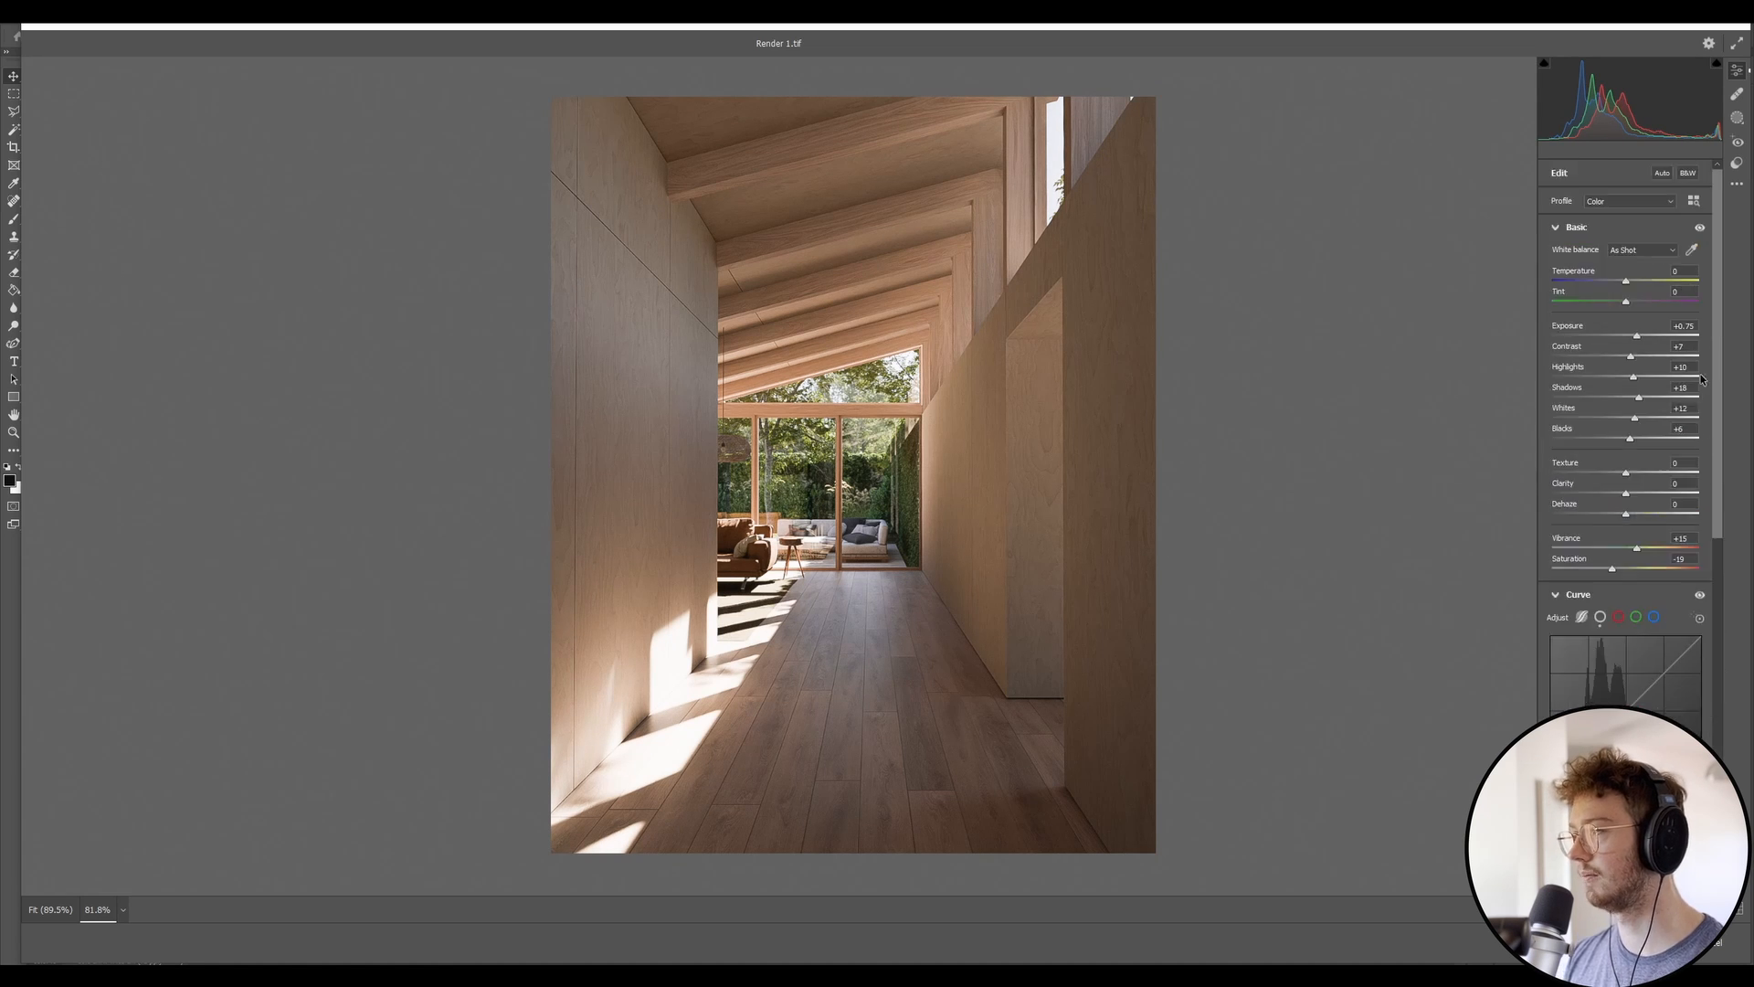
mouse_move(1021, 426)
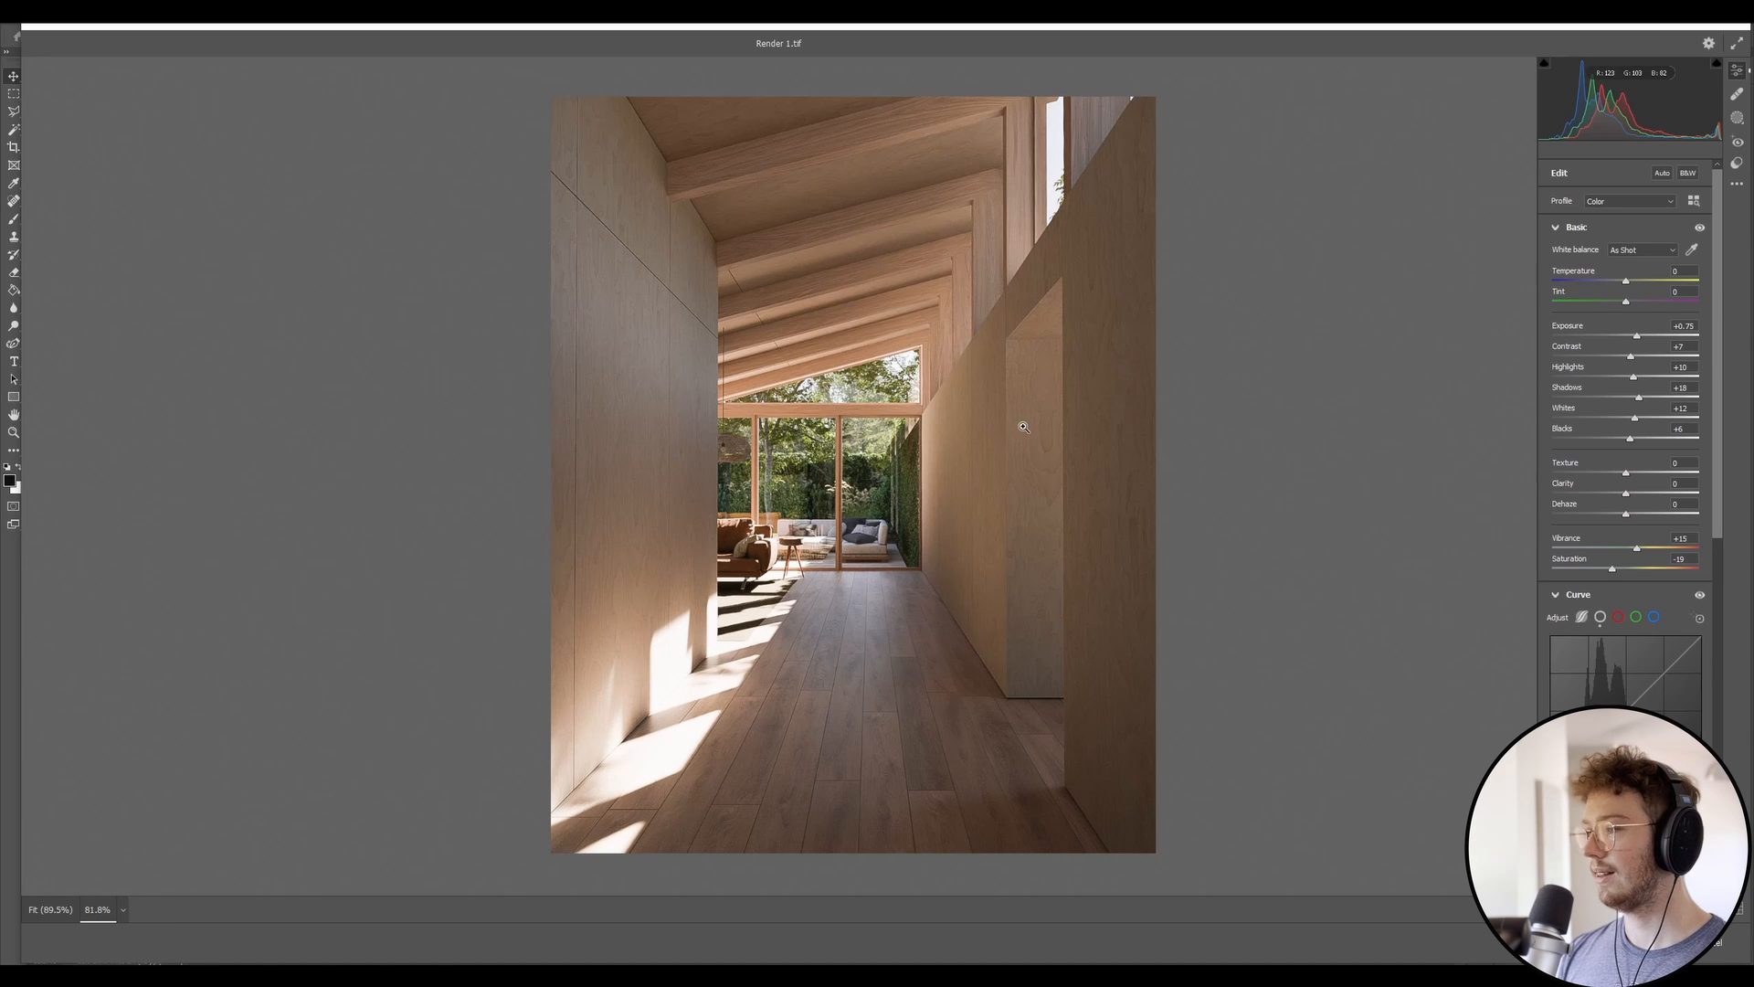
mouse_move(1079, 481)
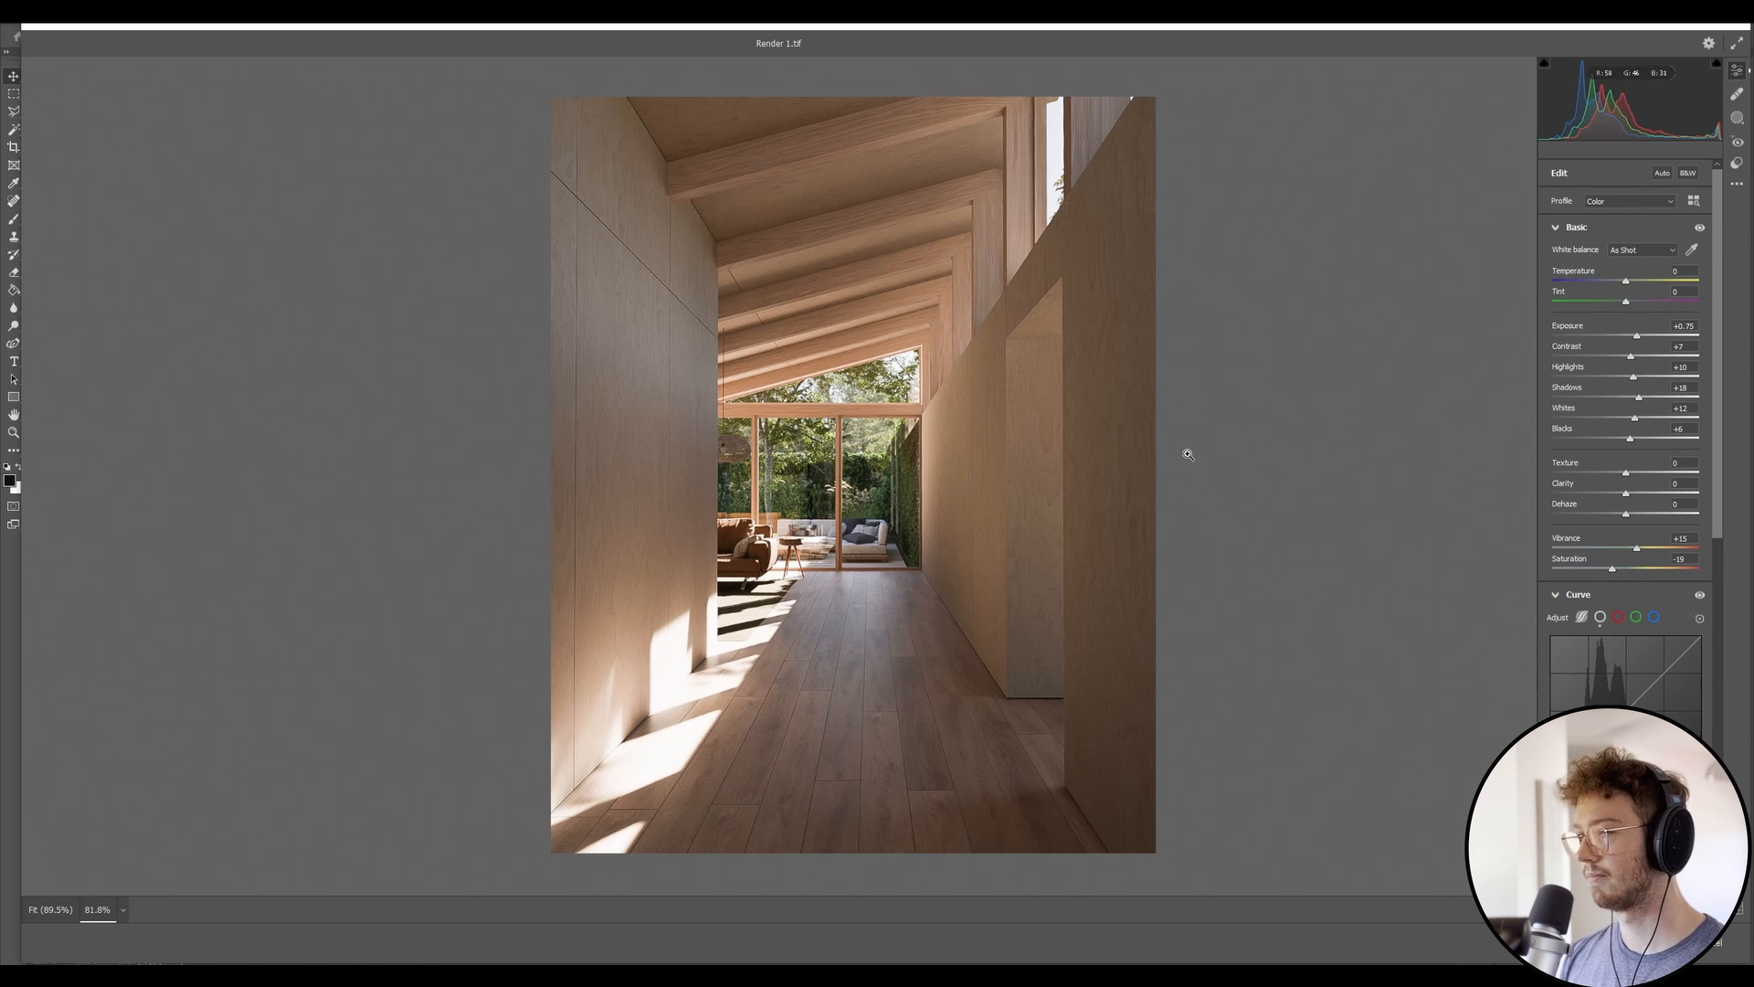
click(1686, 172)
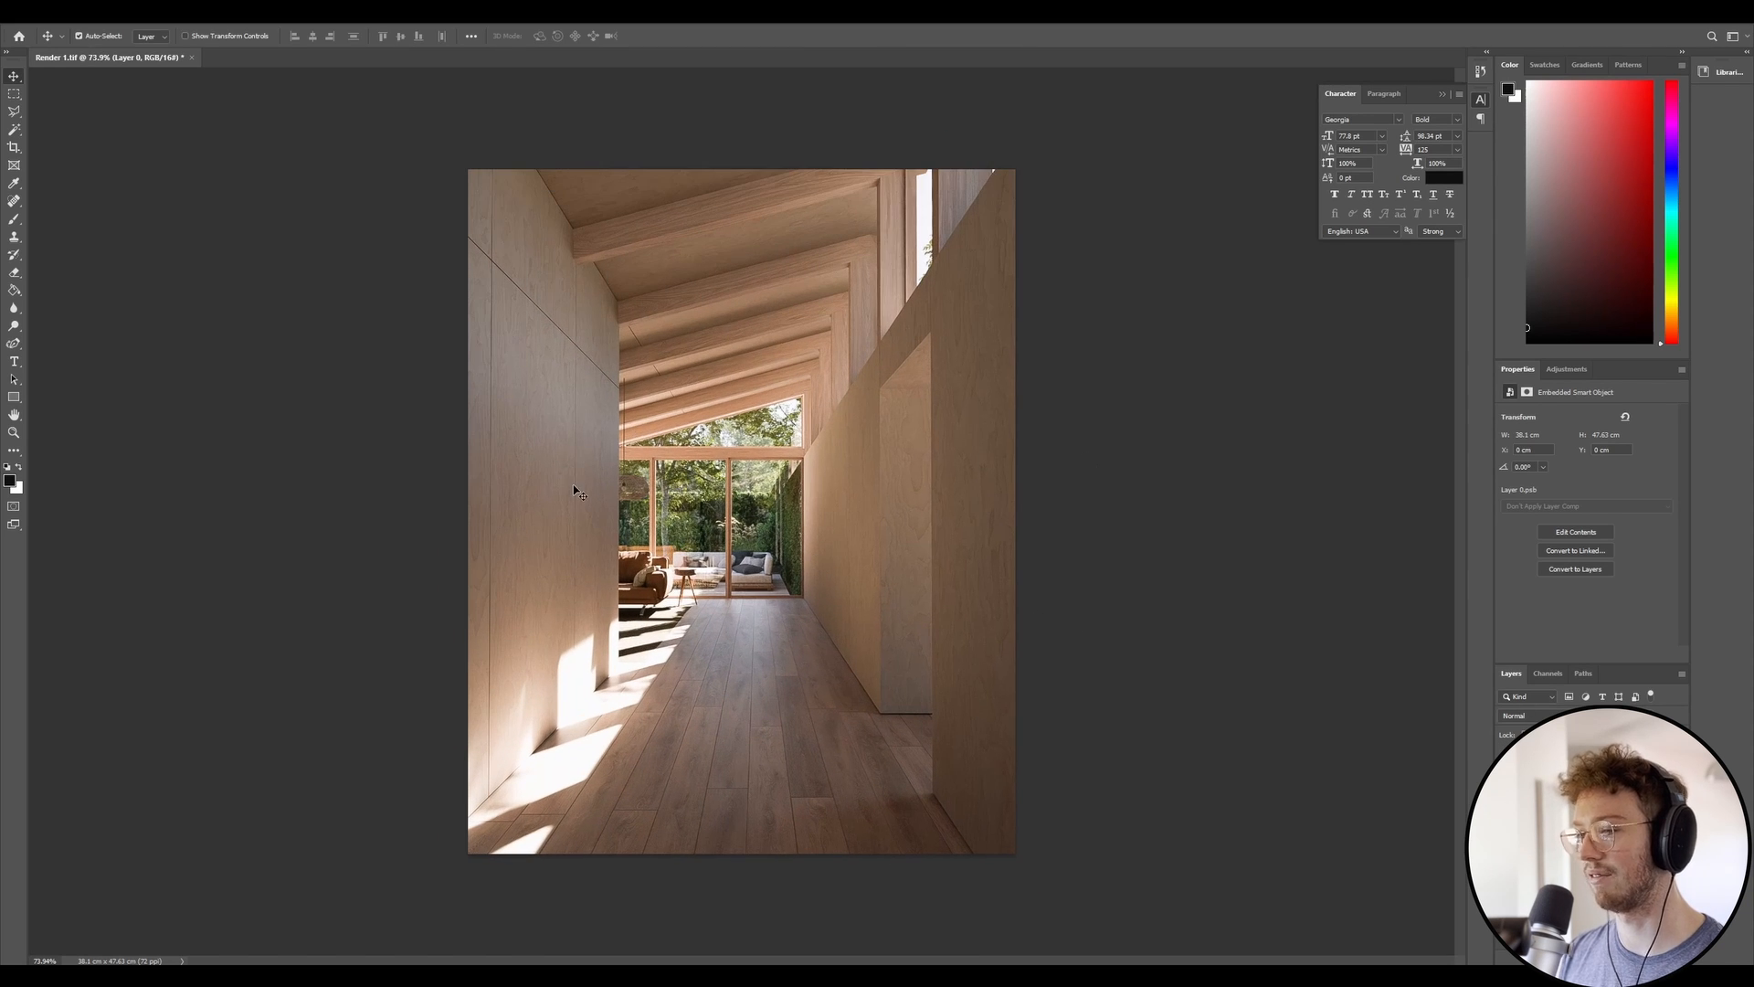
mouse_move(1349, 695)
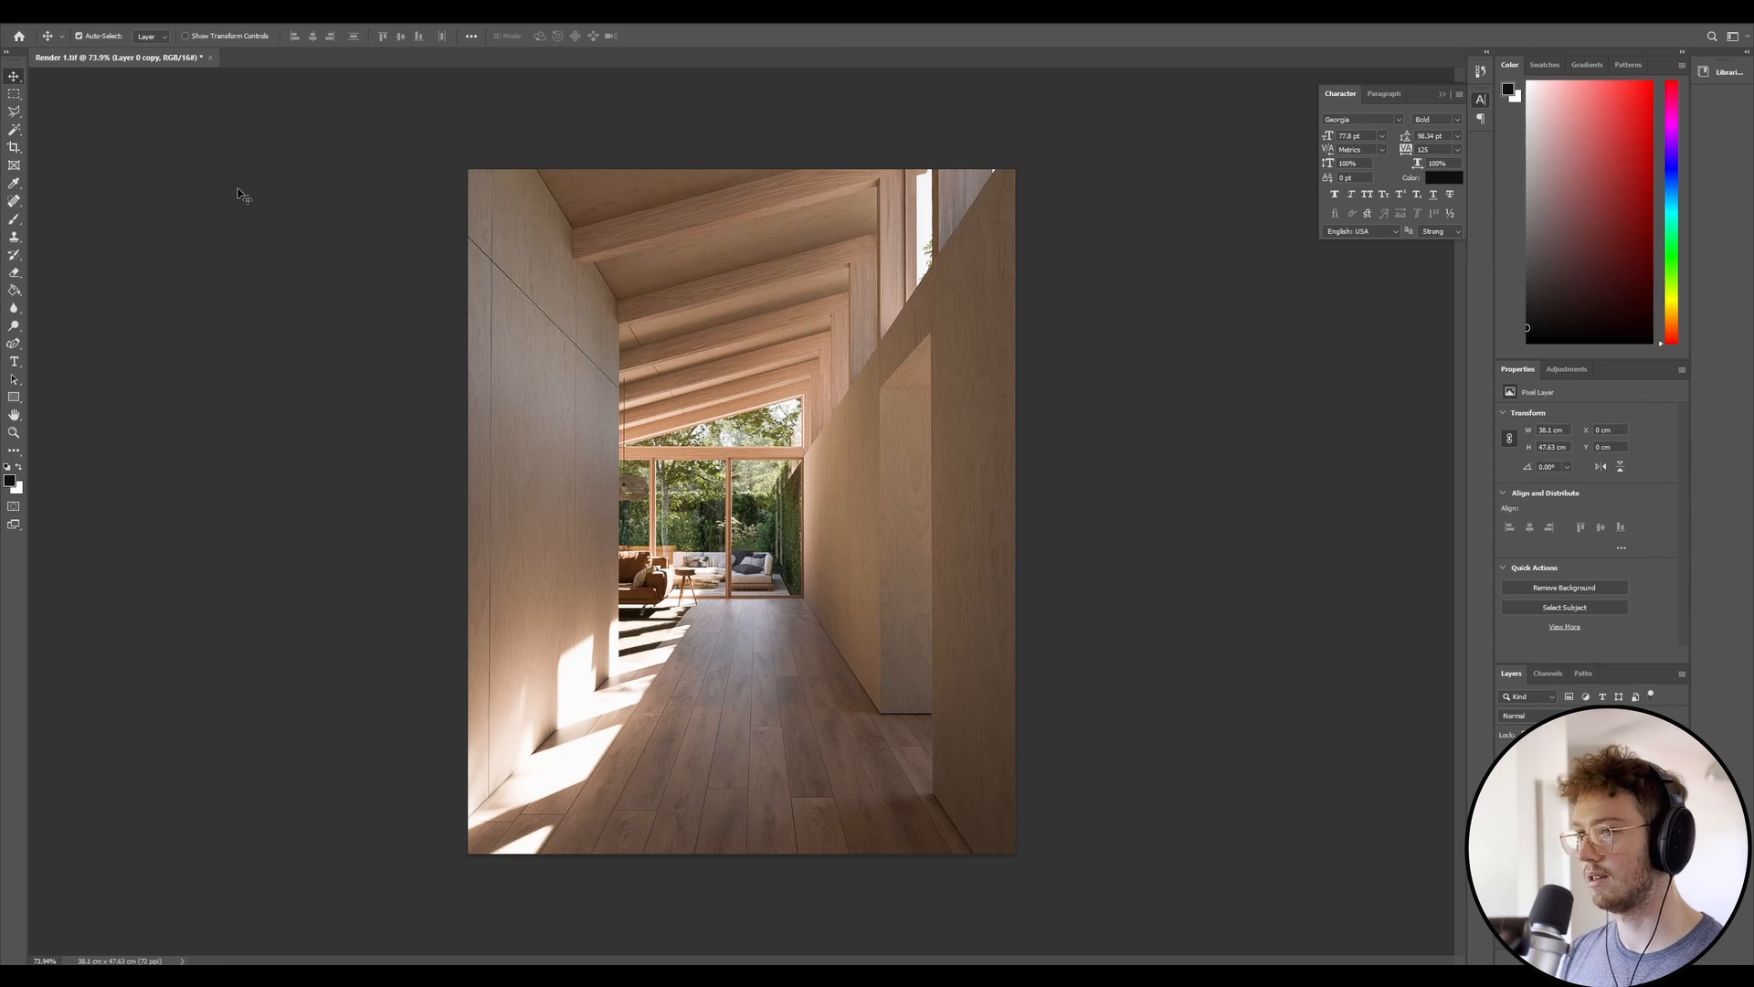
mouse_move(503, 34)
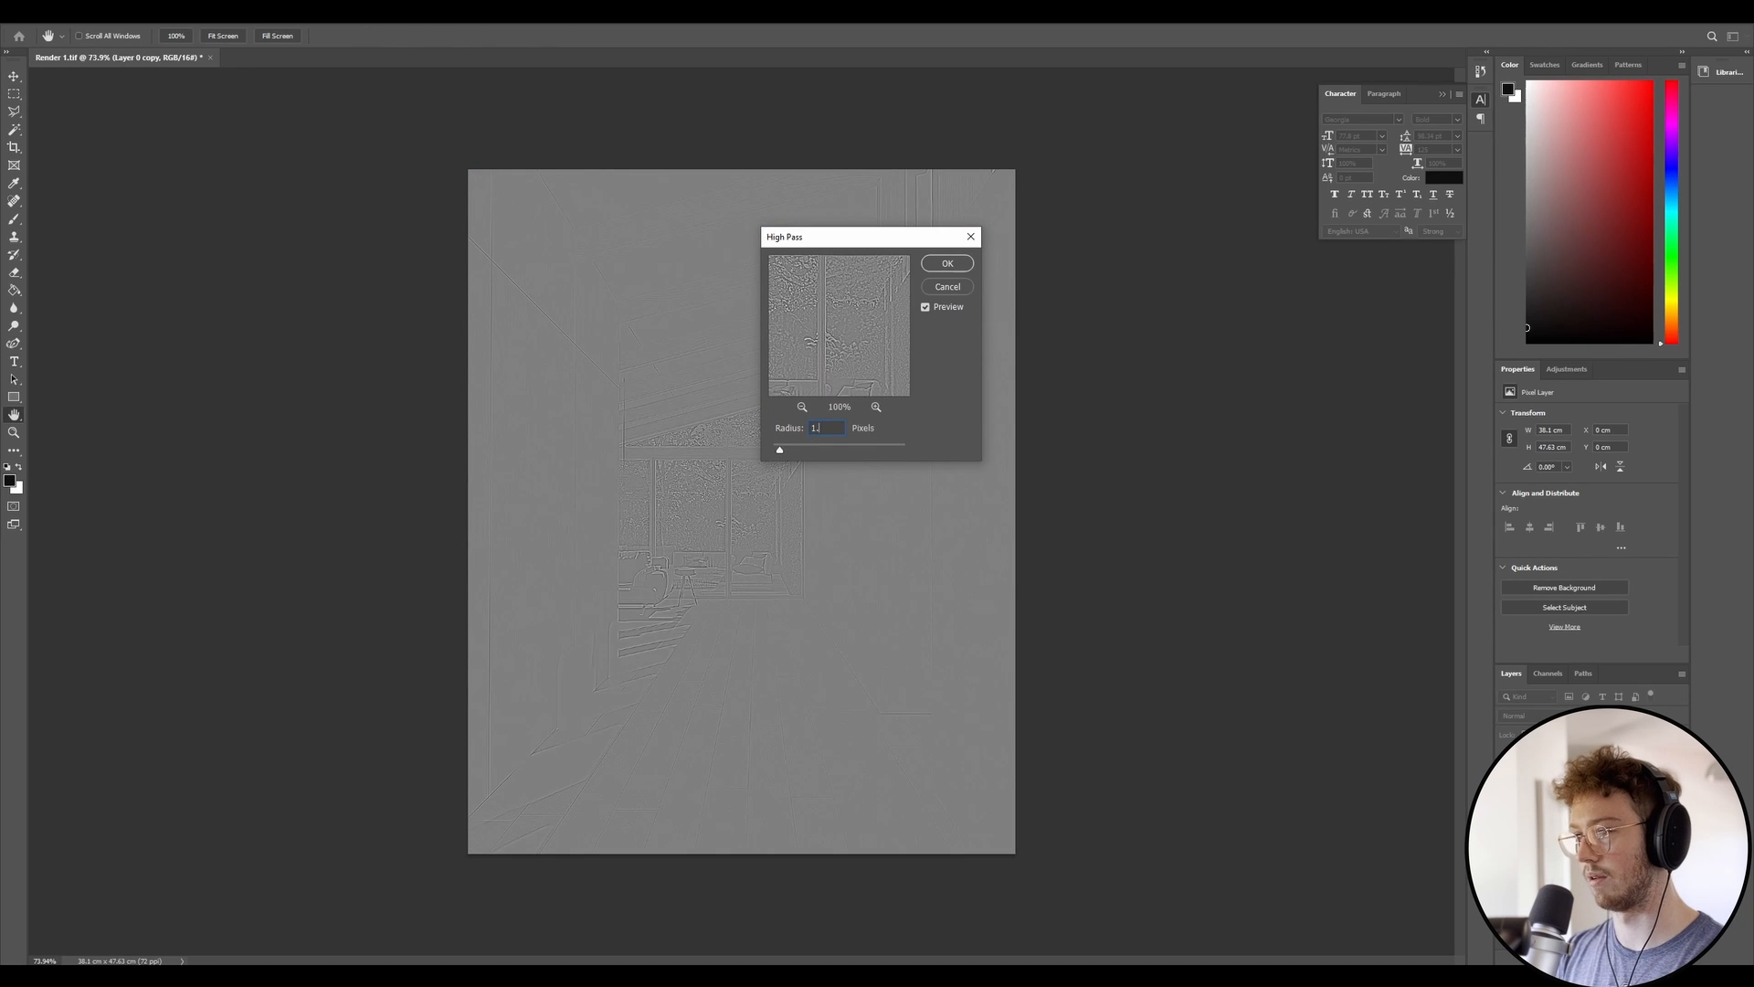
- Confirm the High Pass filter on the copy and pick its blend mode
click(947, 263)
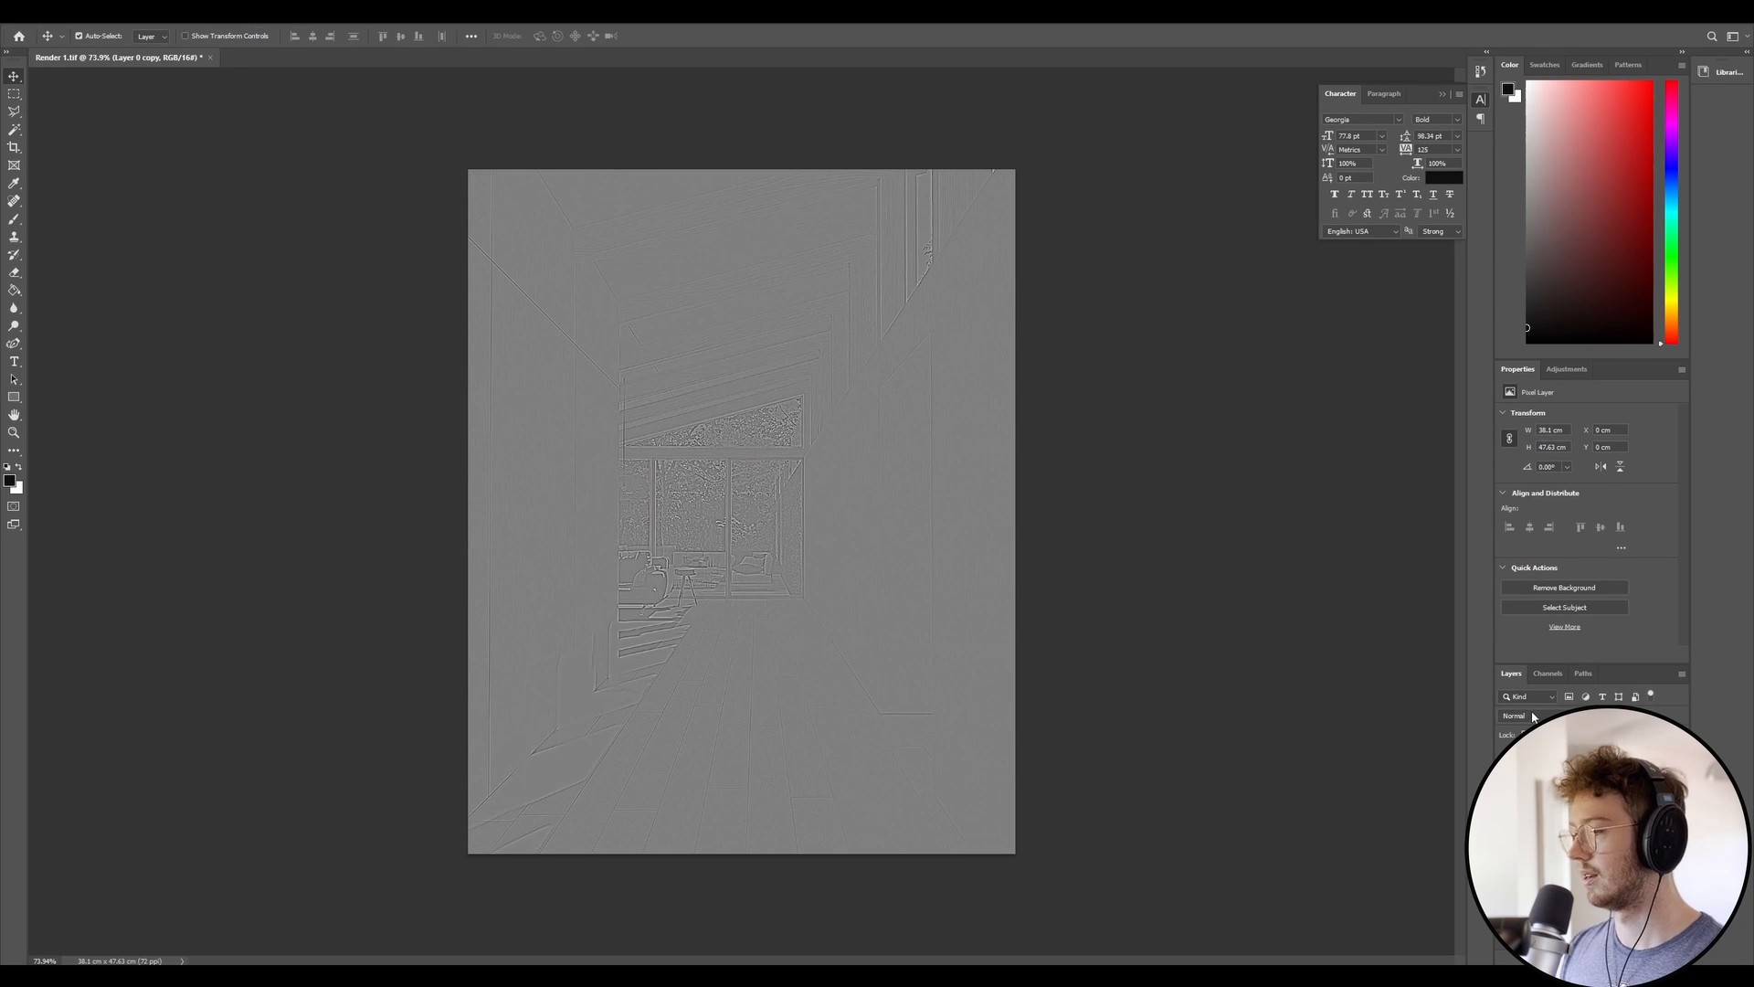
click(1513, 714)
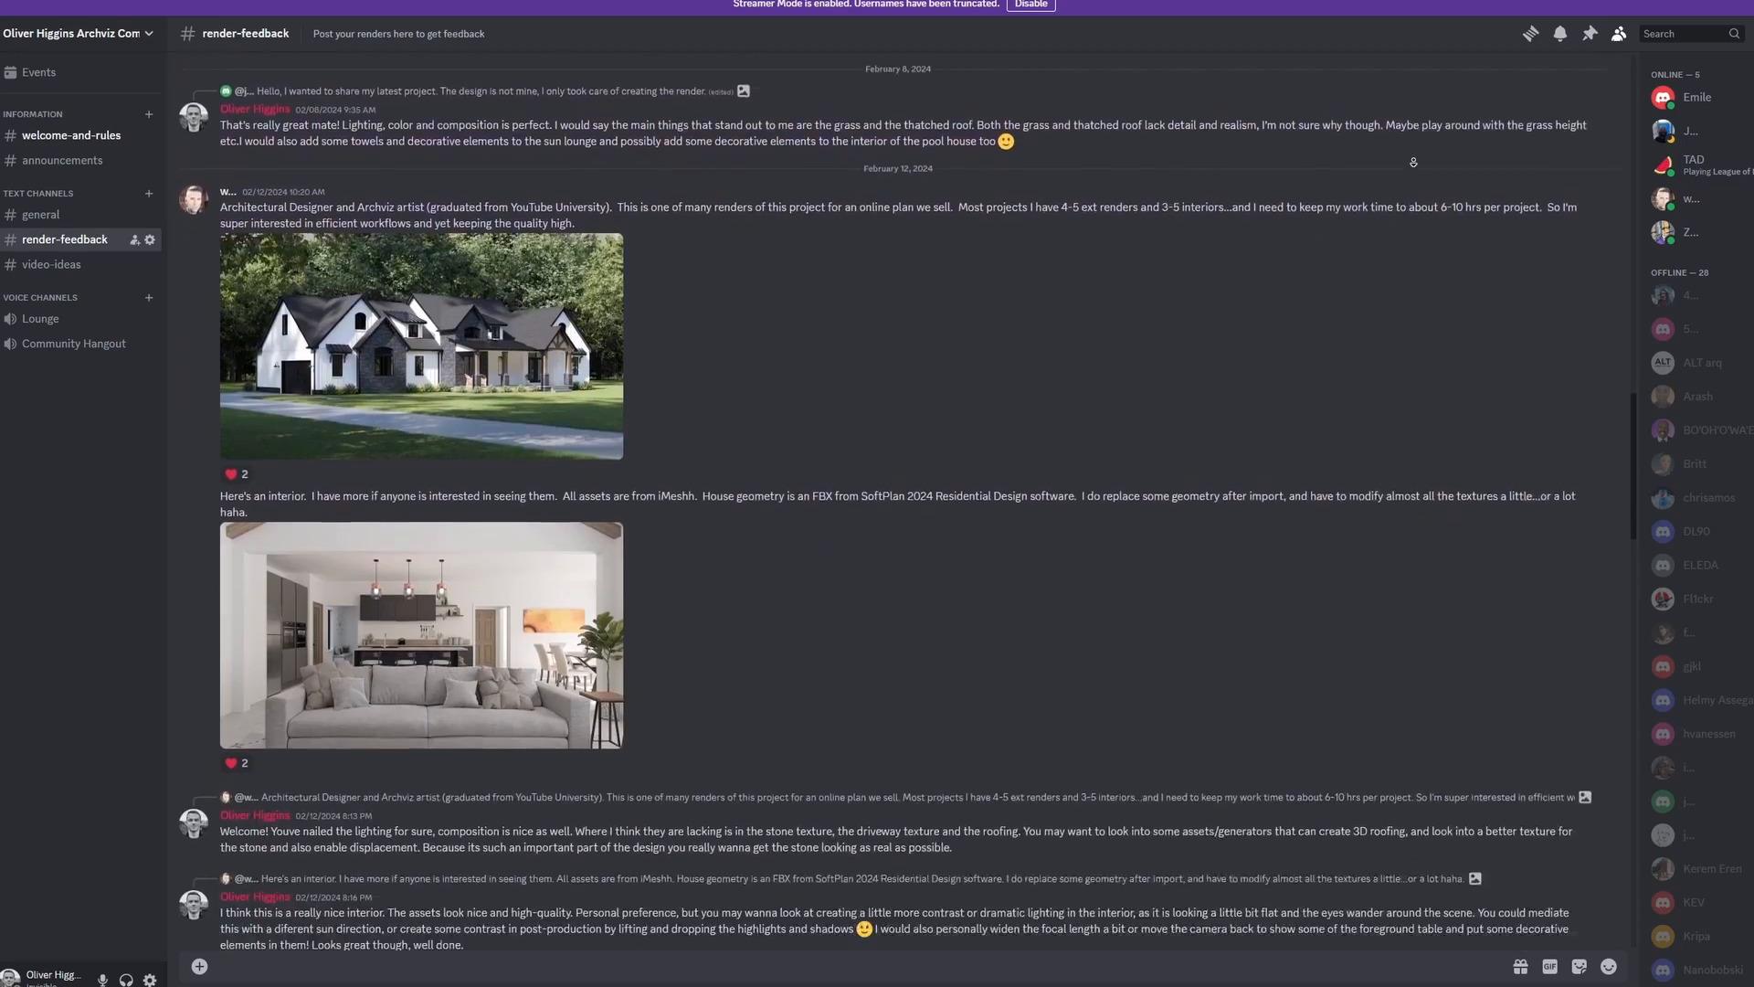
scroll(down, 3)
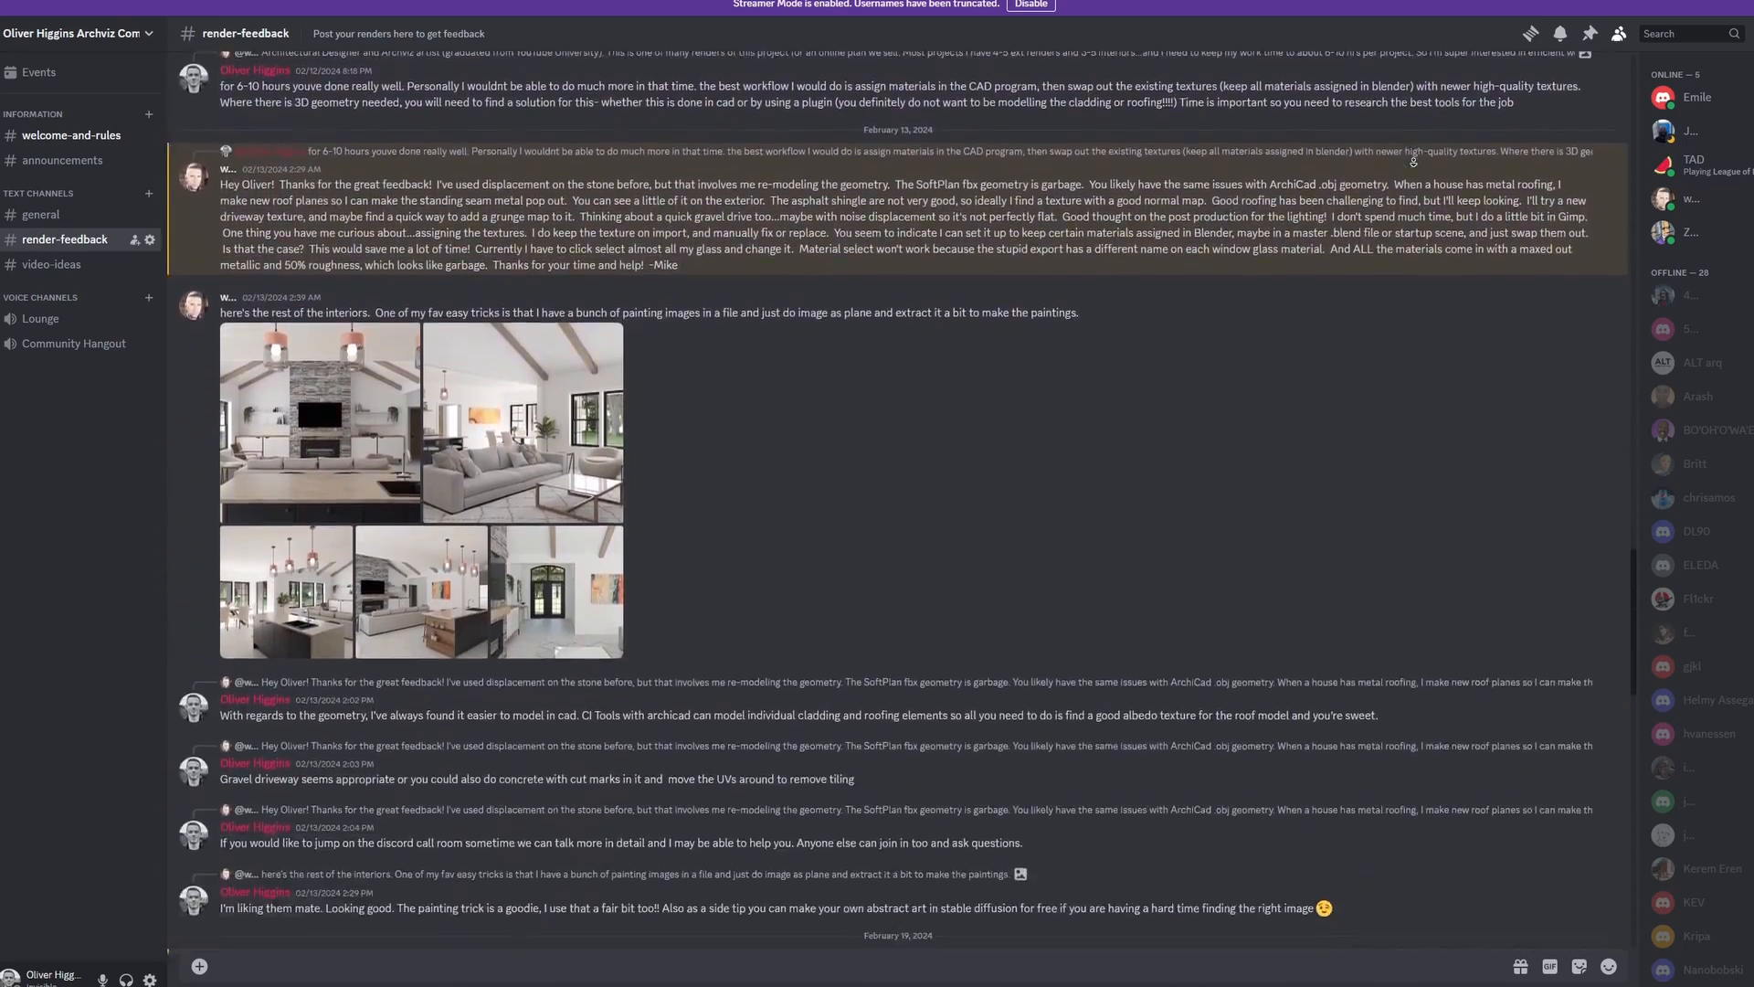
scroll(down, 3)
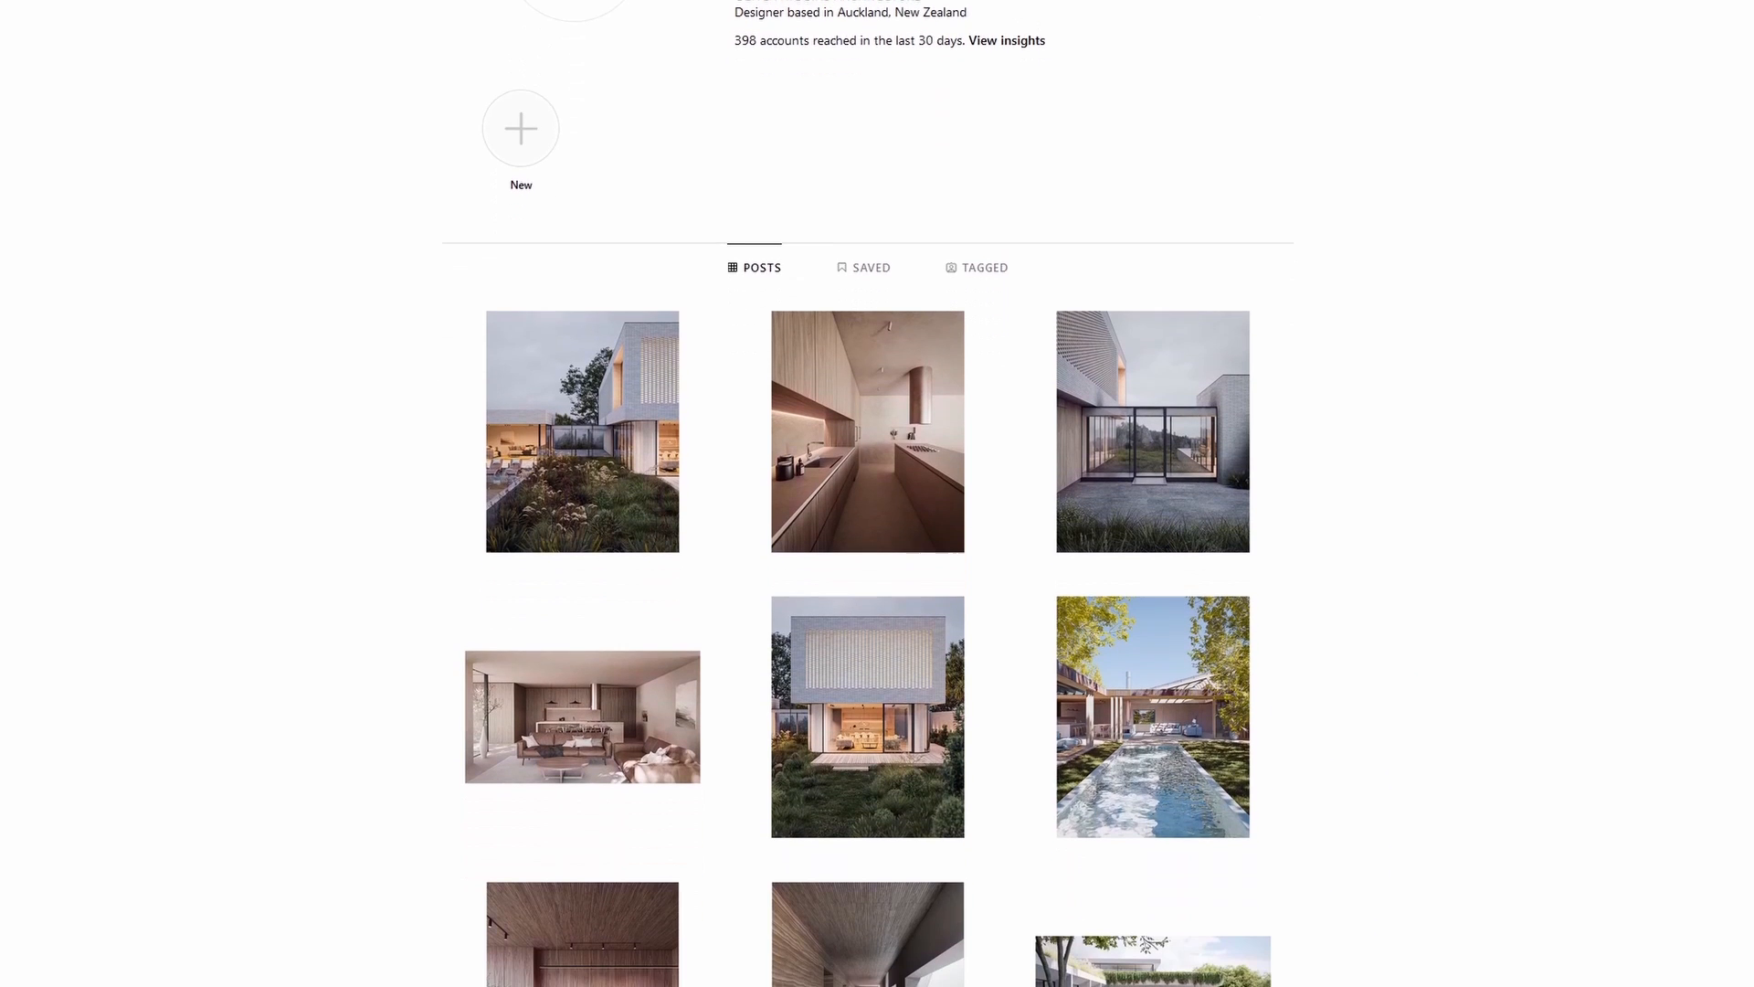
scroll(down, 3)
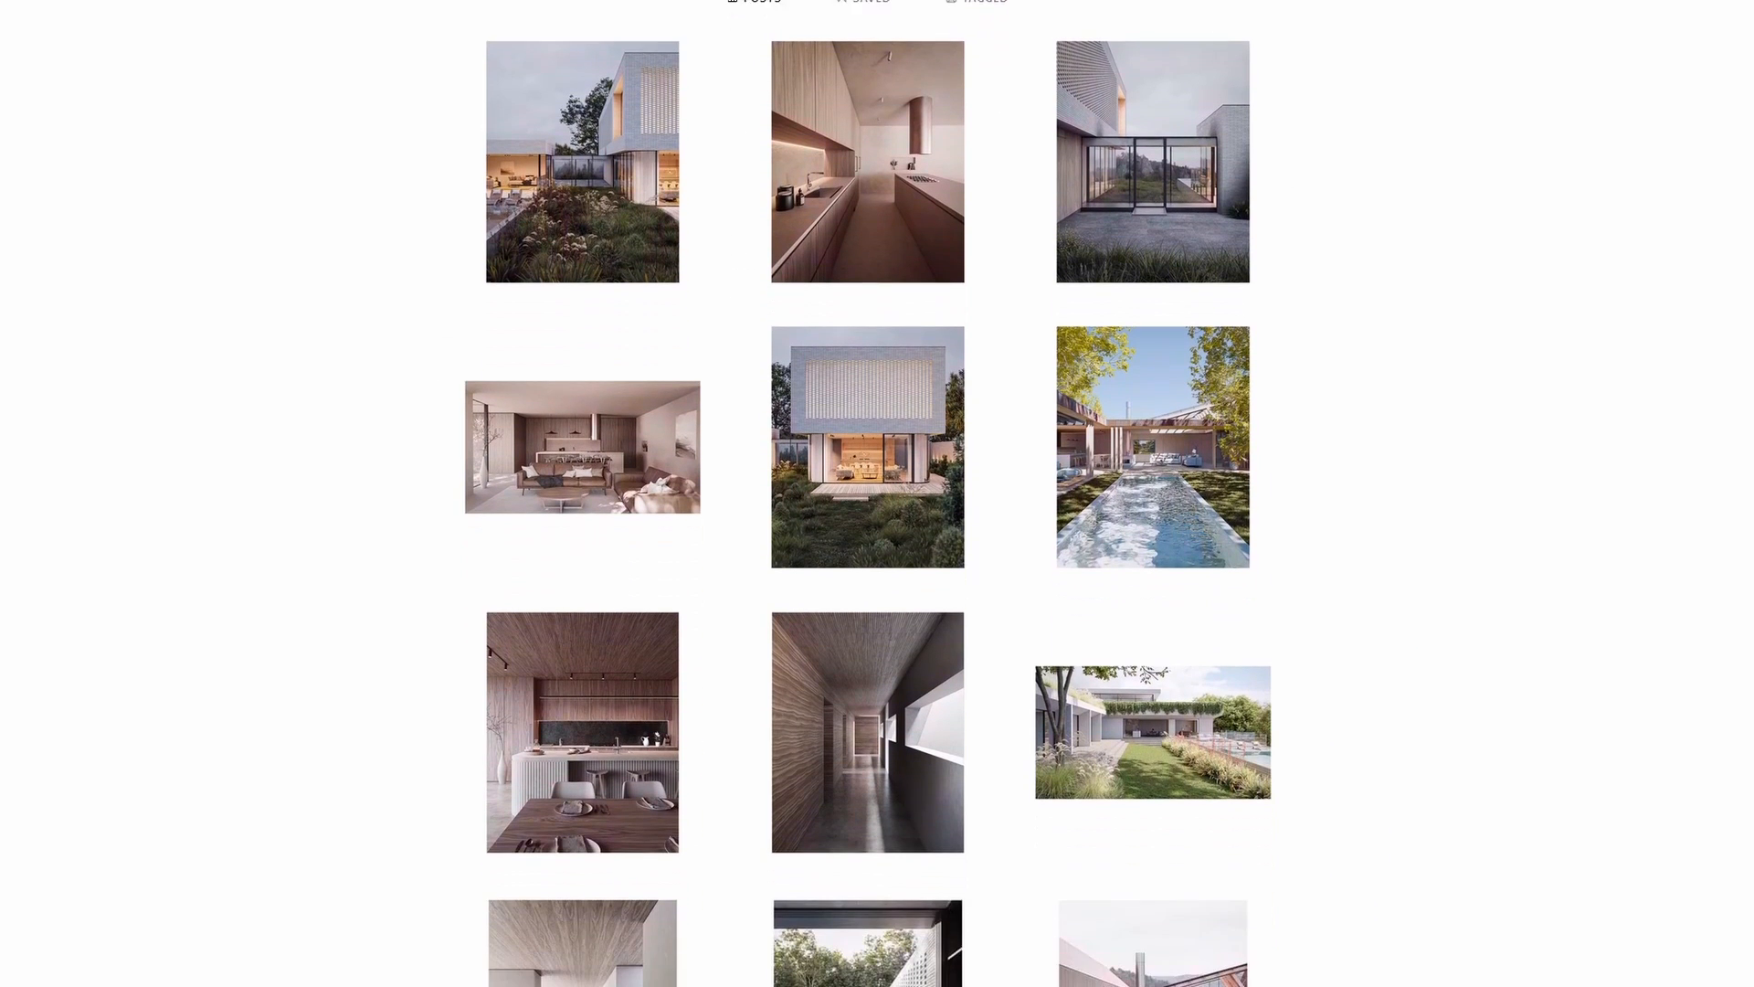
scroll(down, 3)
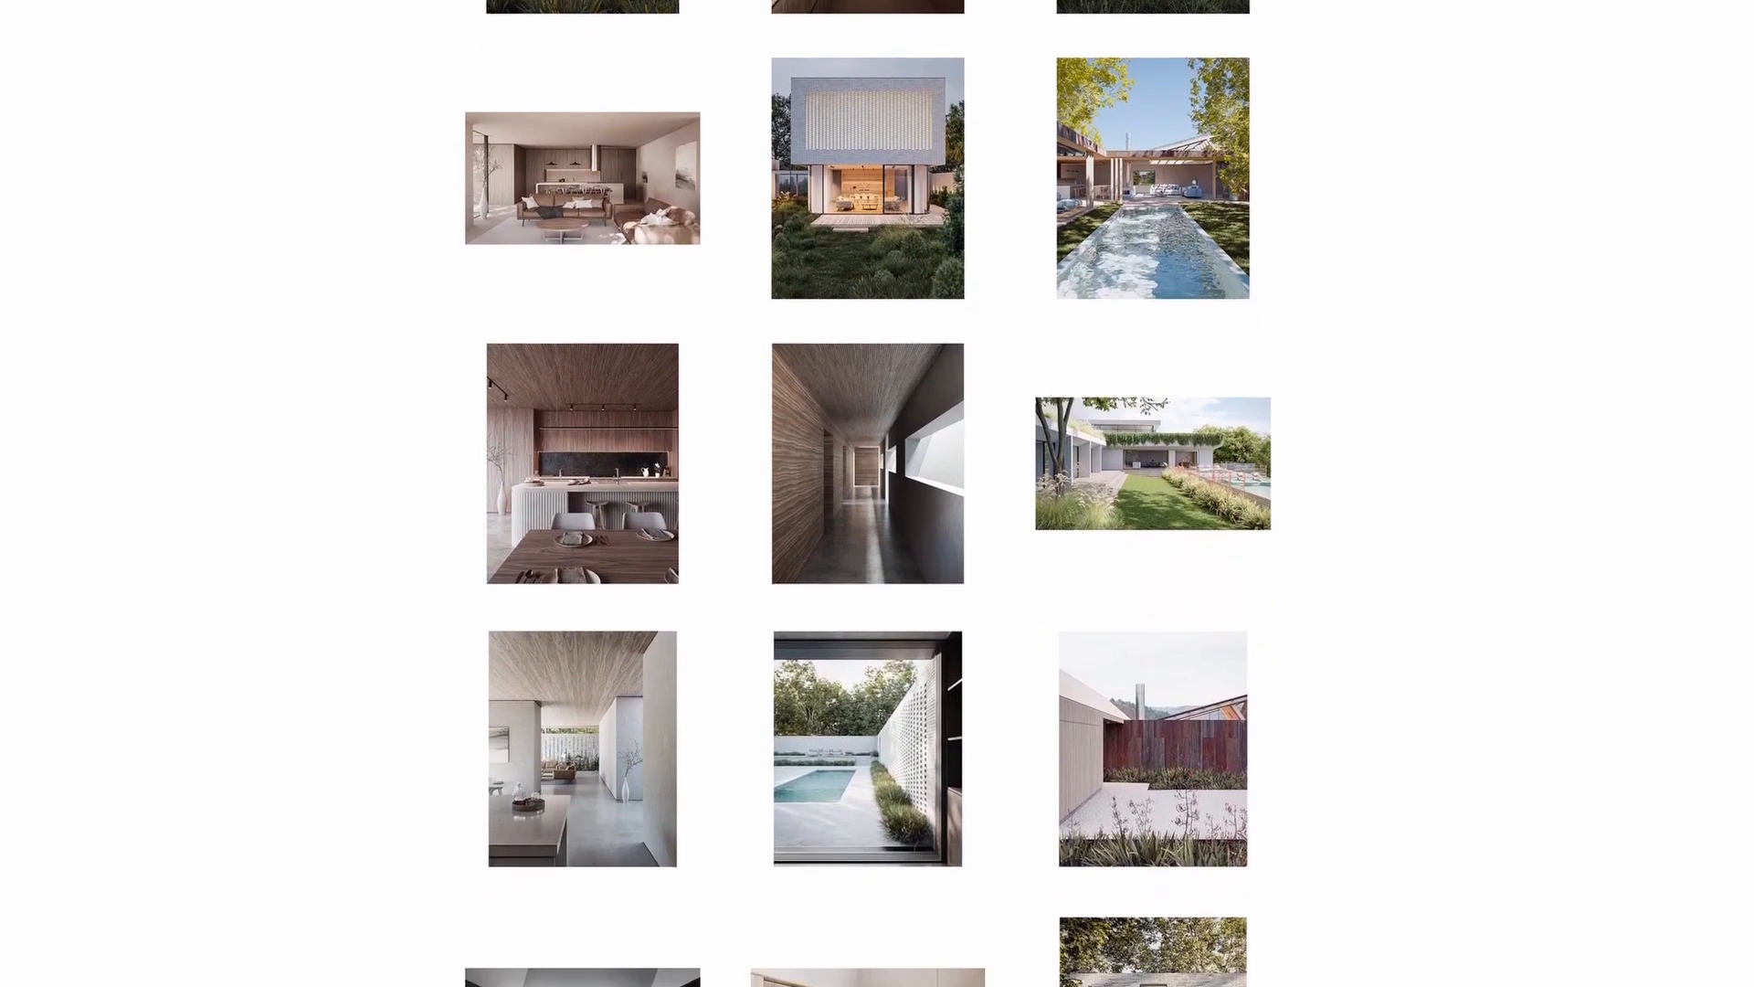